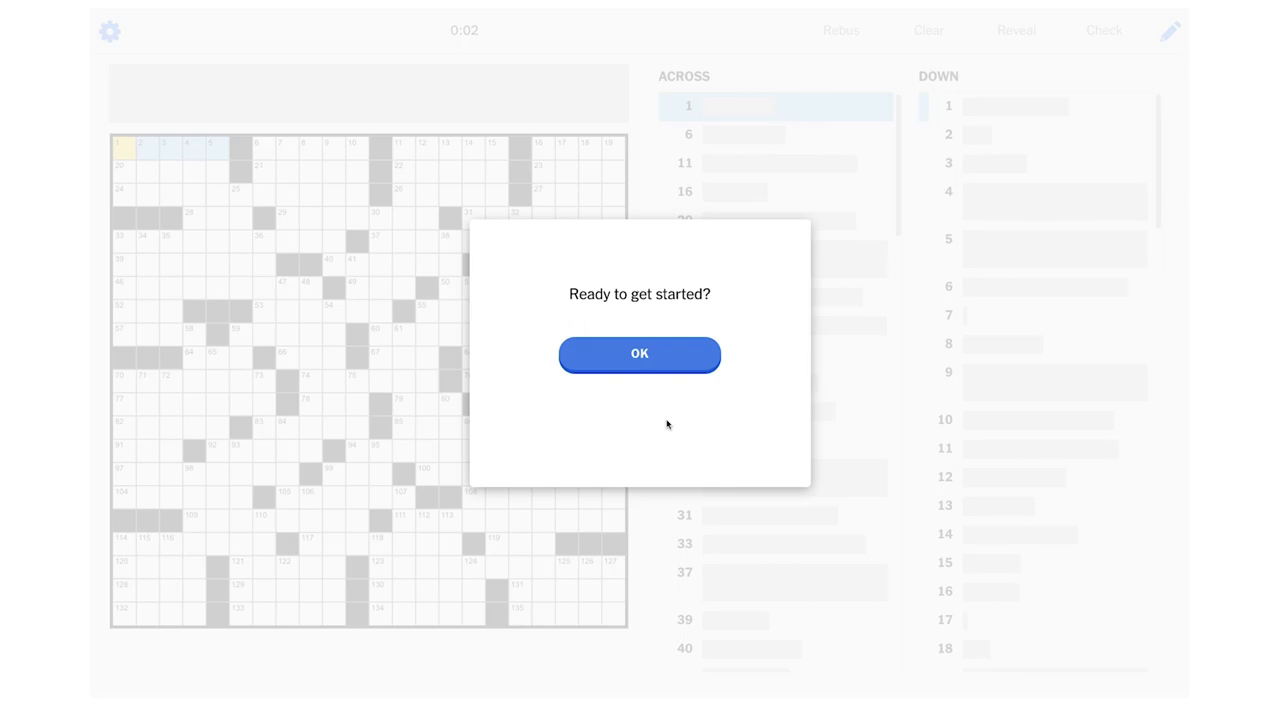
Begin the puzzle, enter MIMIC at 1-Across, and put S at 1-Down's last square
click(639, 354)
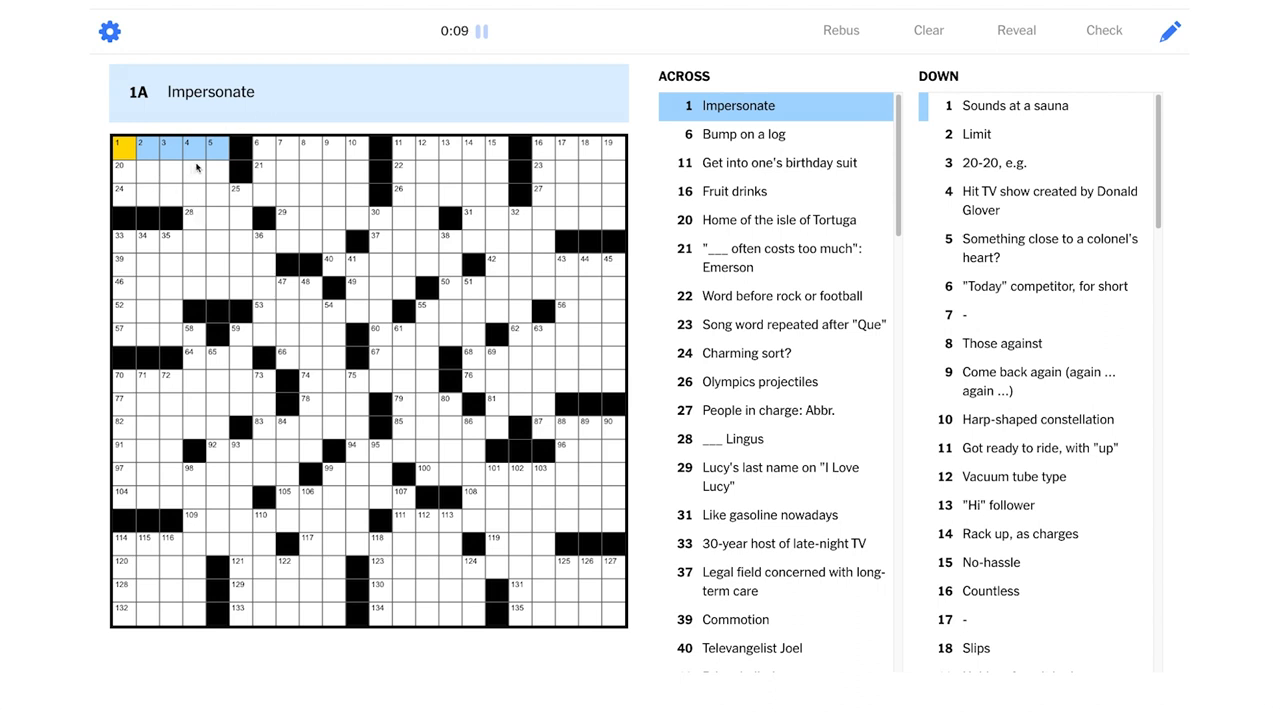
mouse_move(214, 168)
text(MIMIC)
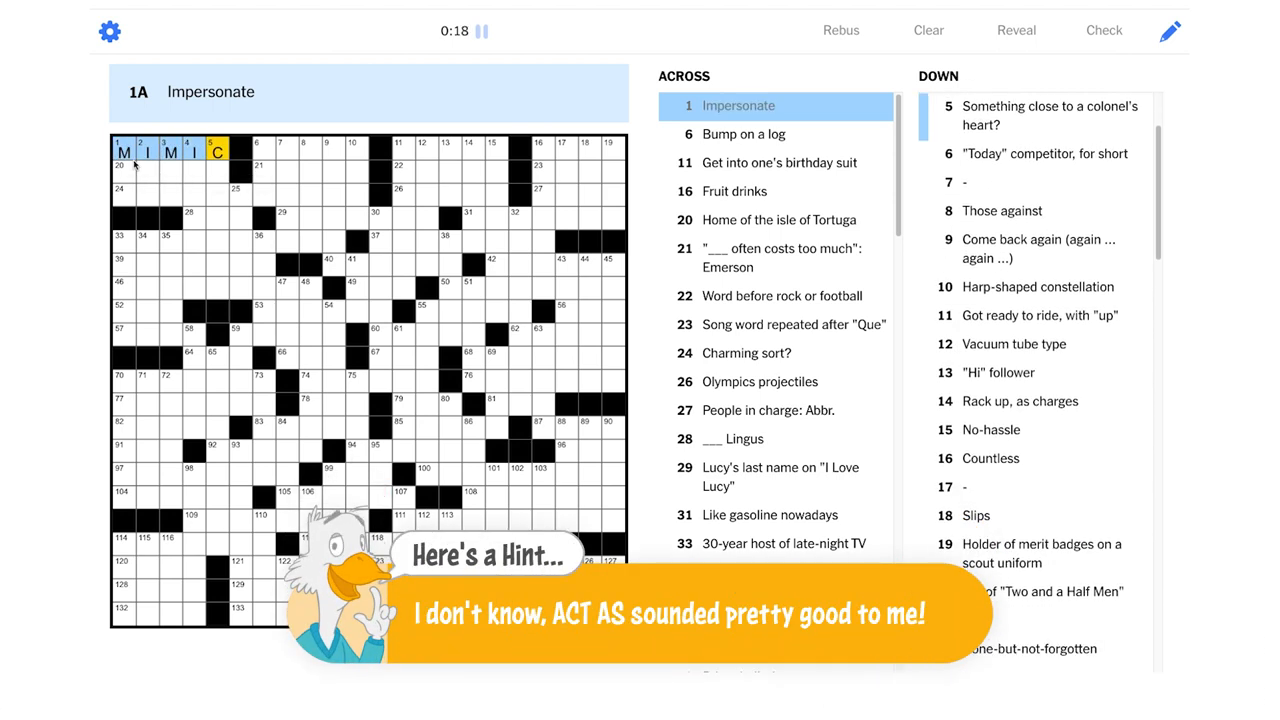
click(123, 149)
text( S)
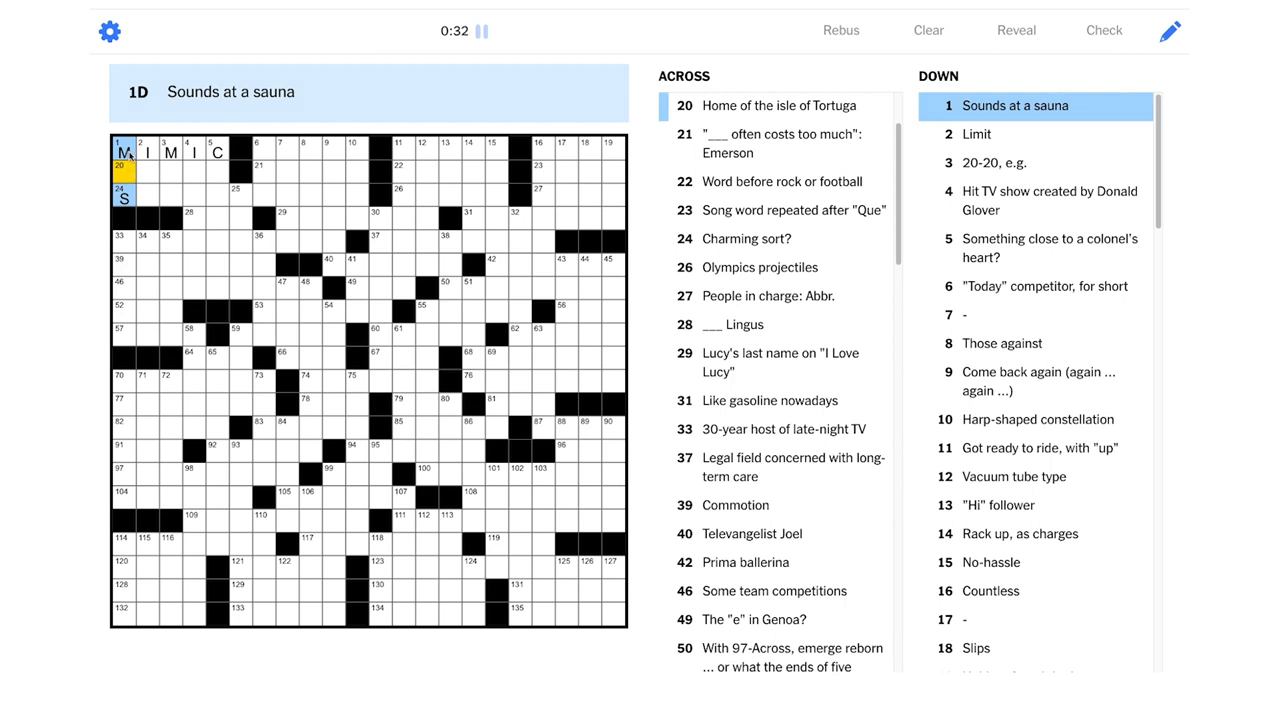
mouse_move(145, 167)
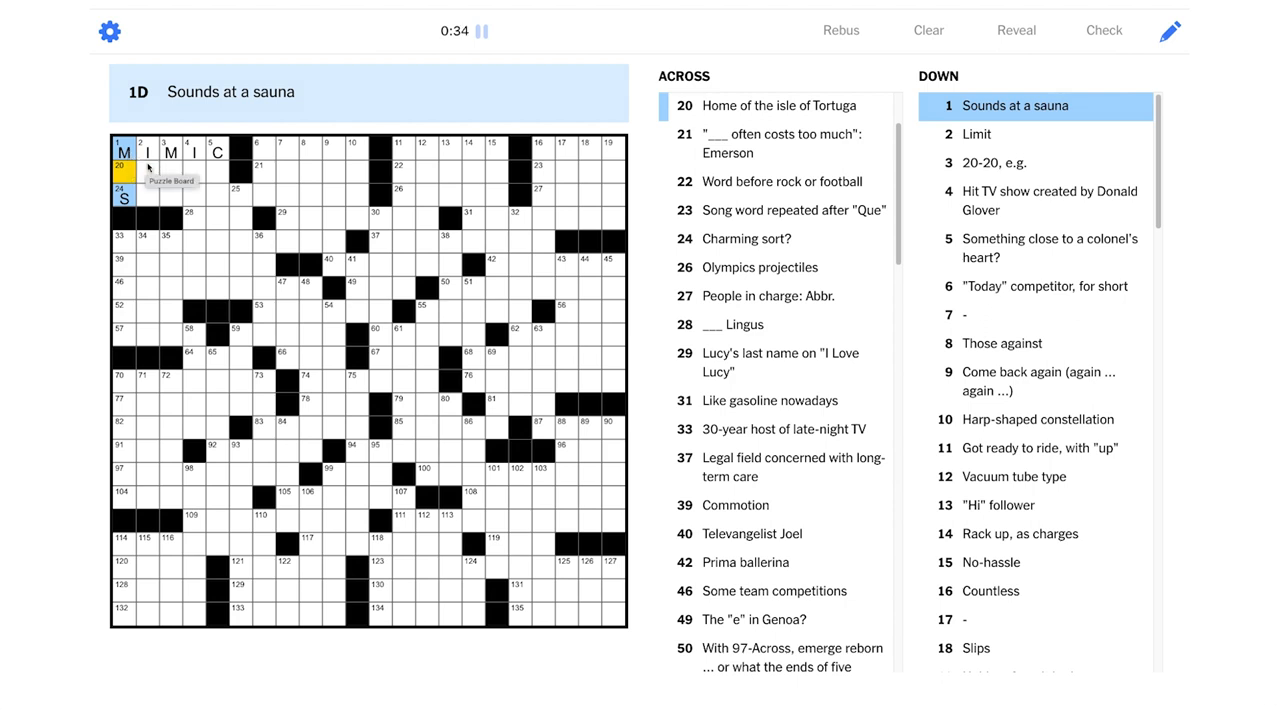
Replace MIMIC with ACTAS at 1-Across, then enter AHS at 1-Down and CAP at 2-Down
click(140, 170)
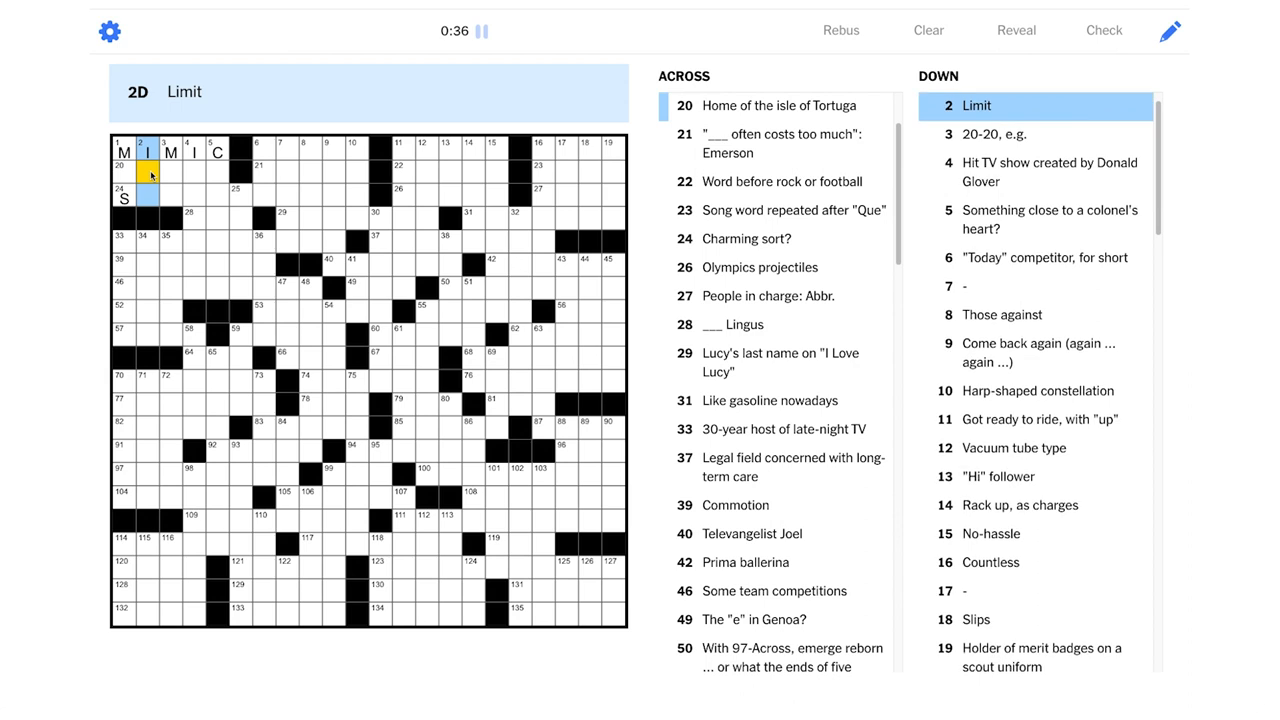
mouse_move(179, 112)
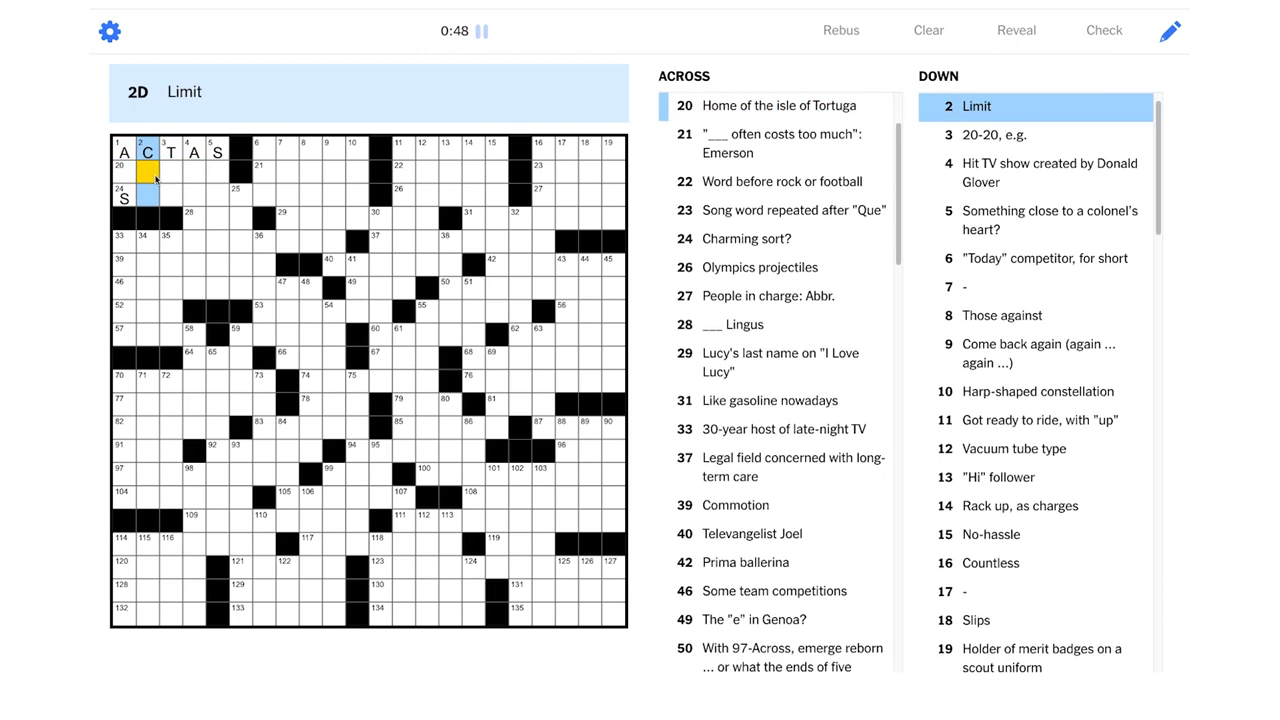
text(AP)
click(123, 171)
text(H)
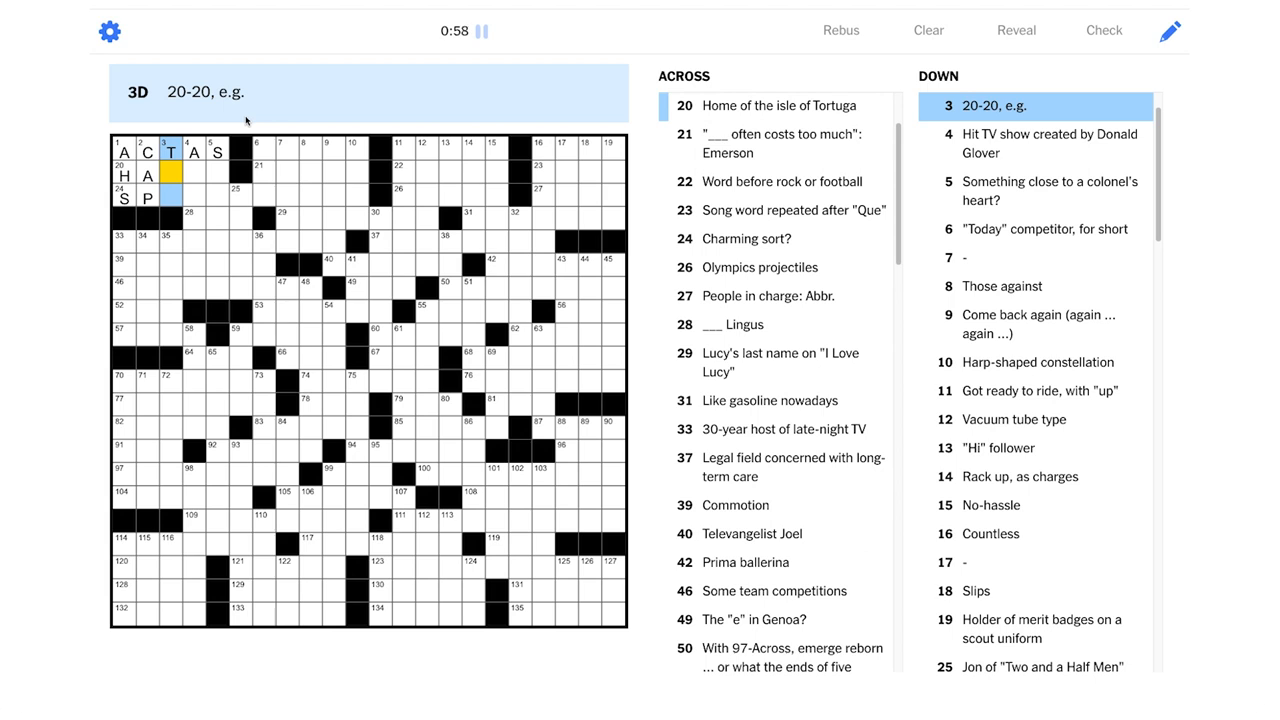
mouse_move(207, 113)
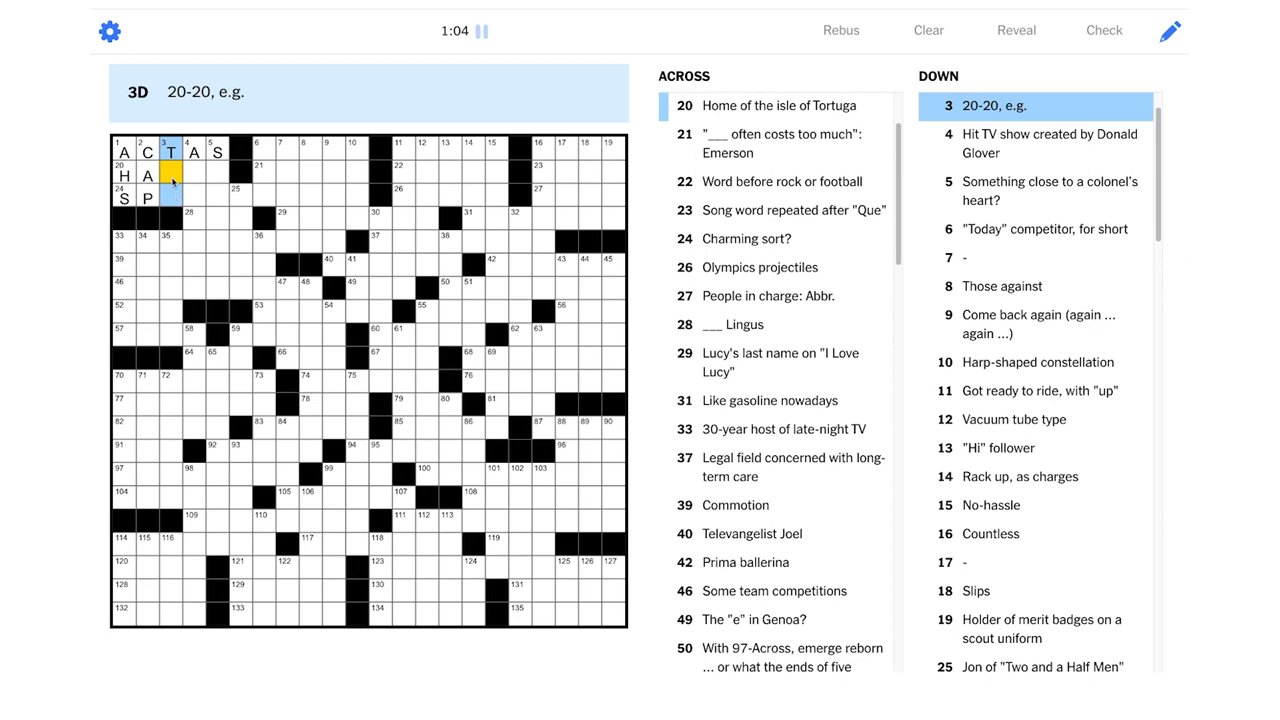
Enter HAITI at 20-Across and ATLANTA down from 4
click(172, 172)
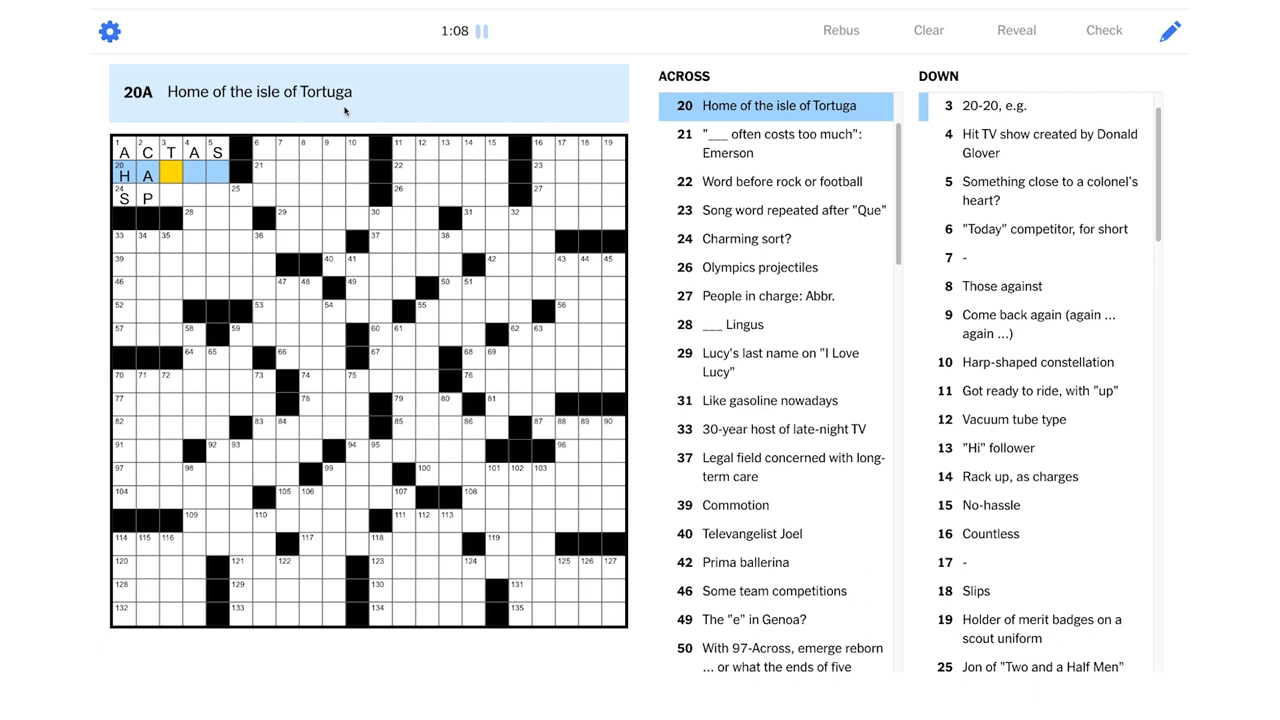
text(ITI)
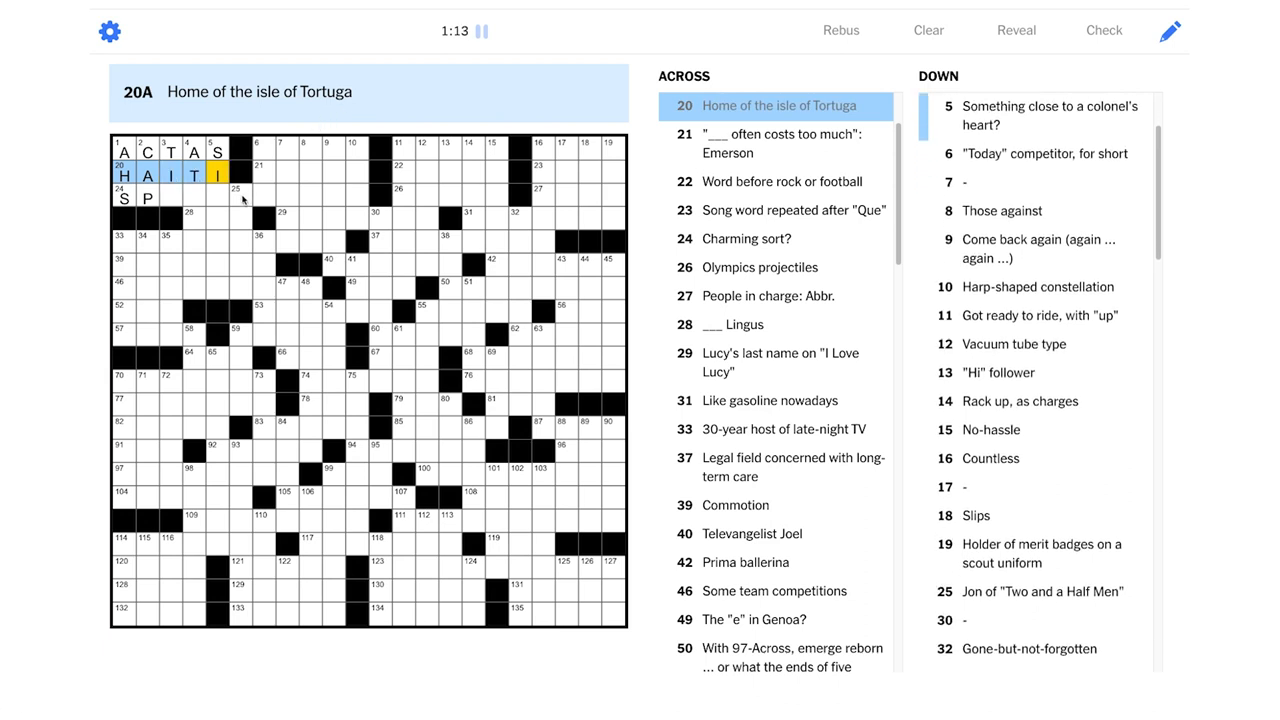
click(193, 172)
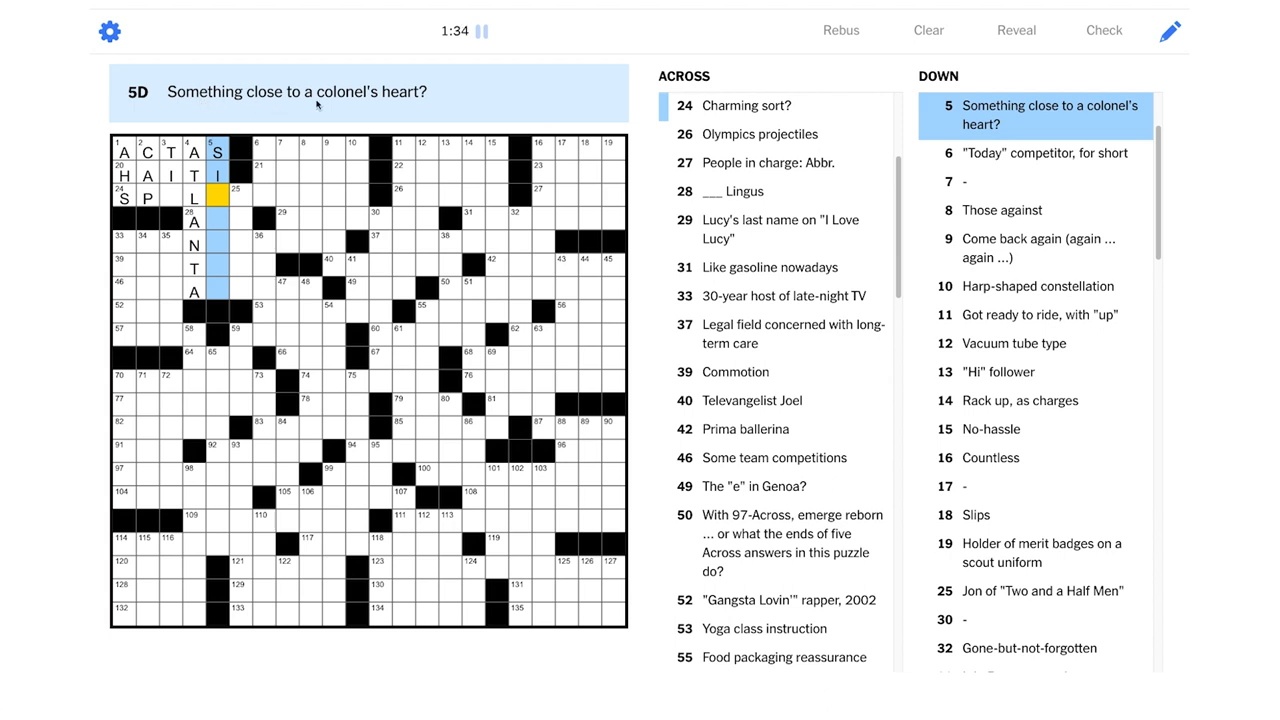
mouse_move(356, 112)
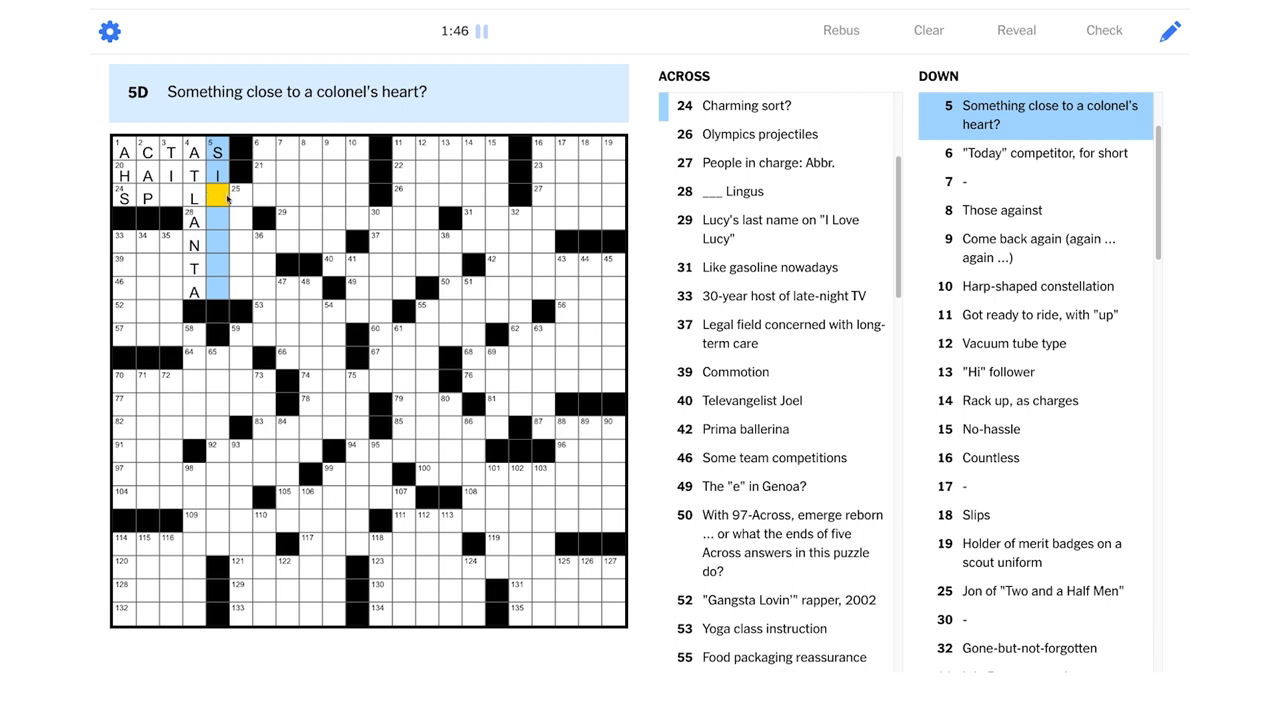
mouse_move(197, 257)
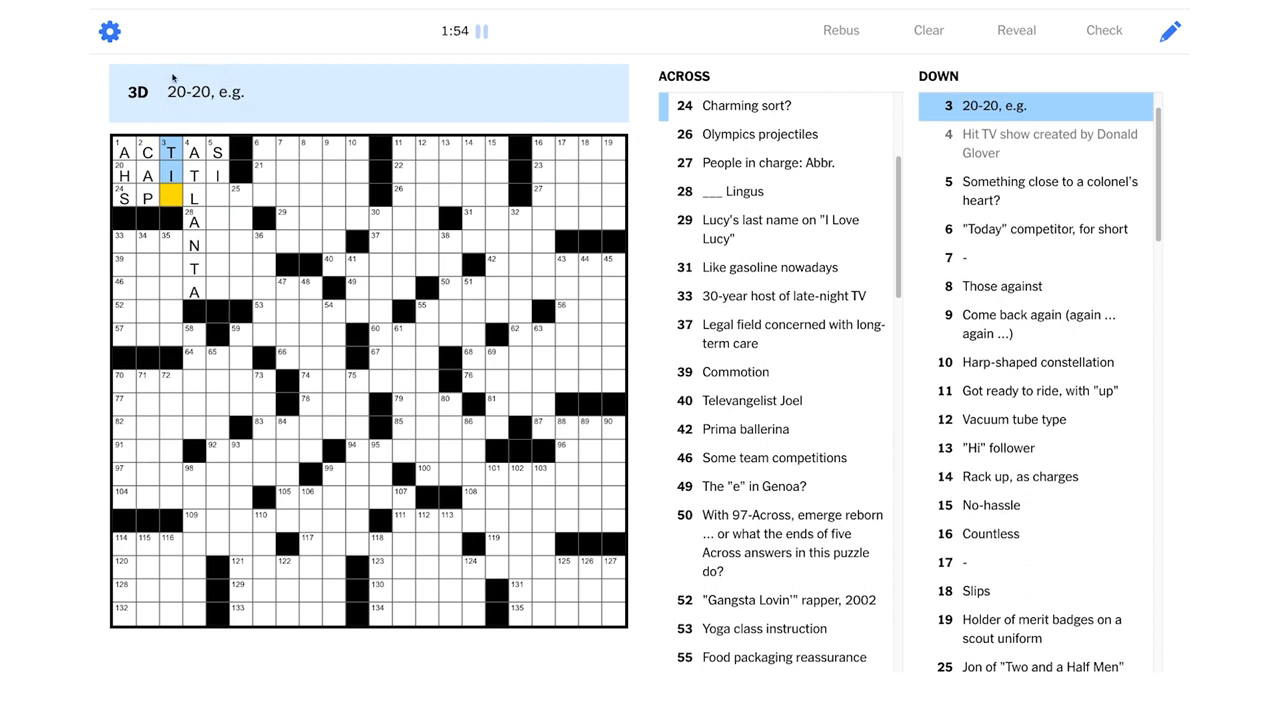
Finish TIE at 3-Down, SPELLCASTER at 24-Across, and SILENTL at 5-Down
text(E)
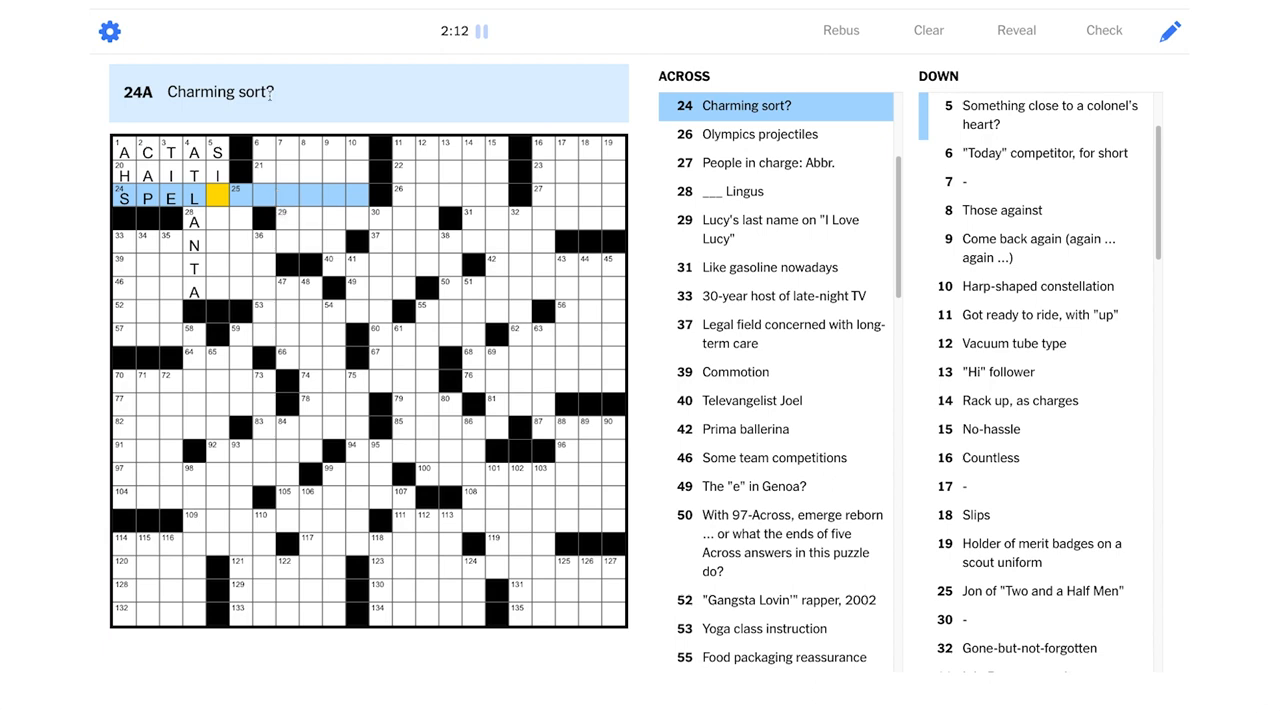
text(L)
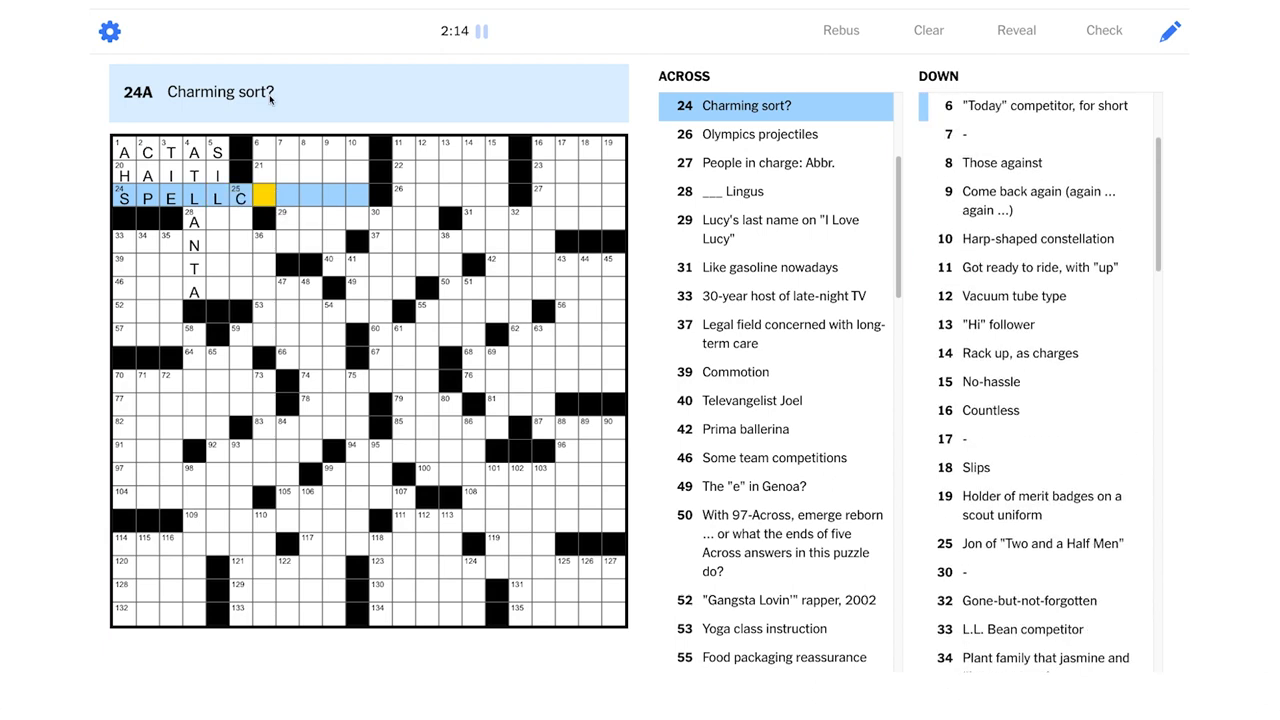
text(CASTER)
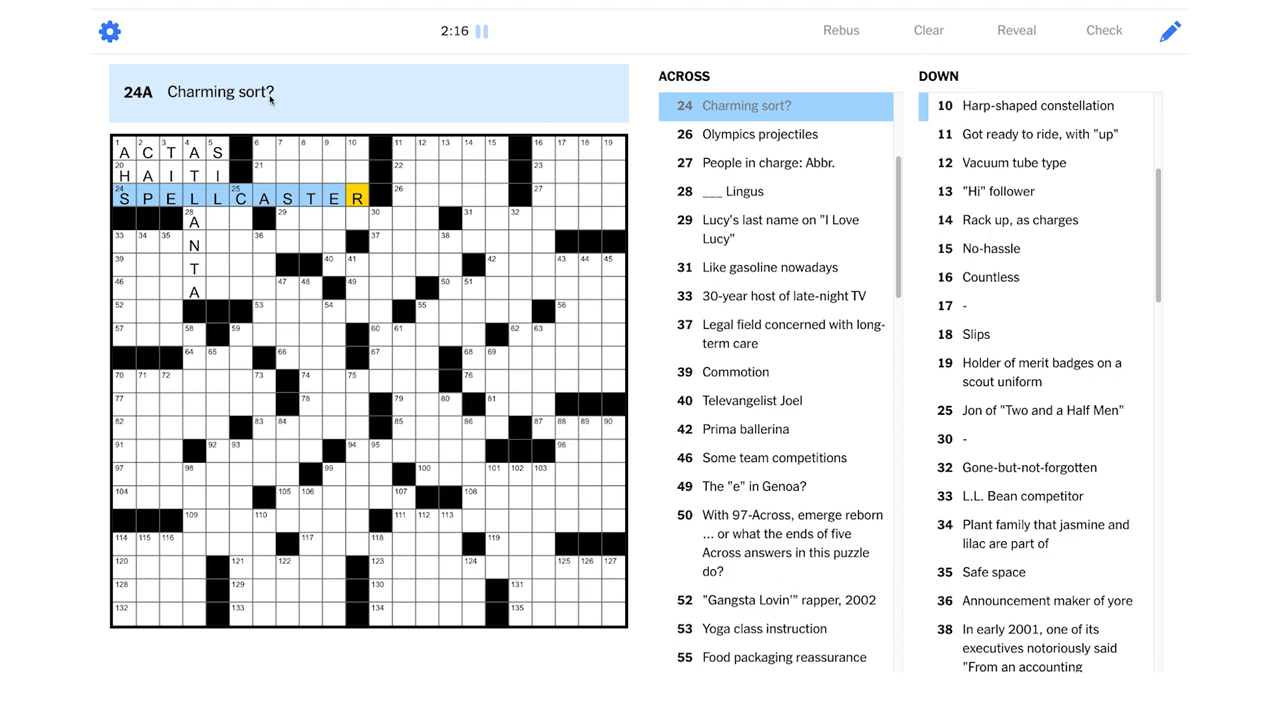
mouse_move(225, 218)
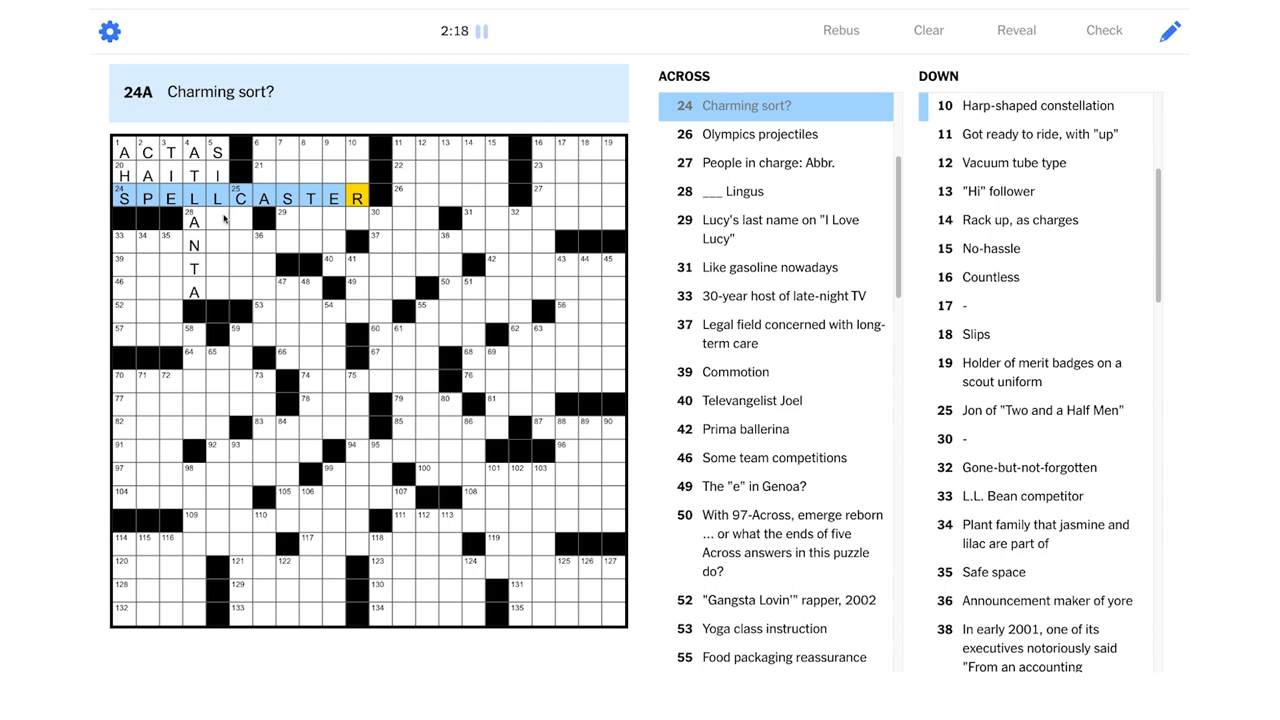
mouse_move(170, 97)
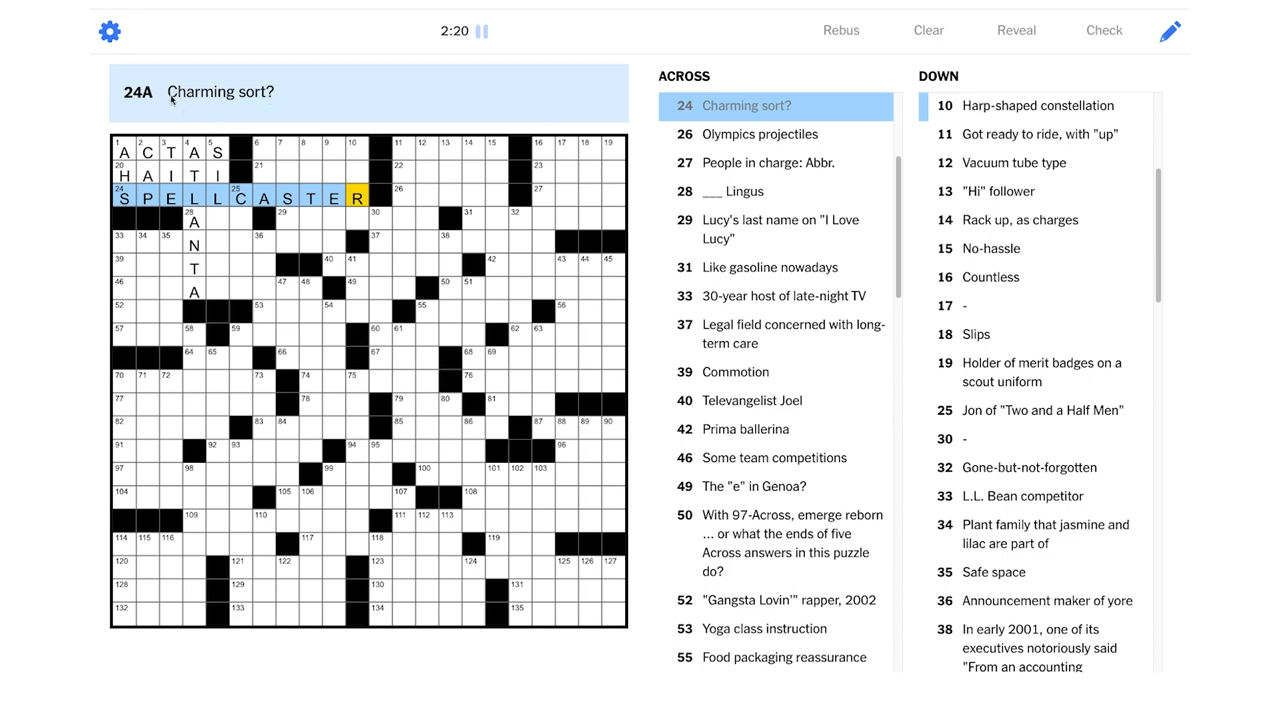
mouse_move(258, 237)
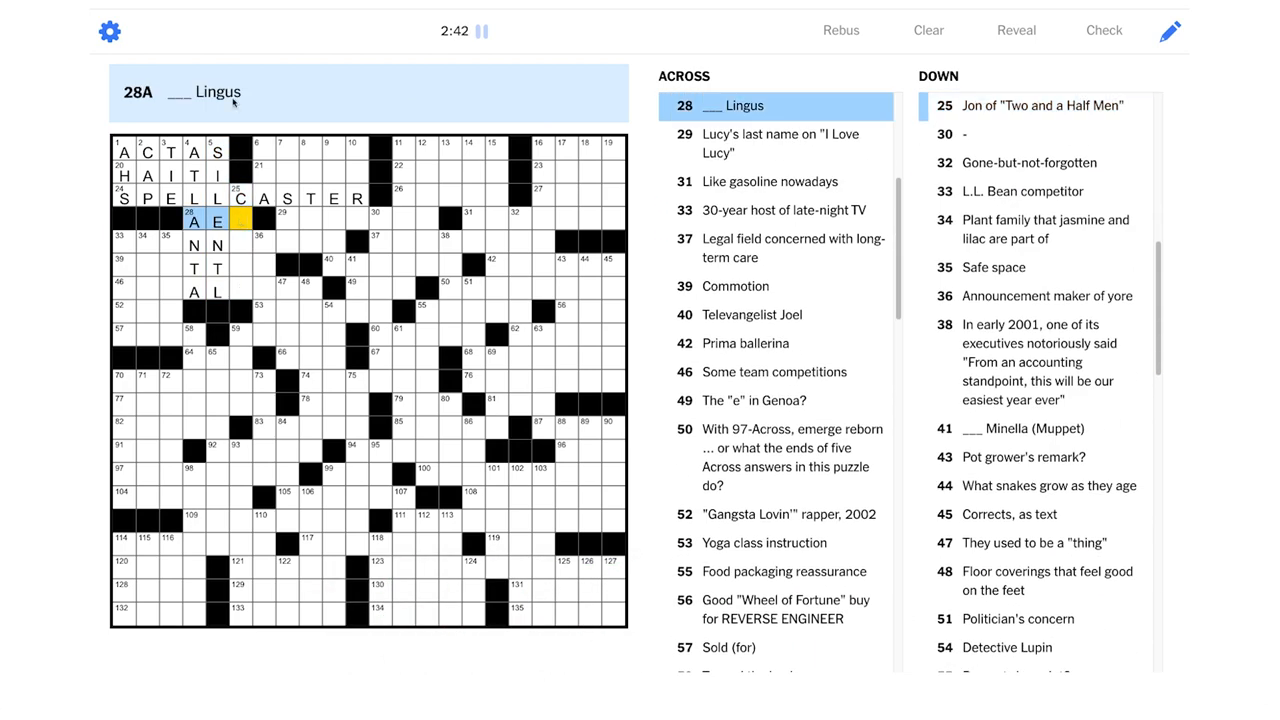
Add the final R to complete AER at 28-Across
text(R)
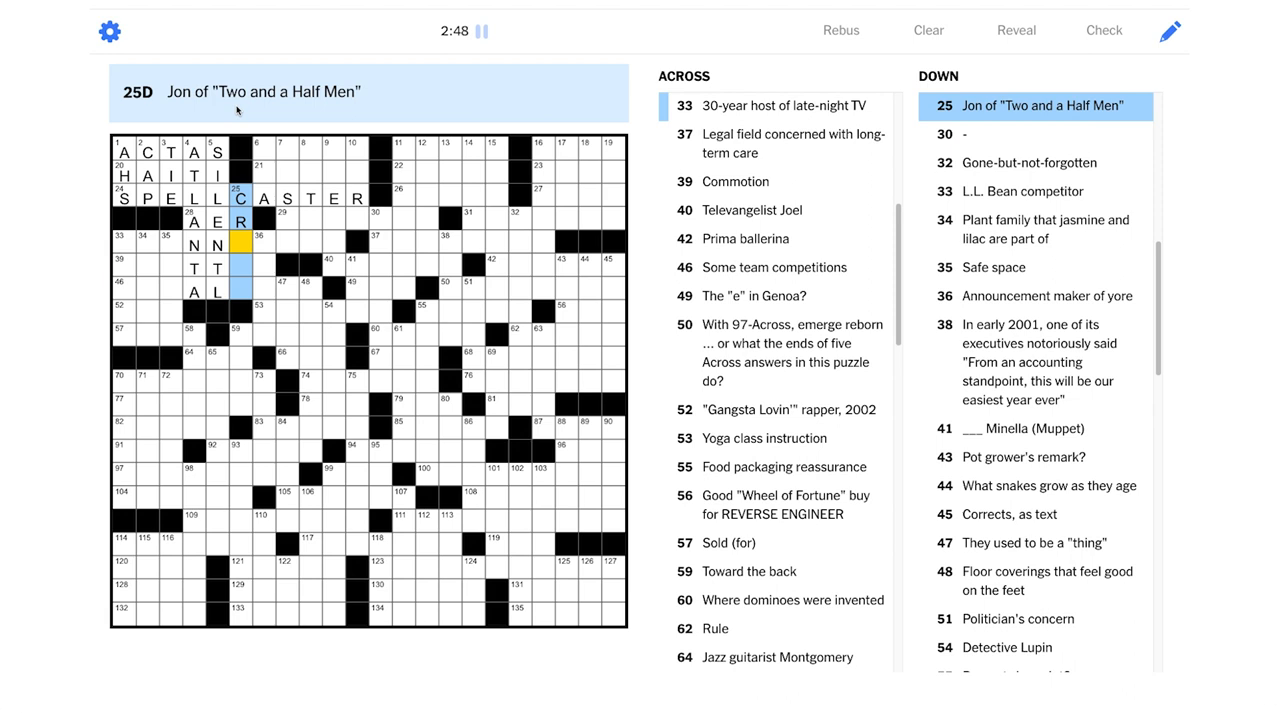
mouse_move(250, 253)
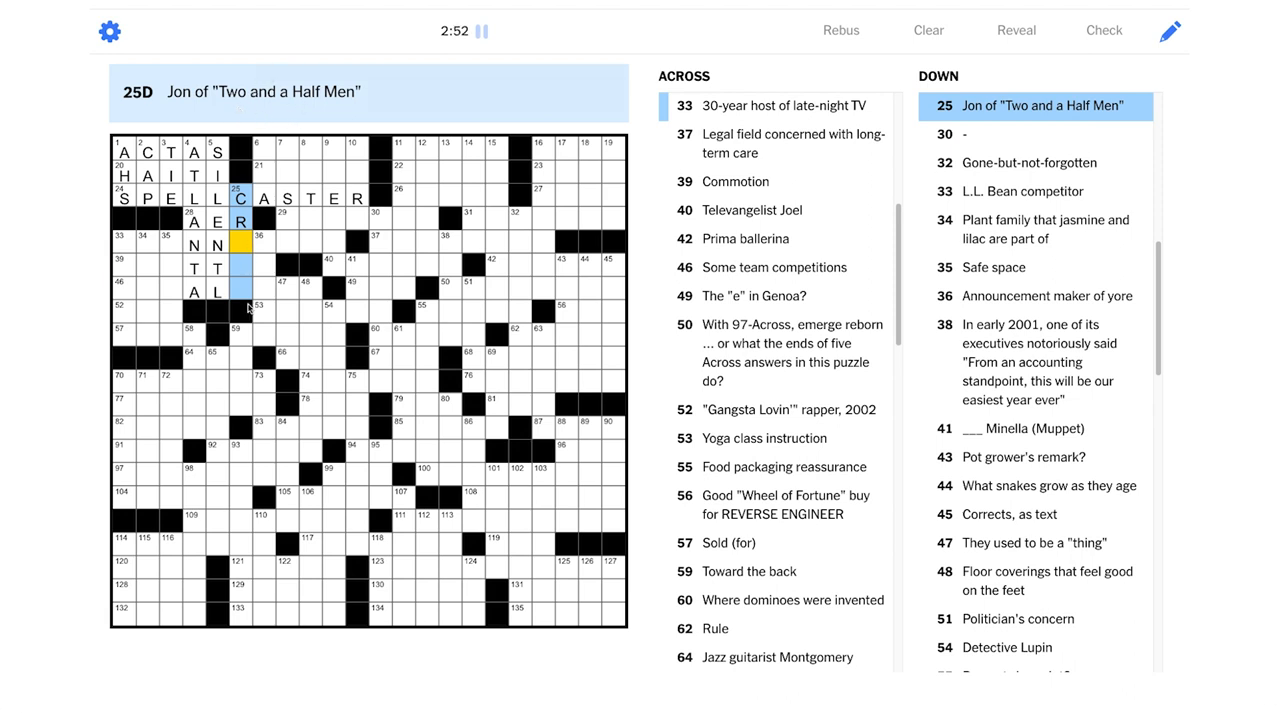
mouse_move(148, 257)
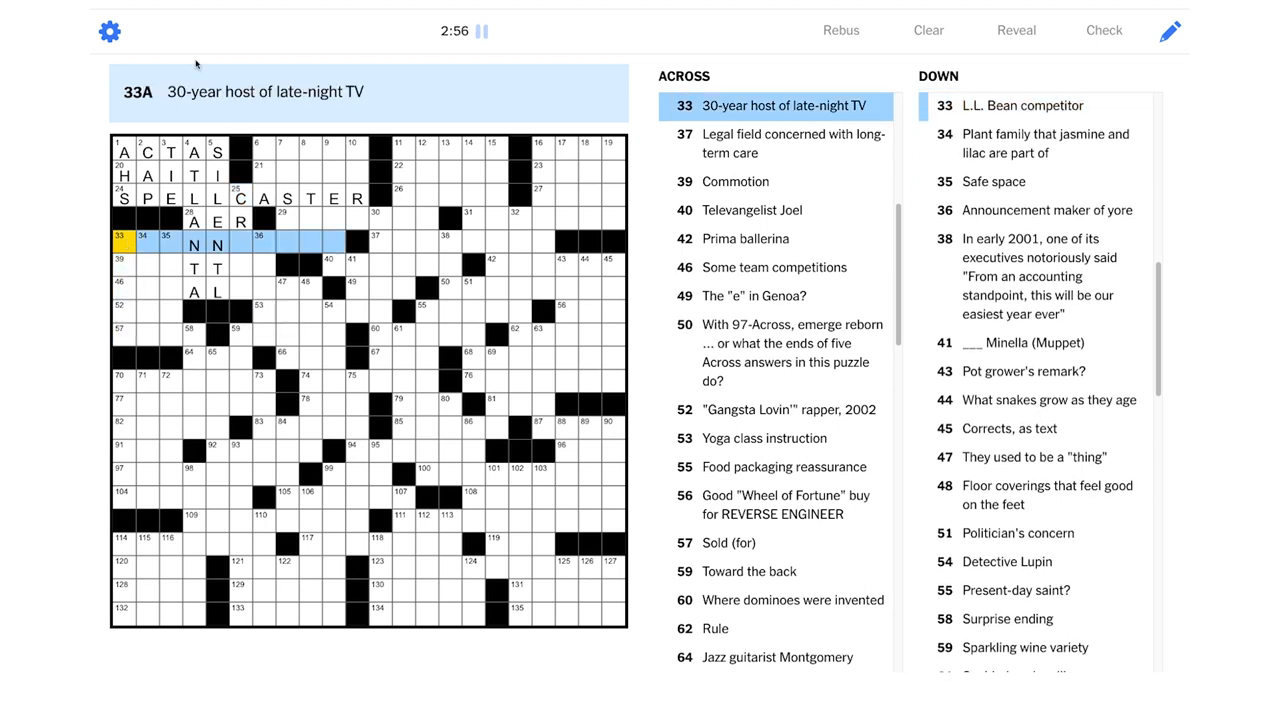
mouse_move(380, 114)
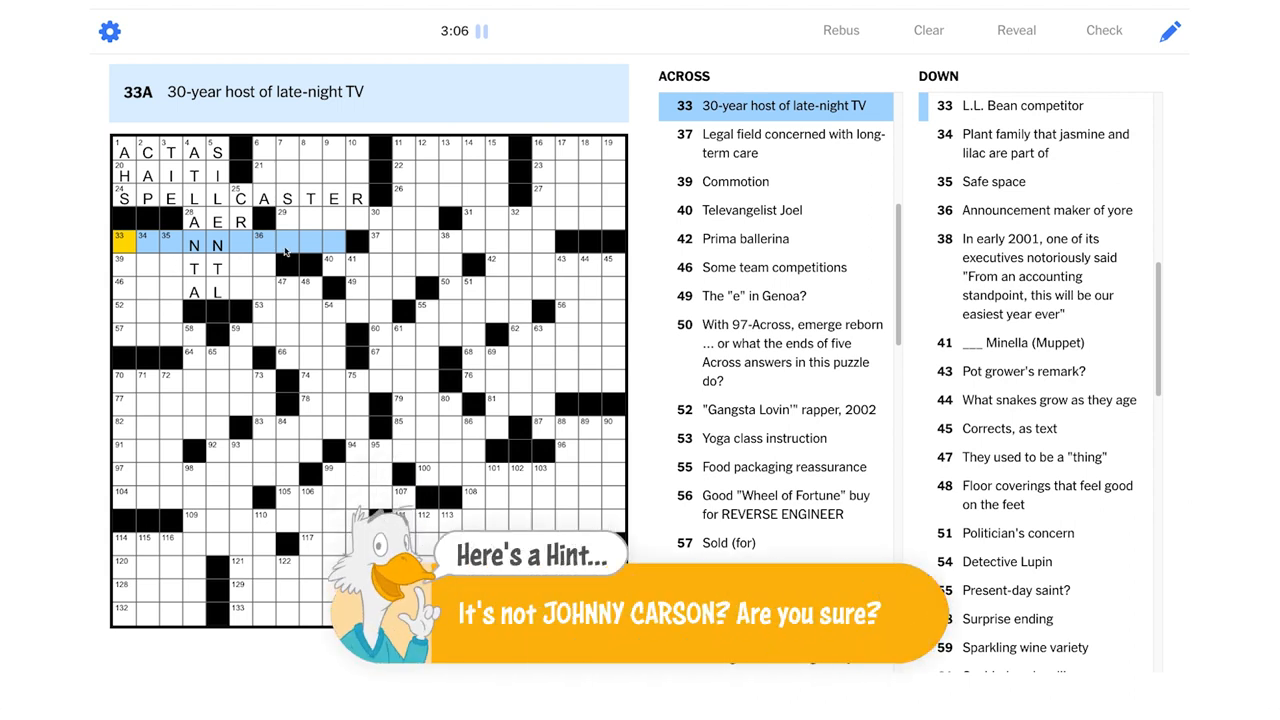
mouse_move(185, 248)
text(GNARL)
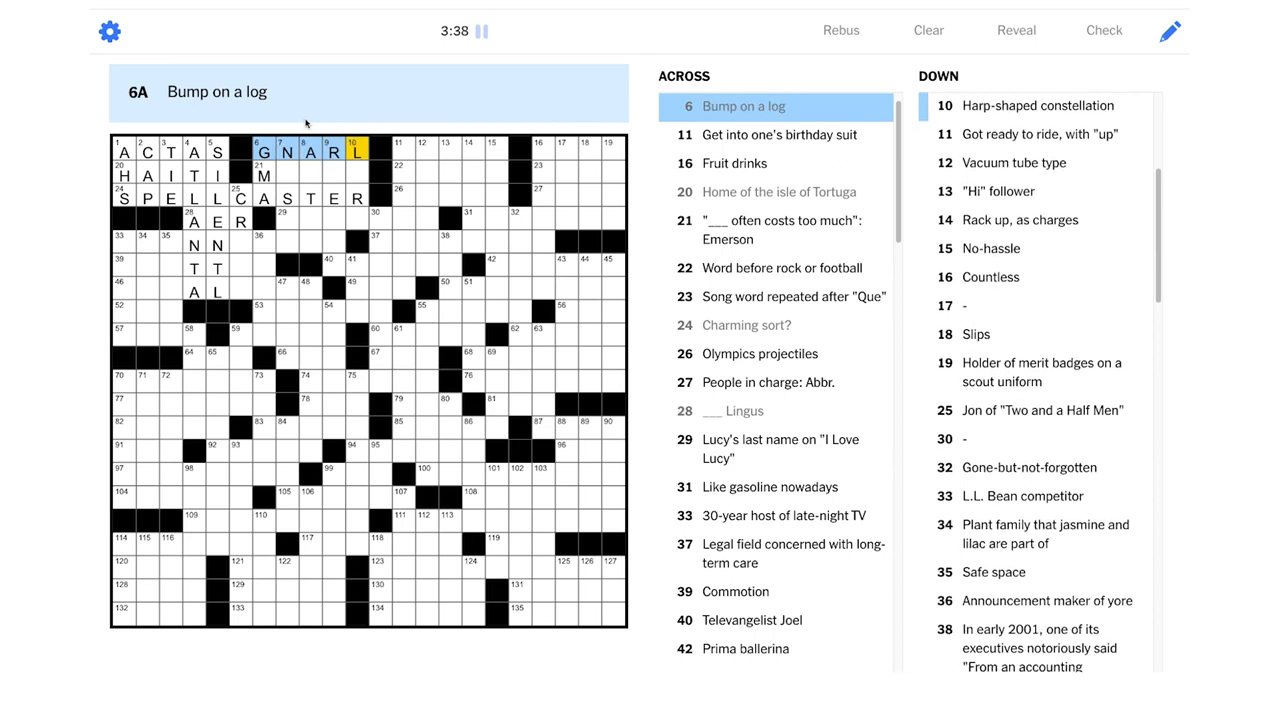
mouse_move(306, 173)
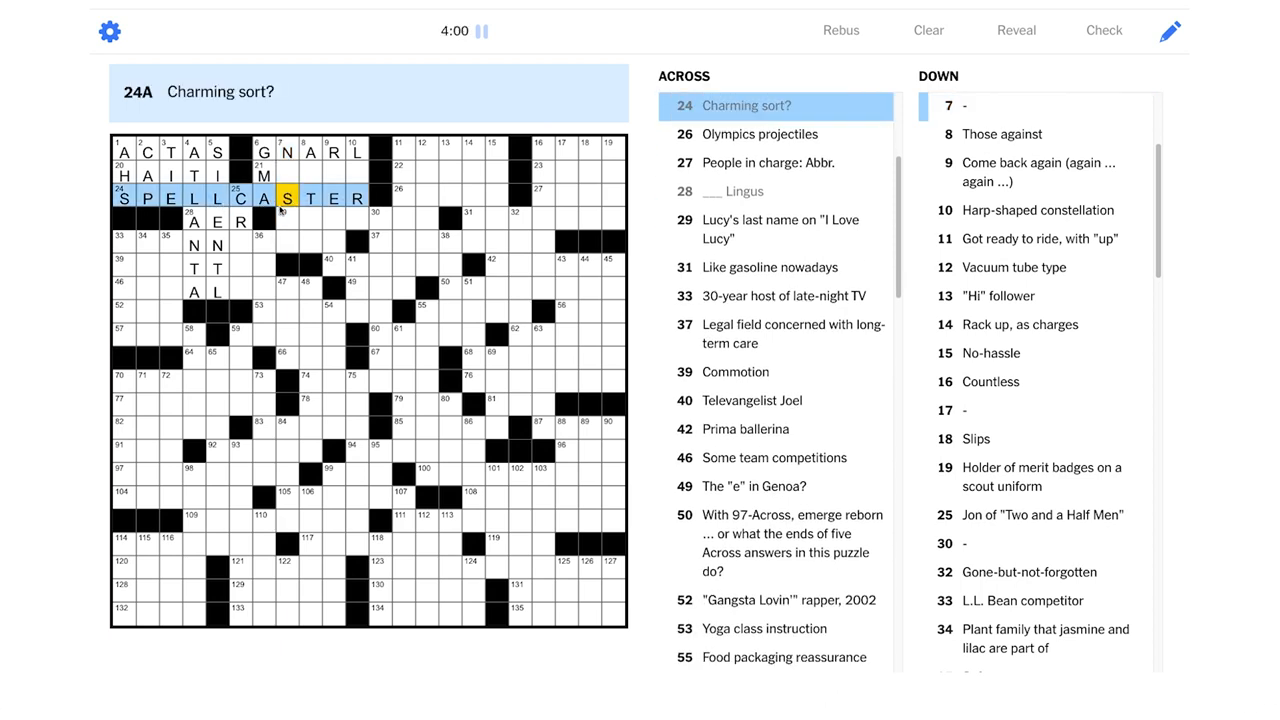
Enter GNARL at 6-Across, with GMA, ANTIS and REECHO in the Downs beneath
click(285, 173)
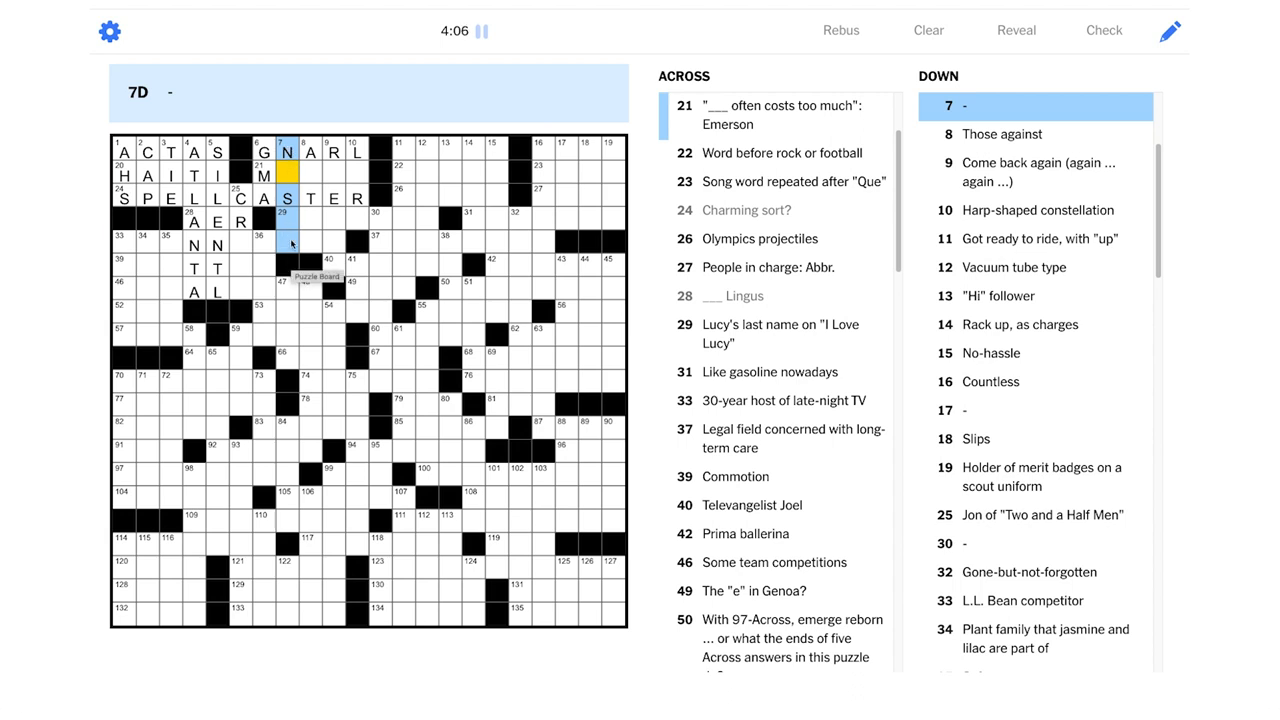
click(283, 197)
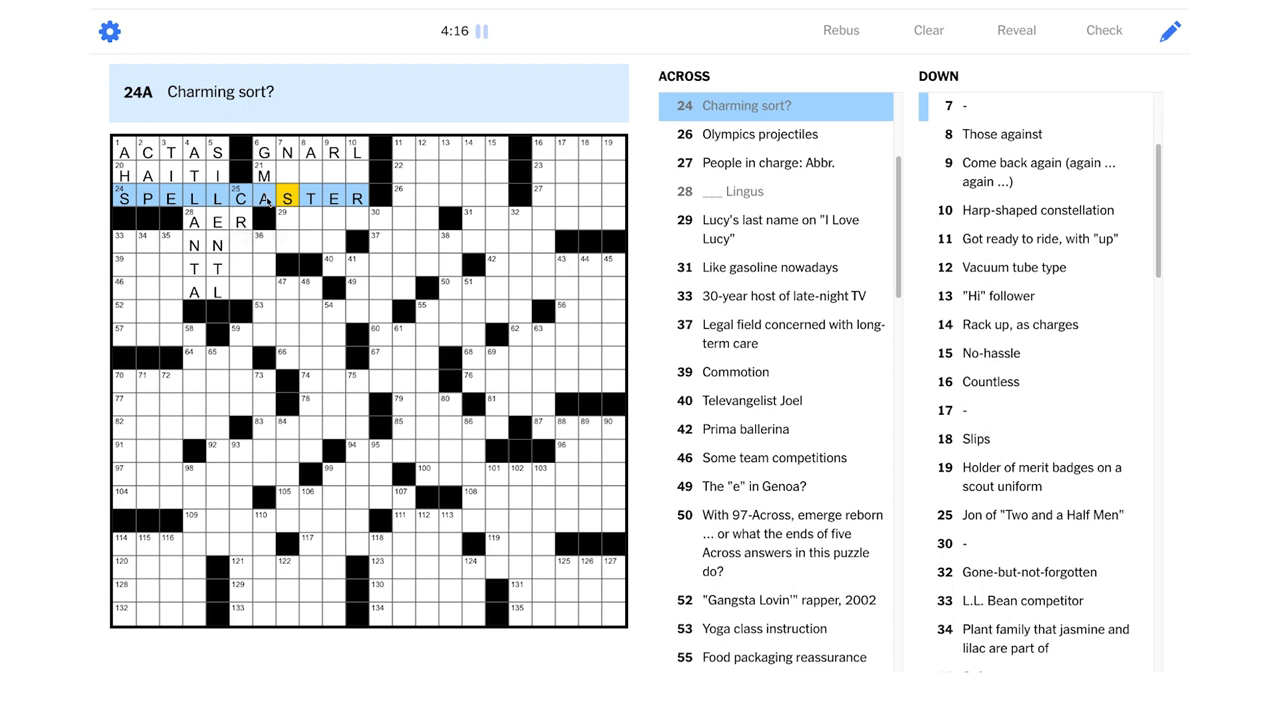
mouse_move(295, 182)
text(NTIS)
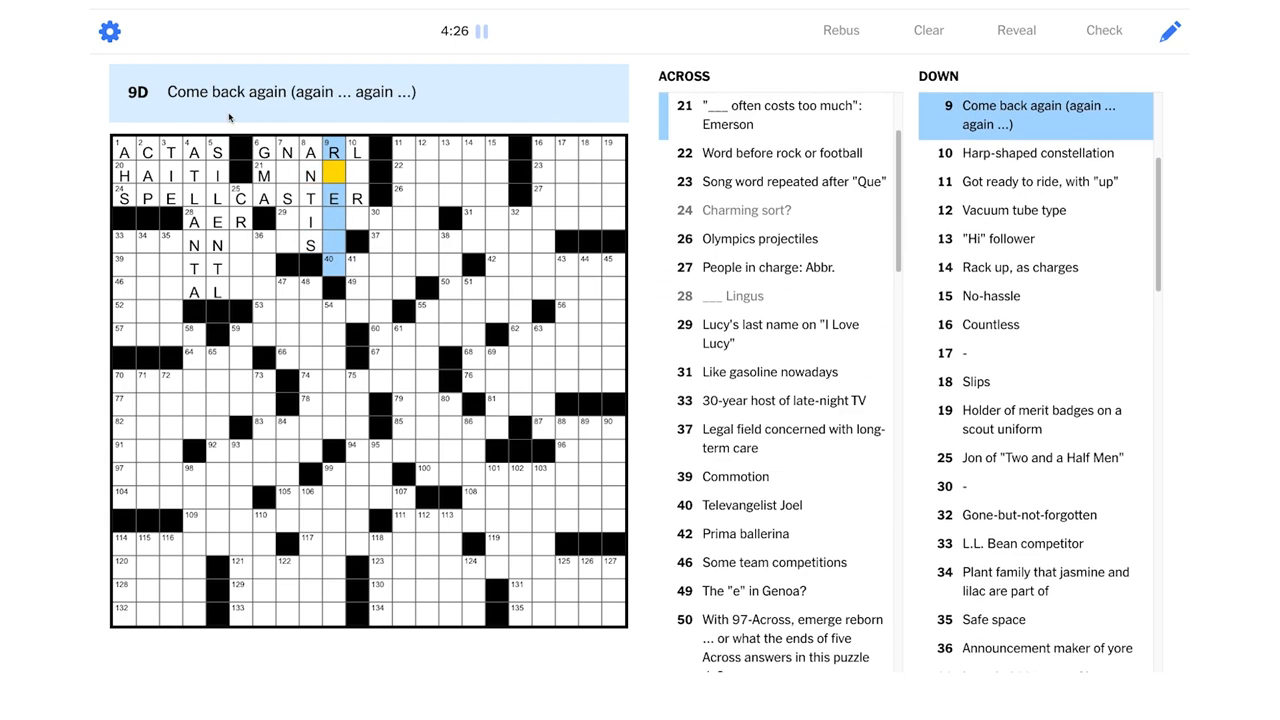
mouse_move(305, 110)
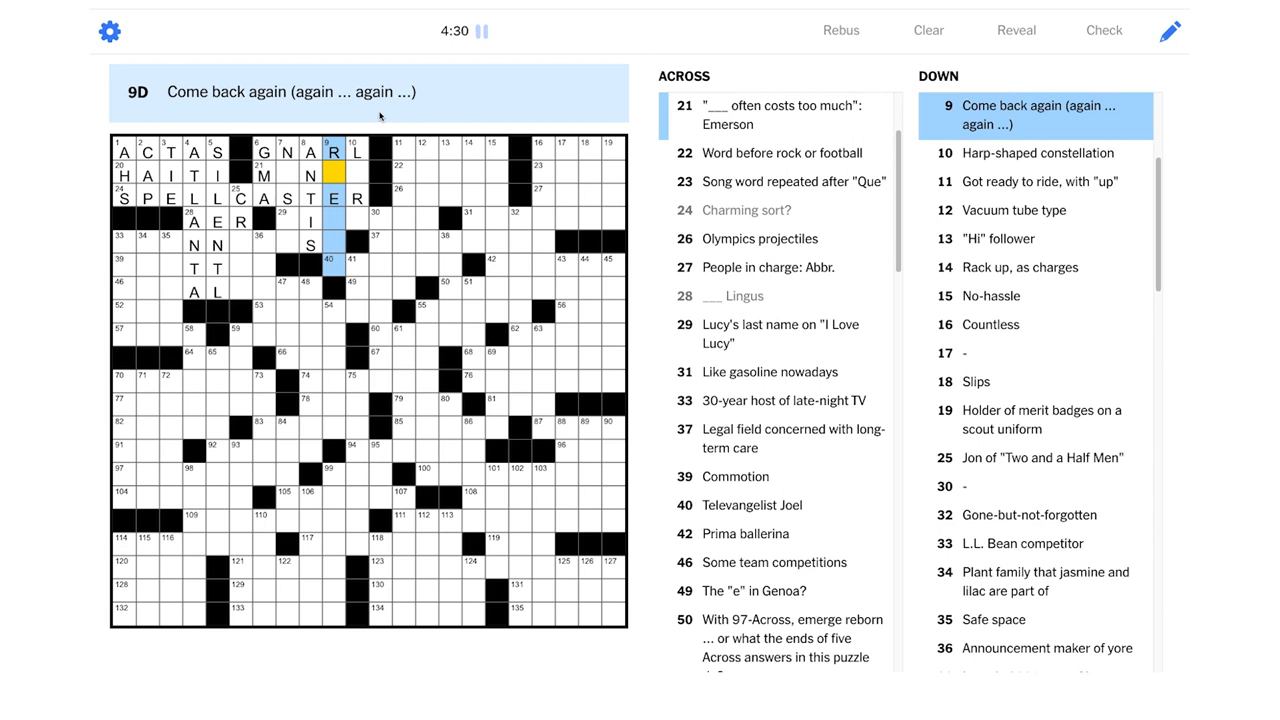
mouse_move(378, 120)
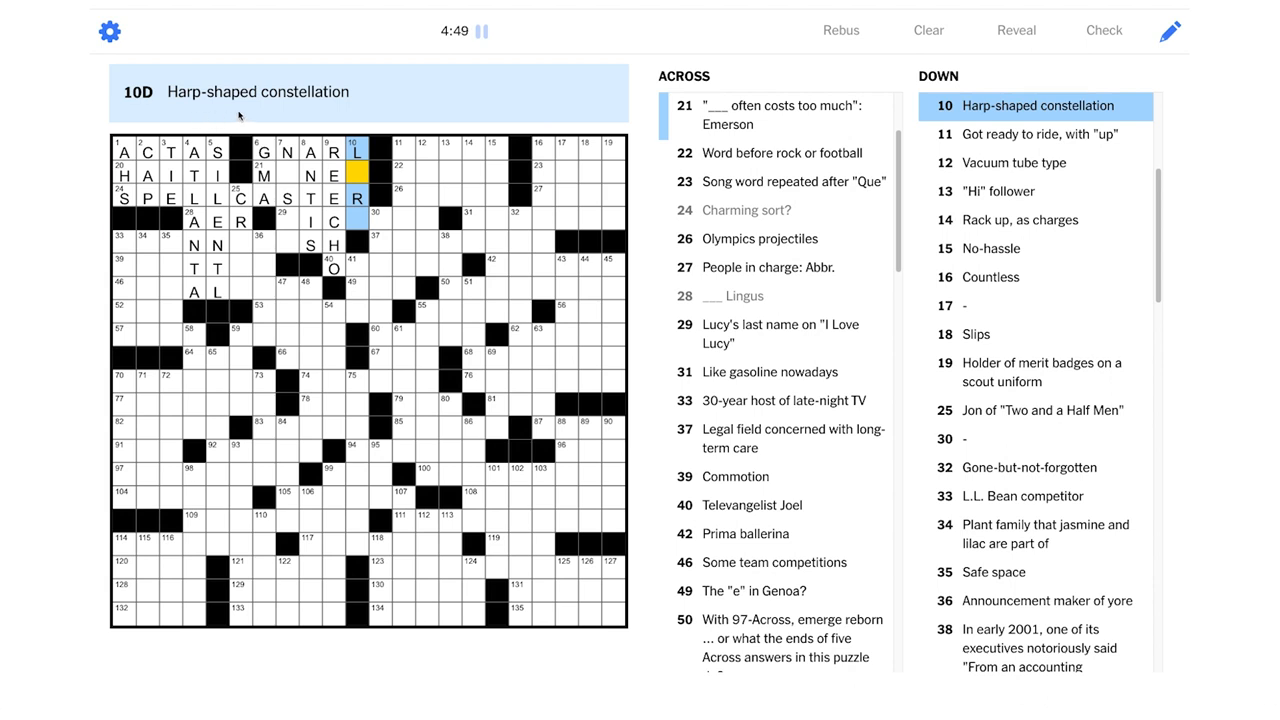
mouse_move(341, 117)
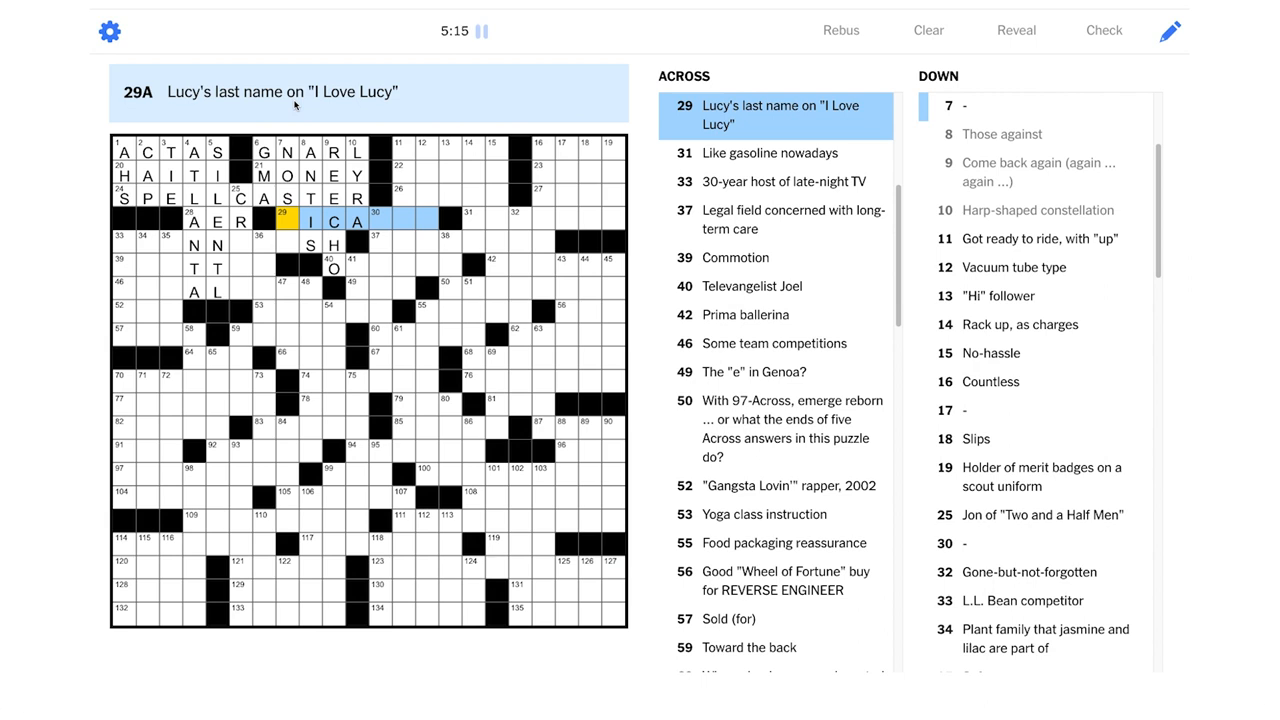
mouse_move(406, 114)
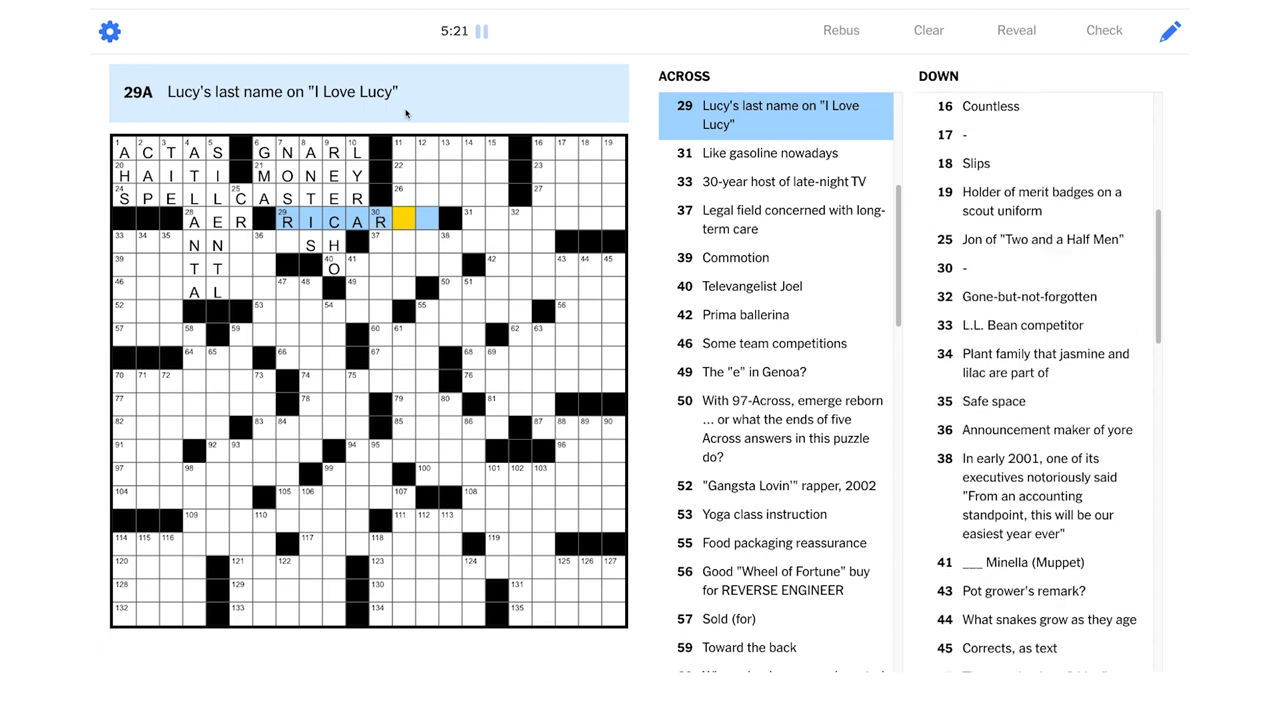
Complete RICARDO, Lucy's surname, at 29-Across
text(DO)
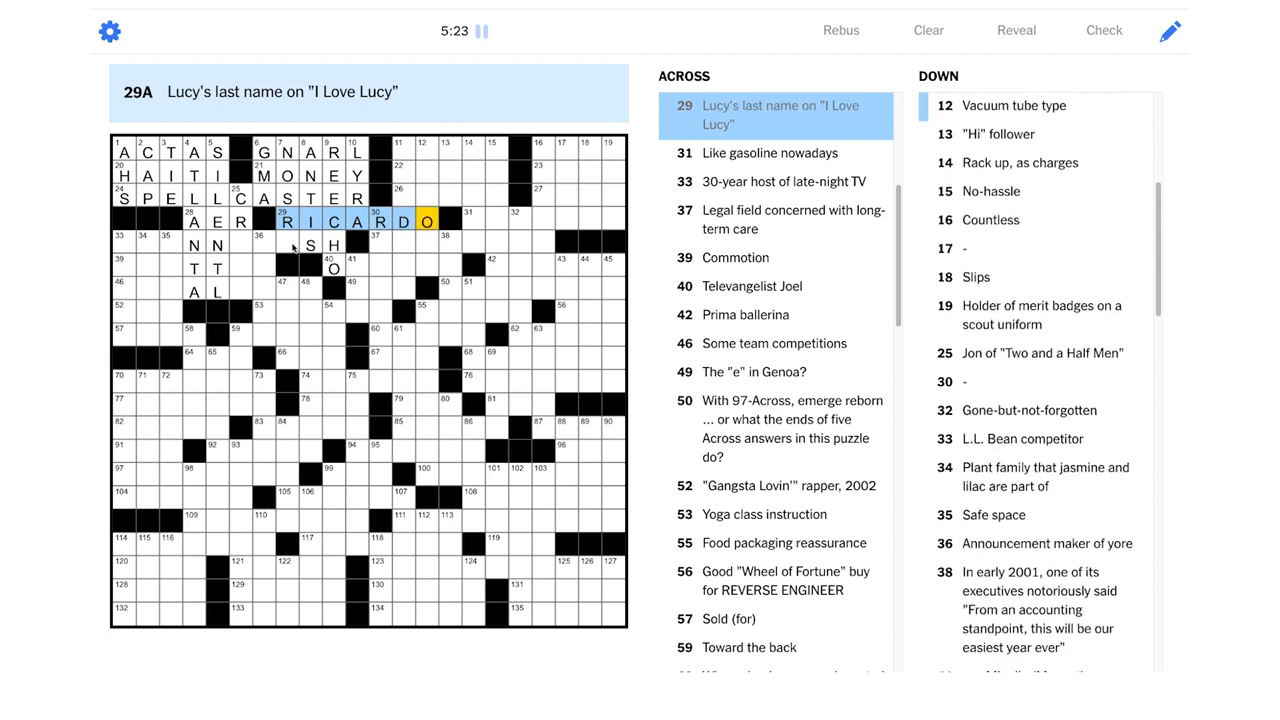
click(278, 245)
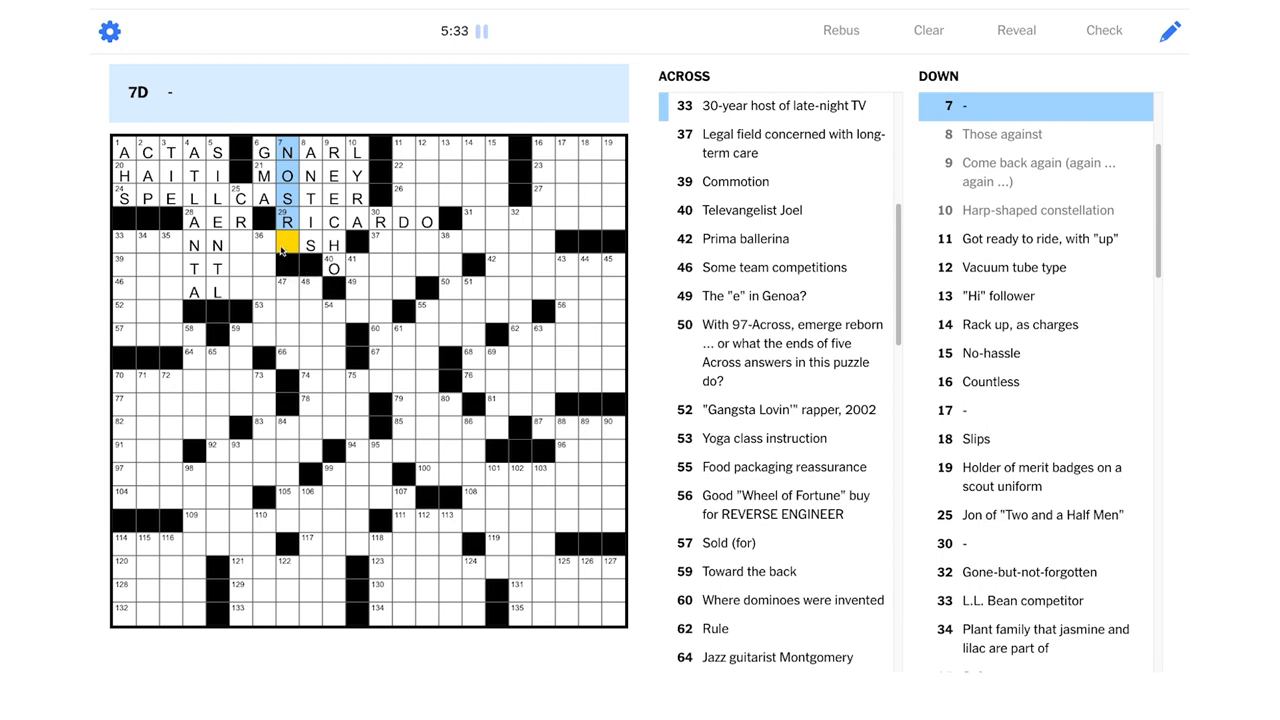
click(140, 244)
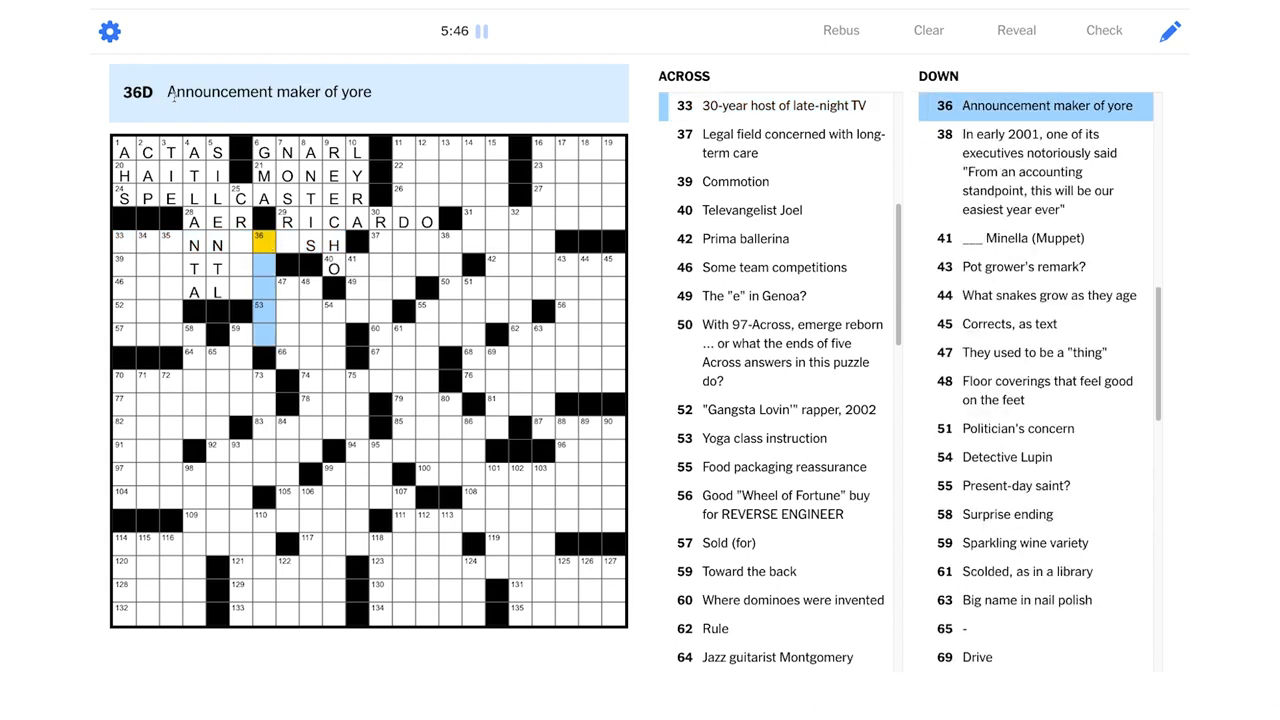
mouse_move(337, 110)
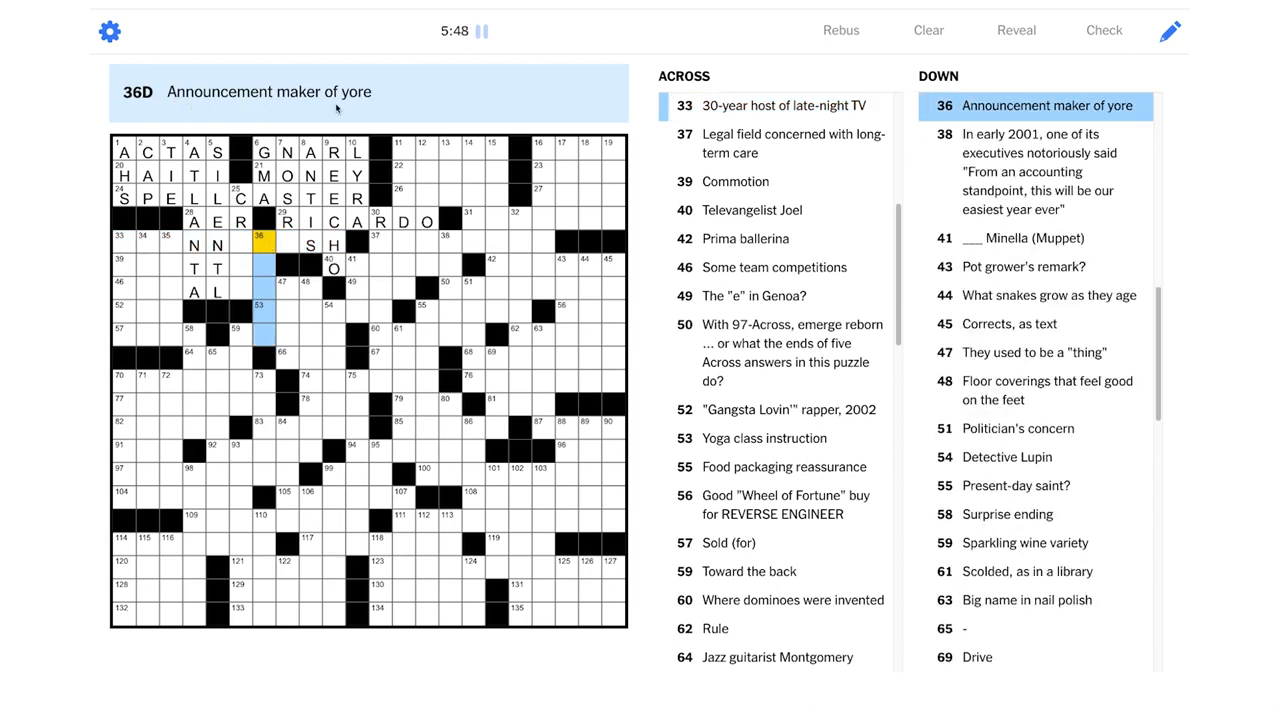
mouse_move(293, 168)
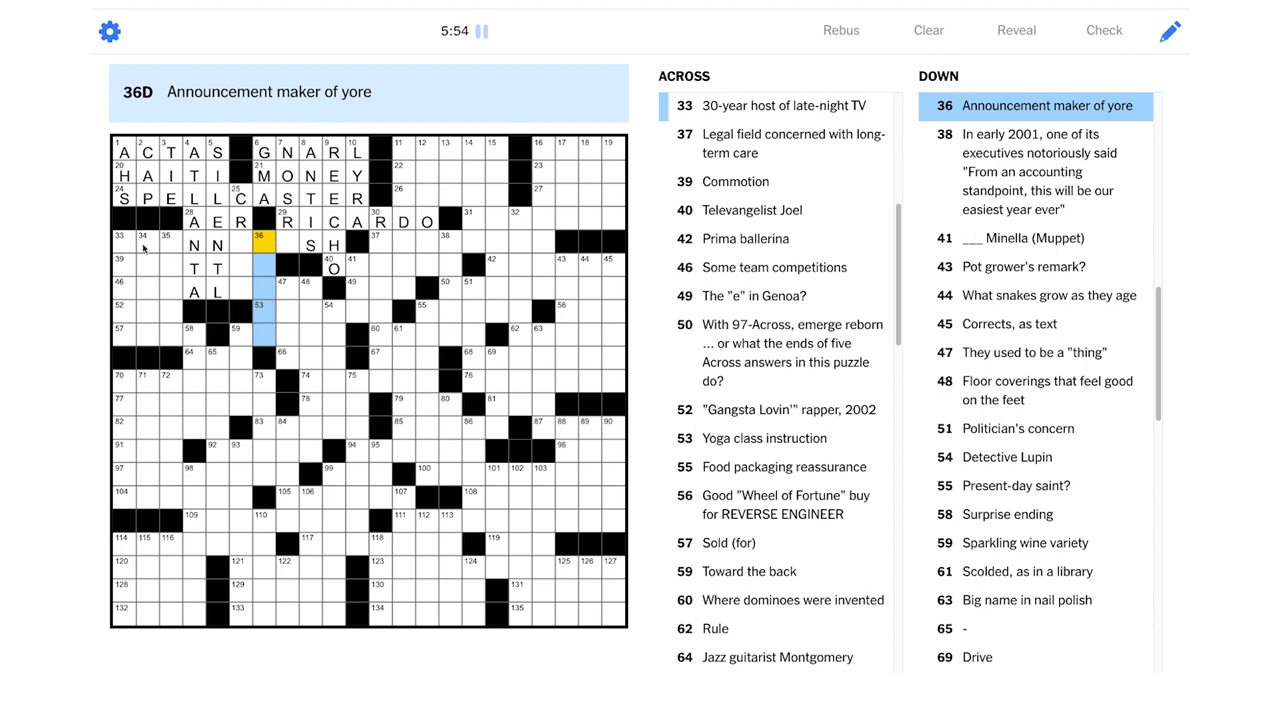
click(122, 240)
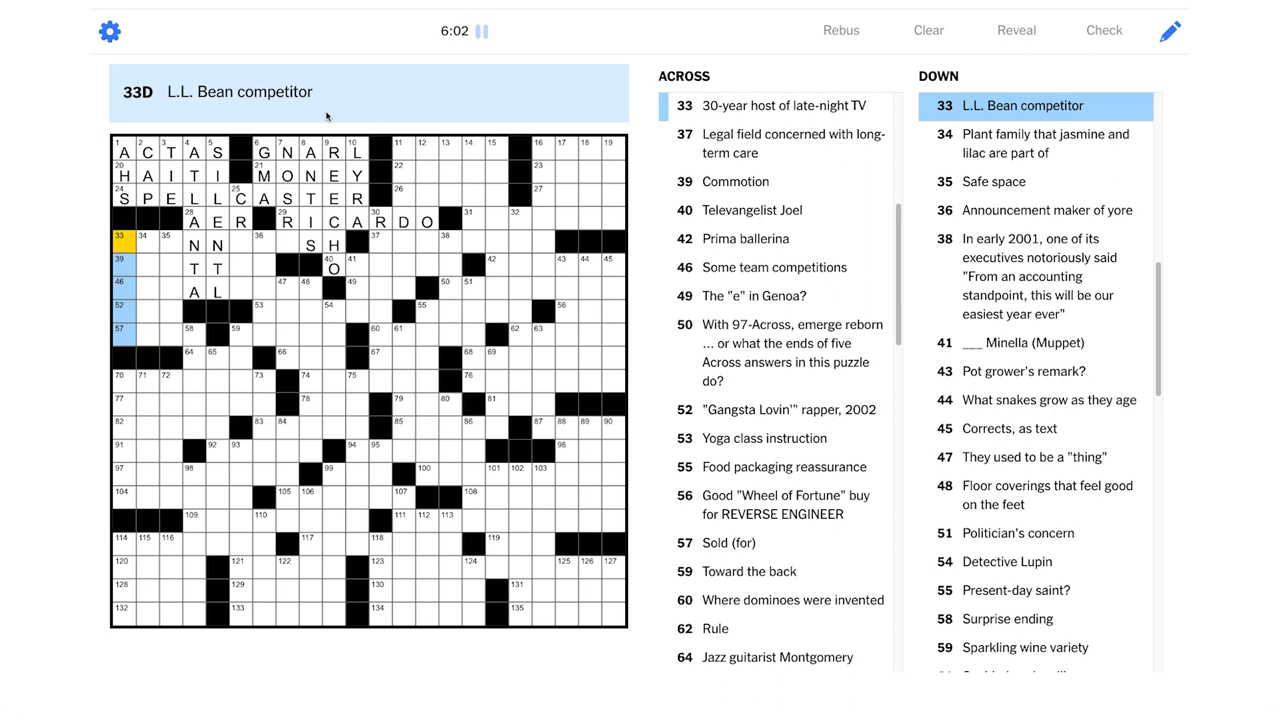
mouse_move(200, 85)
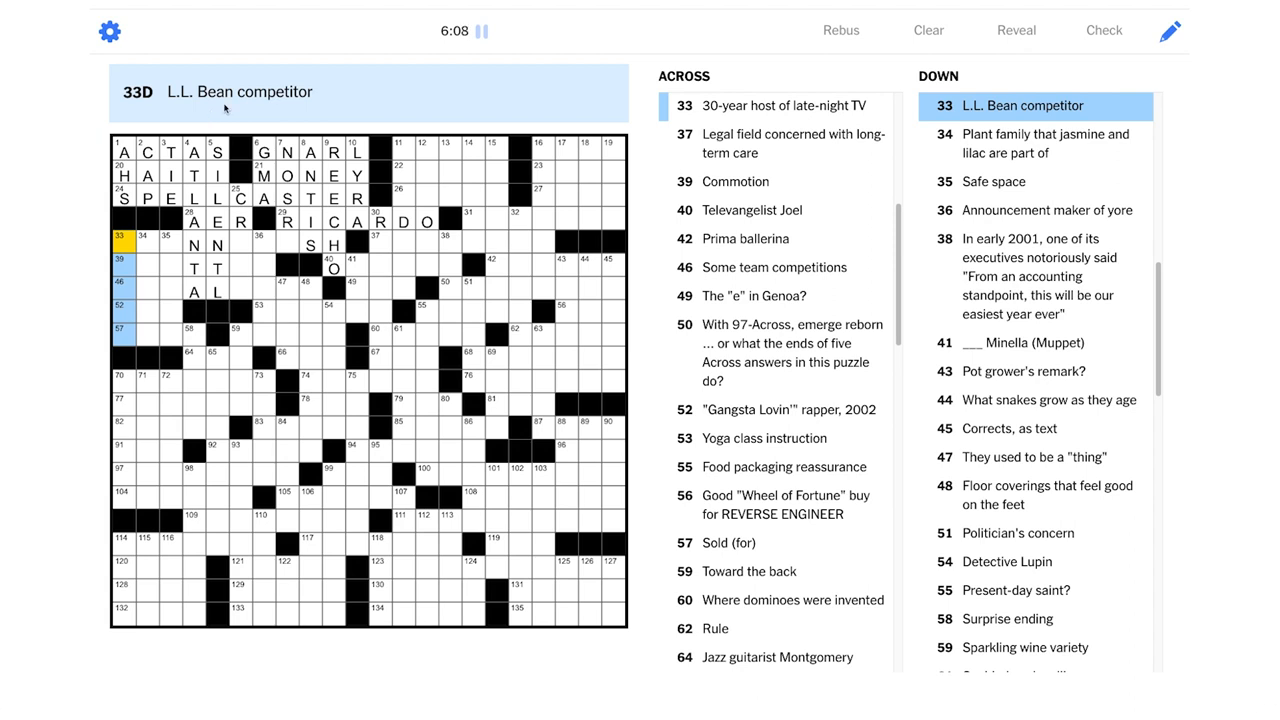
mouse_move(183, 113)
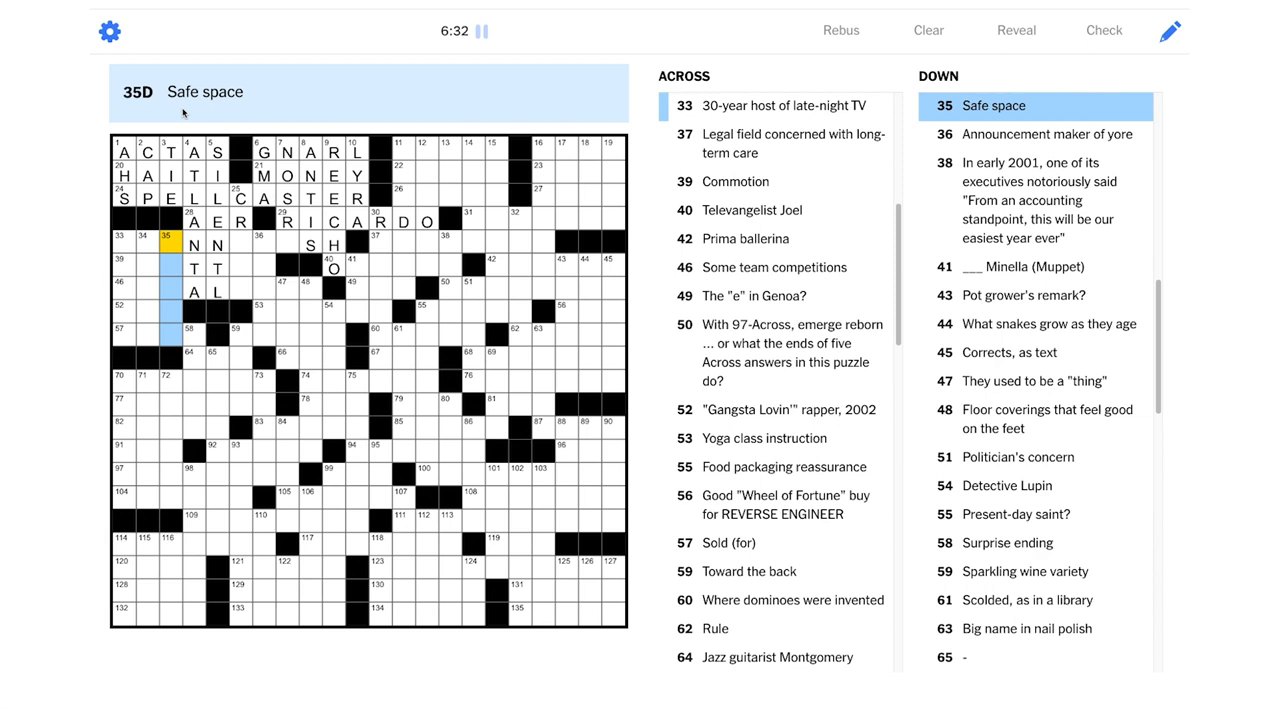
Drop the tentative NAS at 52-Across, enter WENT at 57-Across and JCREW at 33-Down
click(120, 308)
text(NAS)
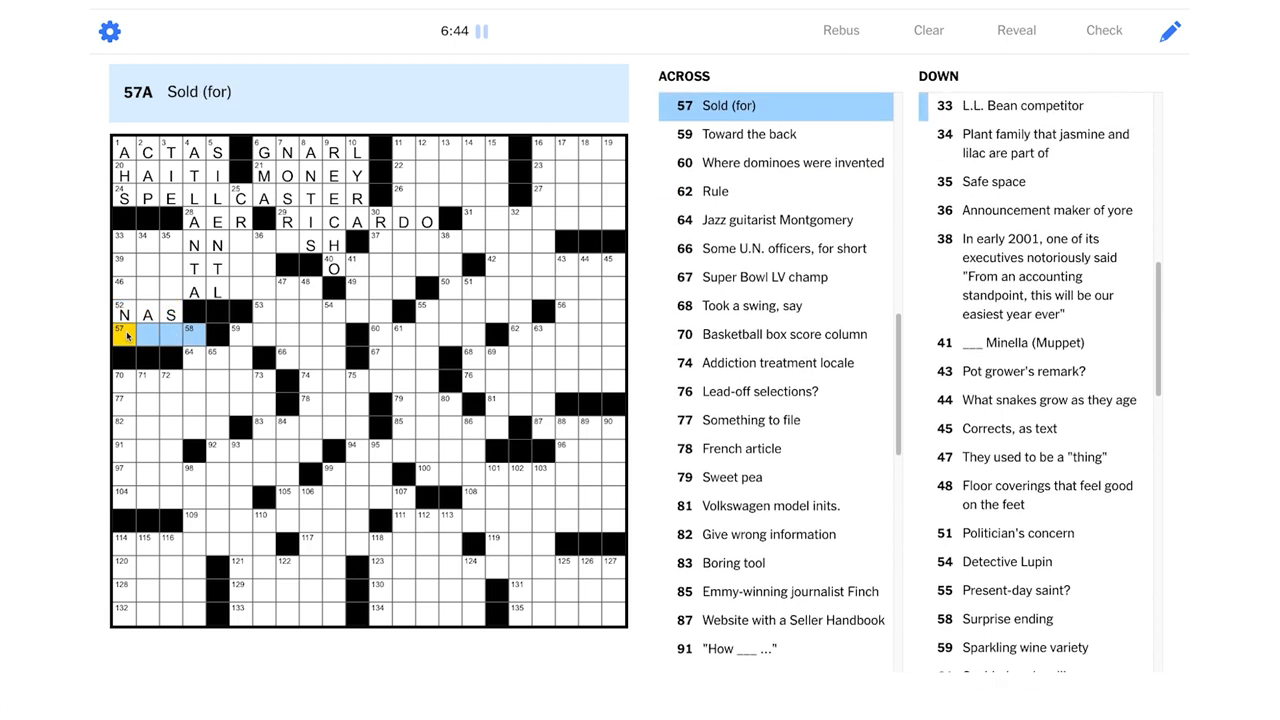
mouse_move(220, 119)
text(WENT)
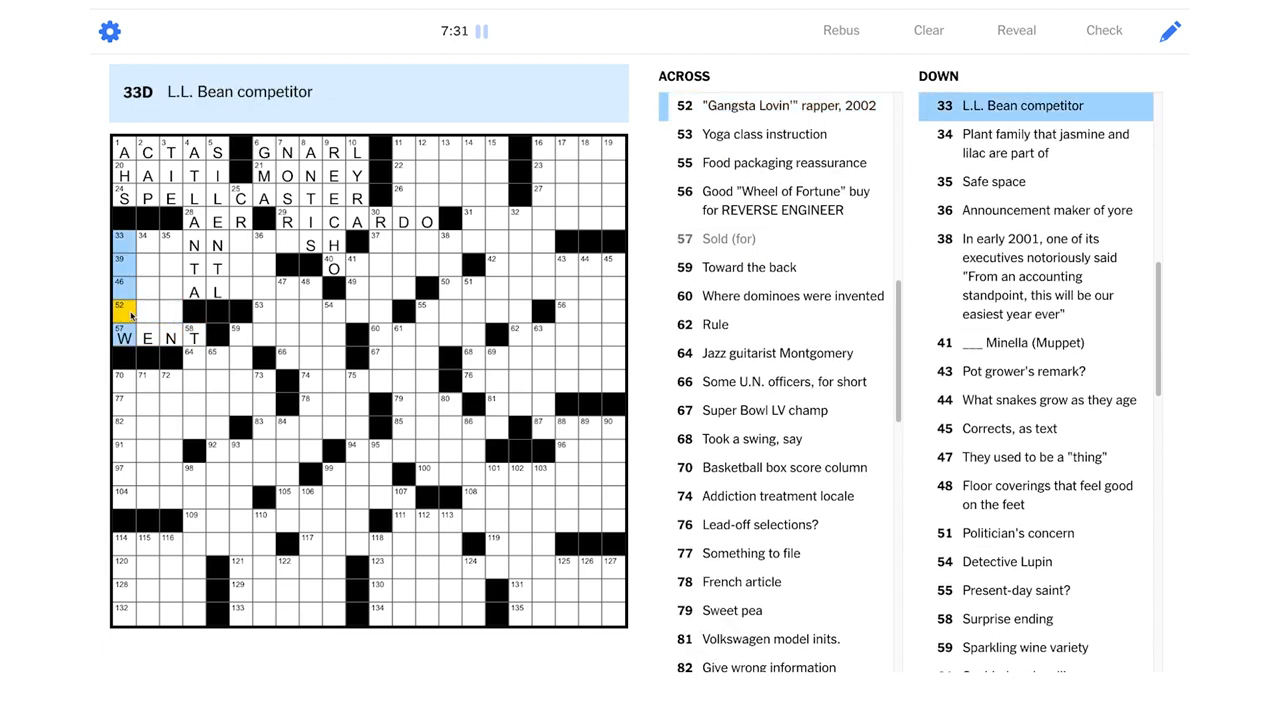
text(JE)
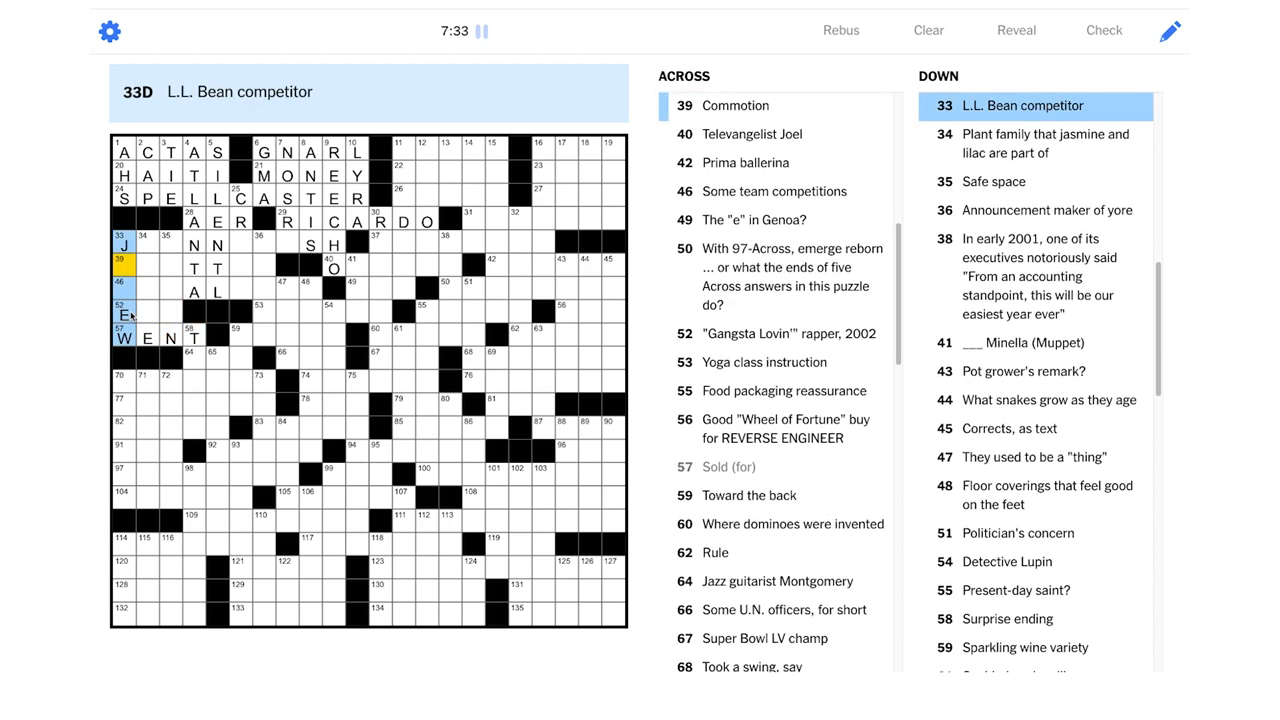
text(CR)
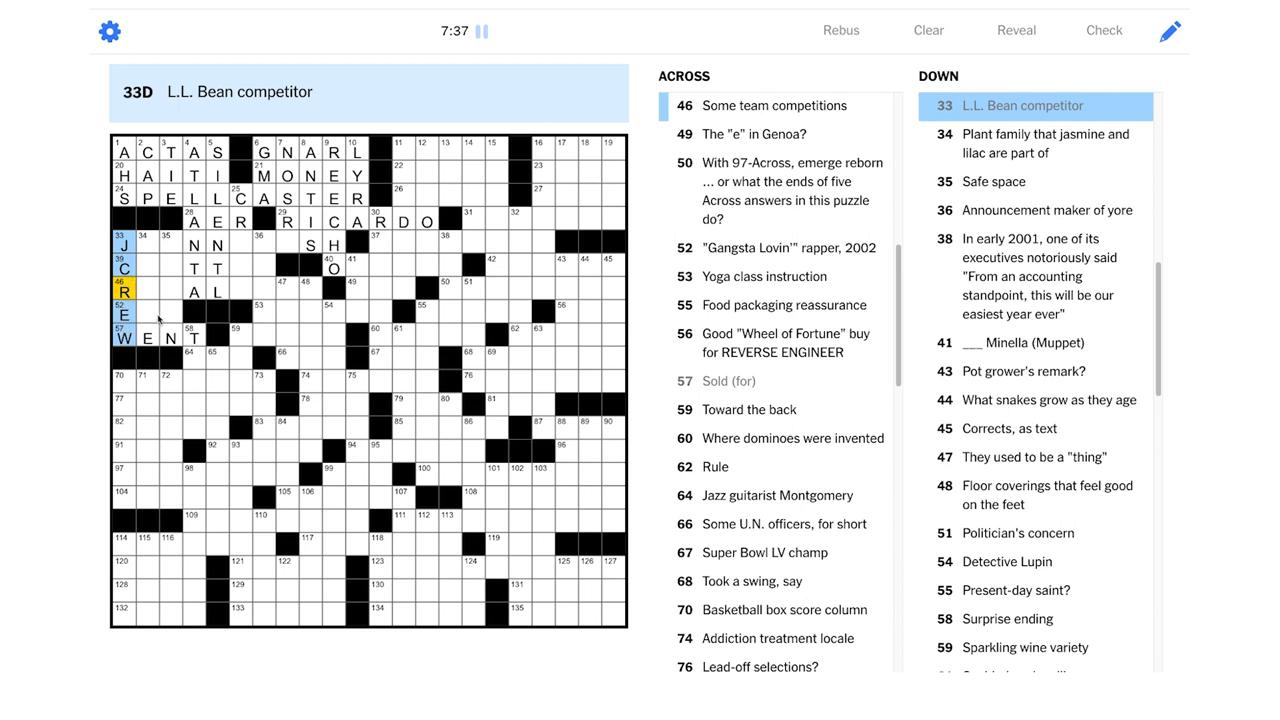
click(140, 313)
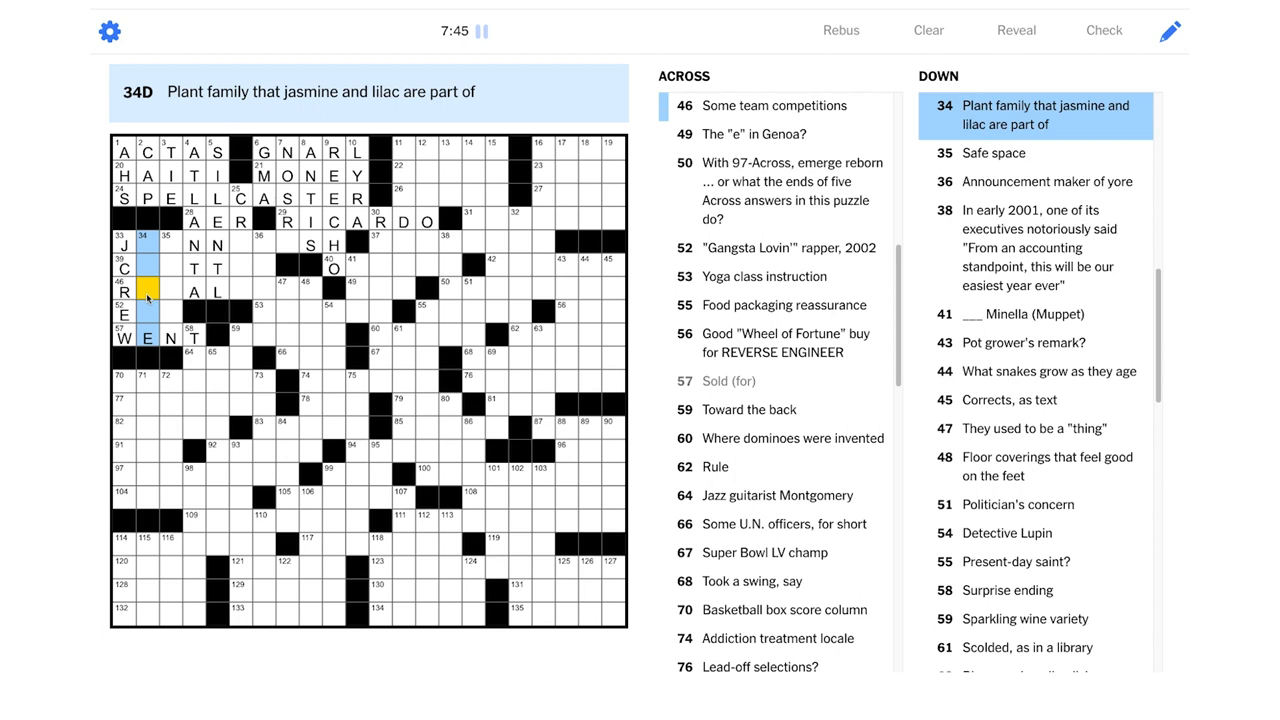
Fill the missing HAVEN letters at 35-Down and JOHNNYCASH at 33-Across
click(164, 232)
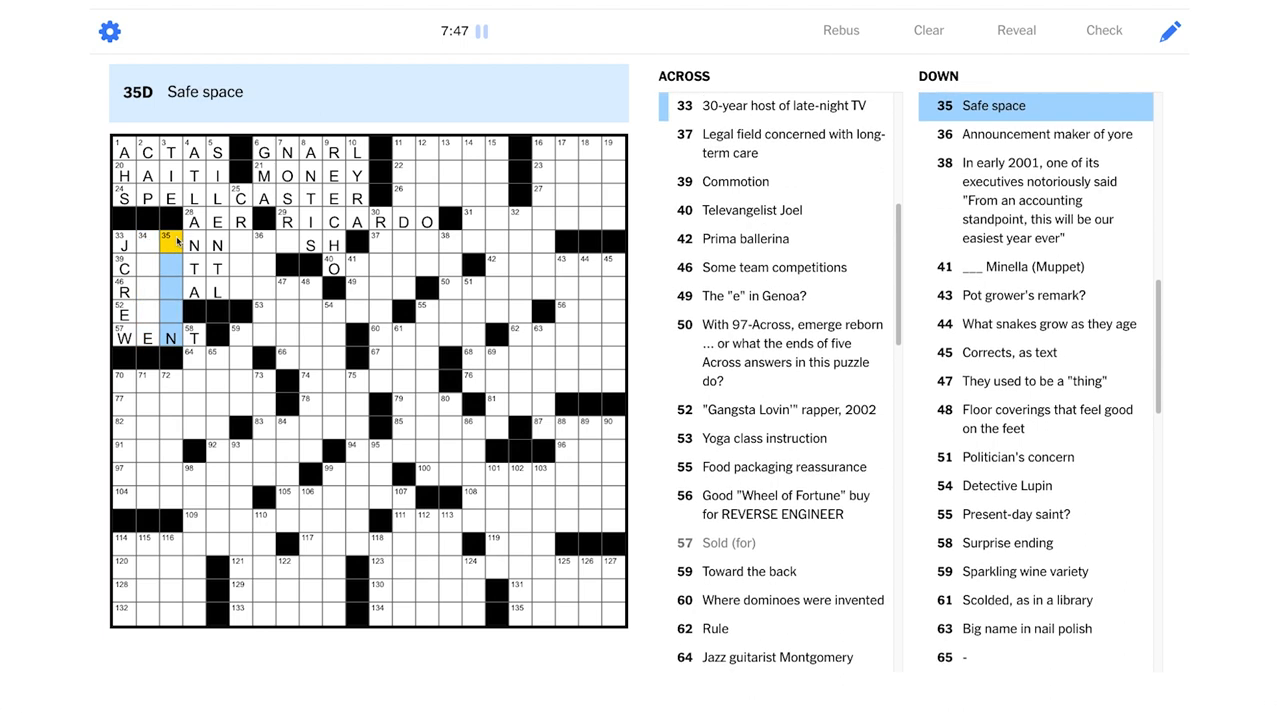
mouse_move(178, 243)
text(HAVE)
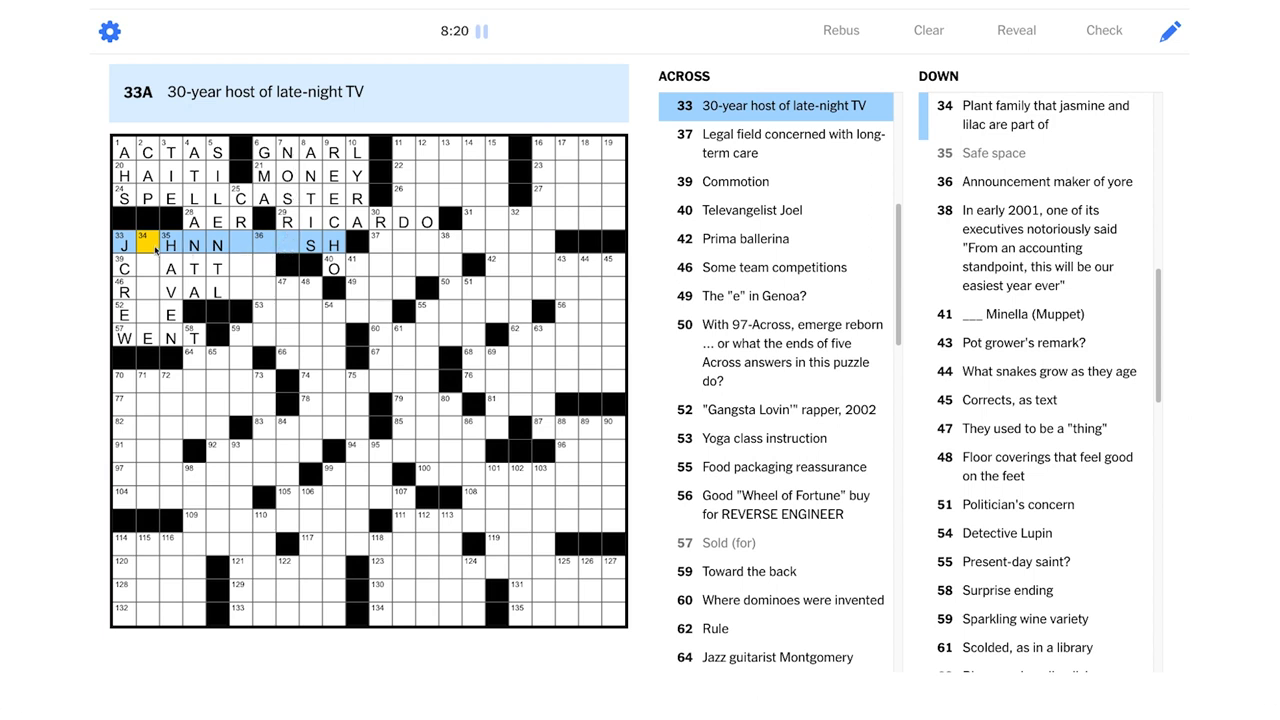
mouse_move(155, 250)
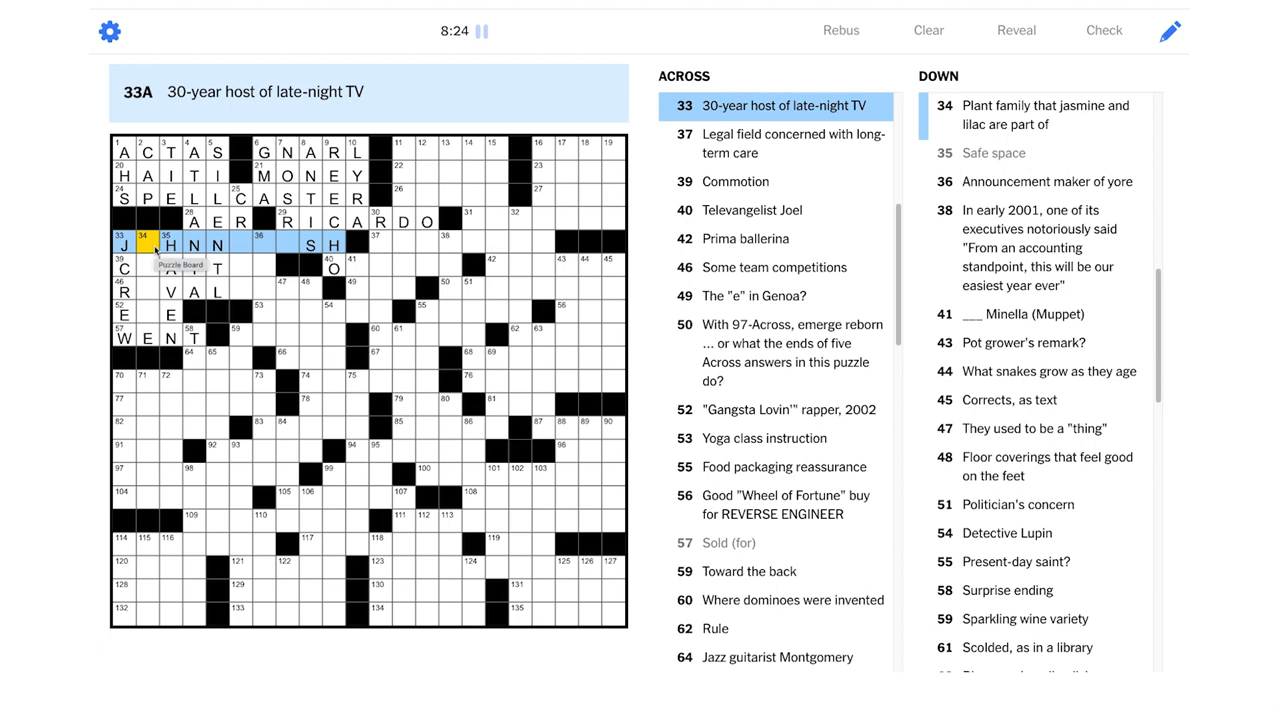
text(JOHNNYCASH)
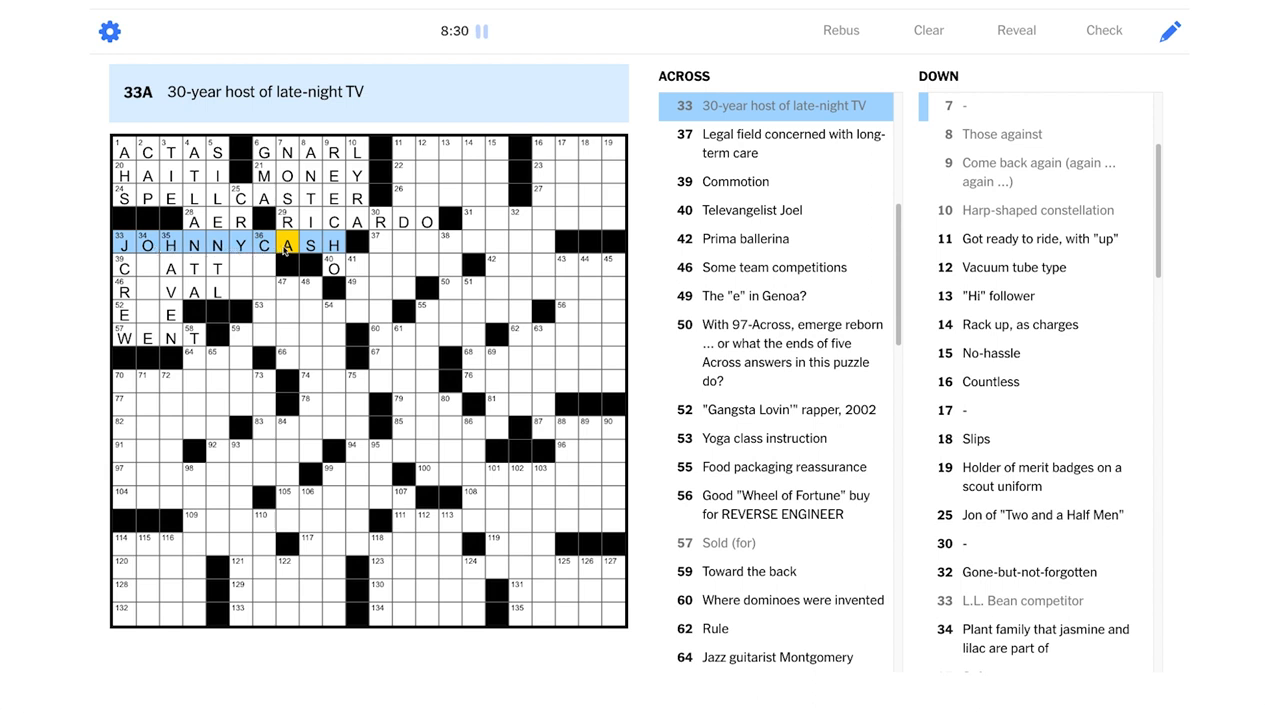
click(307, 244)
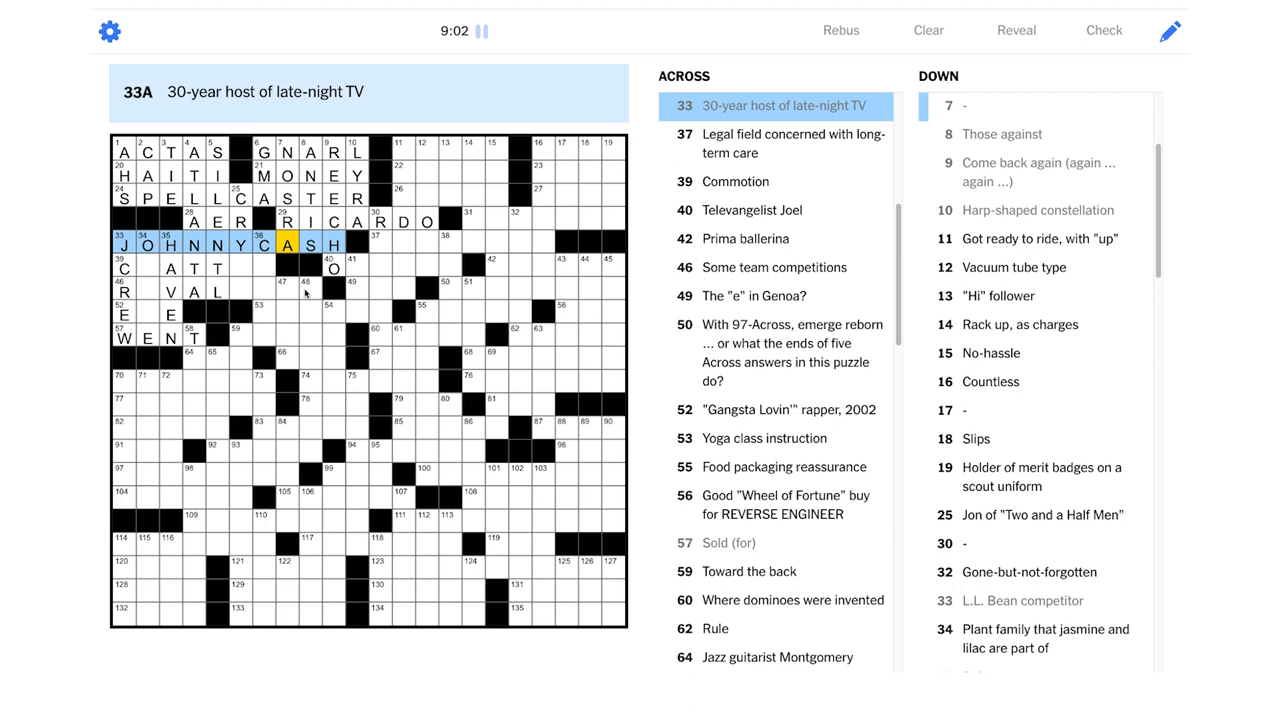
mouse_move(305, 292)
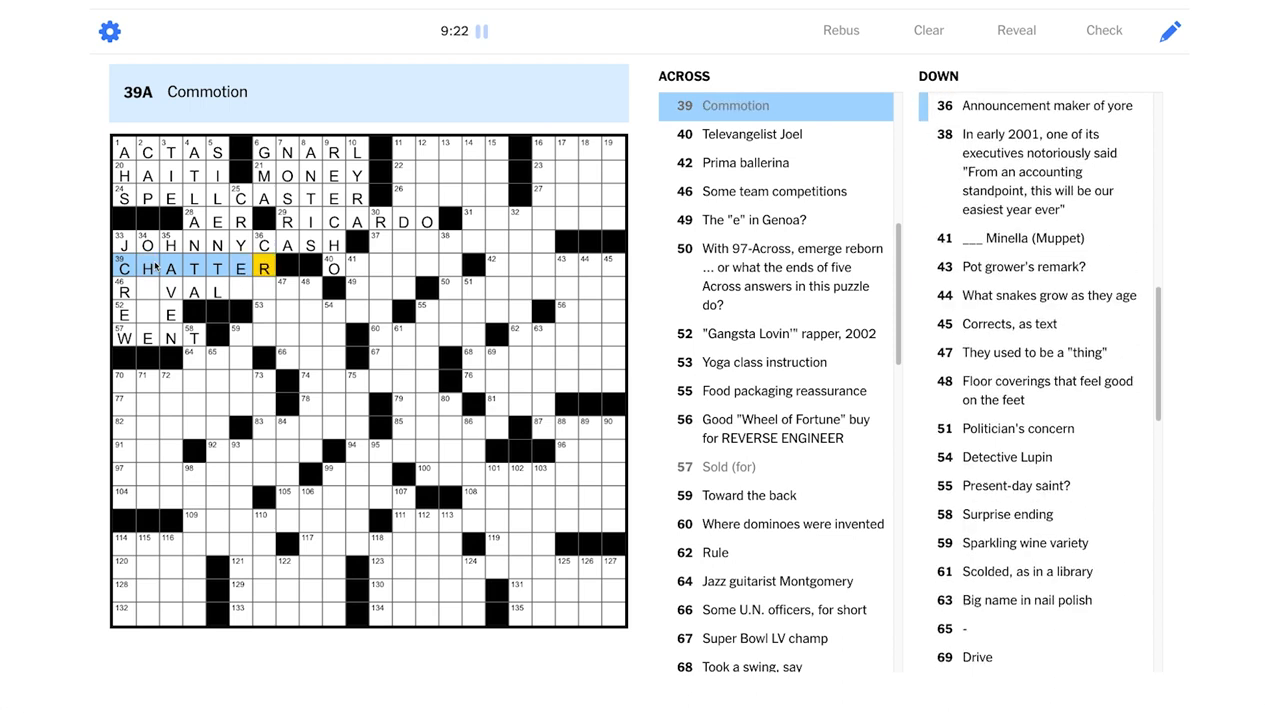
mouse_move(145, 293)
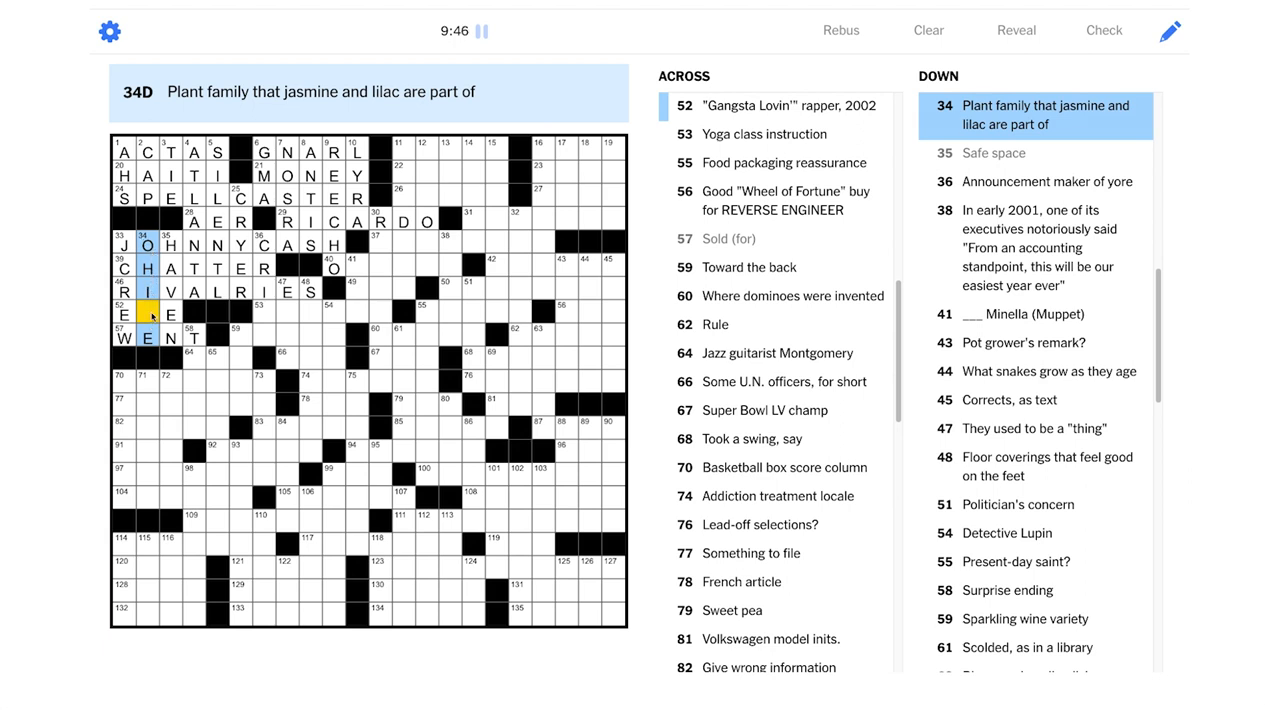
Enter CHATTER at 39-Across and RIVALRIES at 46-Across
click(124, 313)
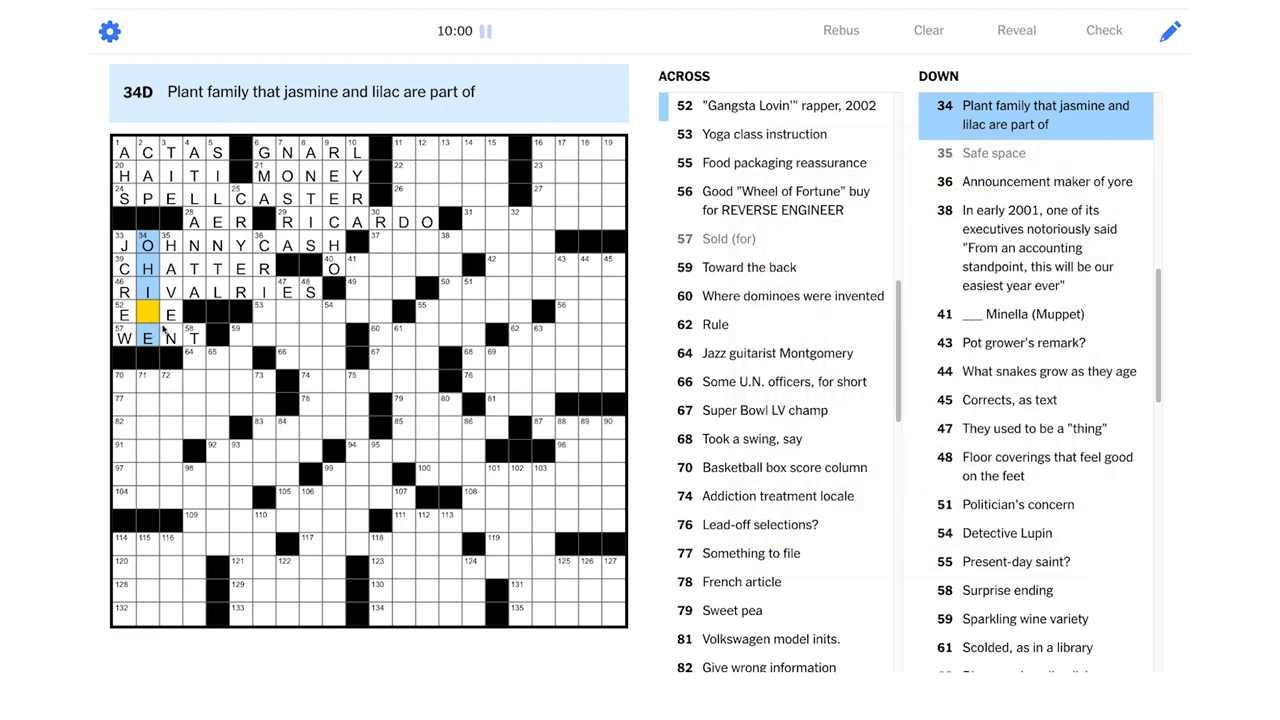
mouse_move(268, 318)
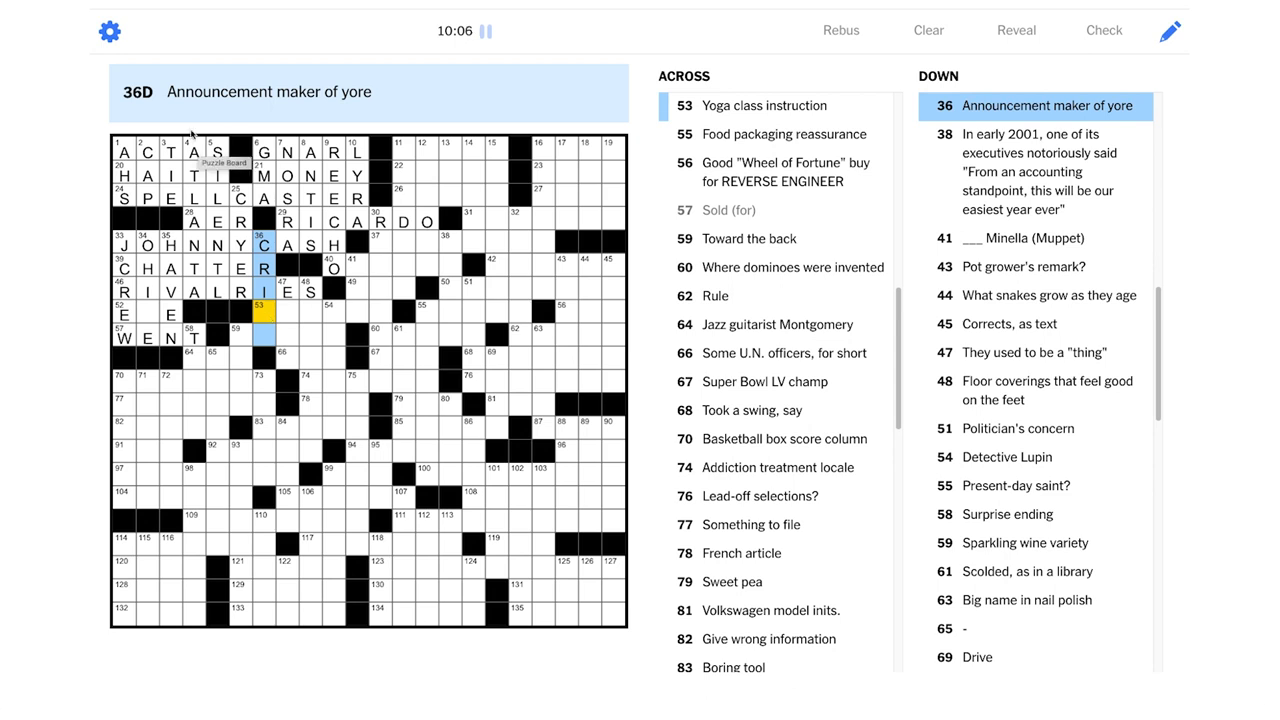
Enter the final R so 36-Down reads CRIER
text(R)
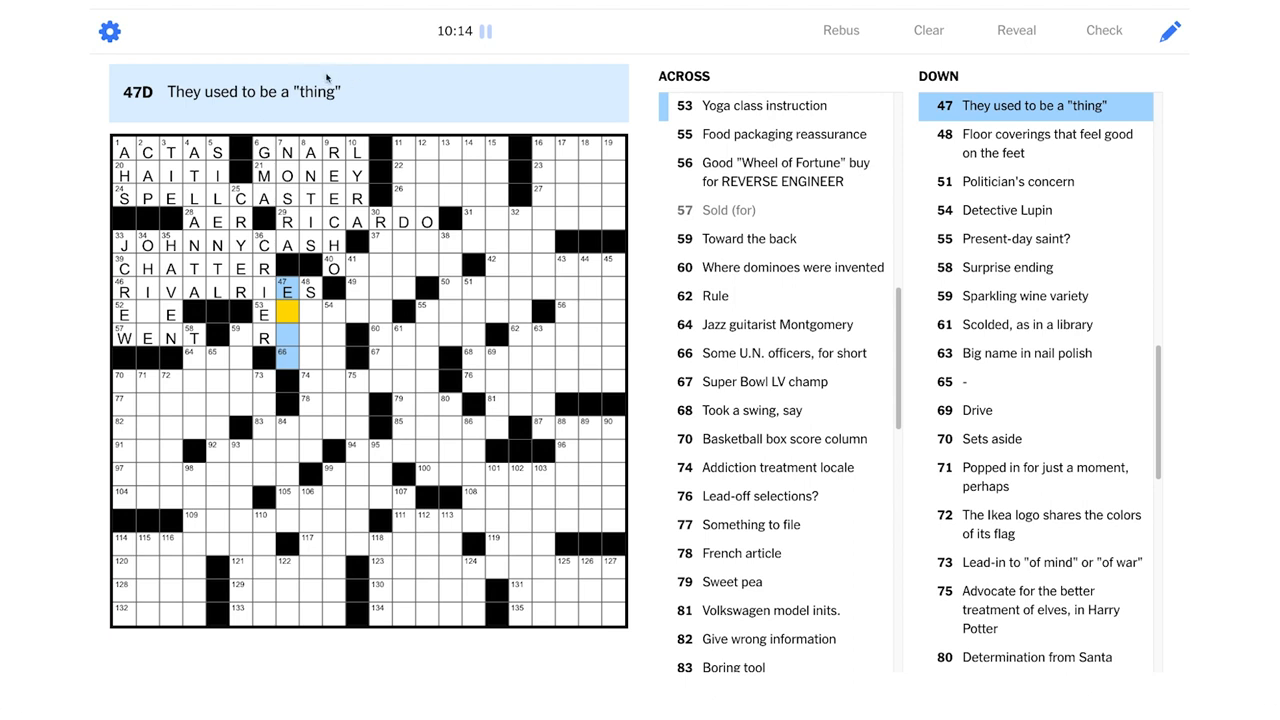
mouse_move(325, 411)
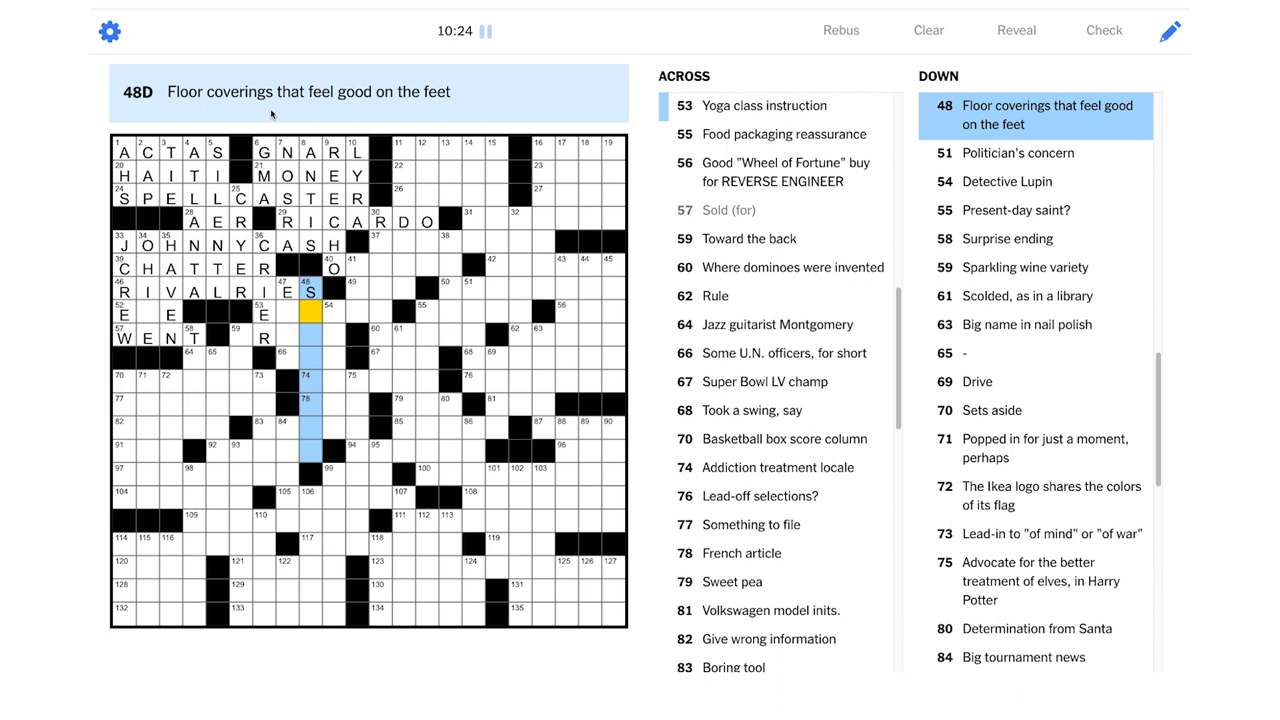
mouse_move(457, 111)
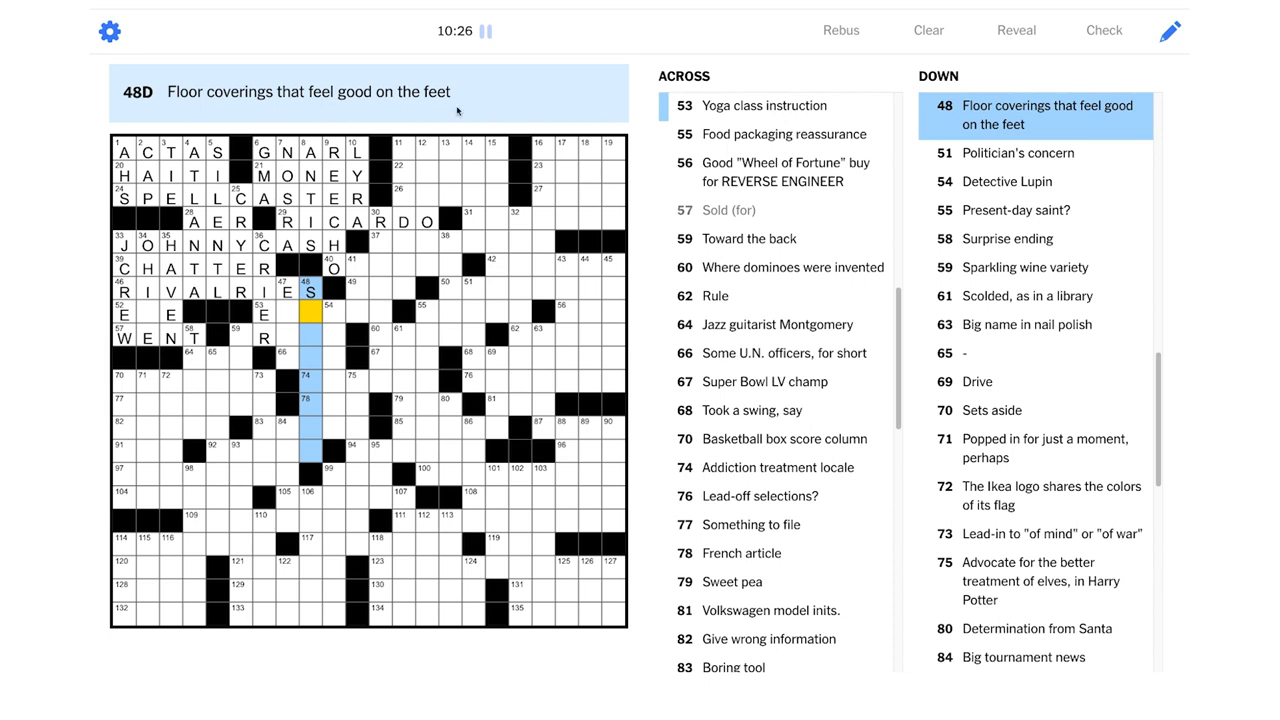
mouse_move(437, 112)
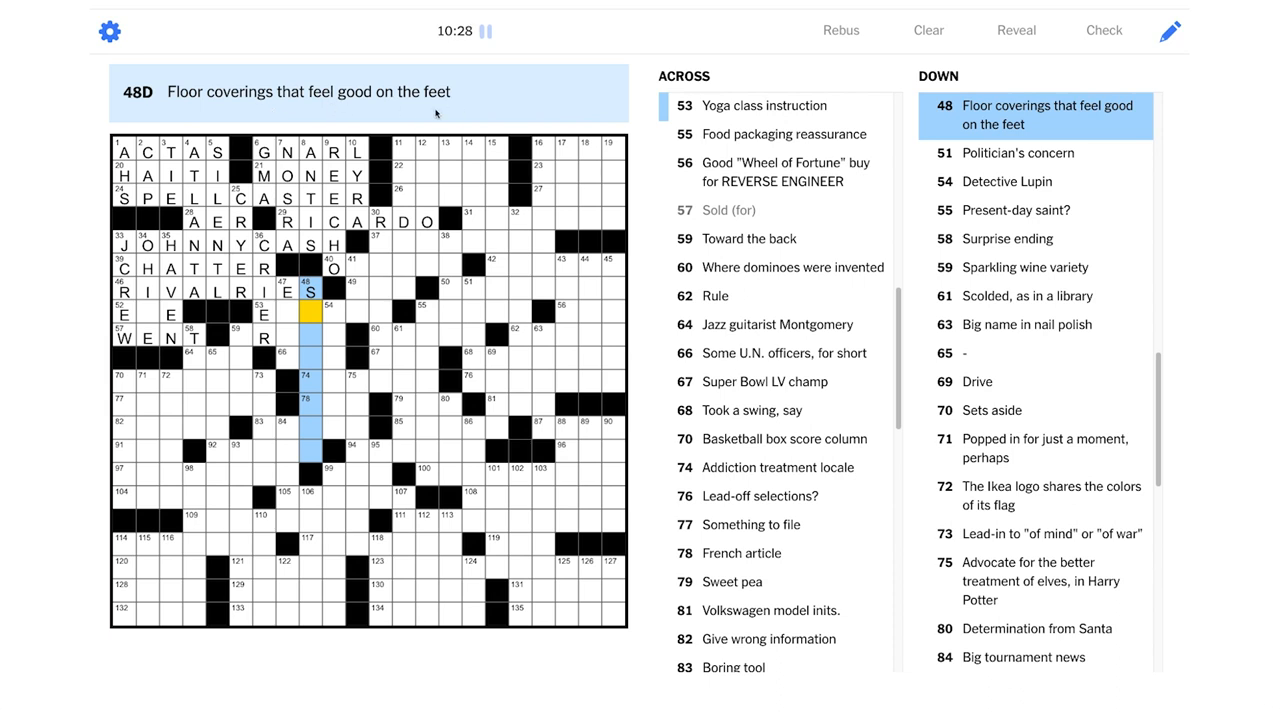
mouse_move(311, 338)
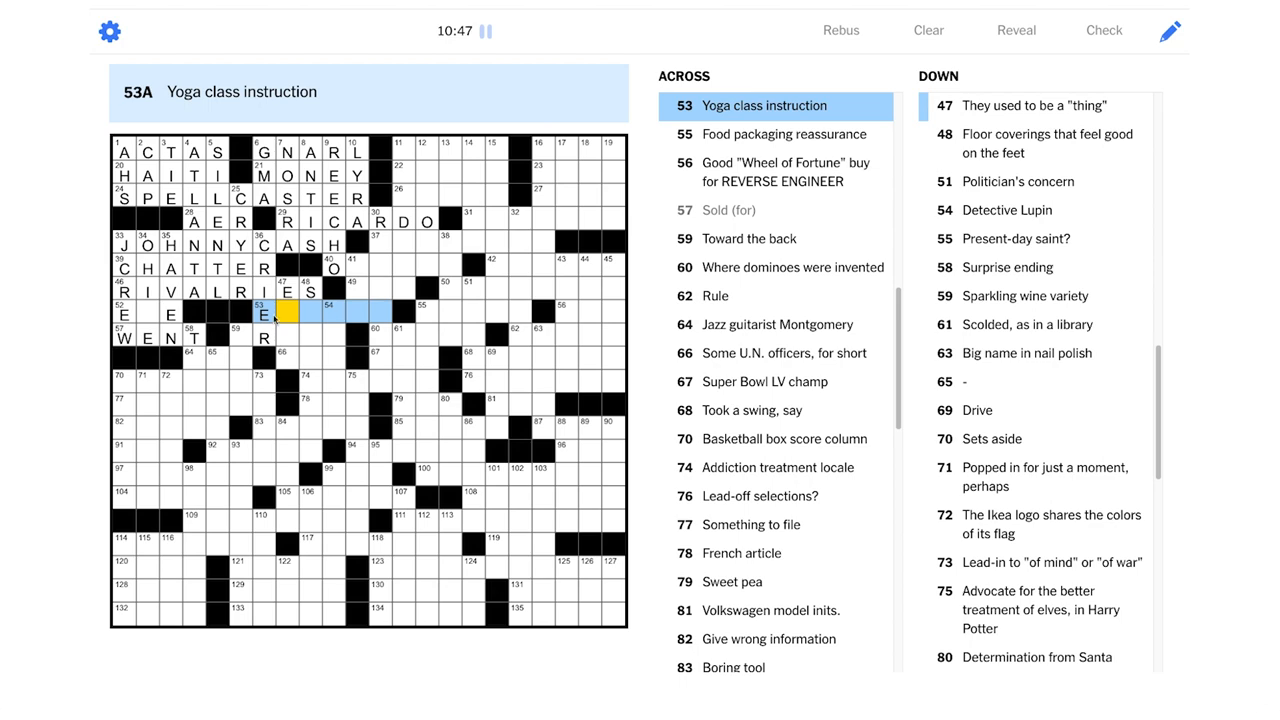
Enter AREA into 59-Across, then select the first square of 66-Across
click(263, 338)
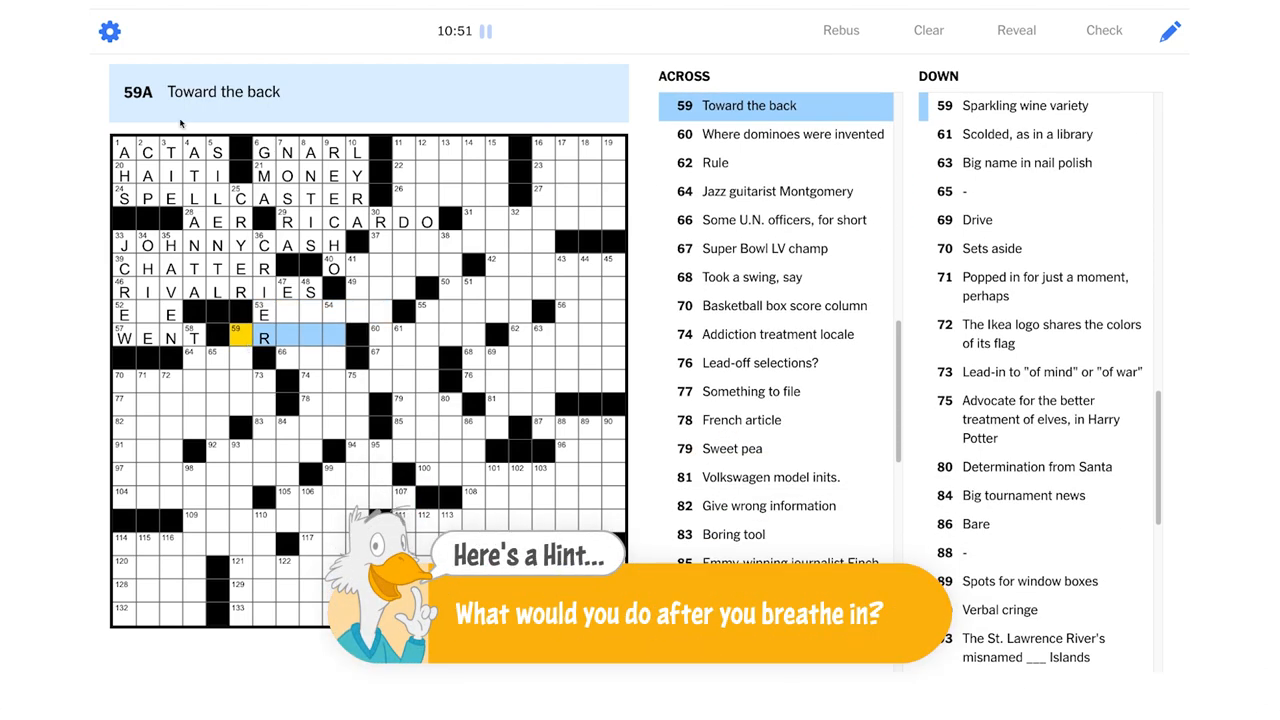
text(AREA)
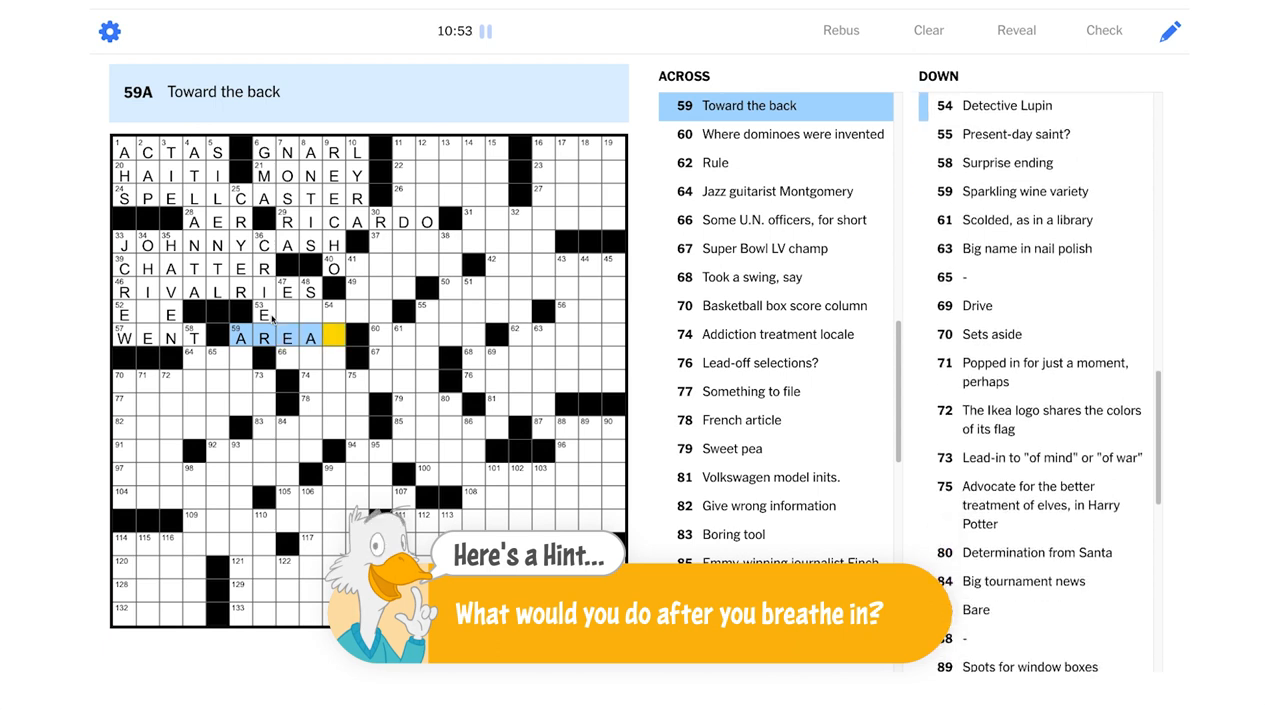
click(289, 312)
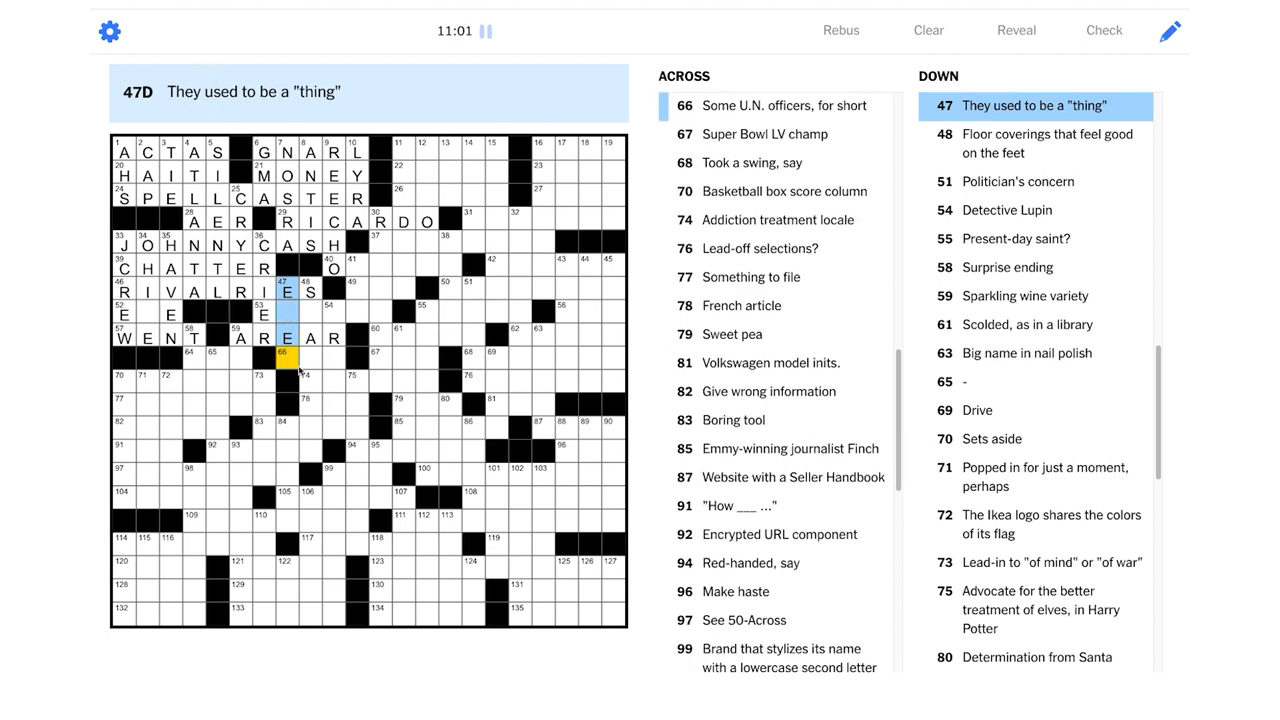
click(285, 357)
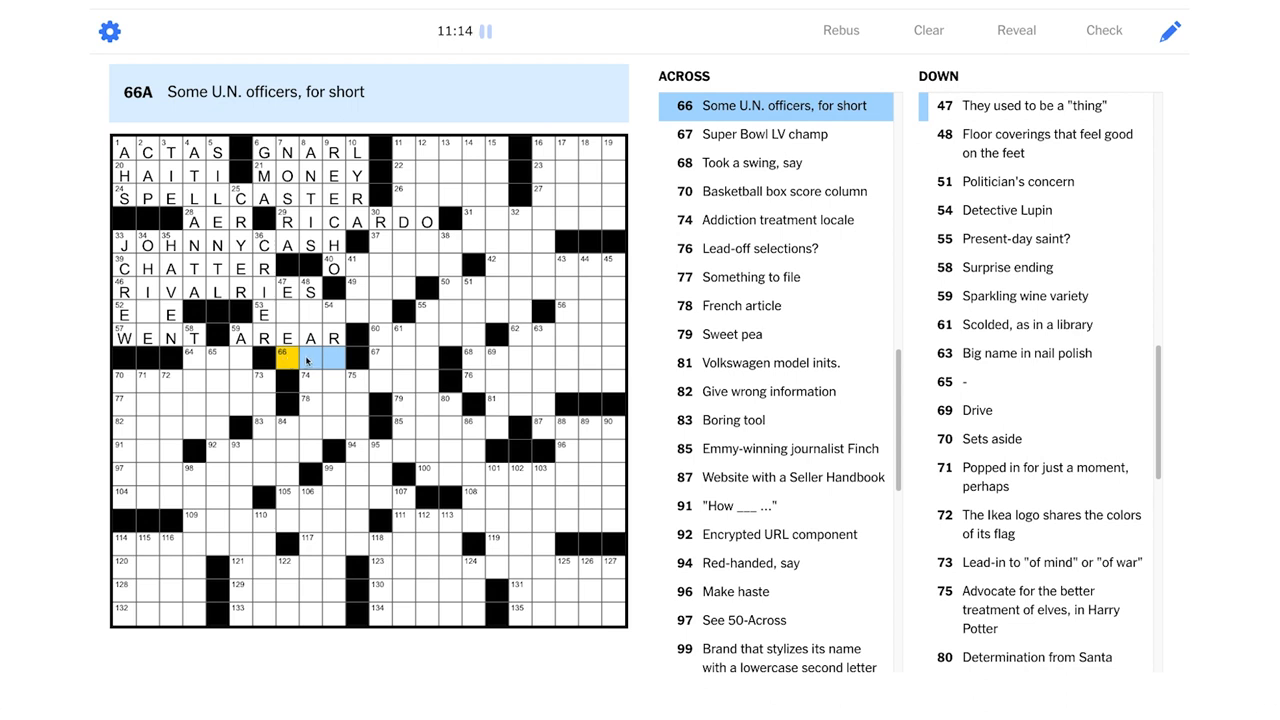
Select a grid square in 40-Across to begin entering OSTEEN
click(330, 360)
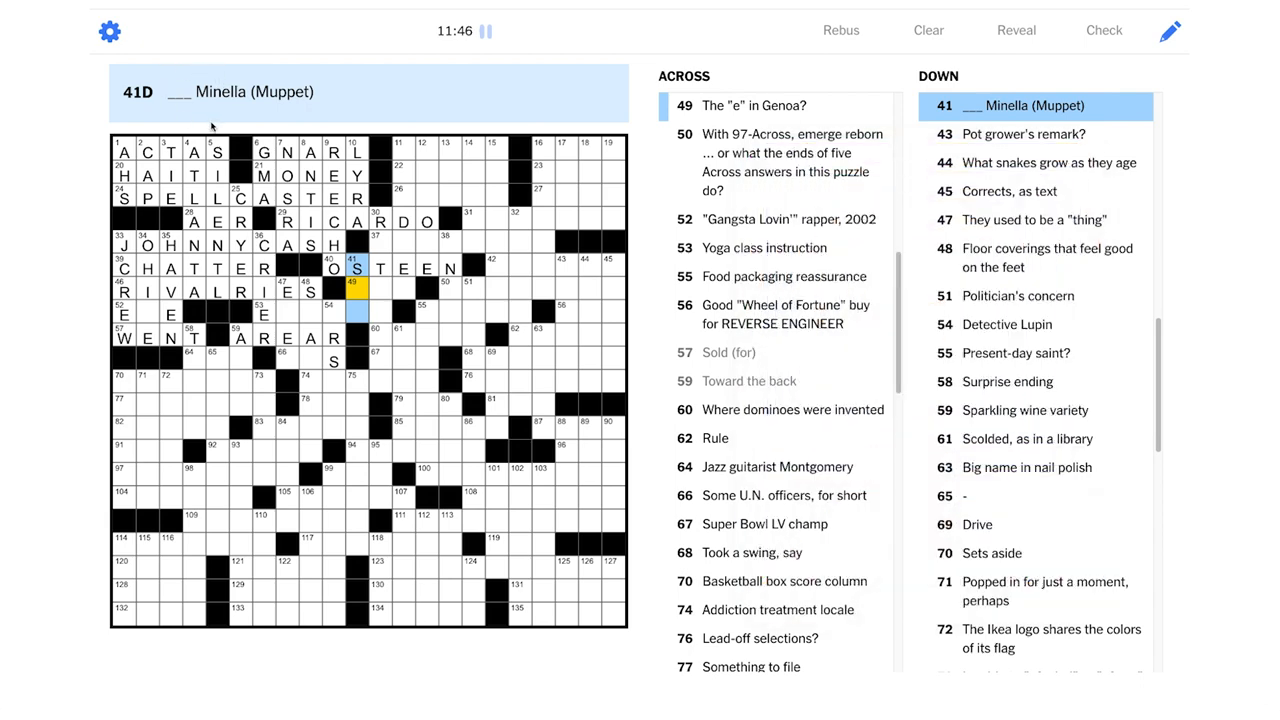
mouse_move(315, 377)
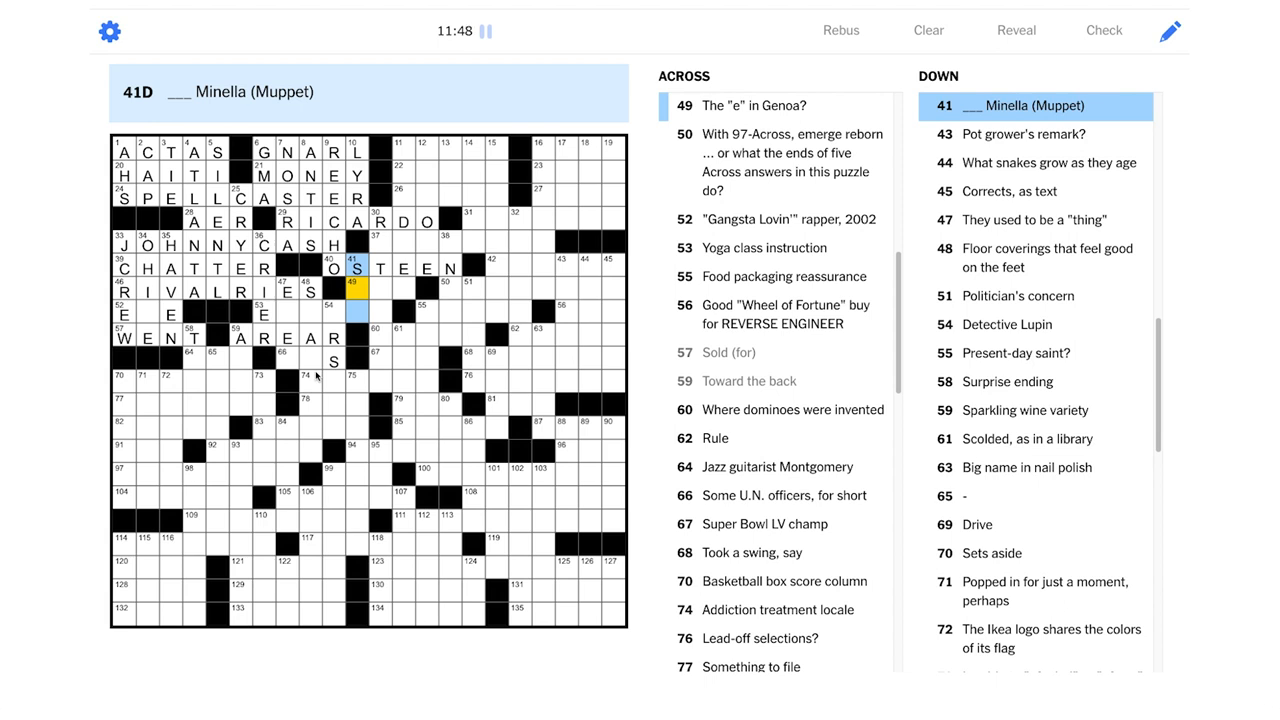
mouse_move(317, 377)
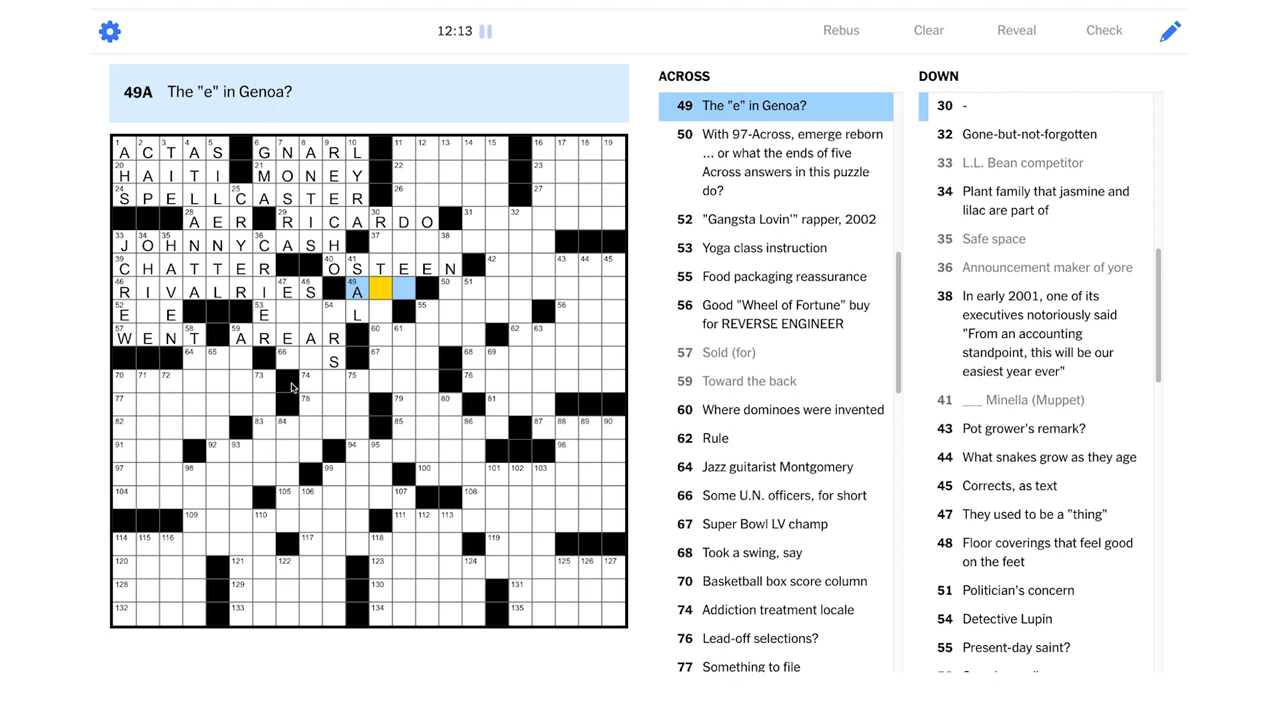
mouse_move(295, 388)
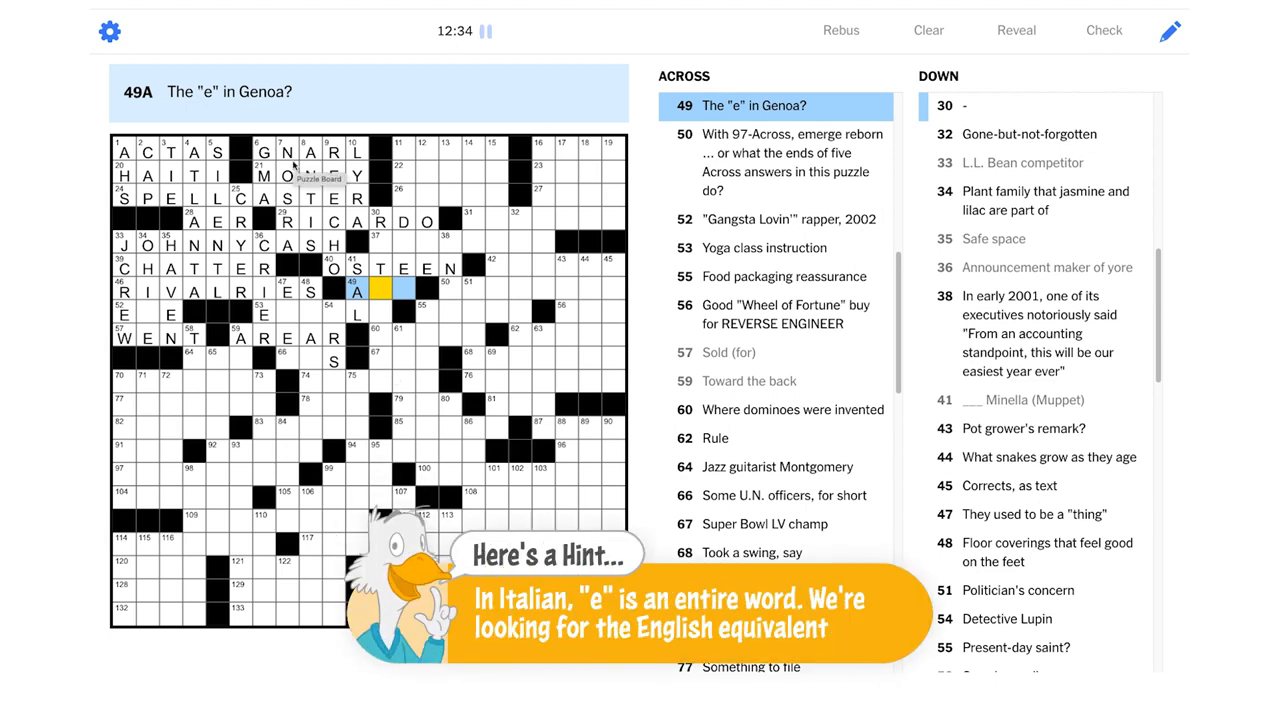
mouse_move(313, 226)
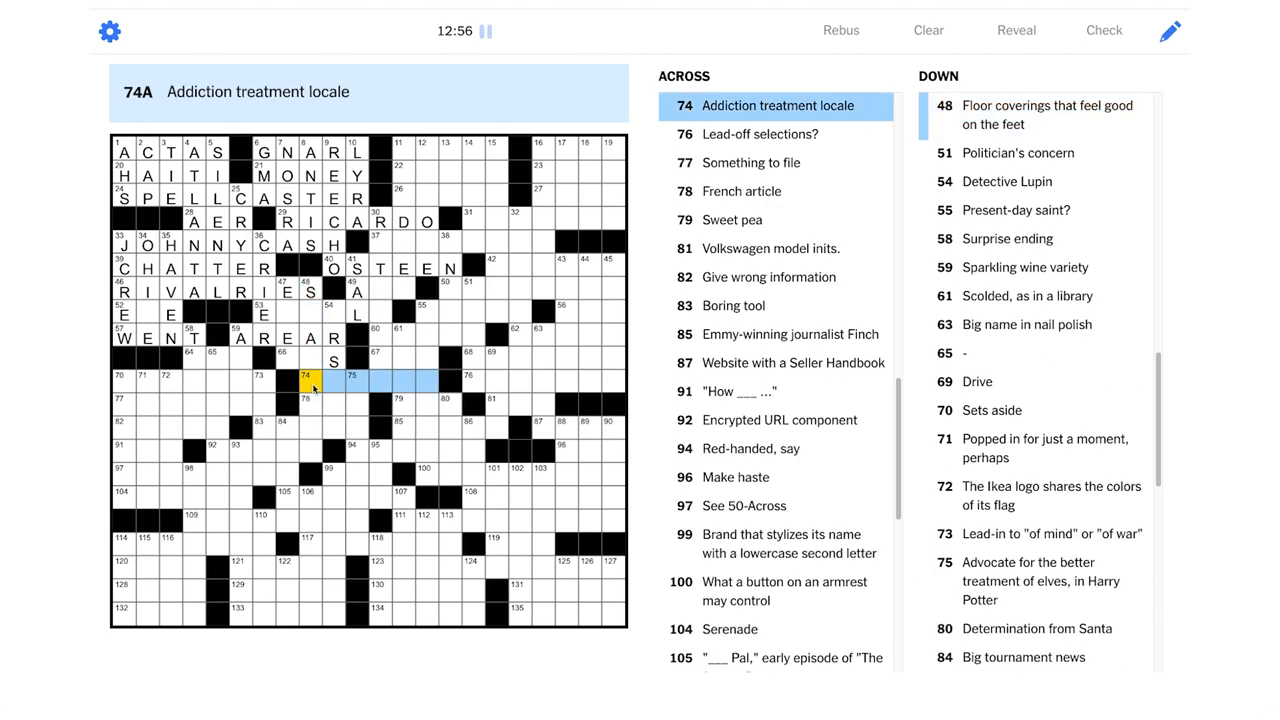
mouse_move(307, 113)
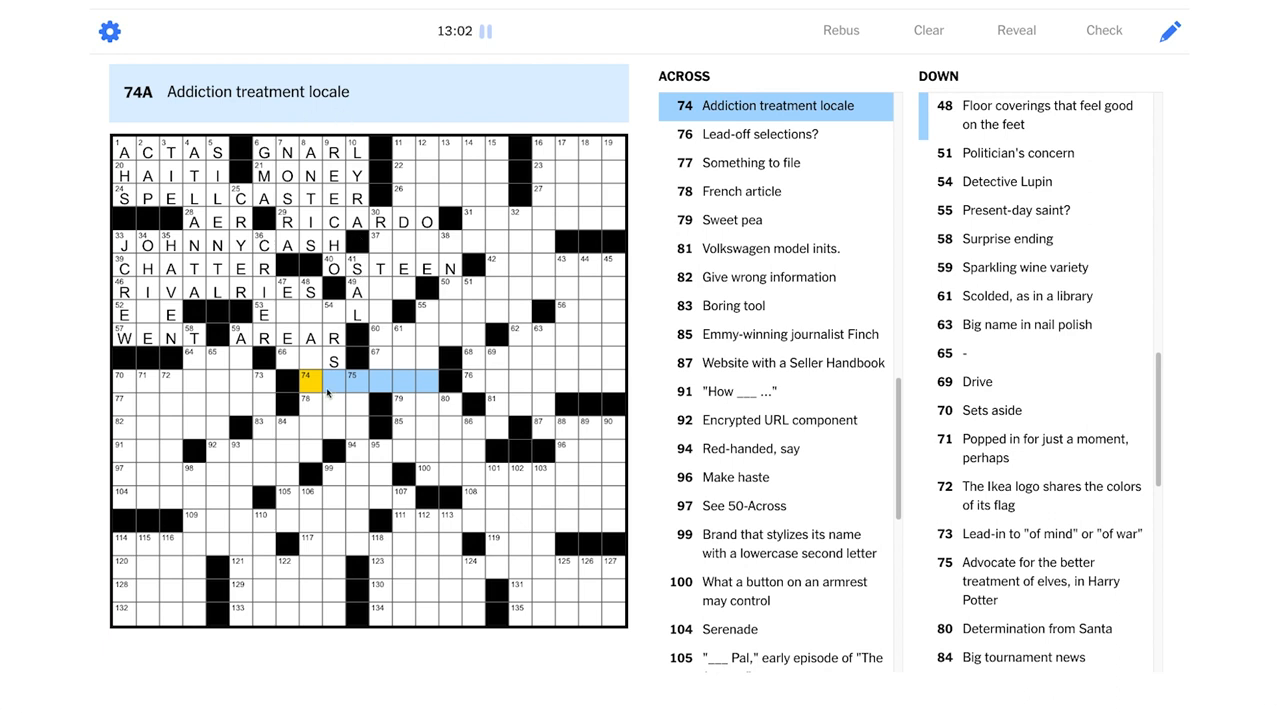
mouse_move(394, 390)
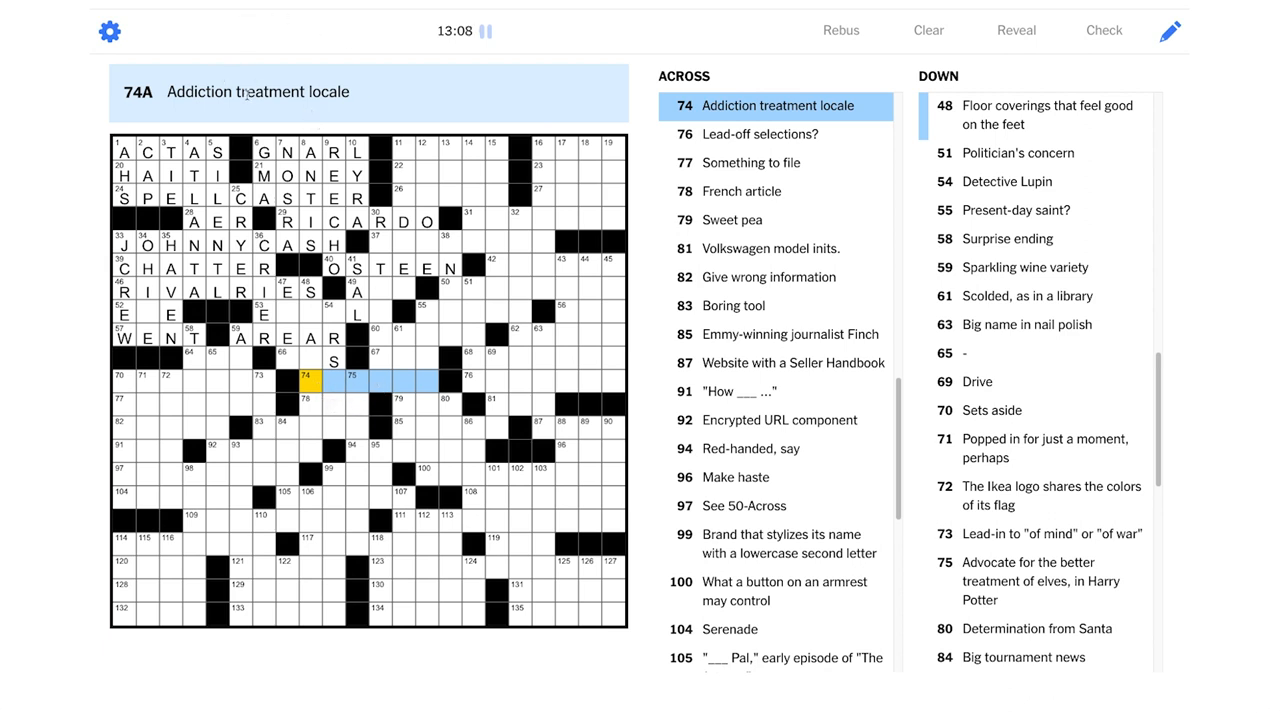
mouse_move(378, 338)
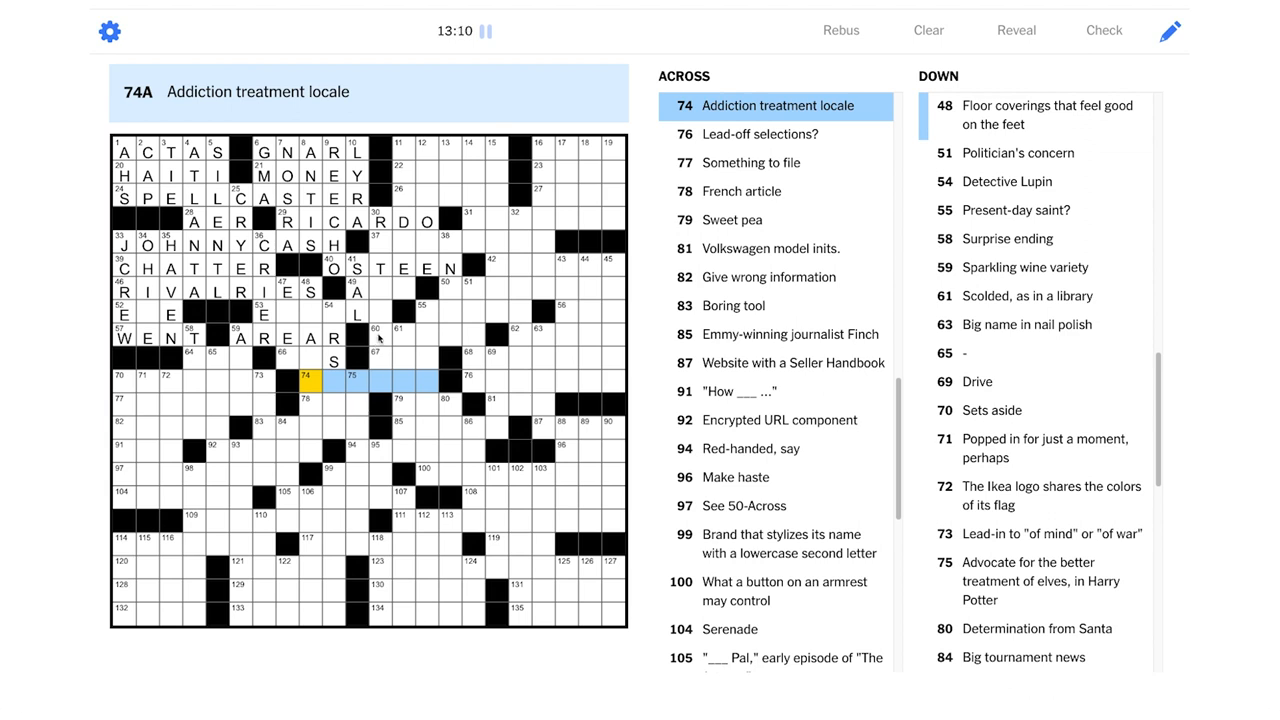
mouse_move(378, 290)
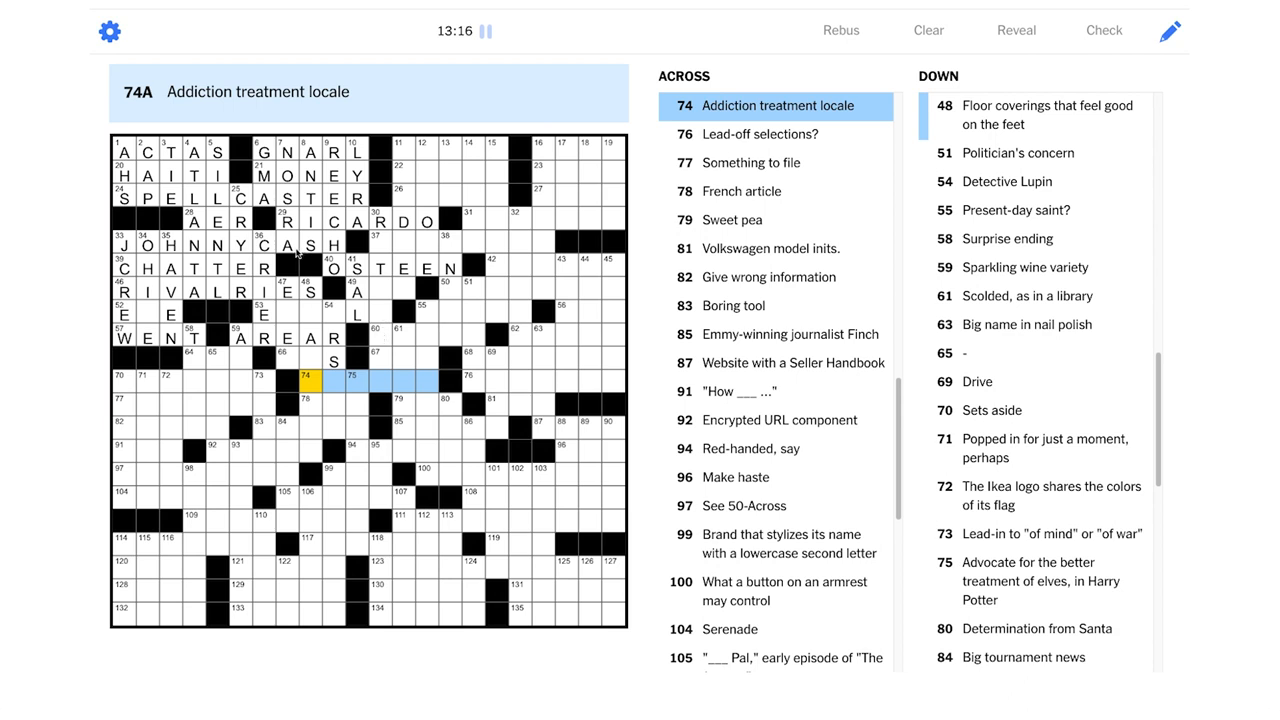
mouse_move(293, 230)
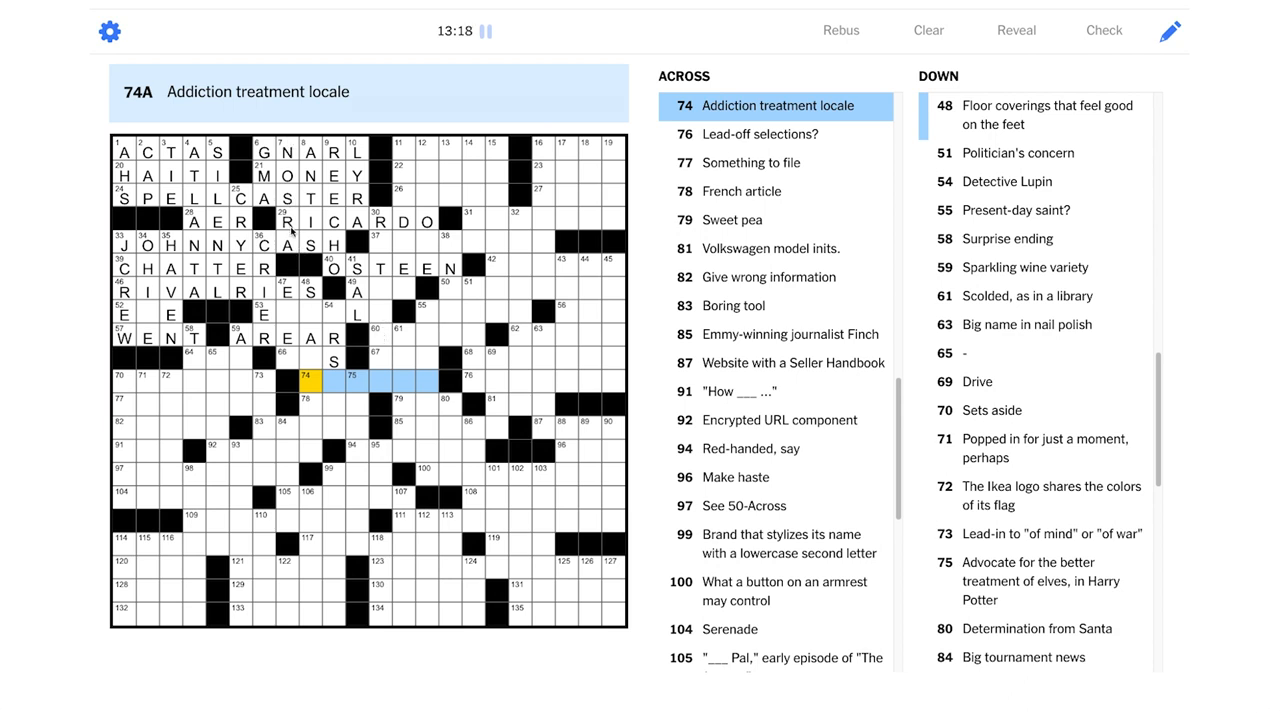
mouse_move(382, 320)
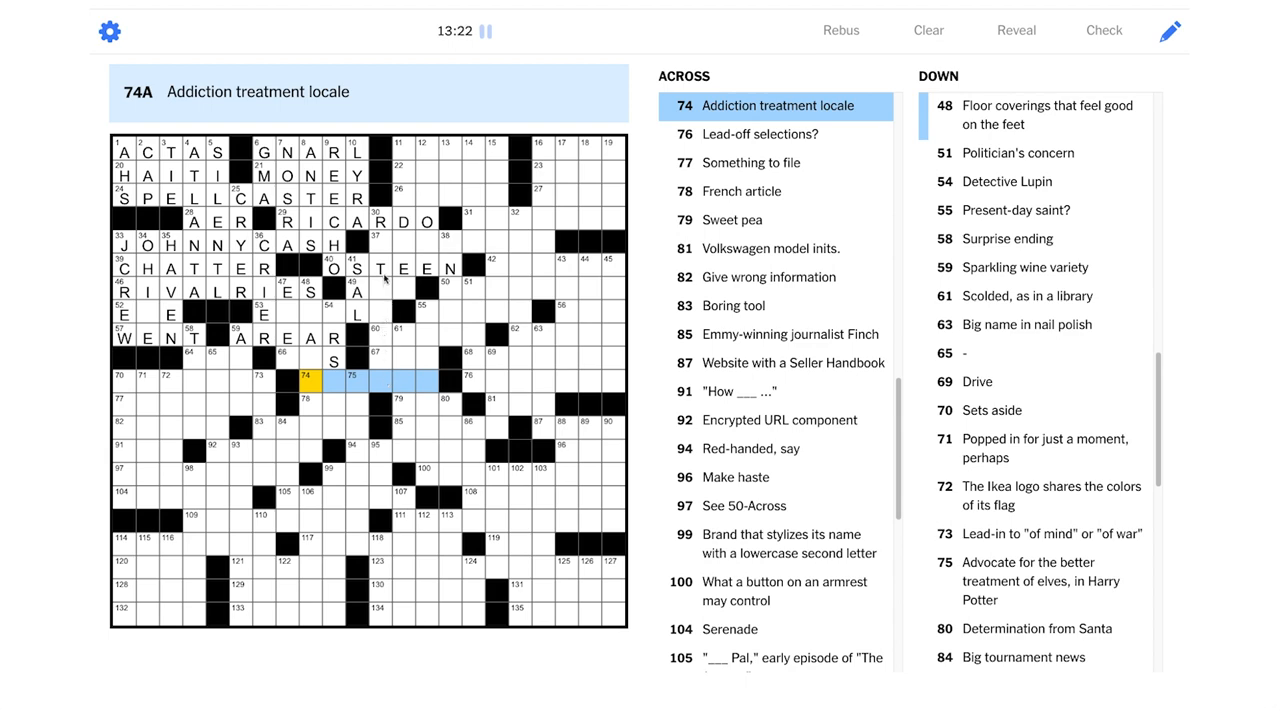
Select 11-Across for STRIP, then shift focus to 14-Down, Rack up, as charges
click(403, 241)
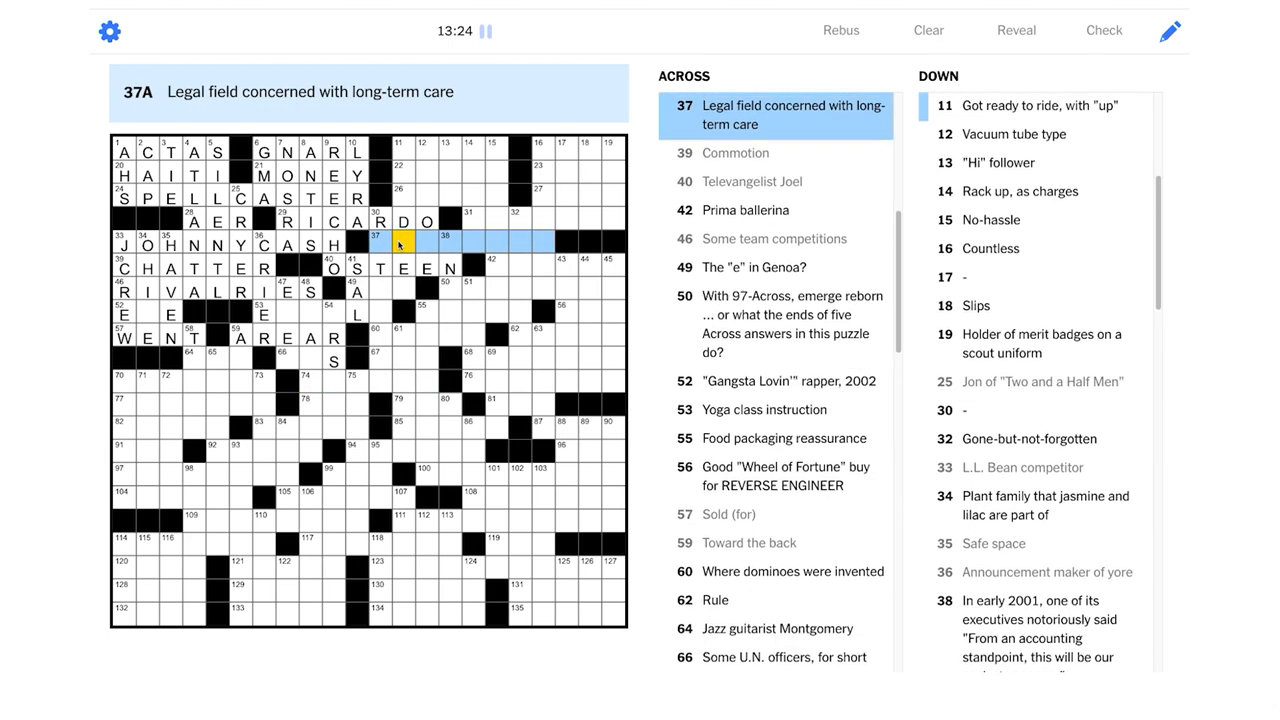
click(405, 242)
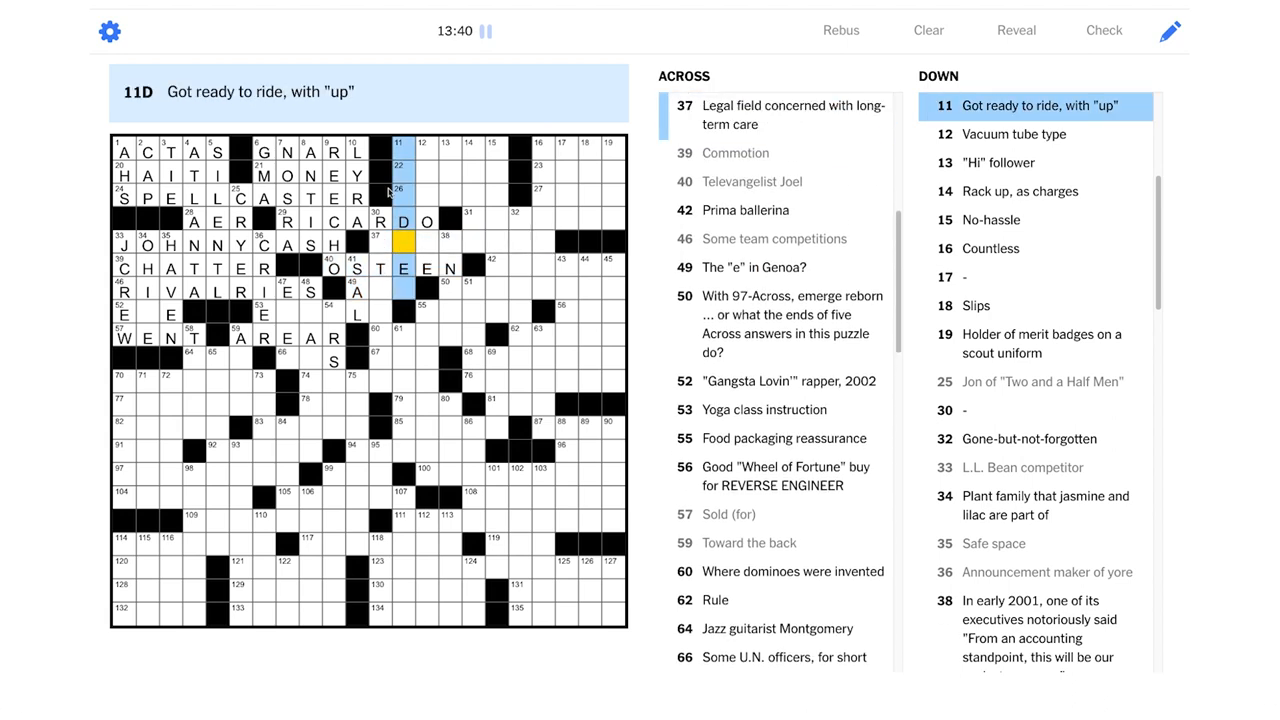
mouse_move(400, 126)
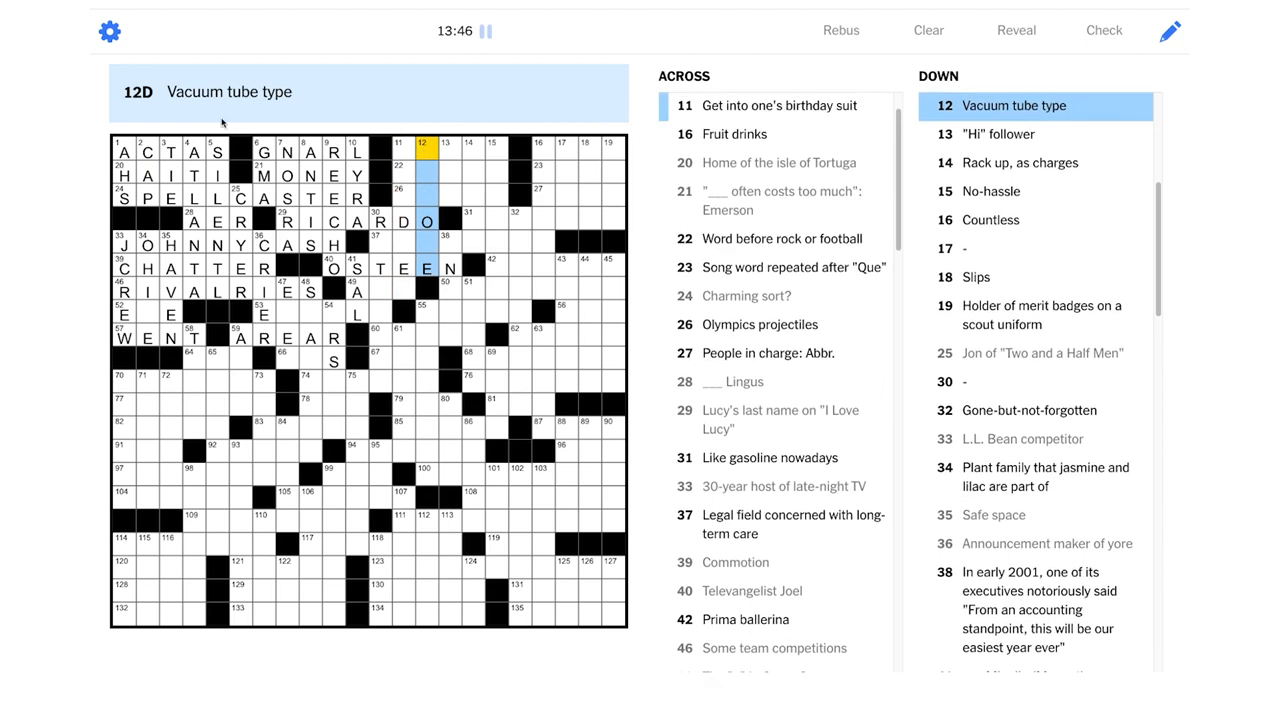
mouse_move(352, 118)
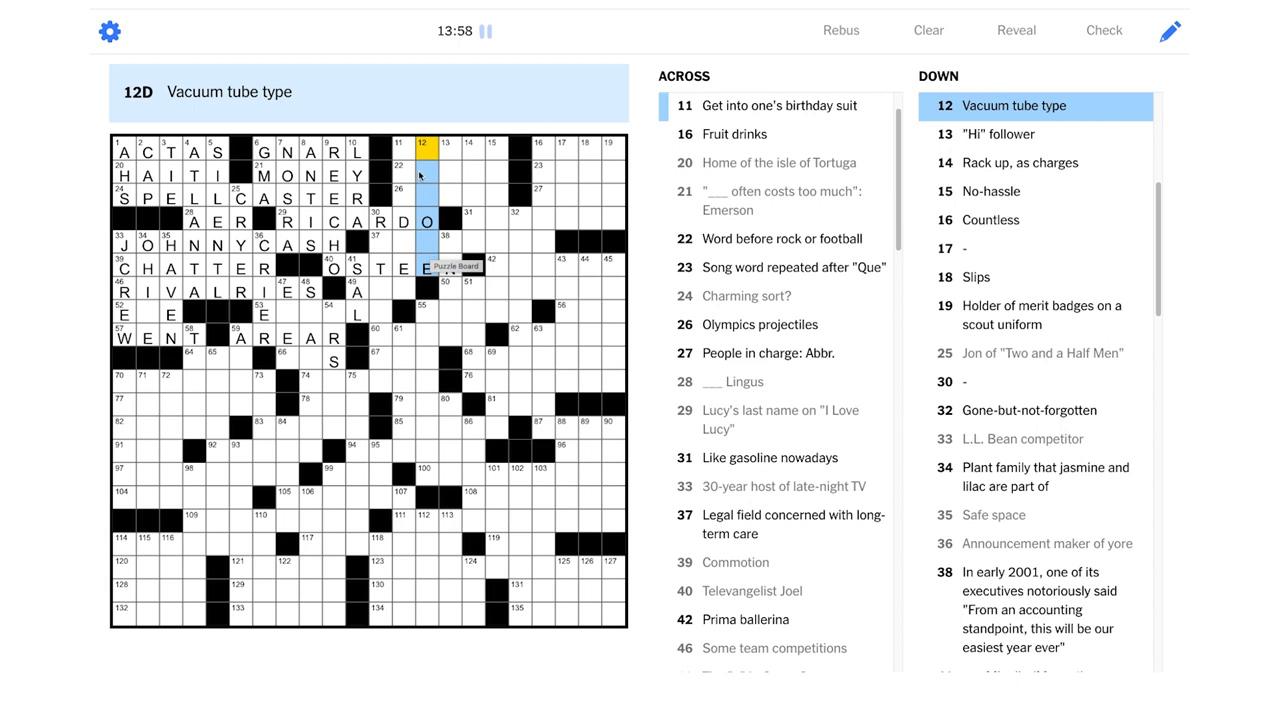
click(398, 148)
text(STRIP)
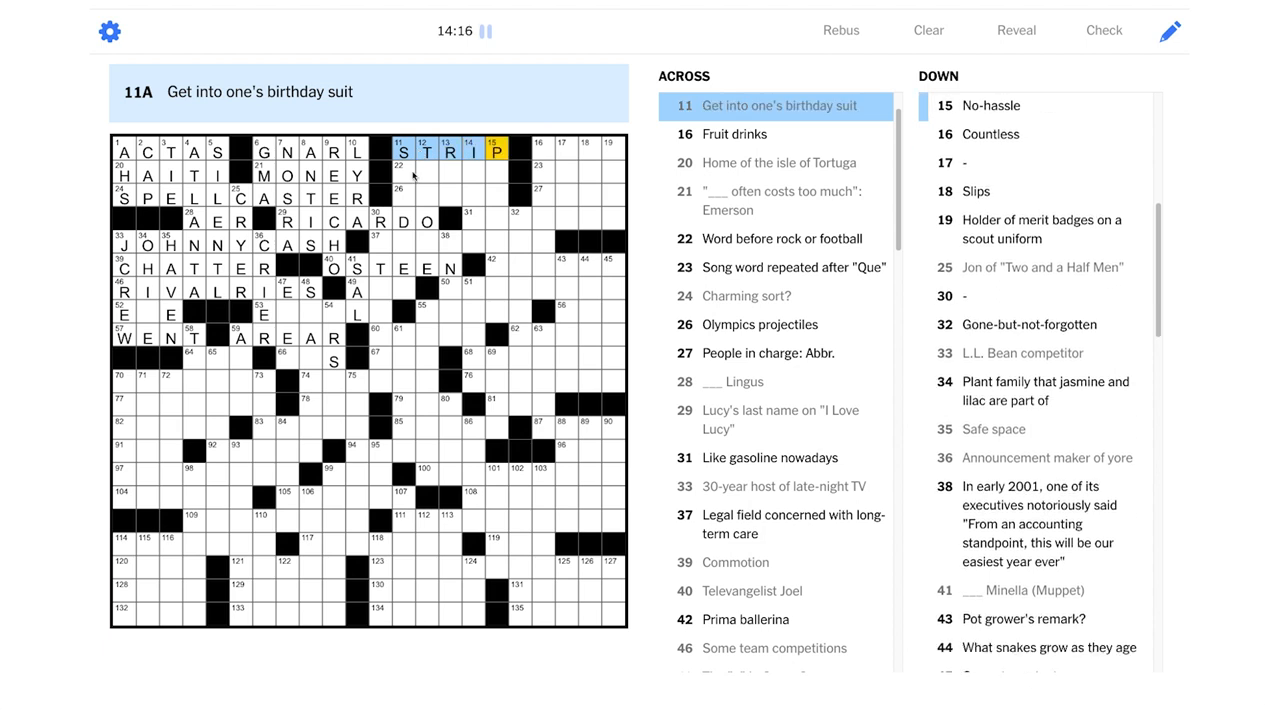
click(424, 175)
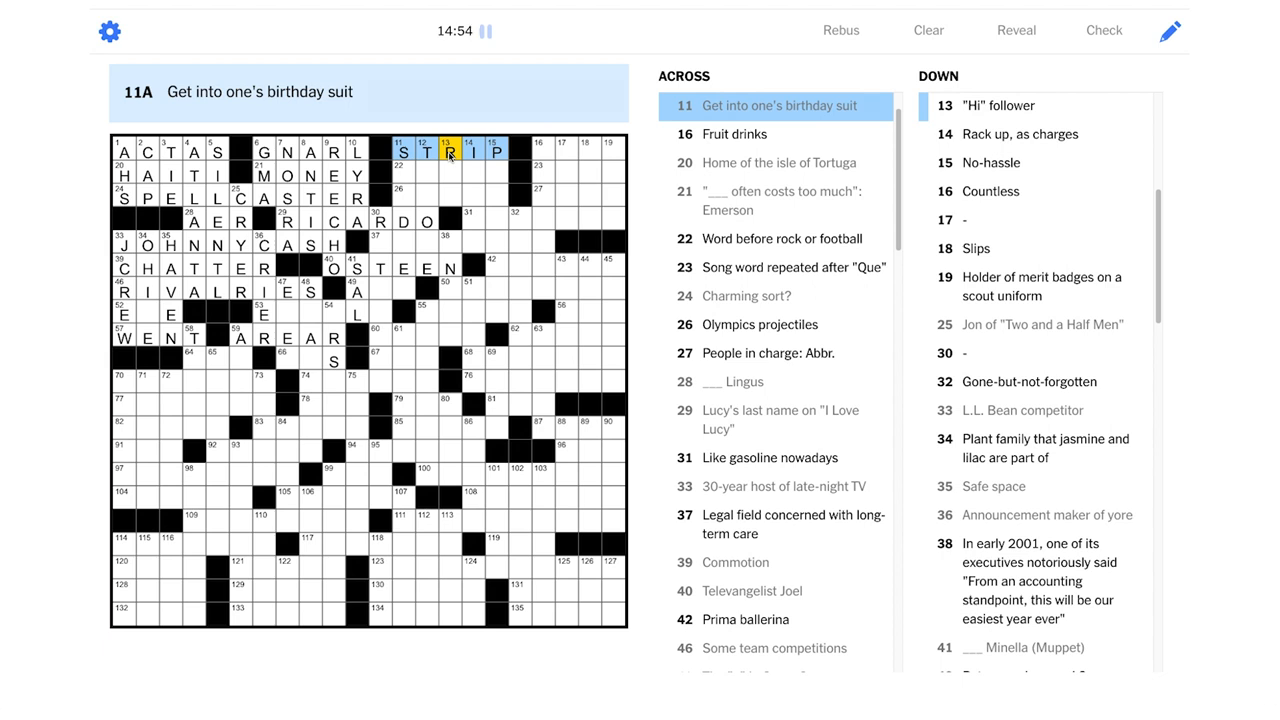
click(471, 173)
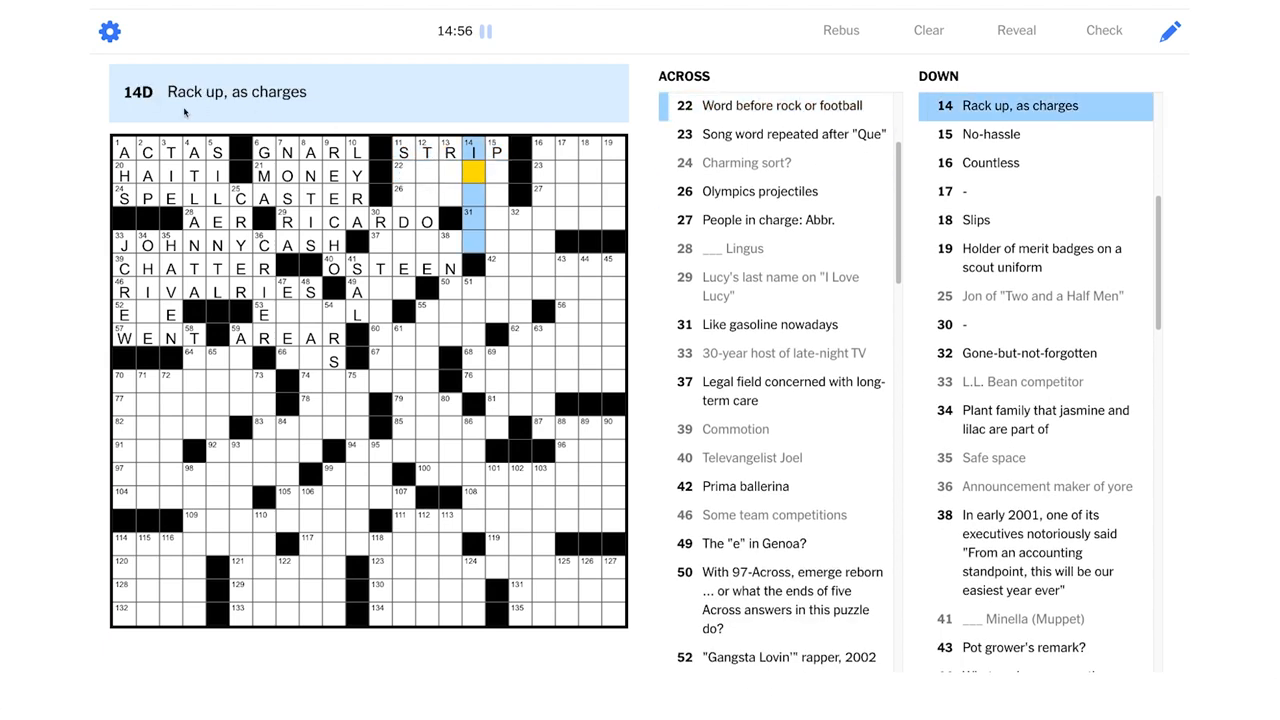
mouse_move(409, 116)
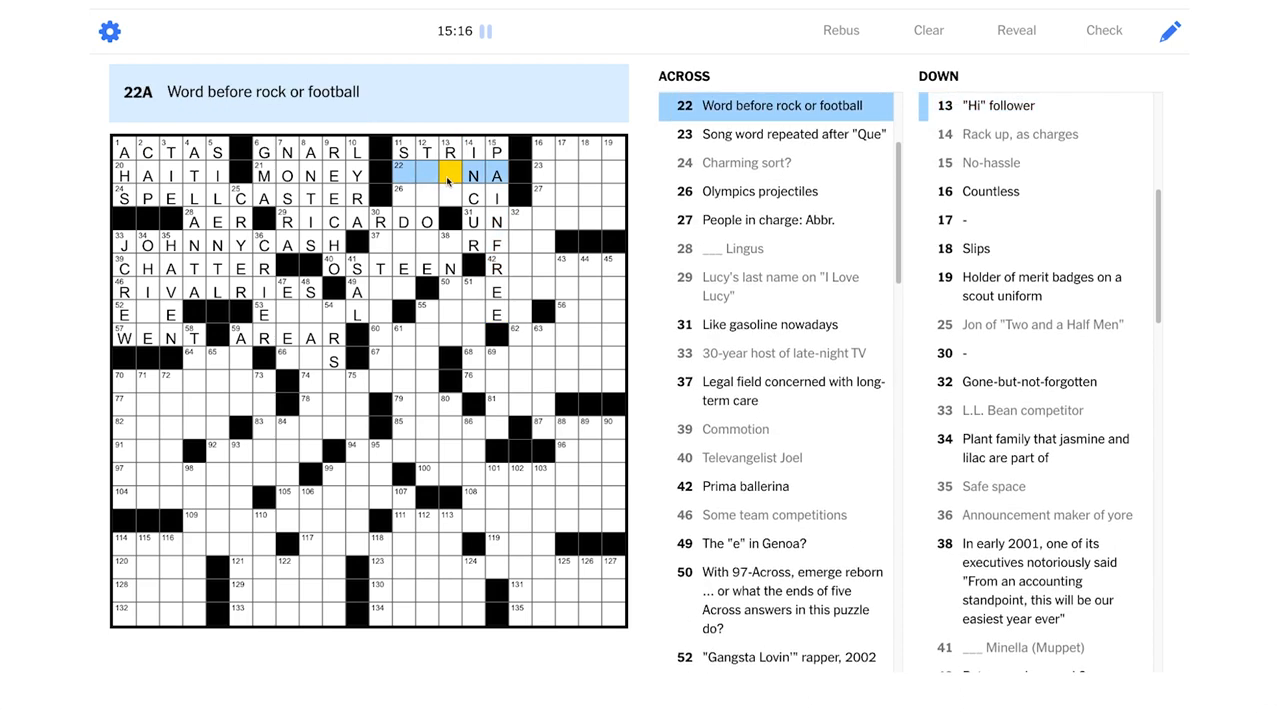
mouse_move(380, 207)
text(ARE)
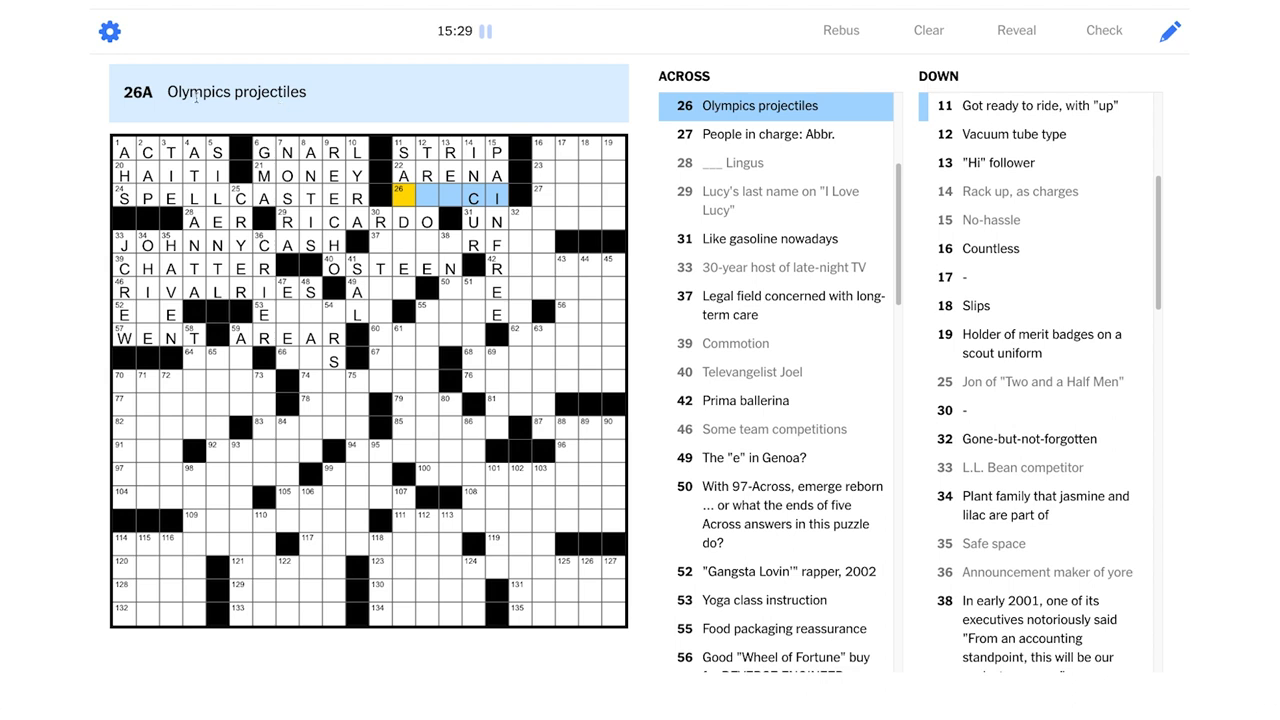
mouse_move(303, 108)
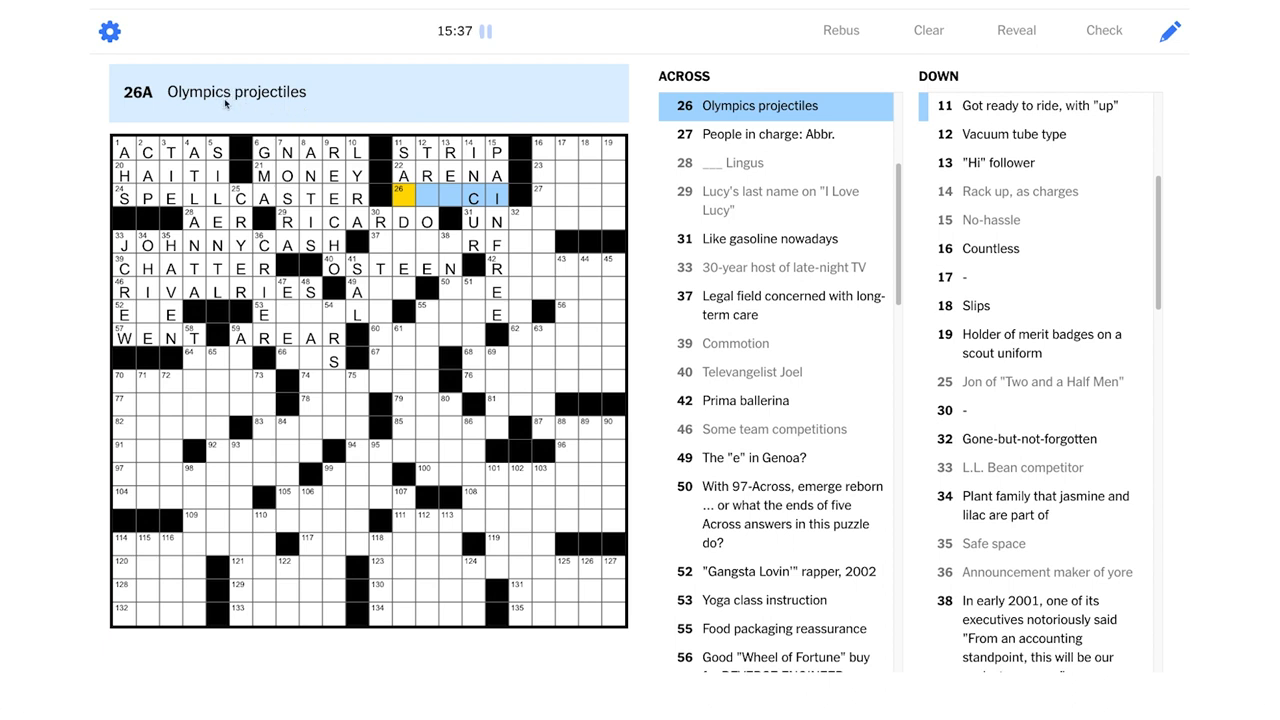
mouse_move(291, 107)
text(DIS)
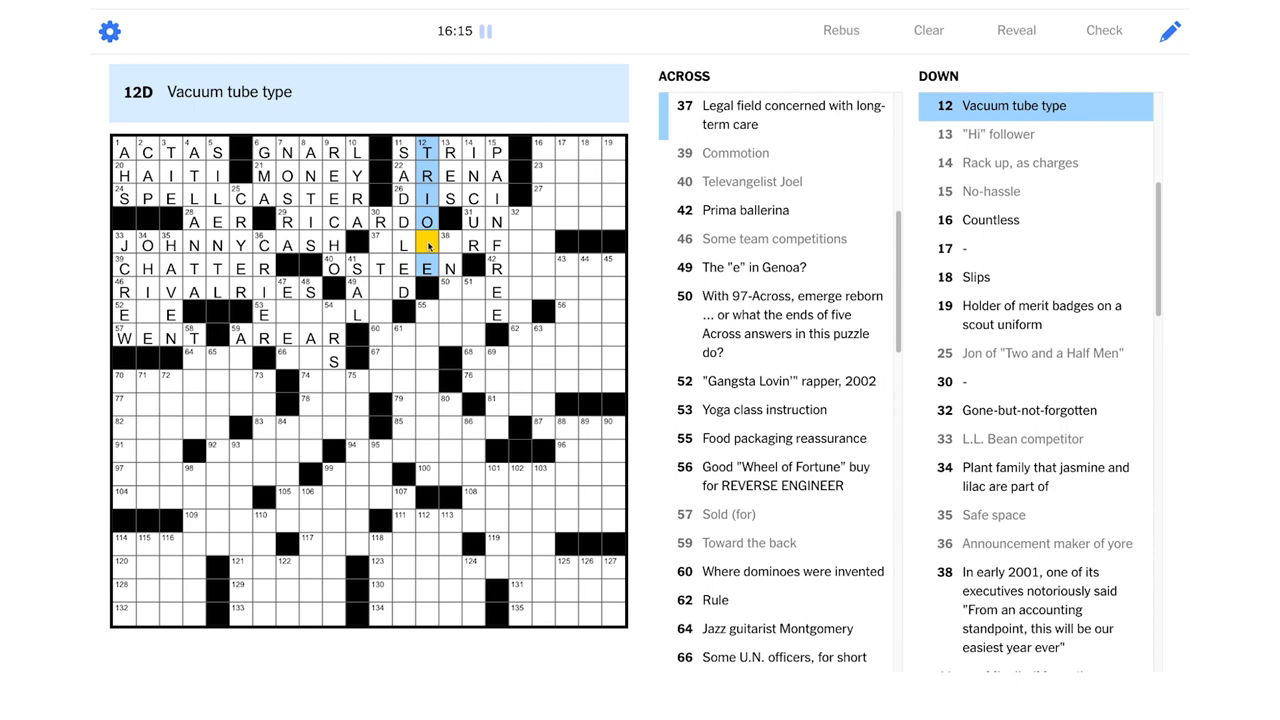
mouse_move(430, 247)
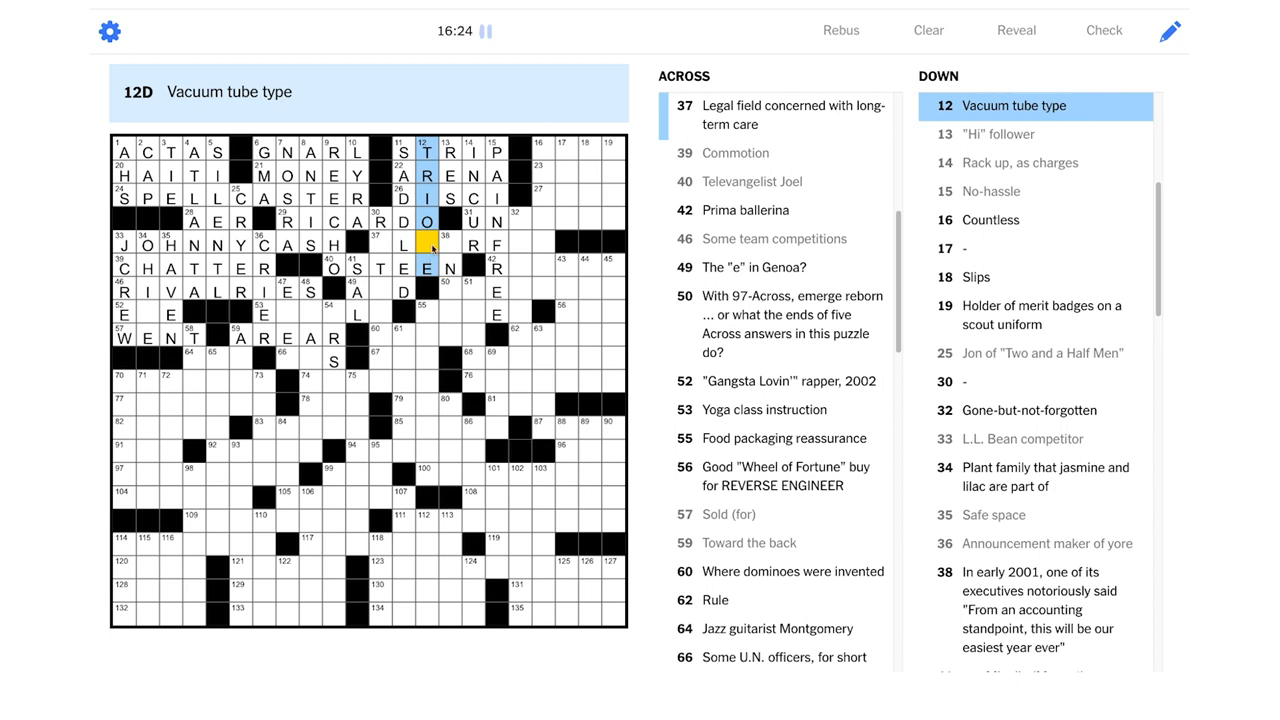
Enter L in 37-Across toward ELDERLAW and select the F square to replace
click(400, 242)
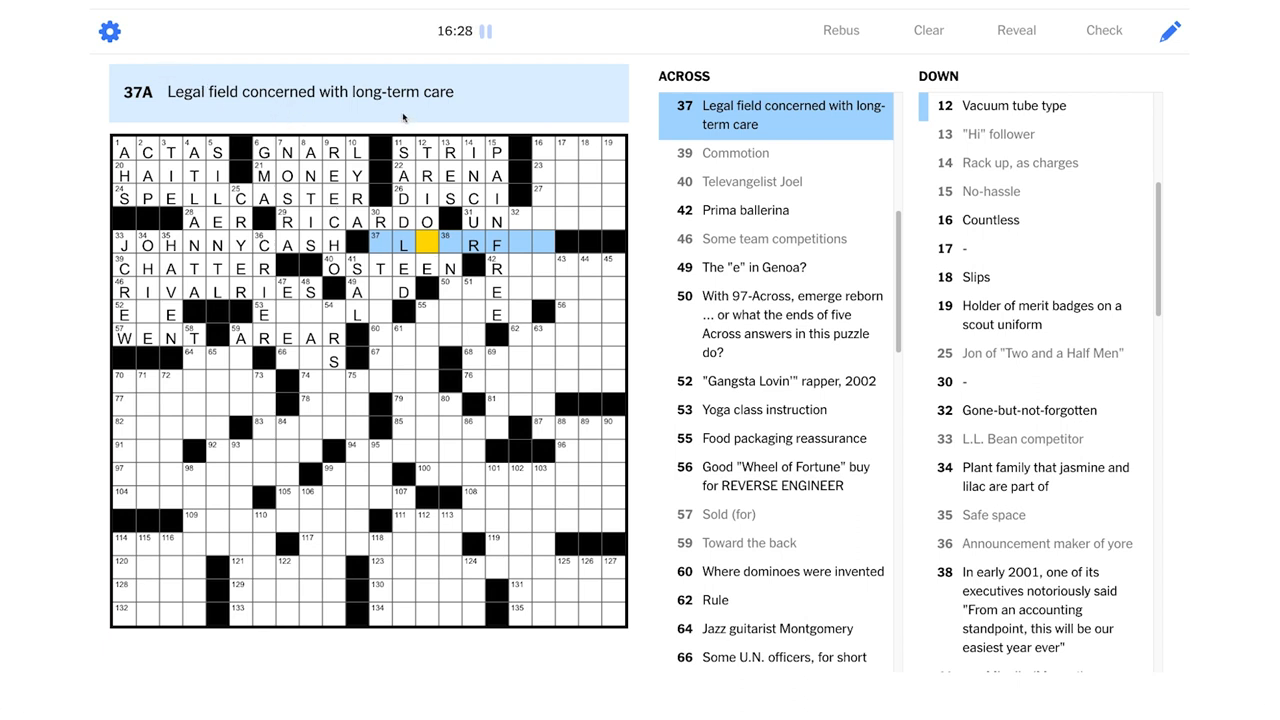
mouse_move(397, 243)
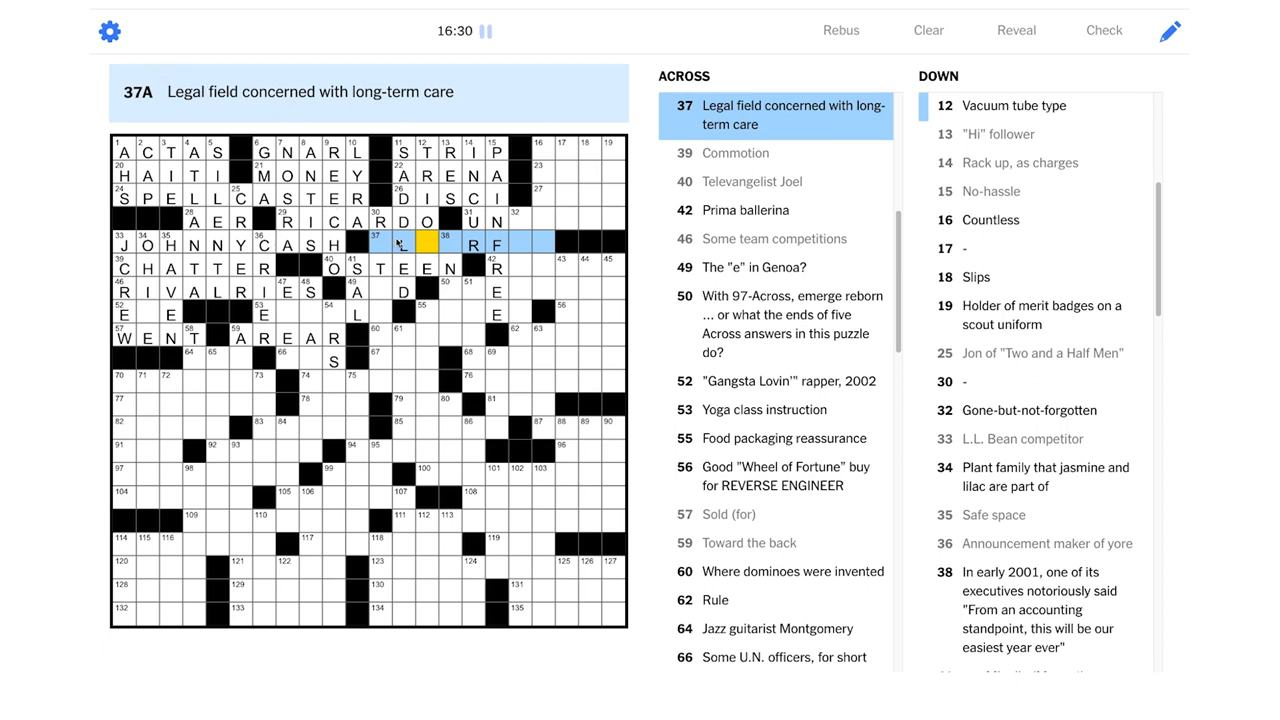
text(LDE)
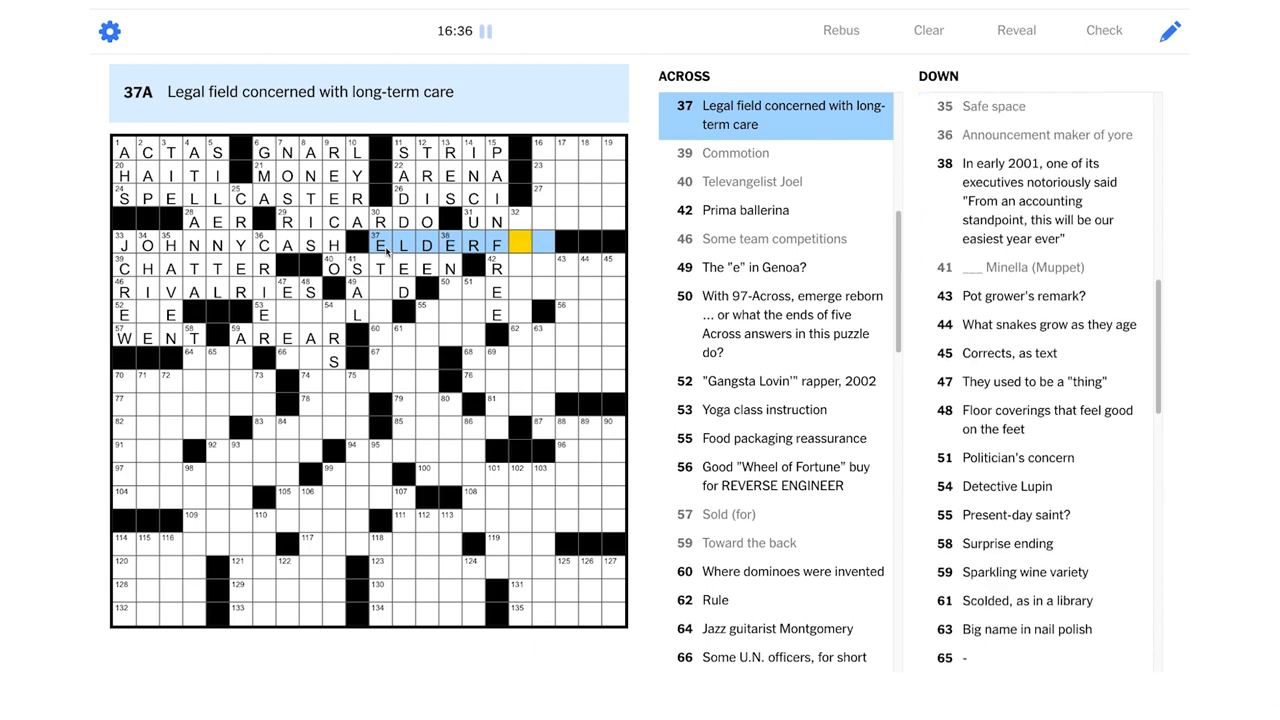
click(428, 150)
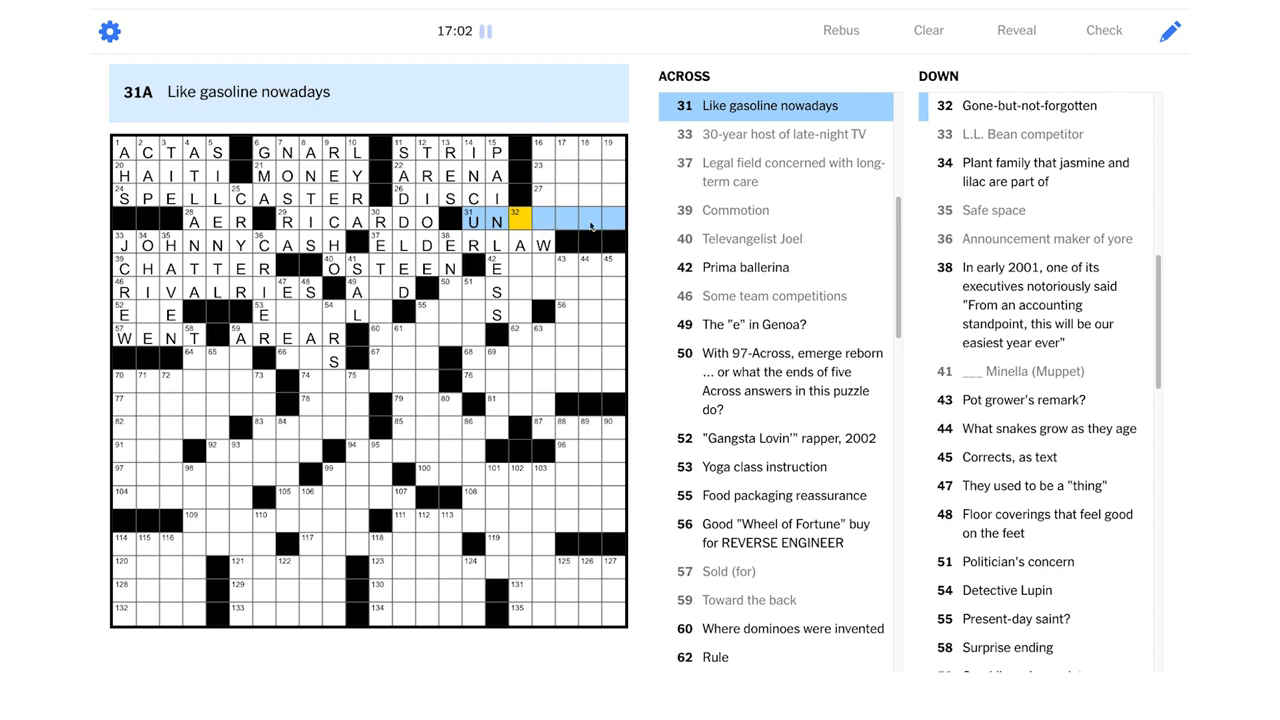
mouse_move(548, 227)
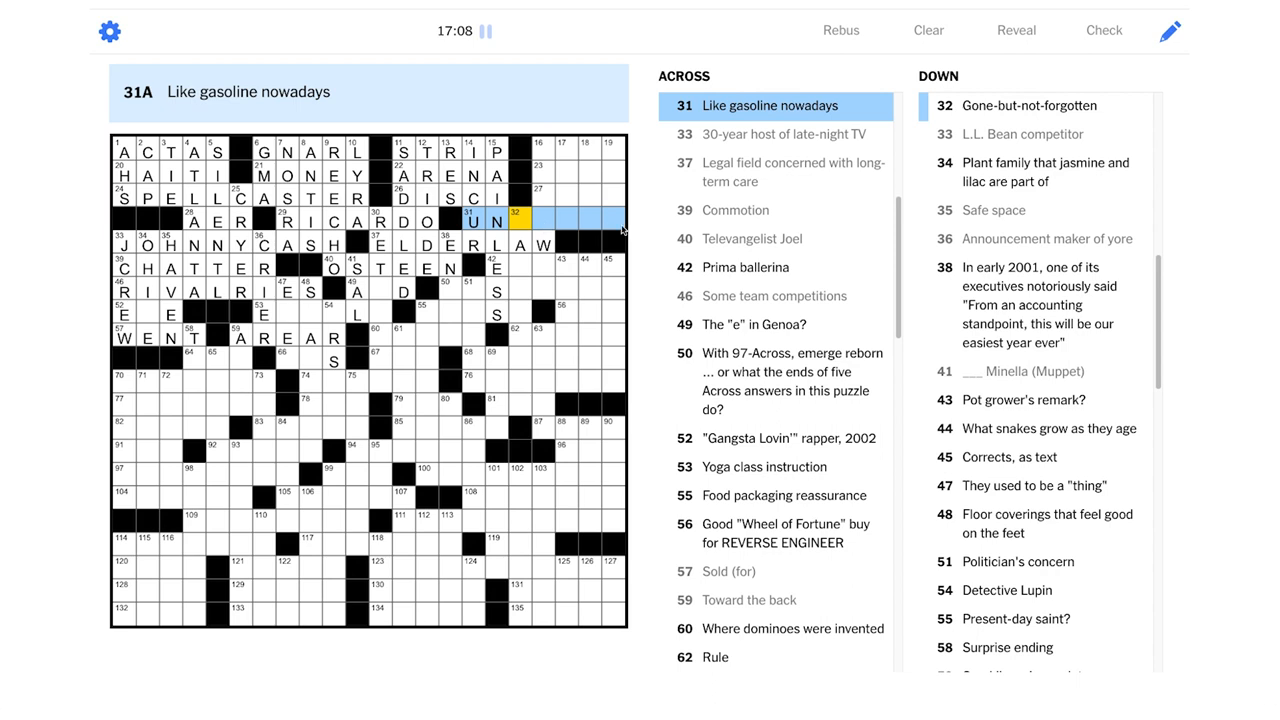
Select 32-Down, then the 16-Down Countless entry
click(520, 217)
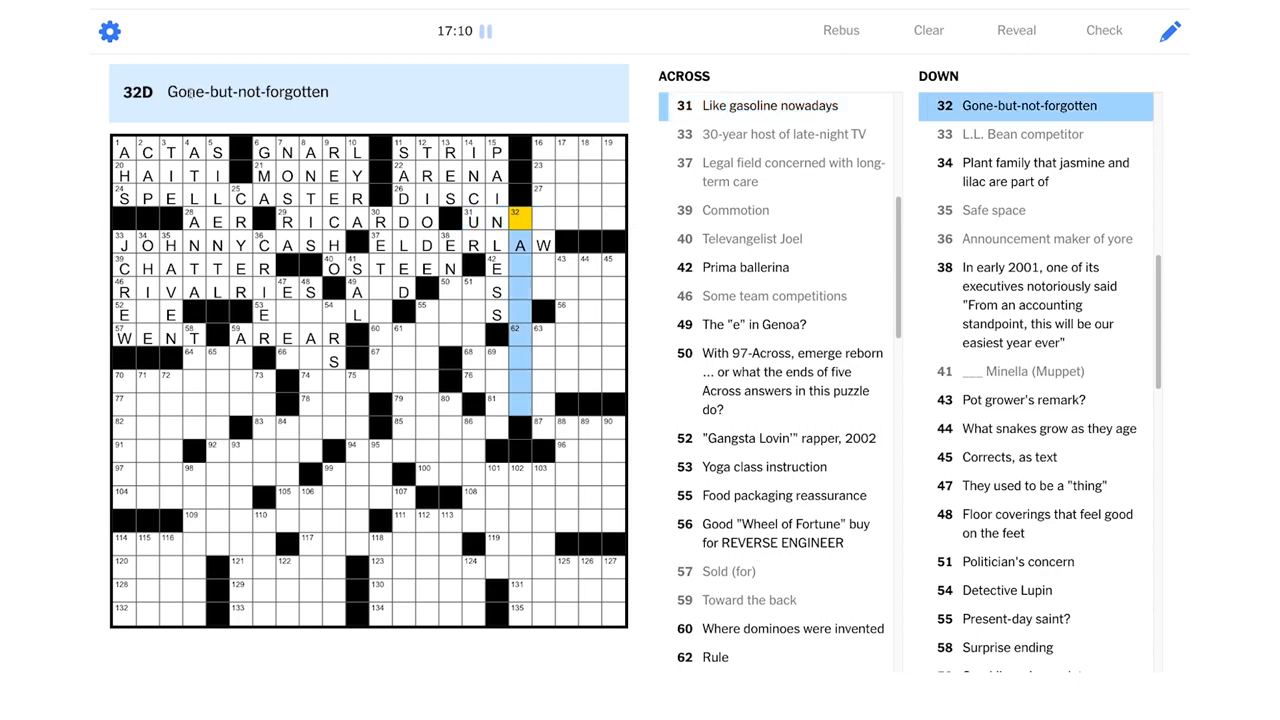
mouse_move(424, 117)
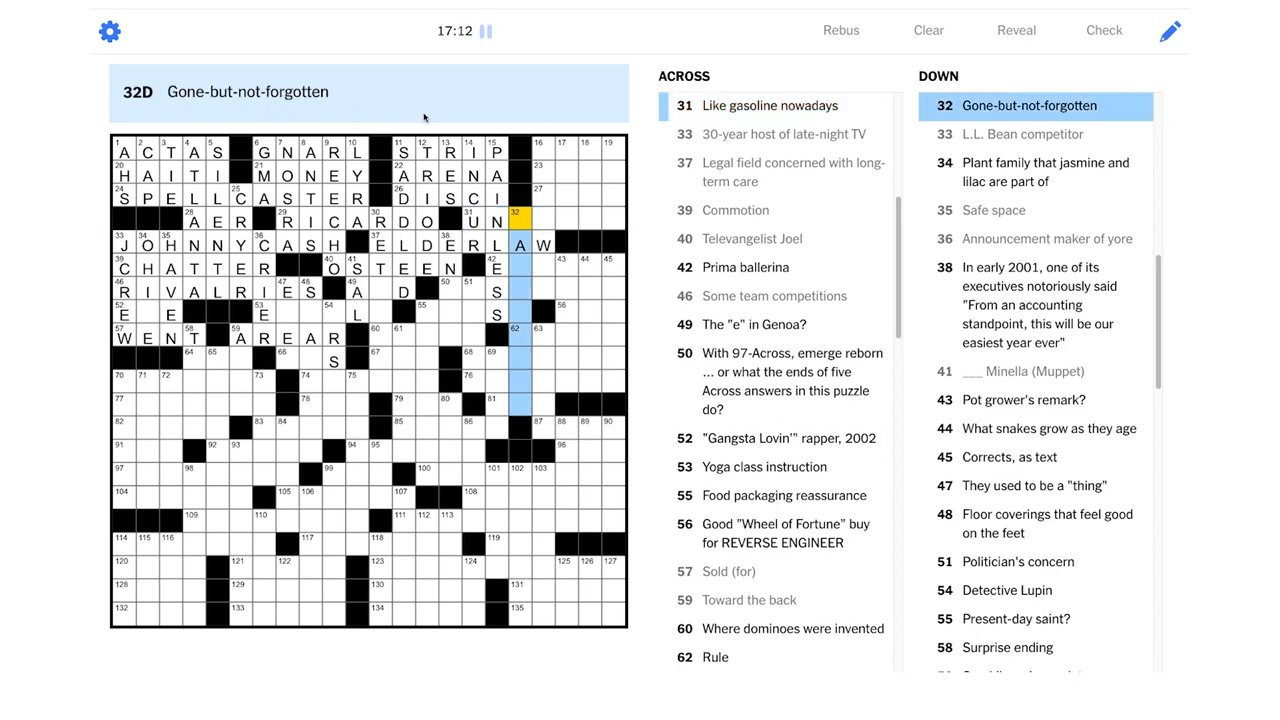
mouse_move(392, 110)
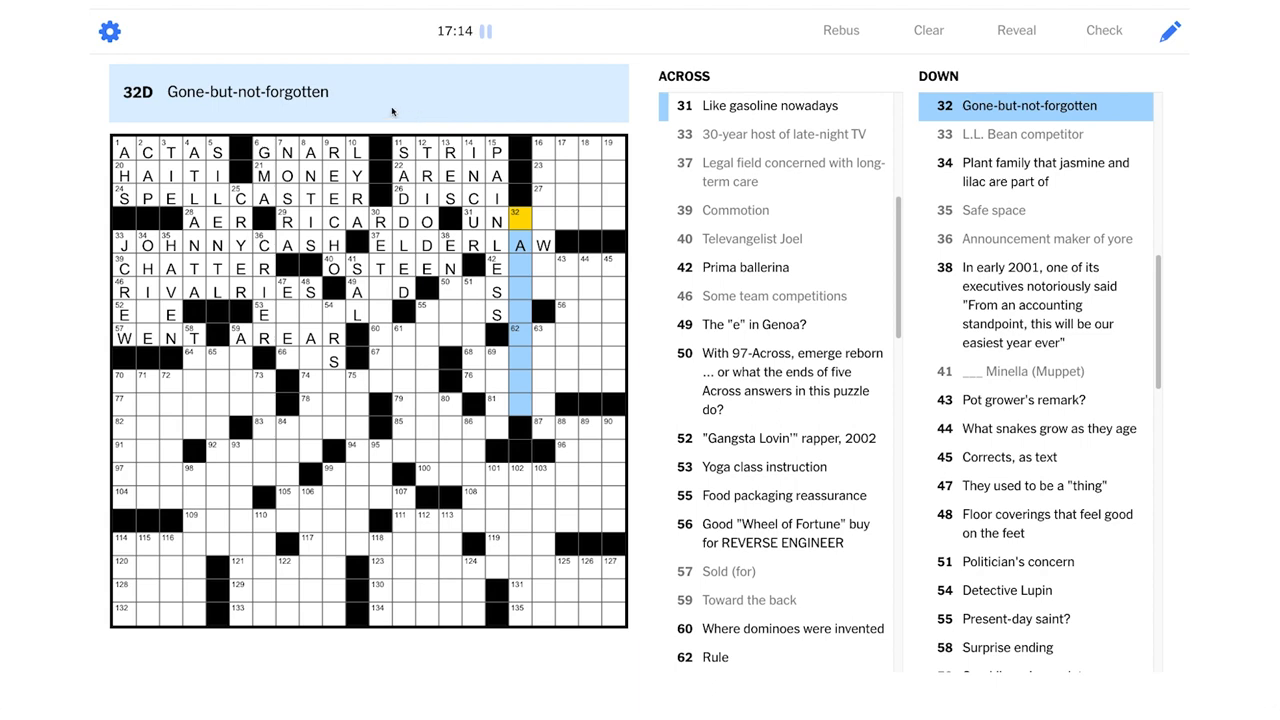
mouse_move(295, 148)
text(SASH)
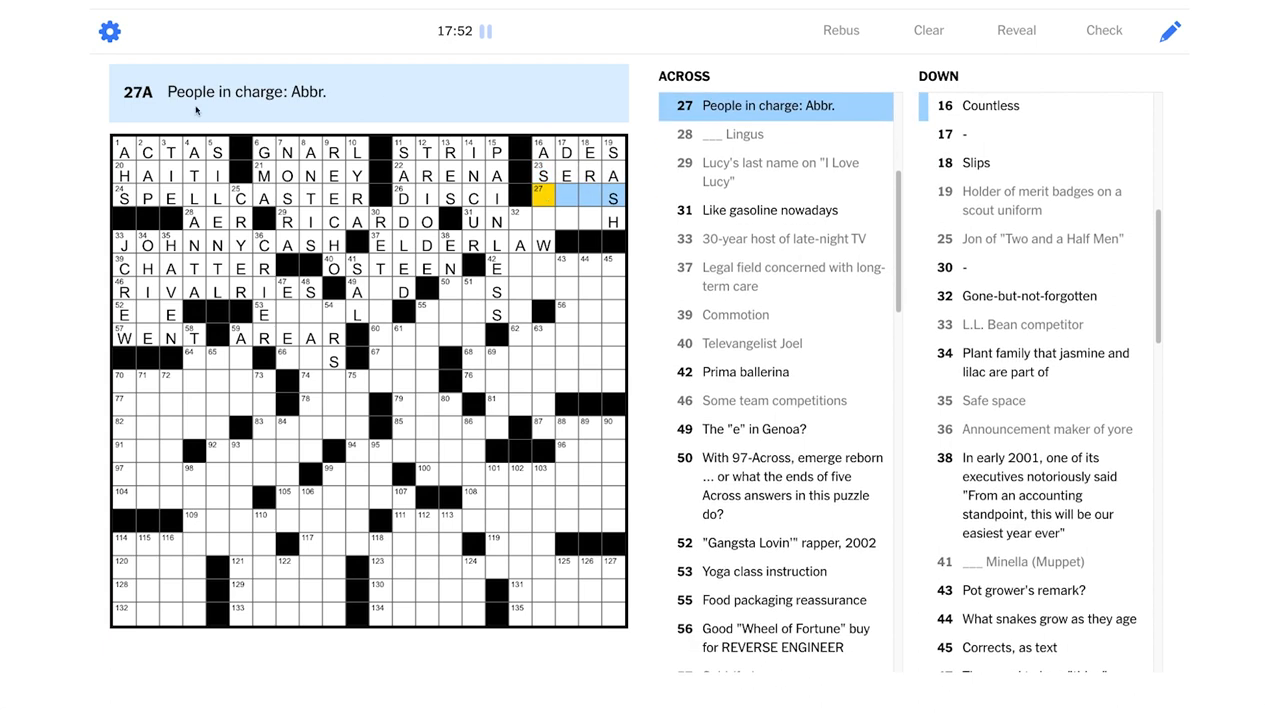
mouse_move(398, 125)
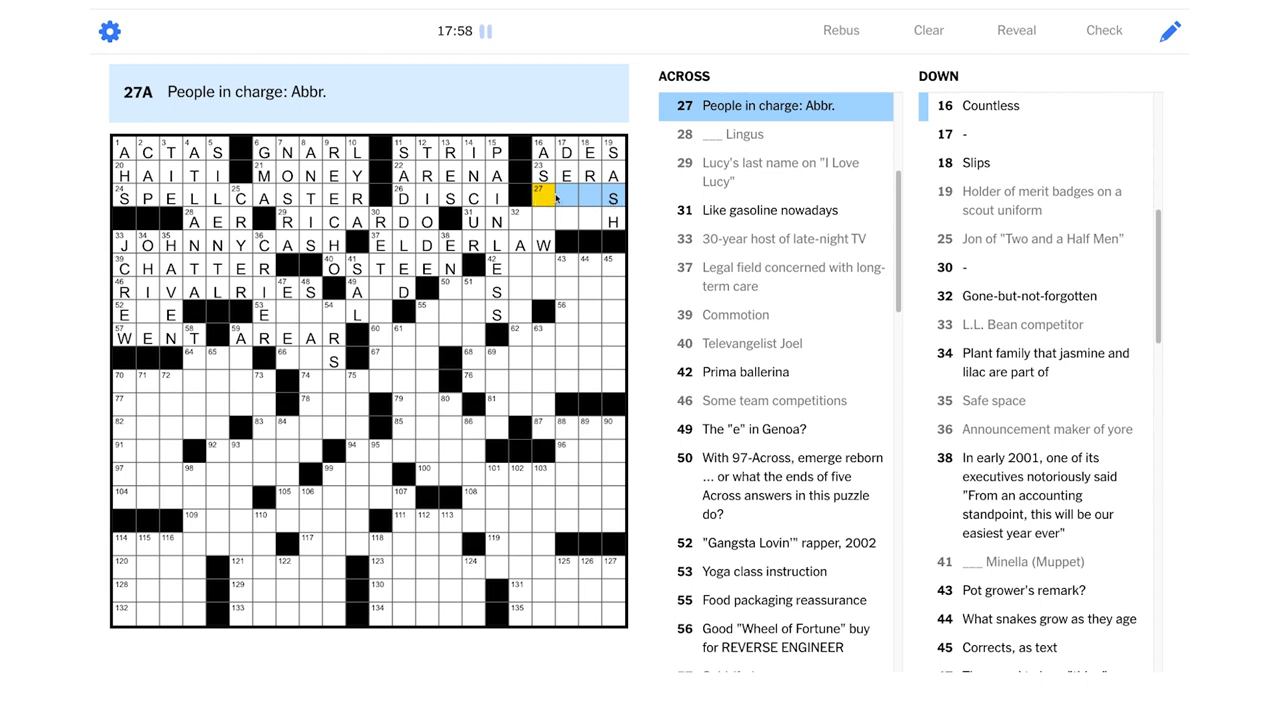
click(542, 197)
text(LEWOF)
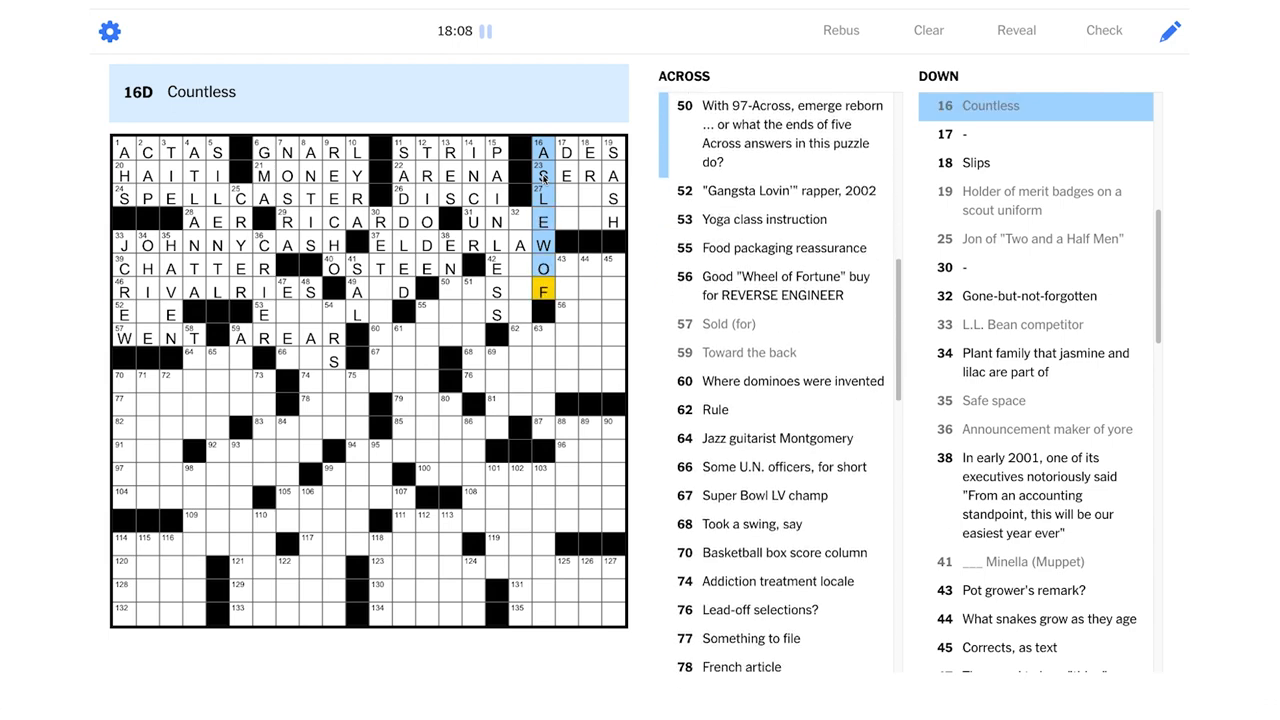
Select the 17-Down squares below DE and enter A
click(540, 198)
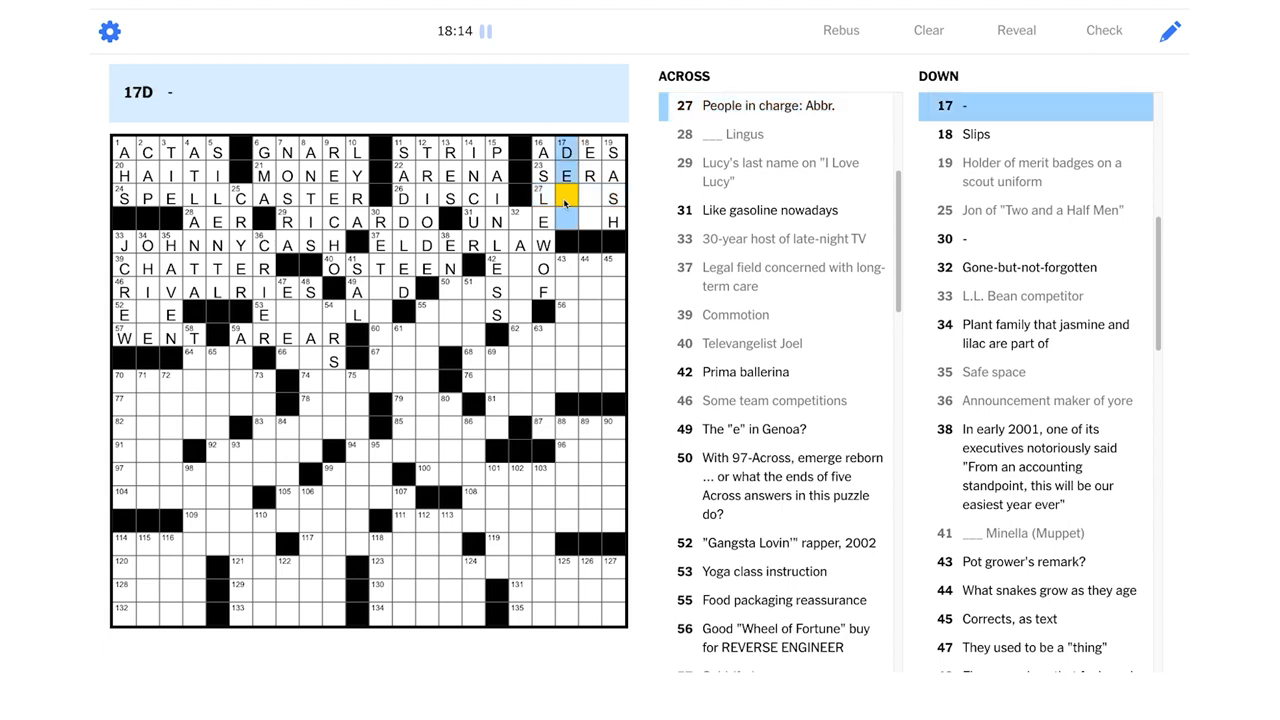
mouse_move(574, 223)
text(LEA)
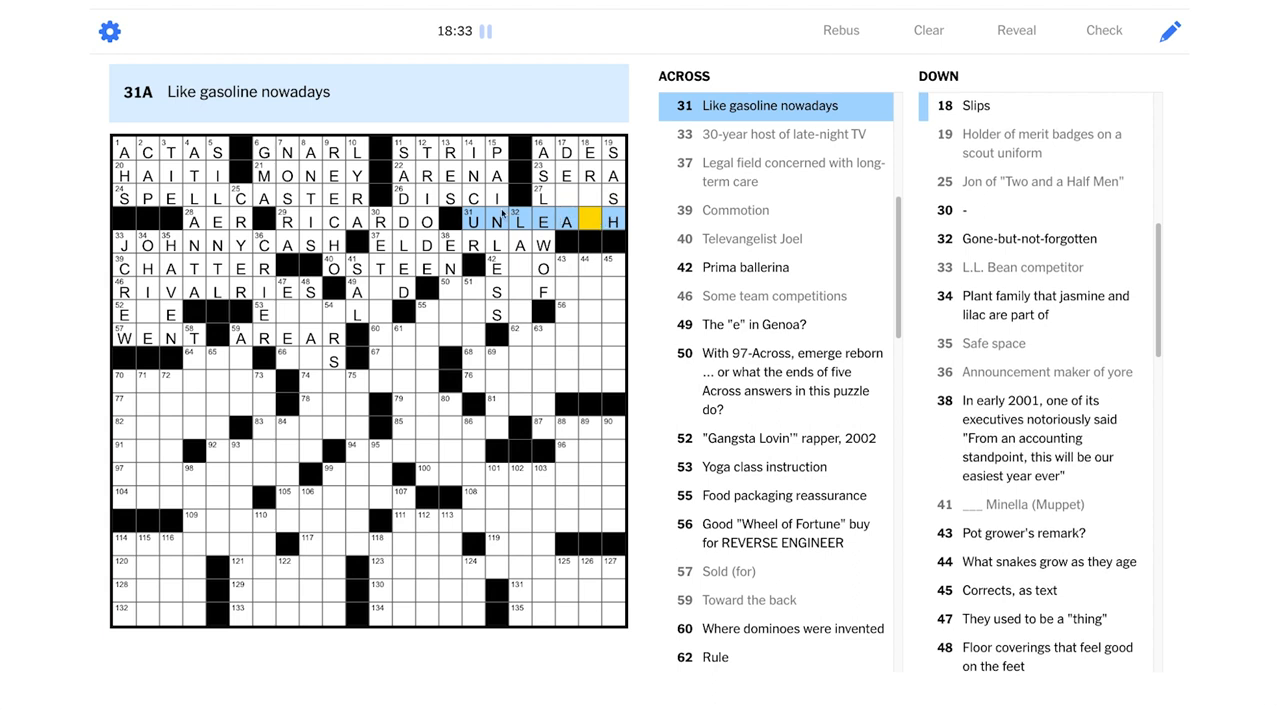
mouse_move(570, 200)
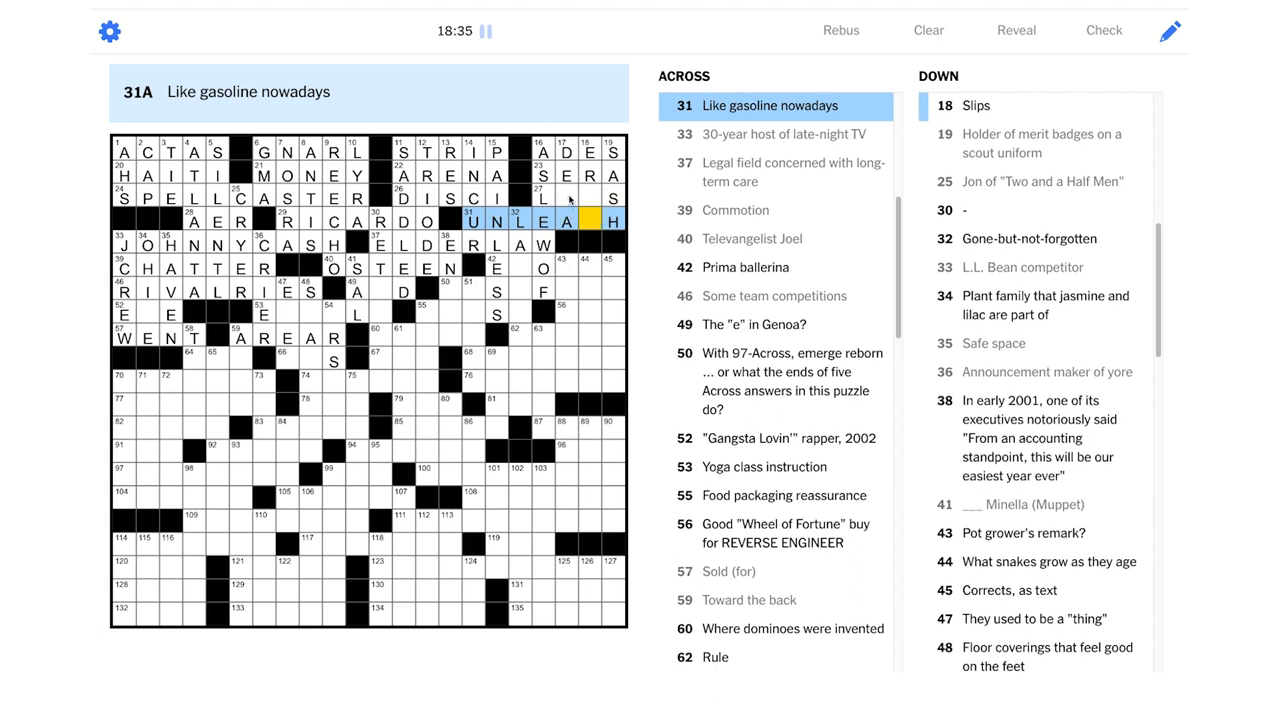
click(565, 197)
text(D)
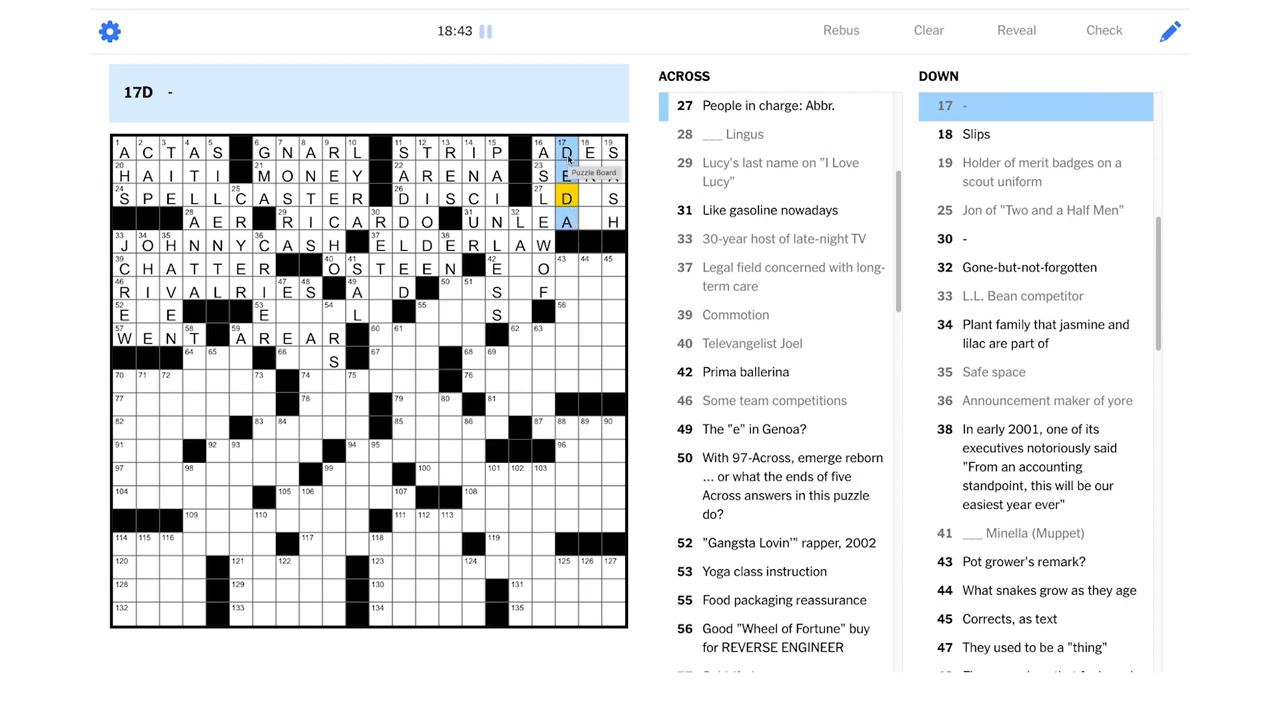
text(A)
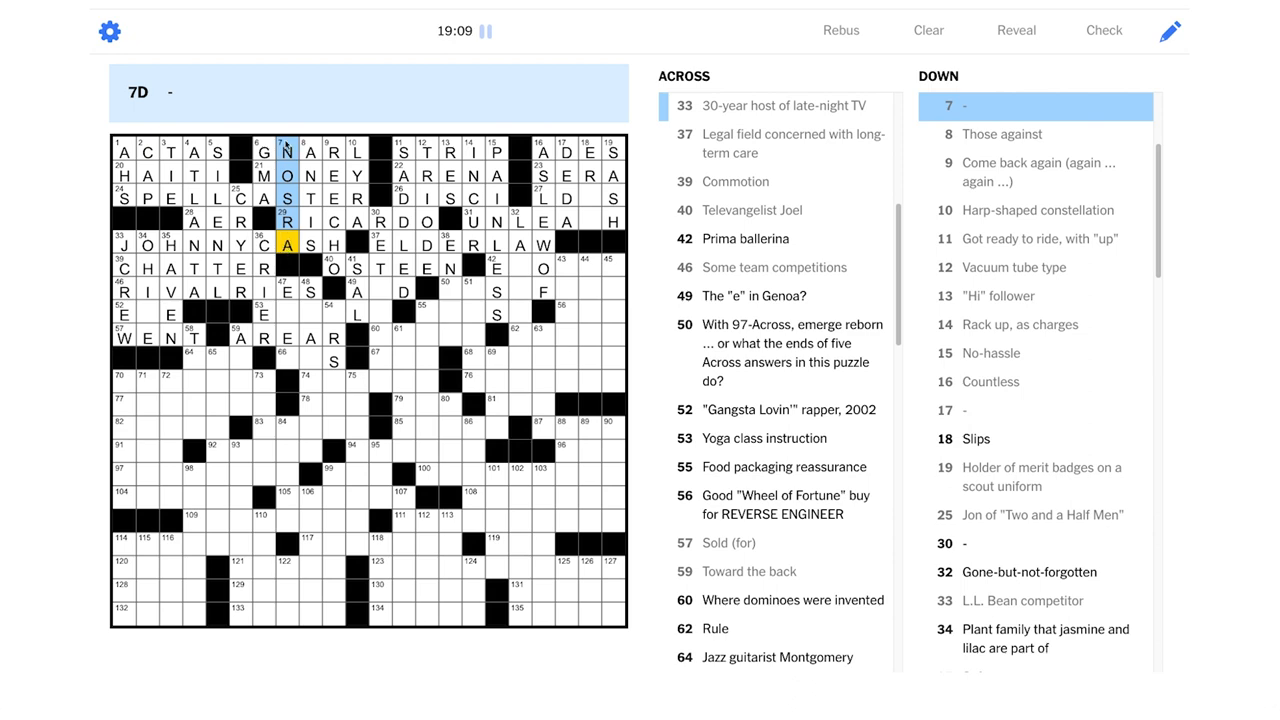
mouse_move(565, 227)
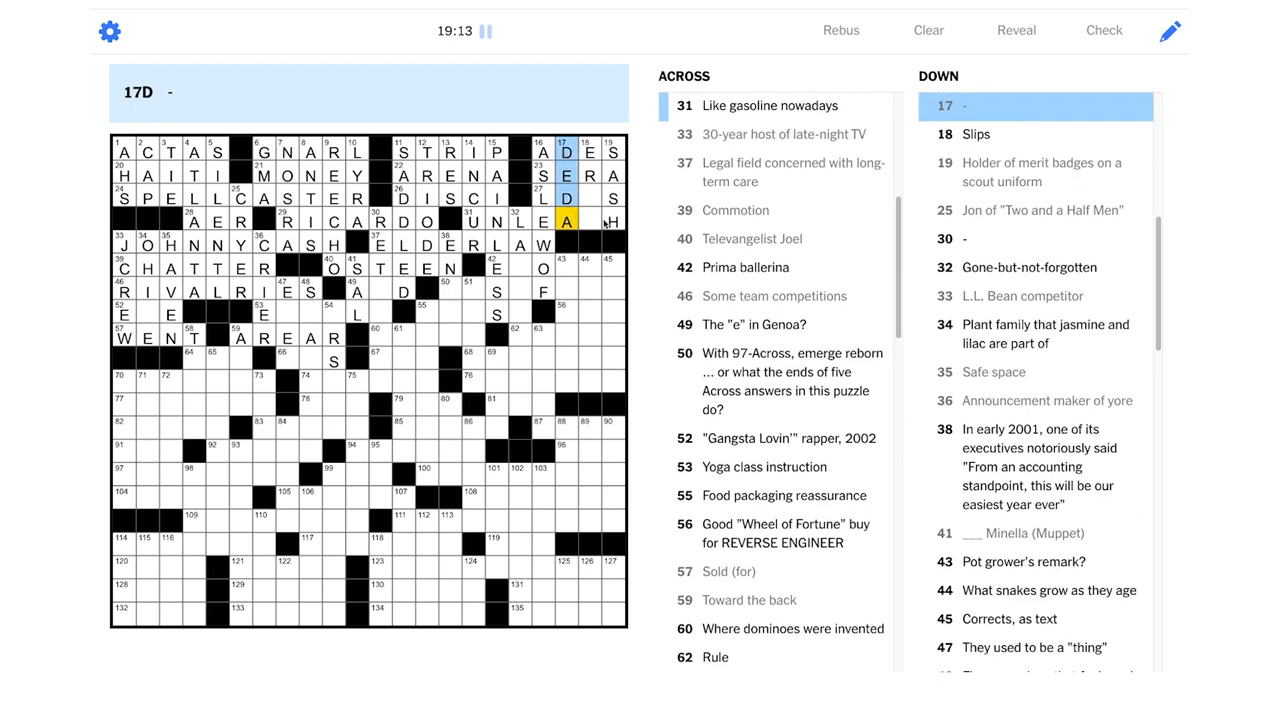
Enter S to complete UNLEASH at 31-Across and R to make 18-Down ERRS
click(595, 221)
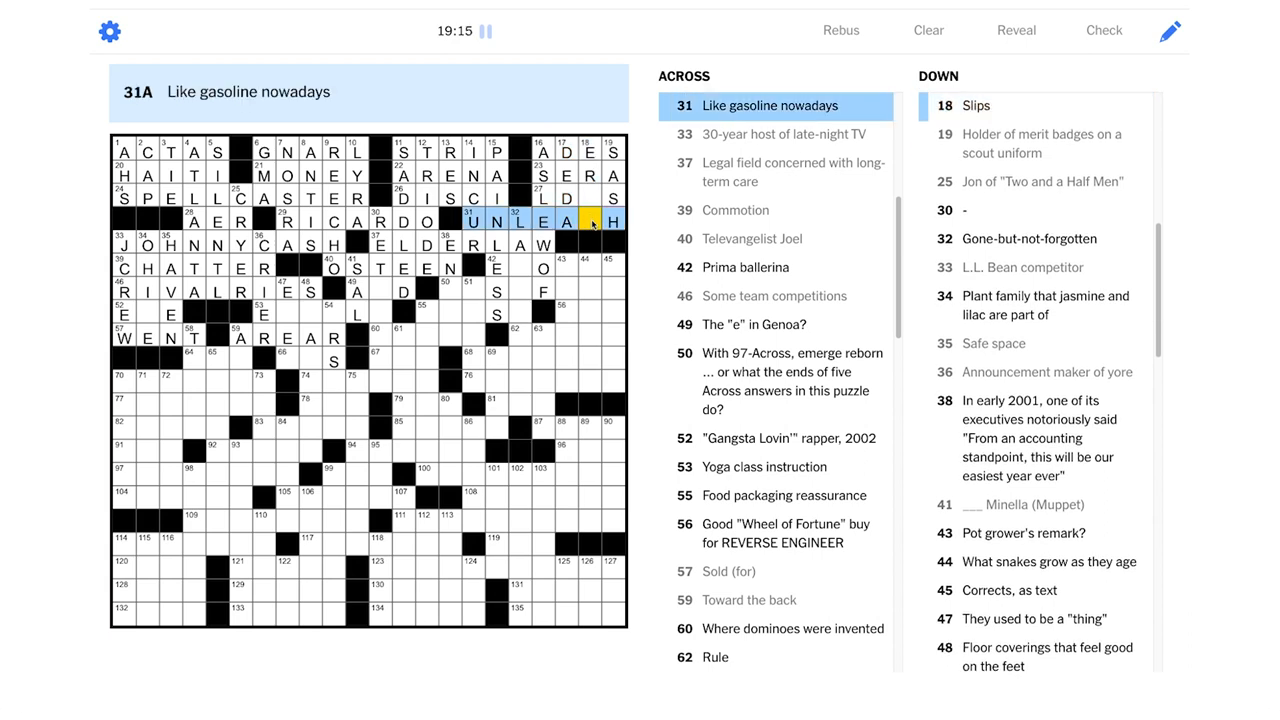
text(S)
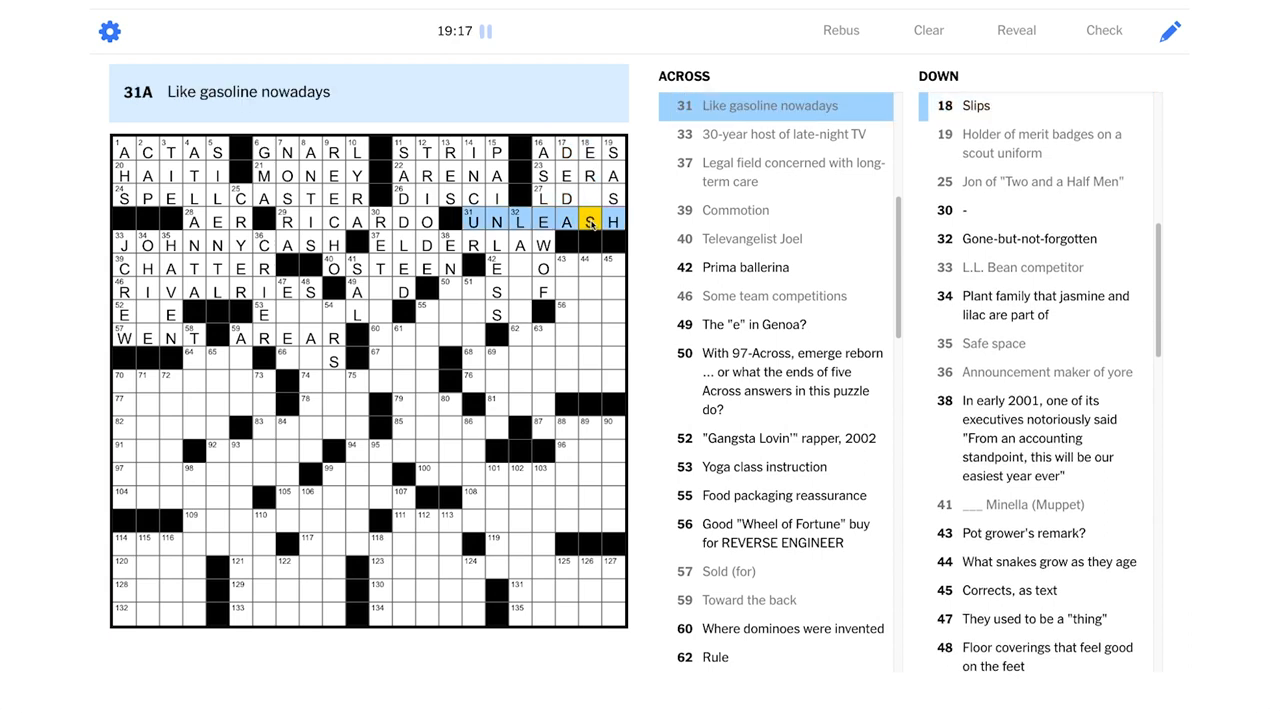
click(590, 197)
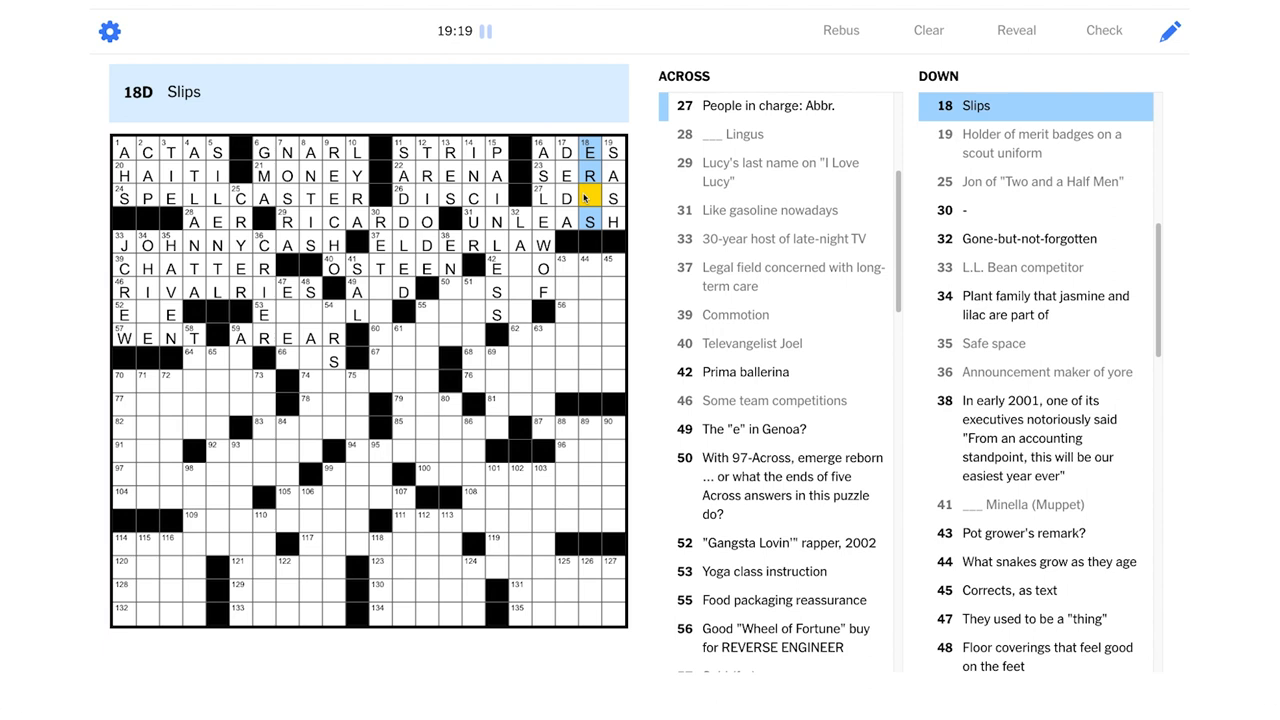
text(R)
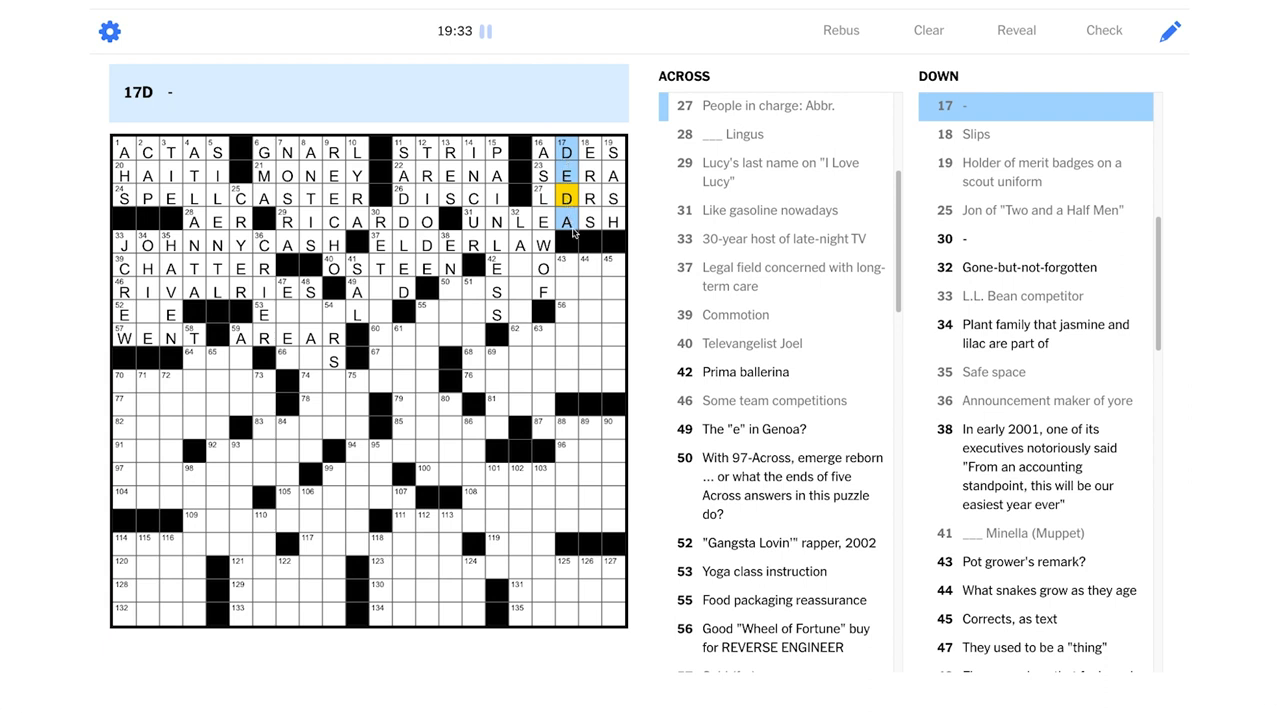
mouse_move(560, 234)
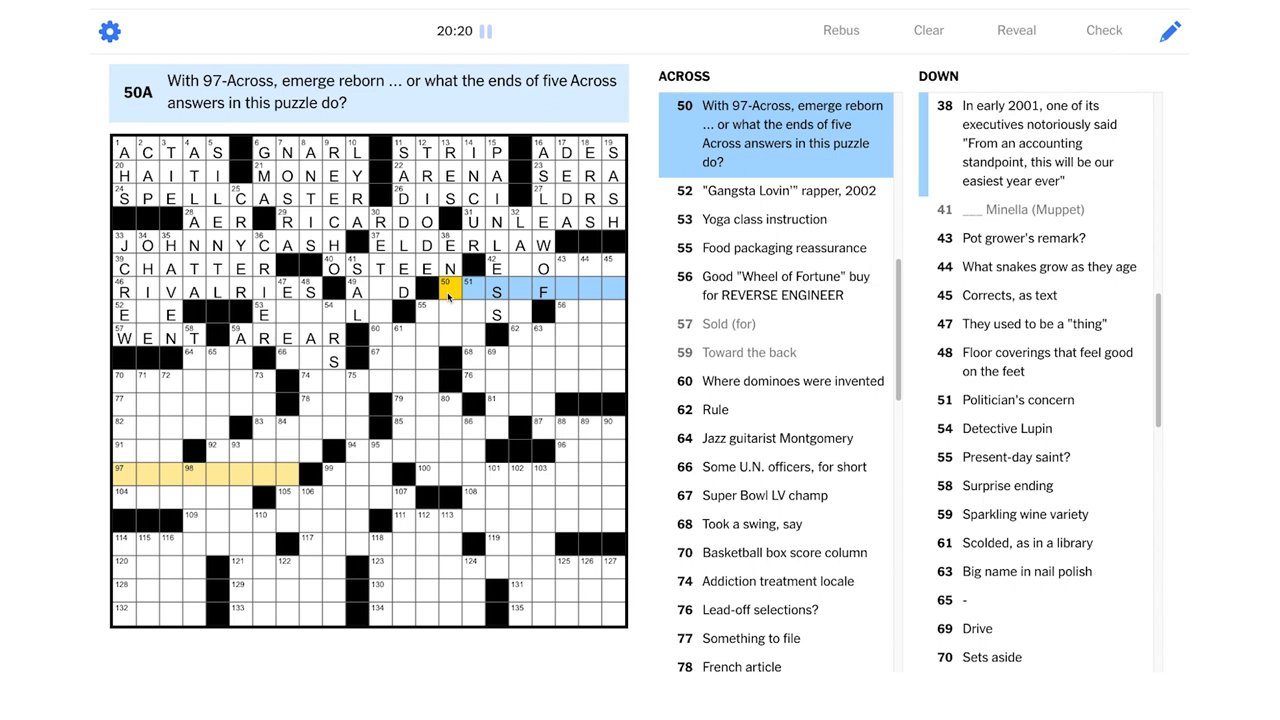
mouse_move(252, 400)
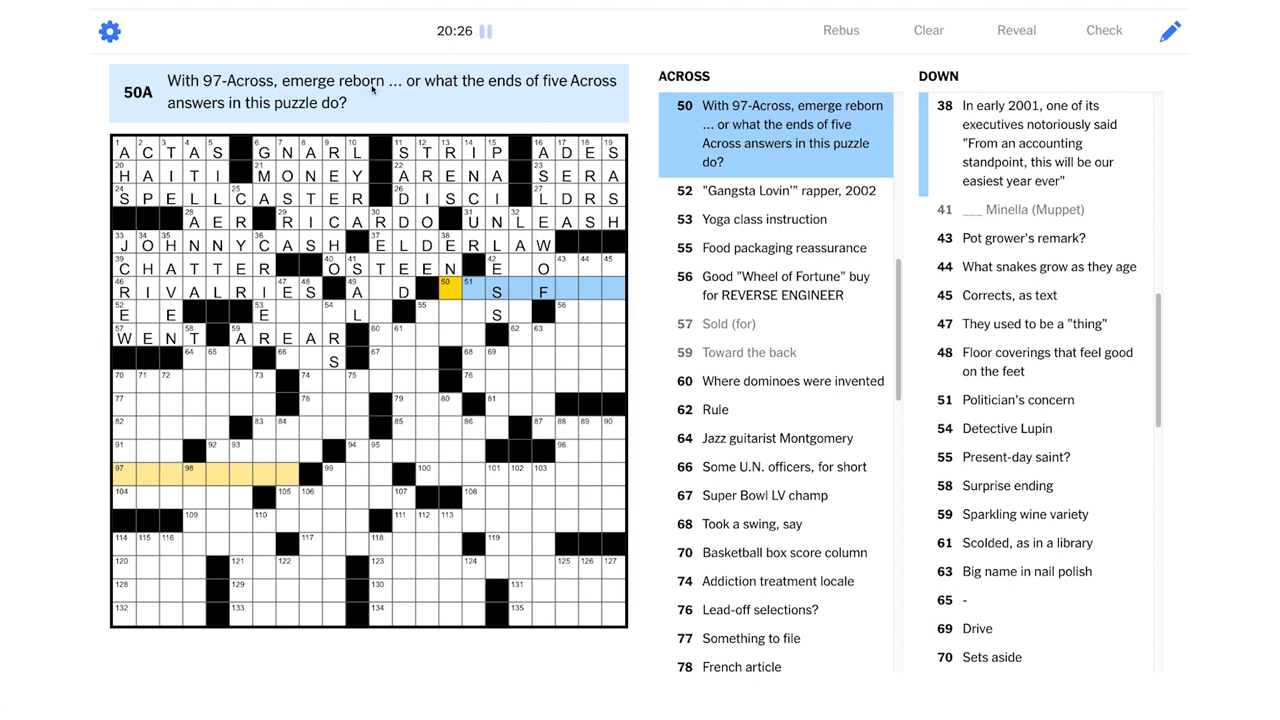
mouse_move(492, 93)
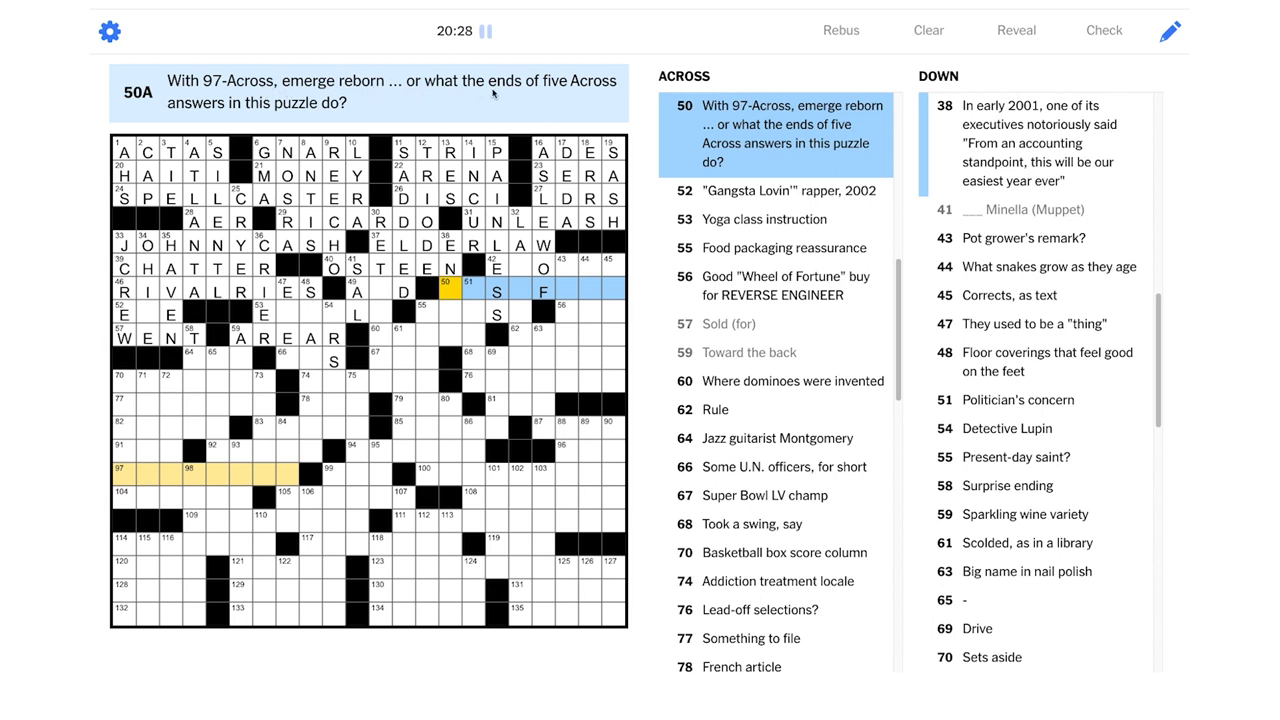
mouse_move(274, 124)
text(RISEFROM)
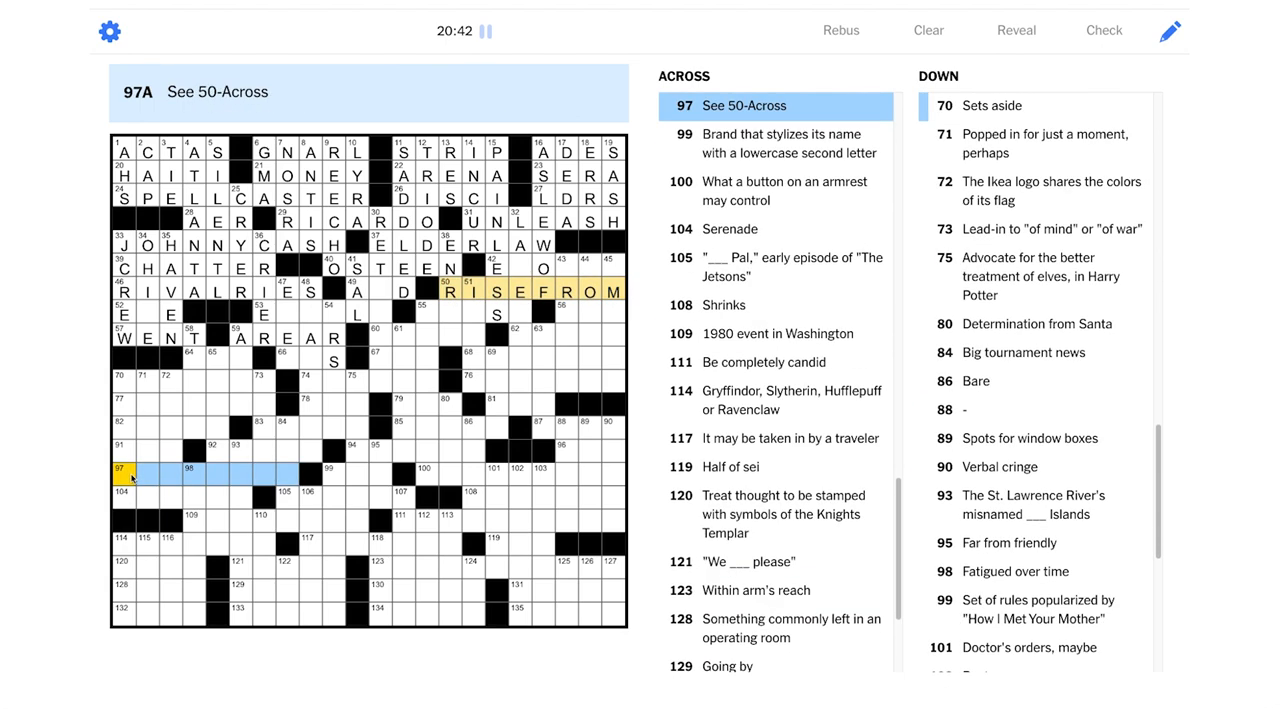
Type THE at the start of 97-Across
text(THEASHES)
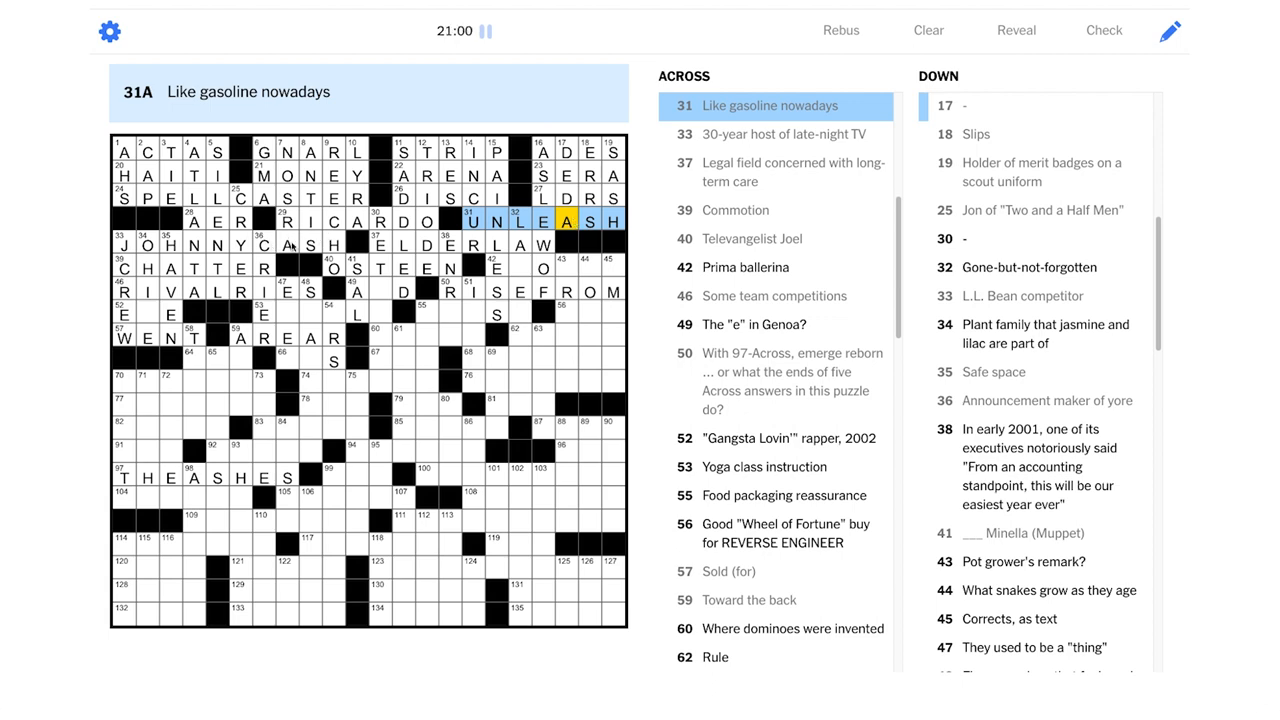
Select a square in 32-Down, the gone-but-not-forgotten clue
click(290, 244)
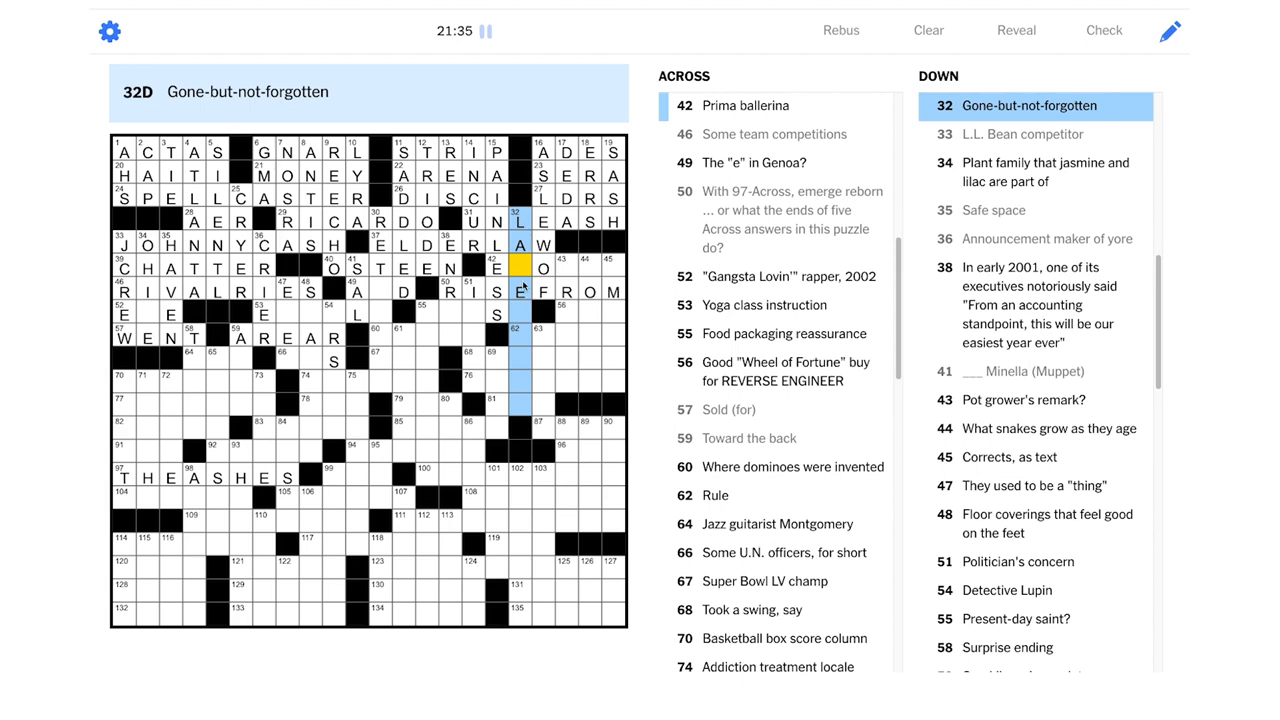
Write EMENDS into 45-Down (Corrects) and add the adjoining 44-Down letters
click(522, 267)
text(EMENDS)
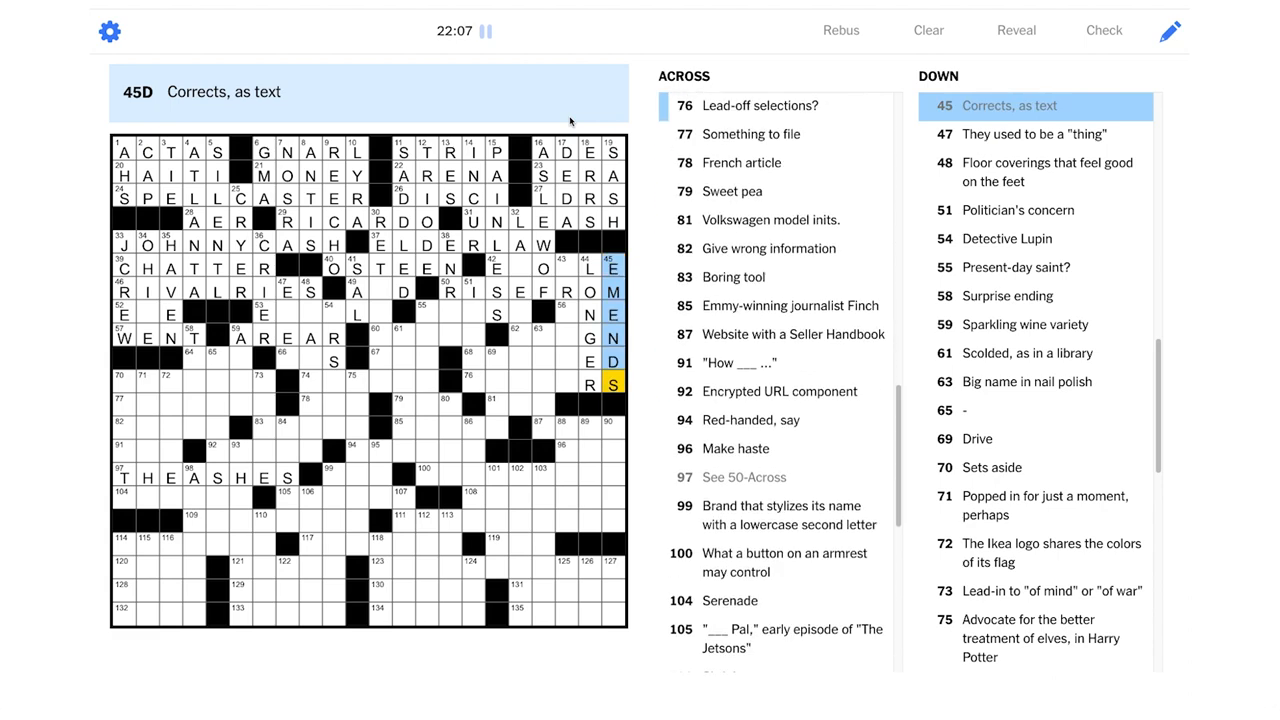
mouse_move(602, 285)
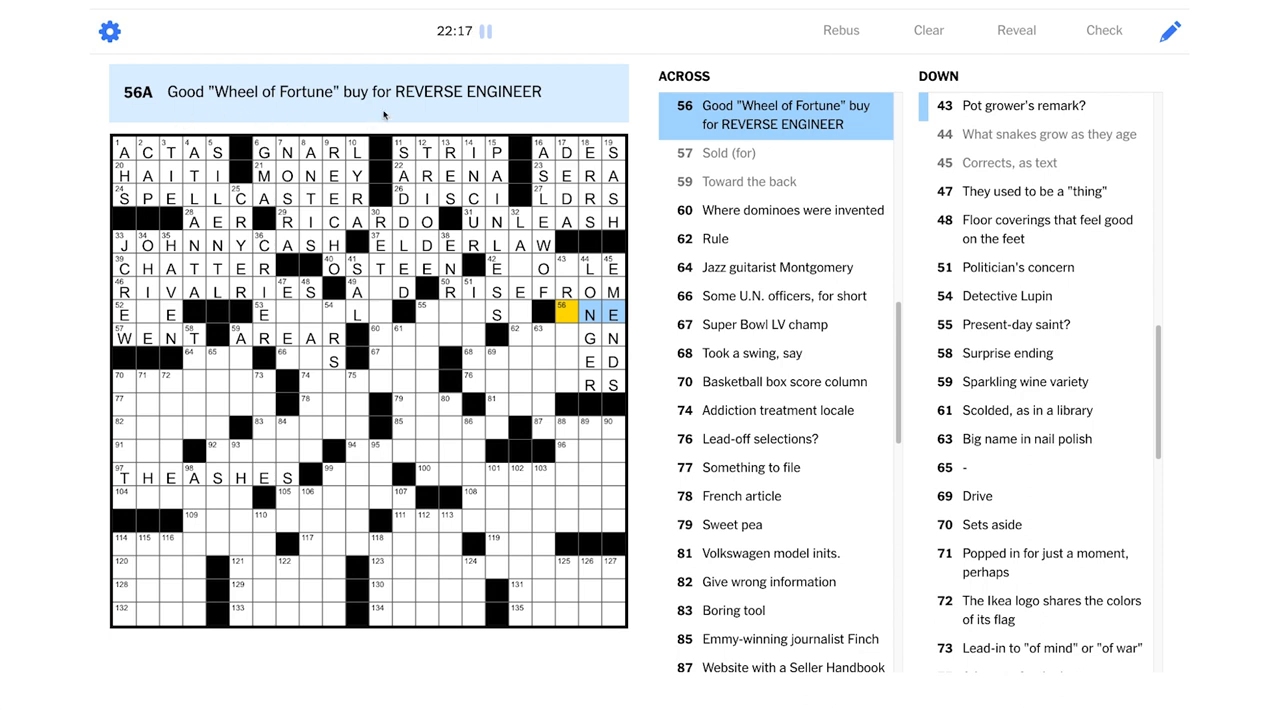
mouse_move(528, 110)
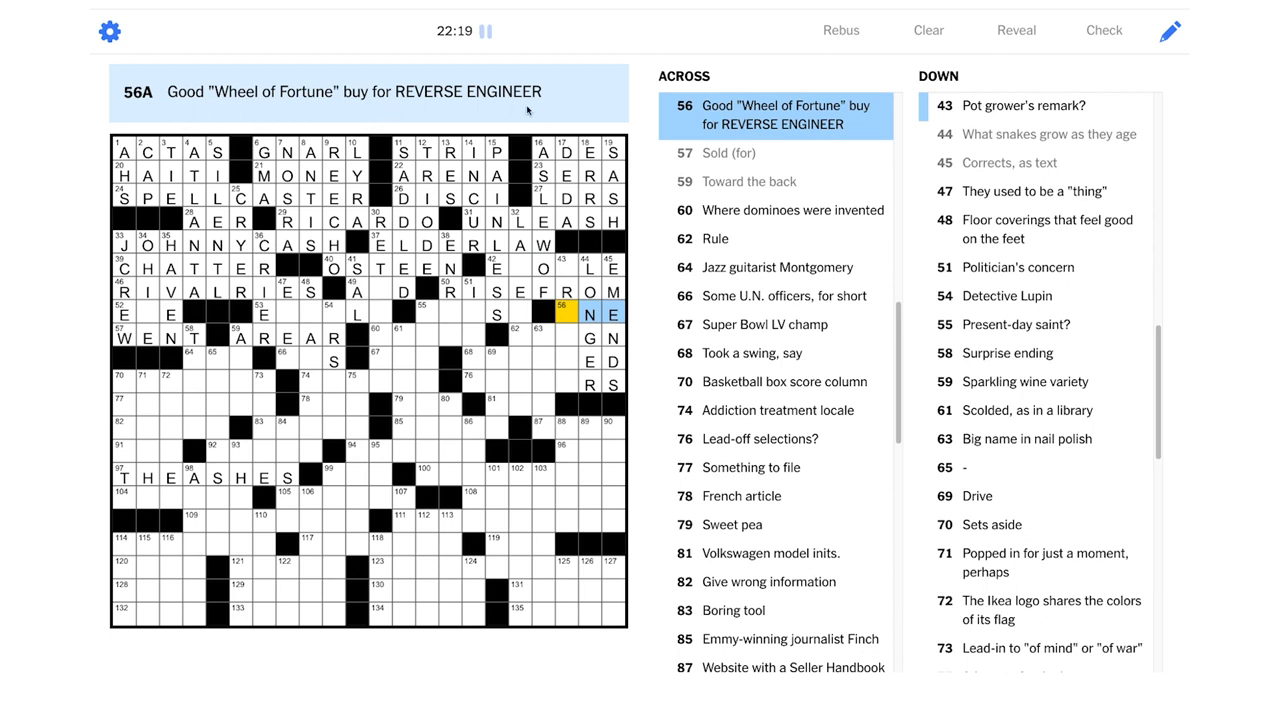
mouse_move(444, 117)
text(A)
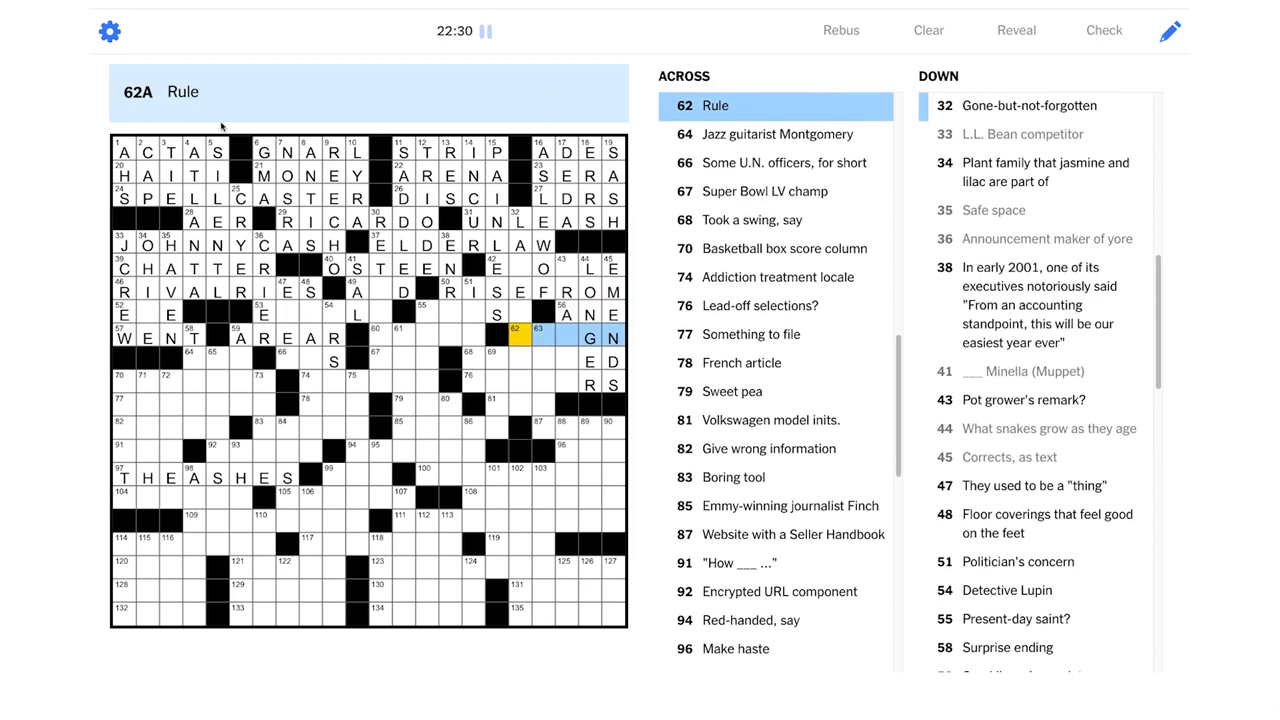
mouse_move(241, 148)
text(REI)
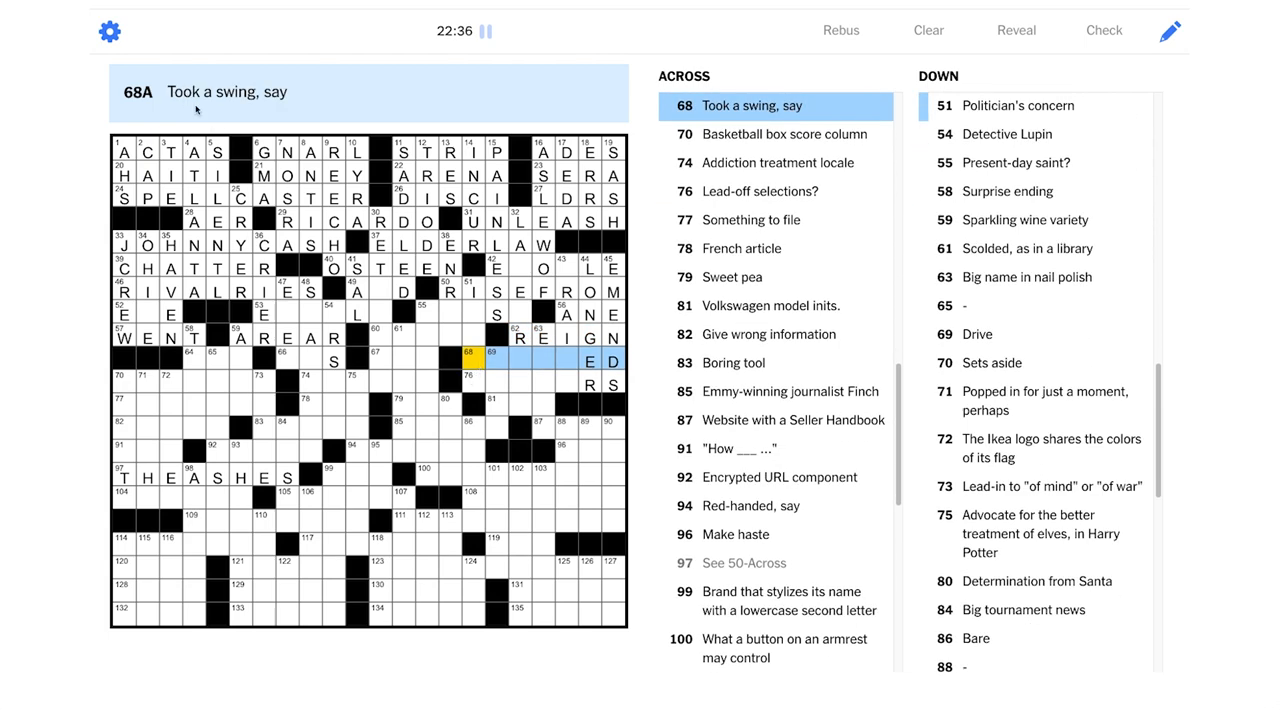
mouse_move(259, 113)
text(SWATT)
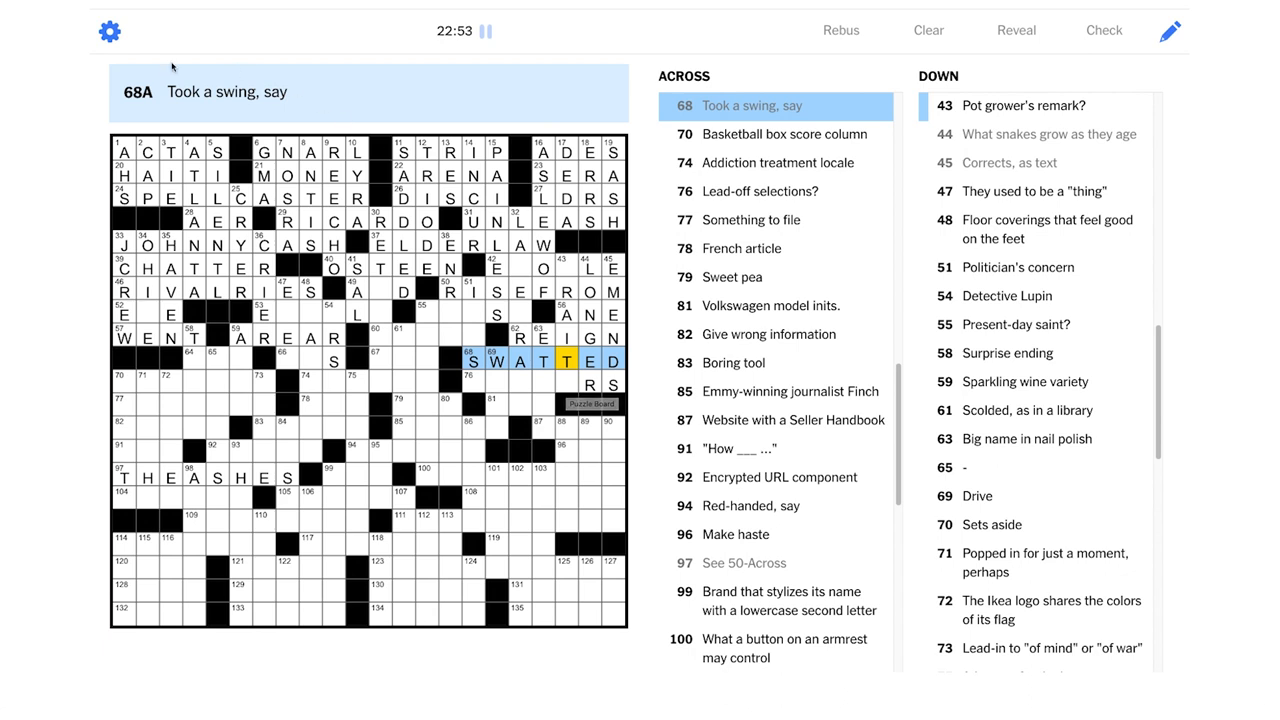
Fill REIGN into 62-Across and SWATTED into 68-Across
click(565, 383)
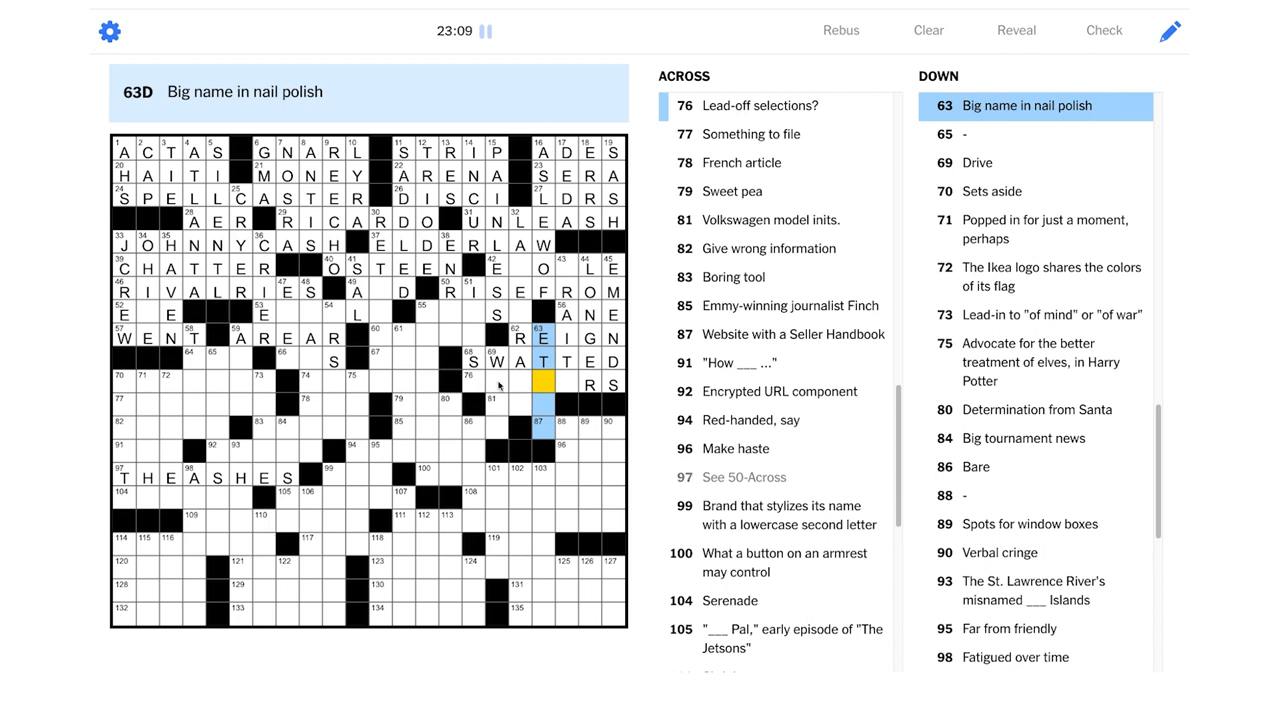
Move to 69-Down, the Drive clue, to rework SWATTED into MAGE
click(497, 385)
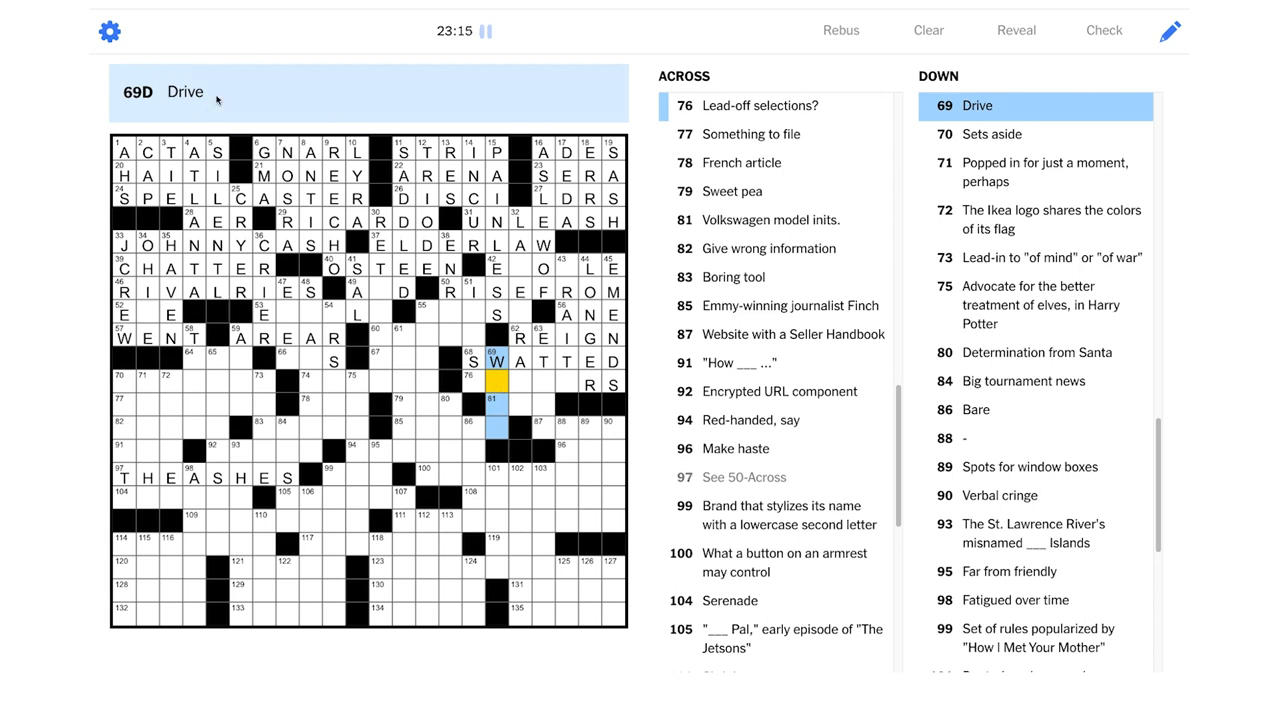
mouse_move(232, 145)
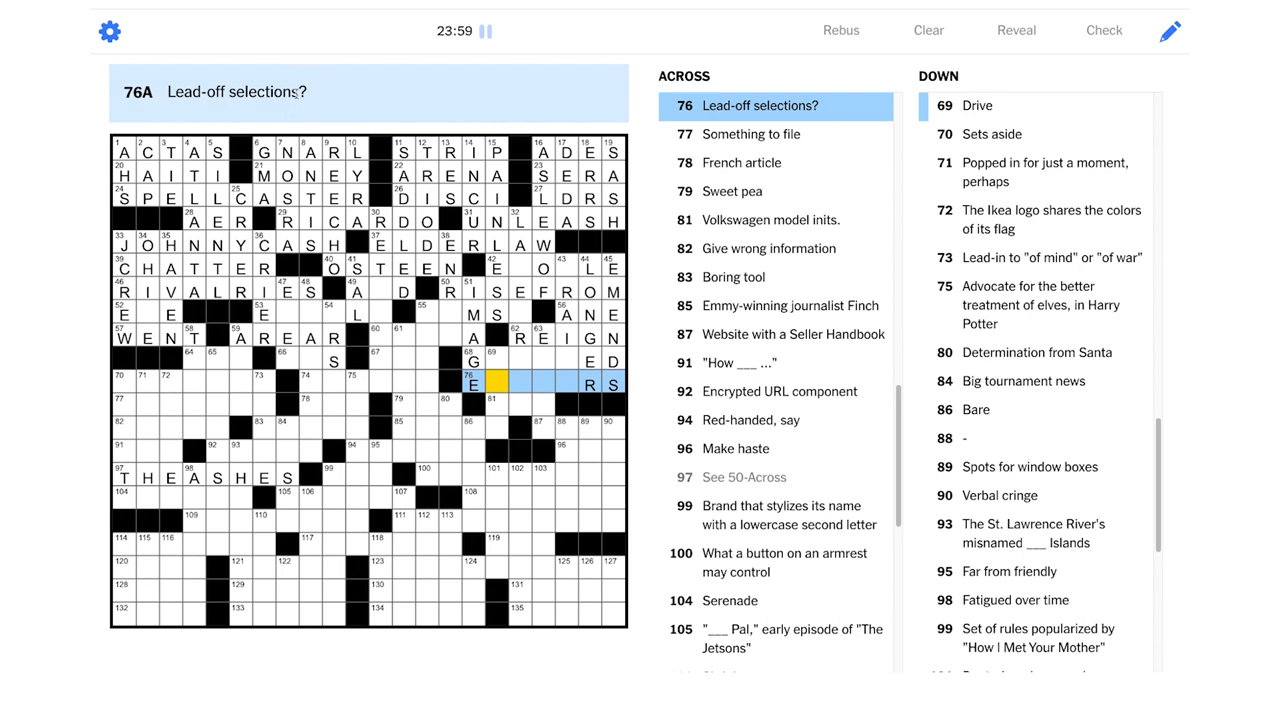
mouse_move(506, 373)
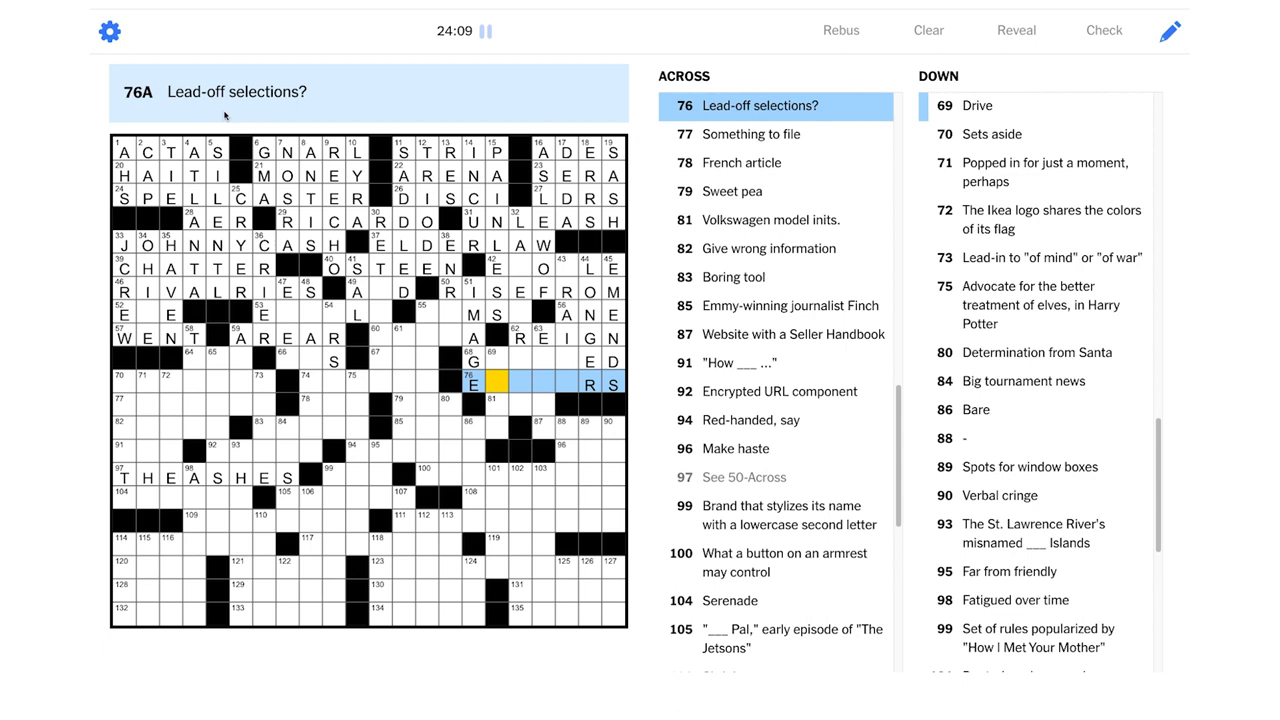
mouse_move(494, 360)
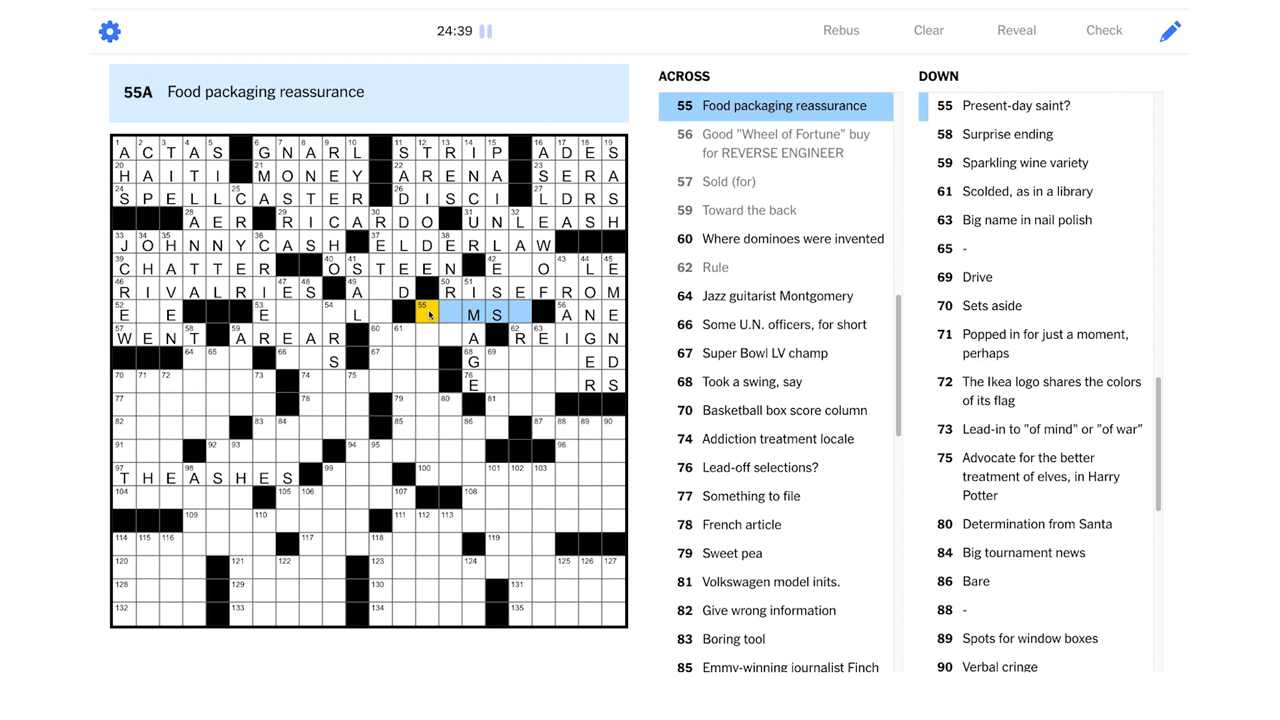
mouse_move(445, 320)
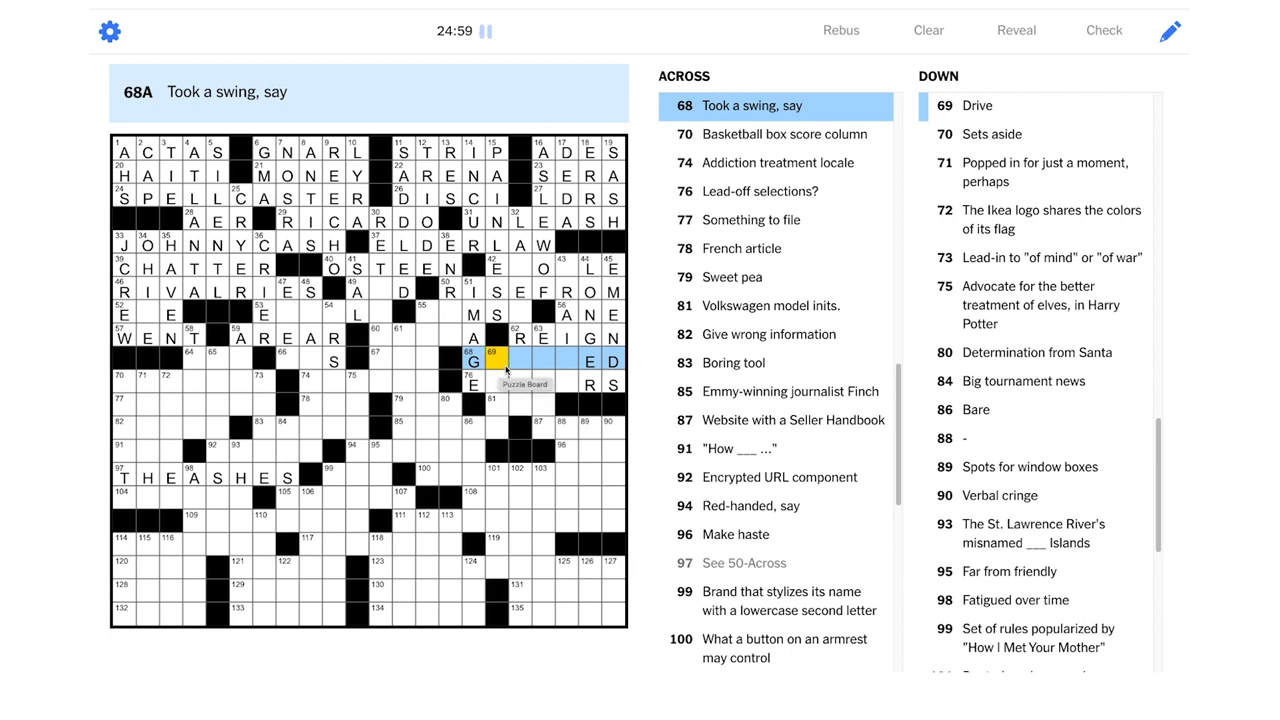
Enter CHINA at 60-Across and HUSHED at 61-Down
click(495, 363)
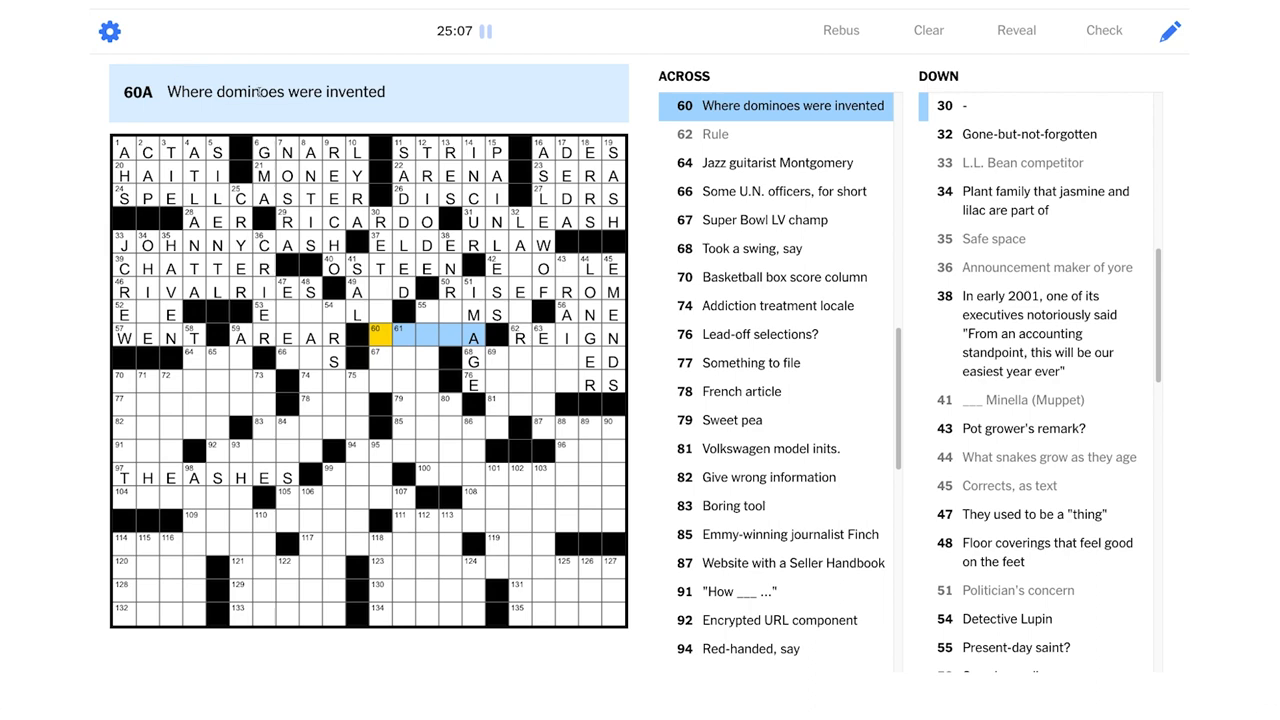
mouse_move(583, 398)
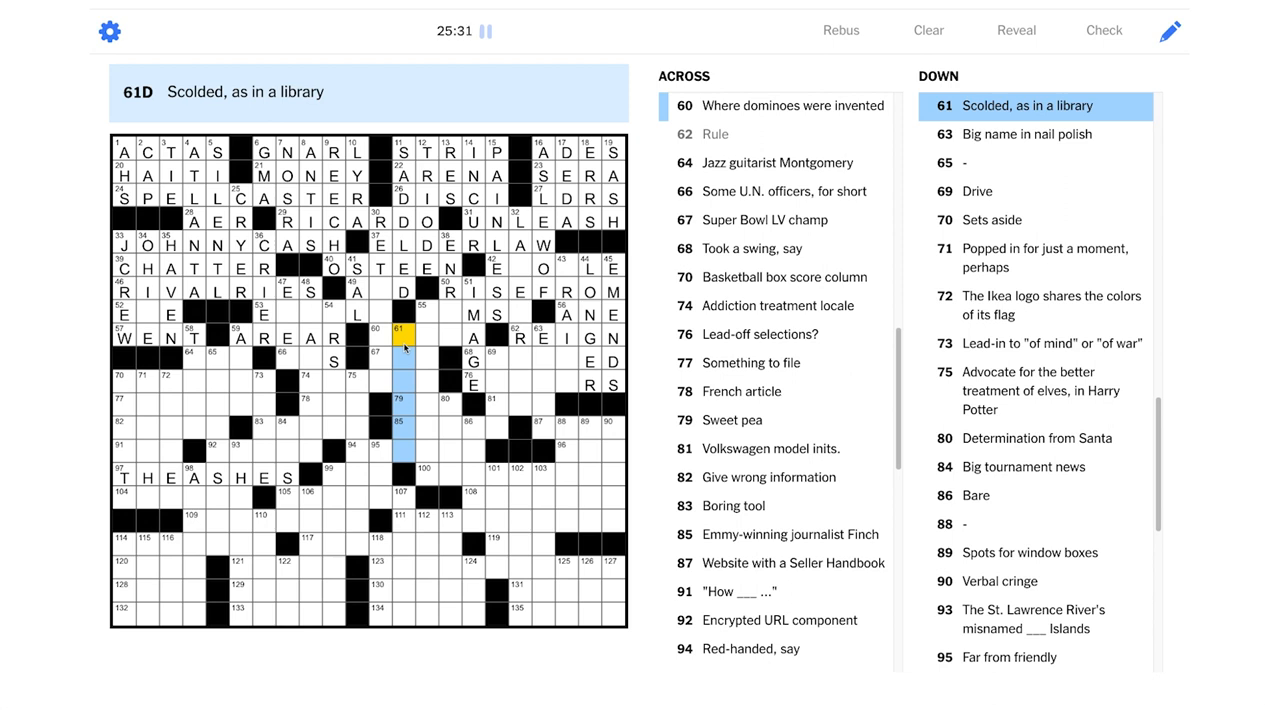
text(HUSH)
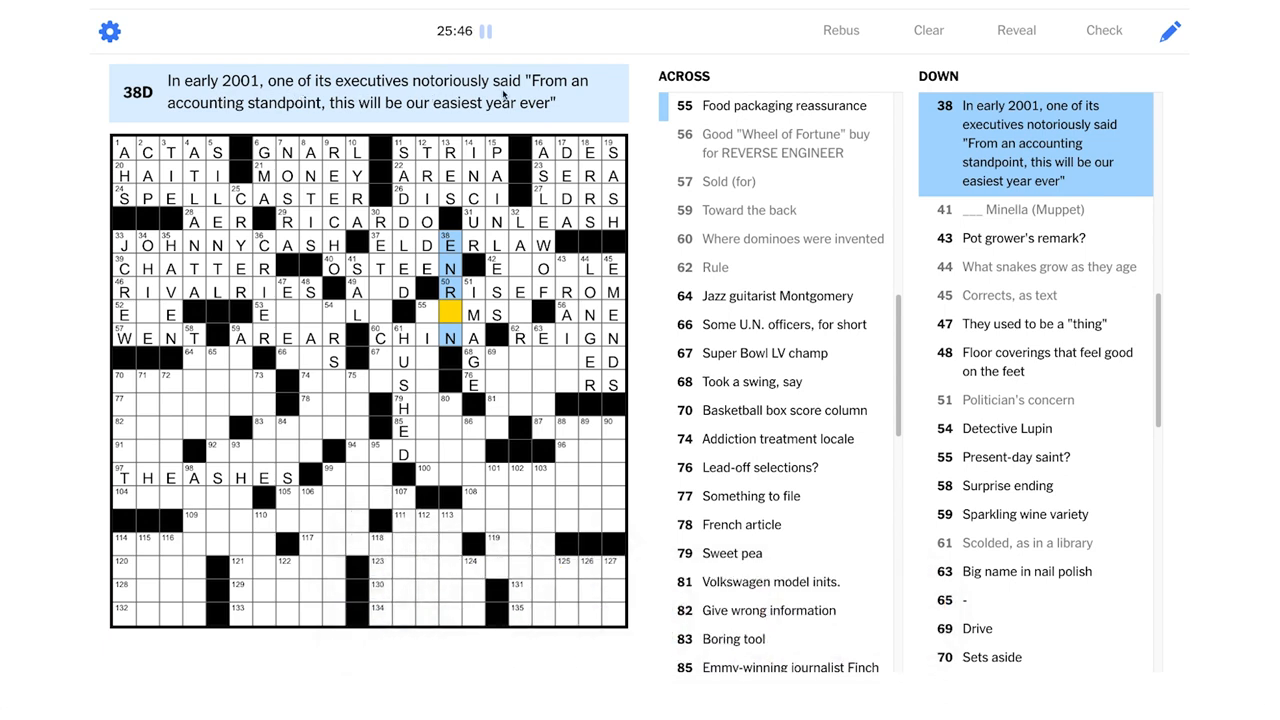
mouse_move(343, 122)
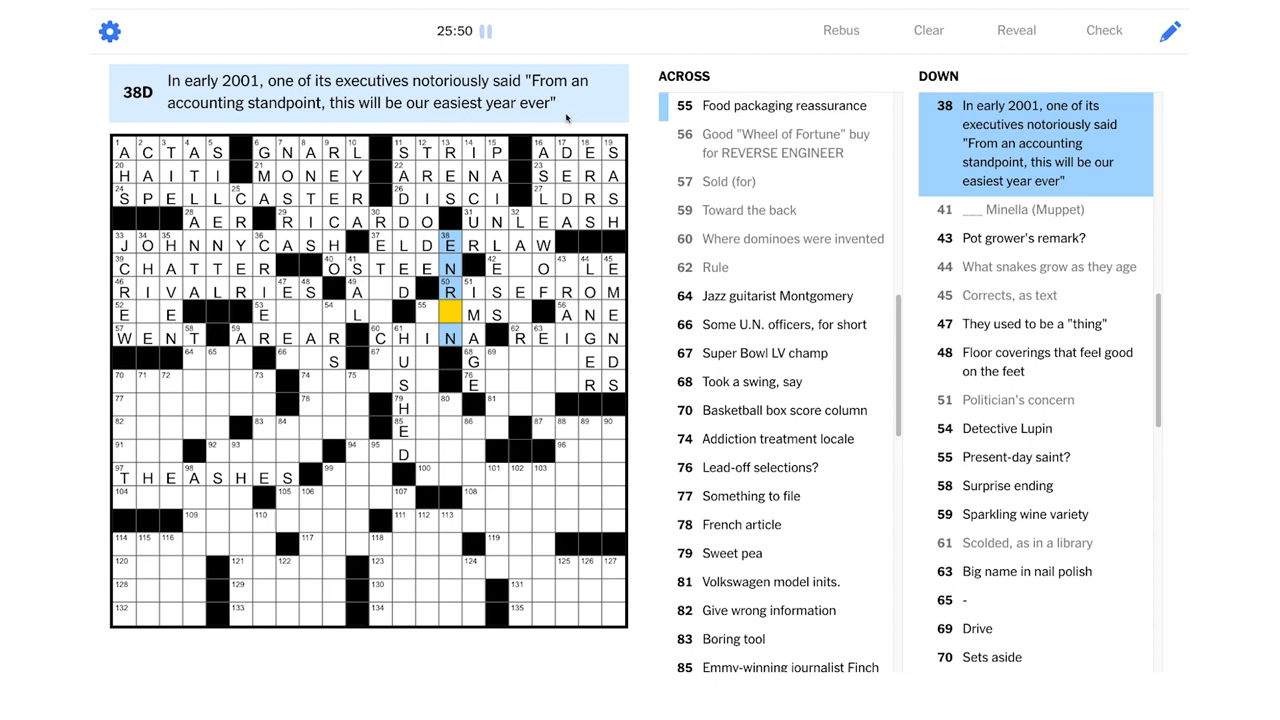
Add O to 38-Down and enter NICHOLAS down 55-Down, making 55-Across NOMS
text(O)
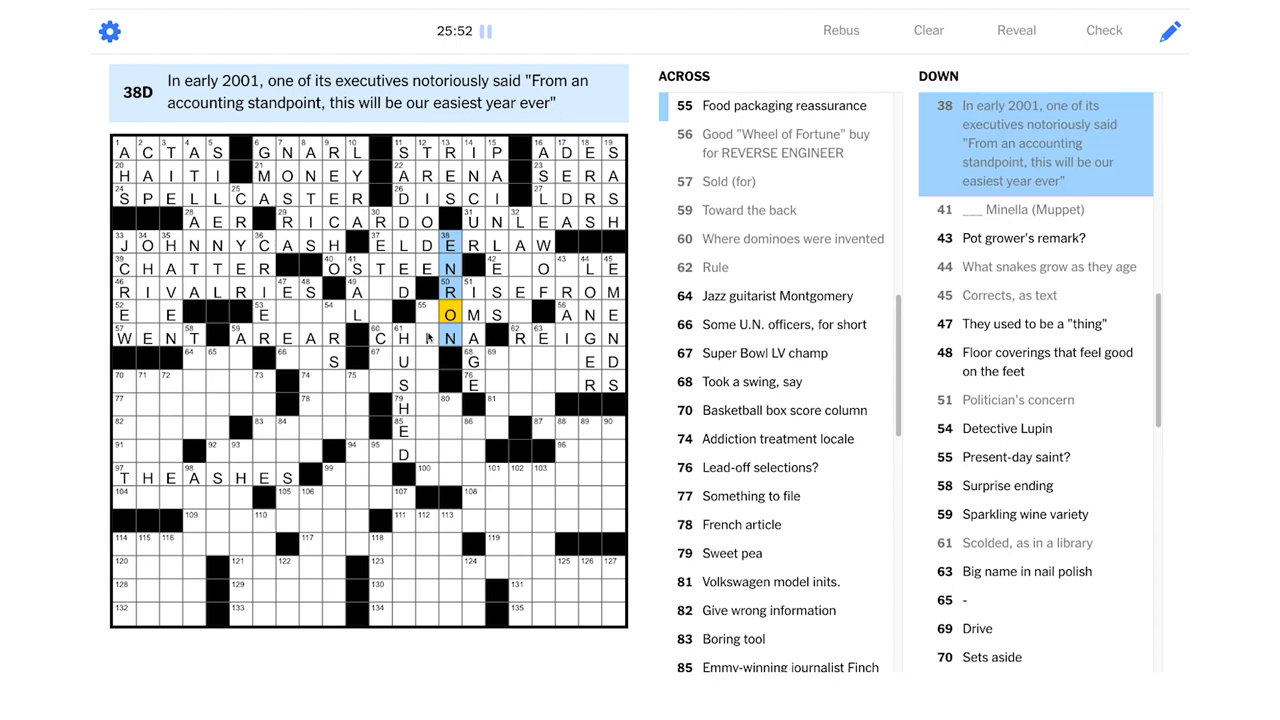
click(448, 314)
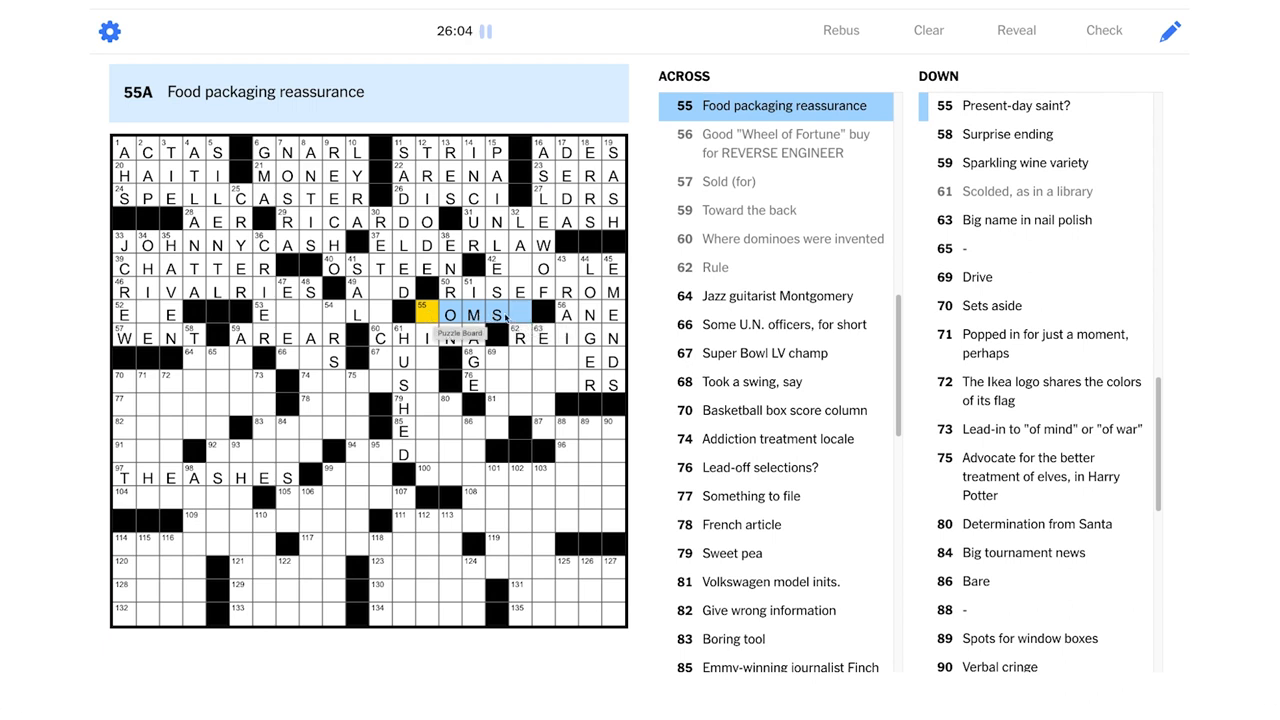
click(421, 313)
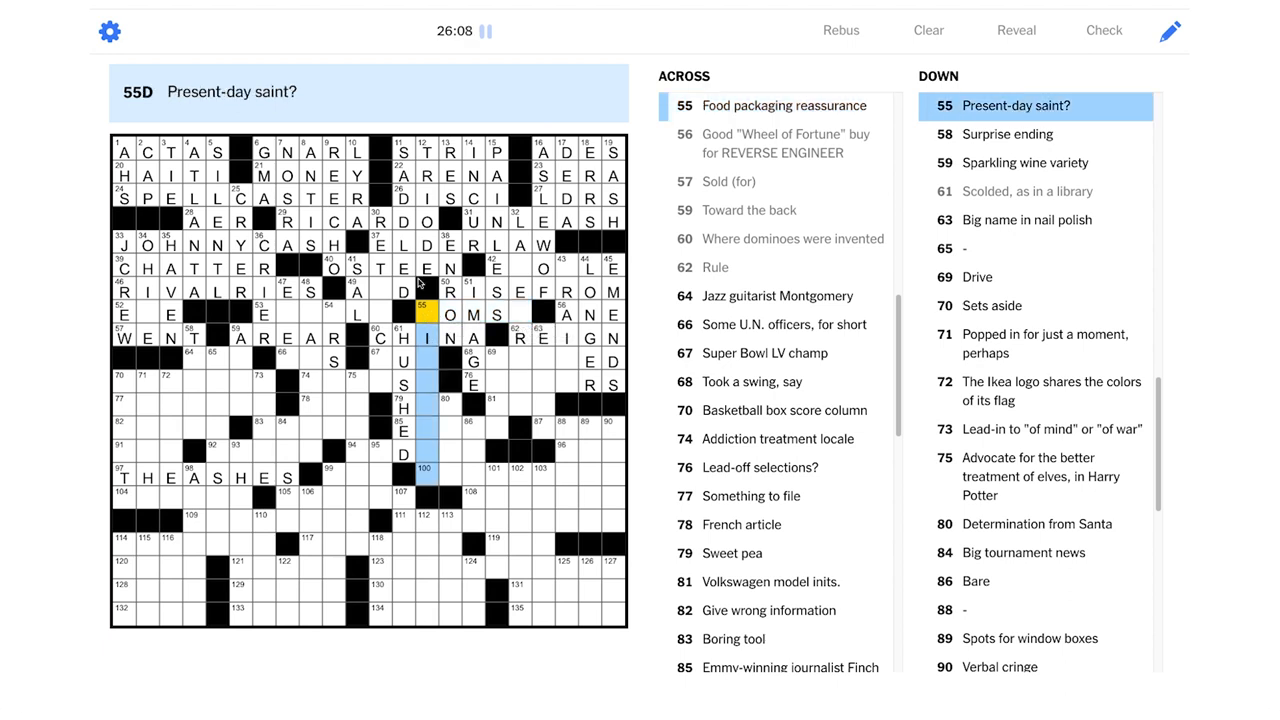
mouse_move(163, 77)
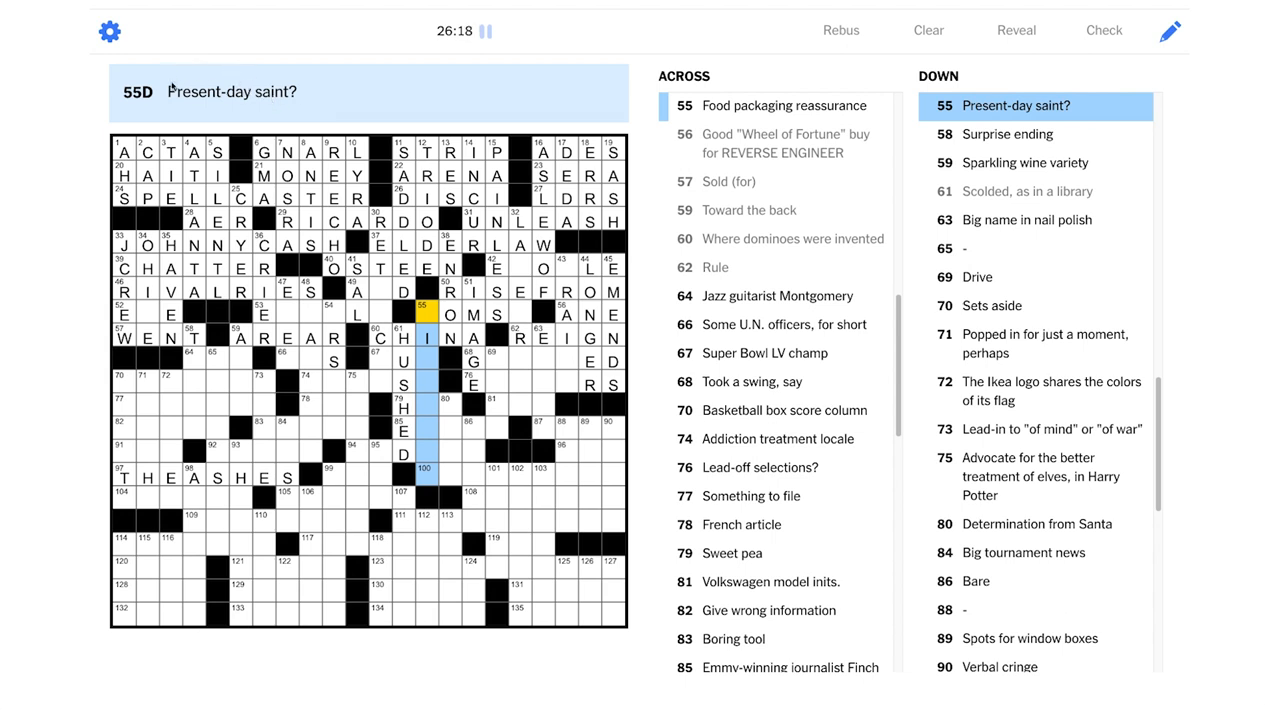
mouse_move(448, 362)
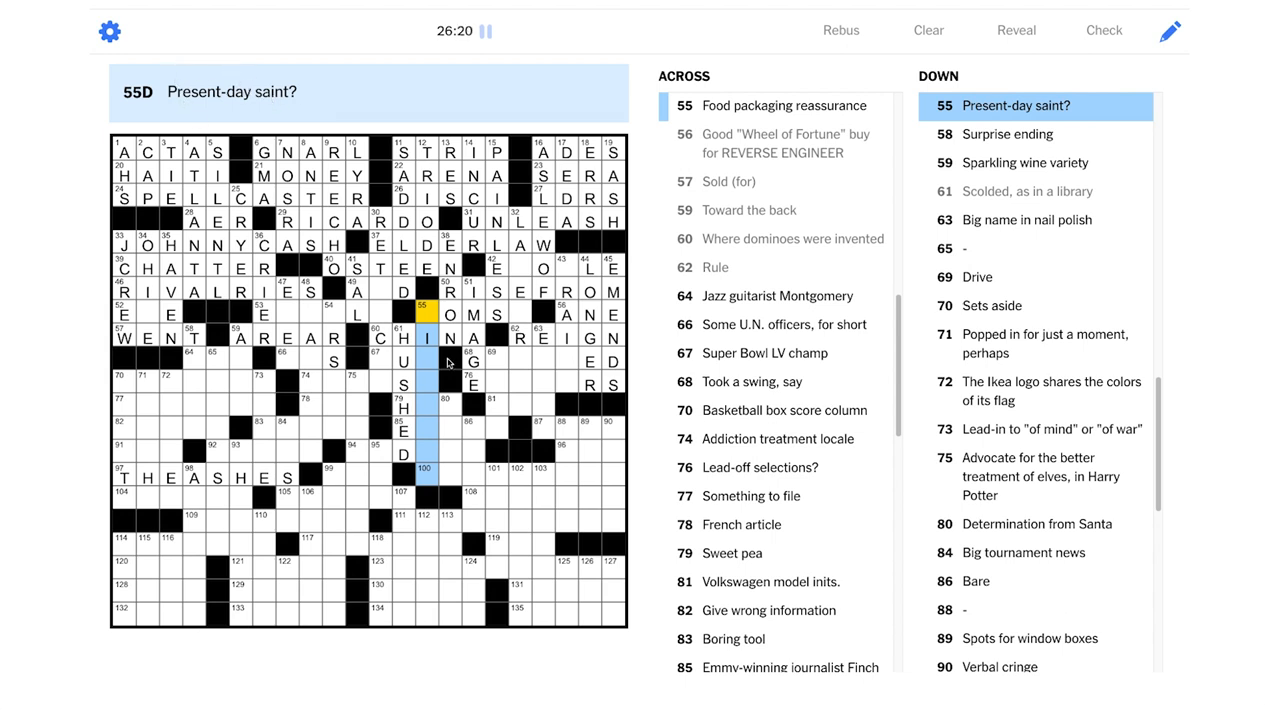
text(NICHOLAS)
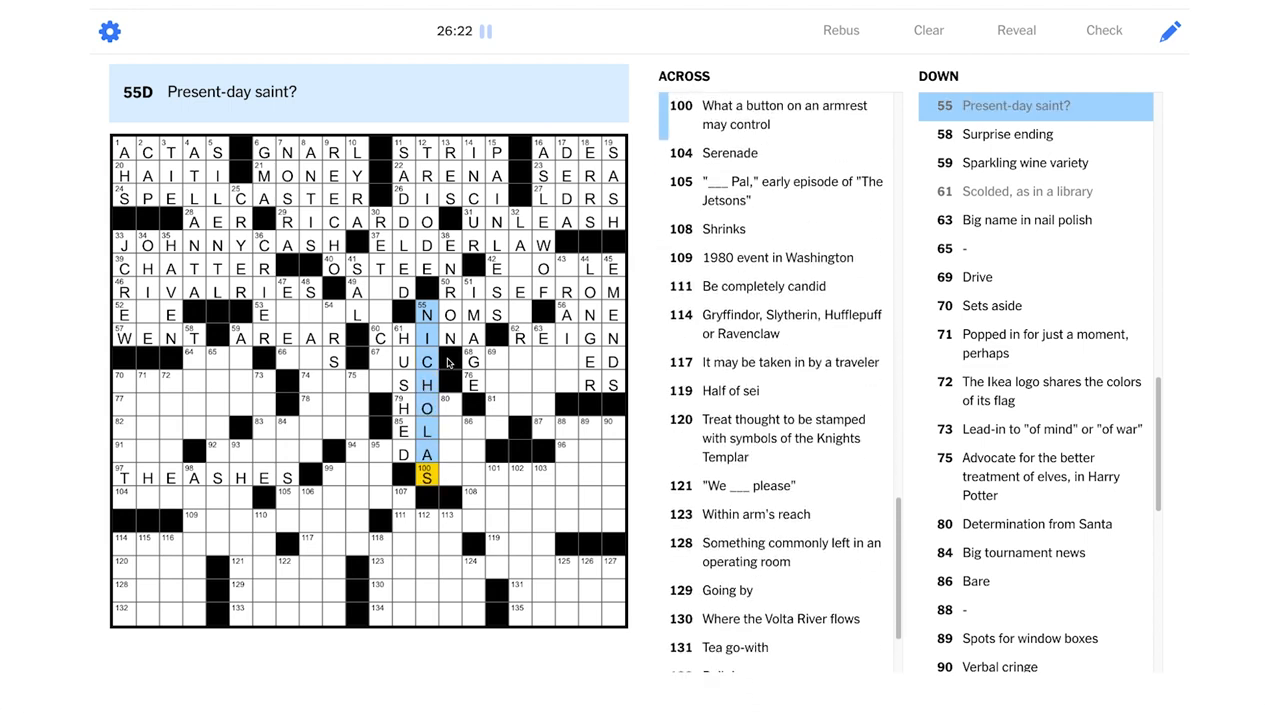
mouse_move(197, 72)
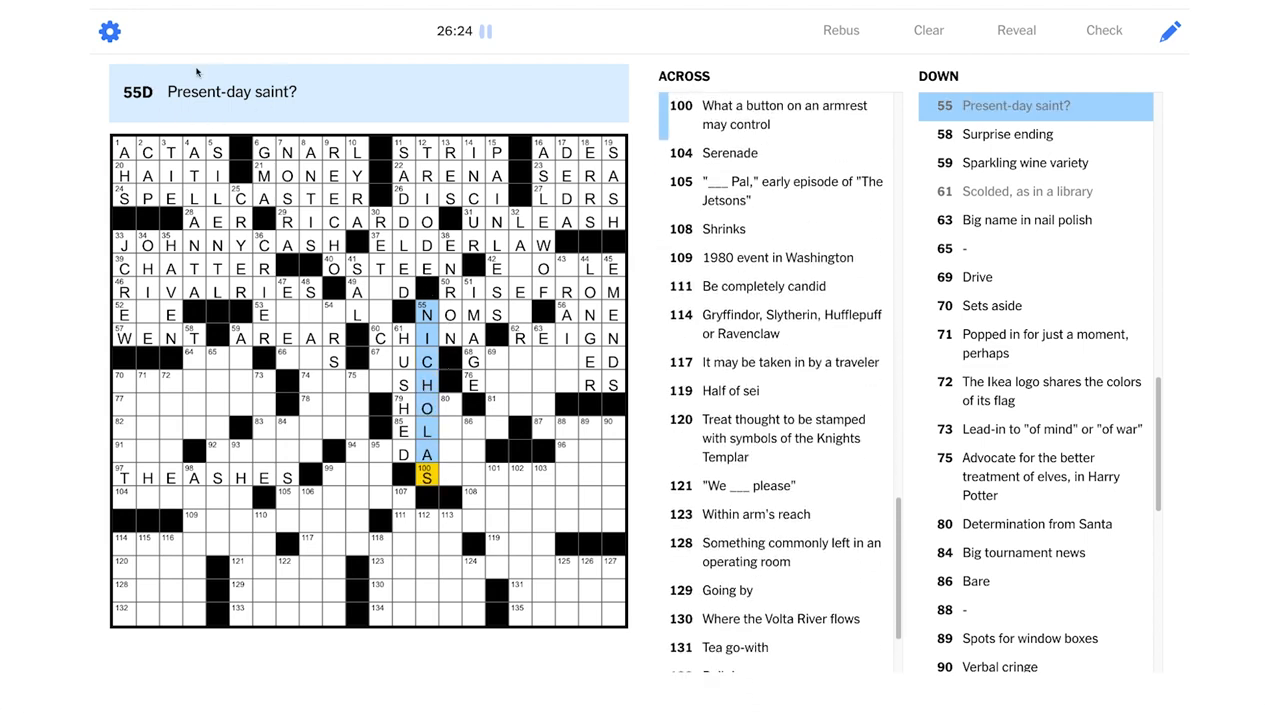
mouse_move(382, 368)
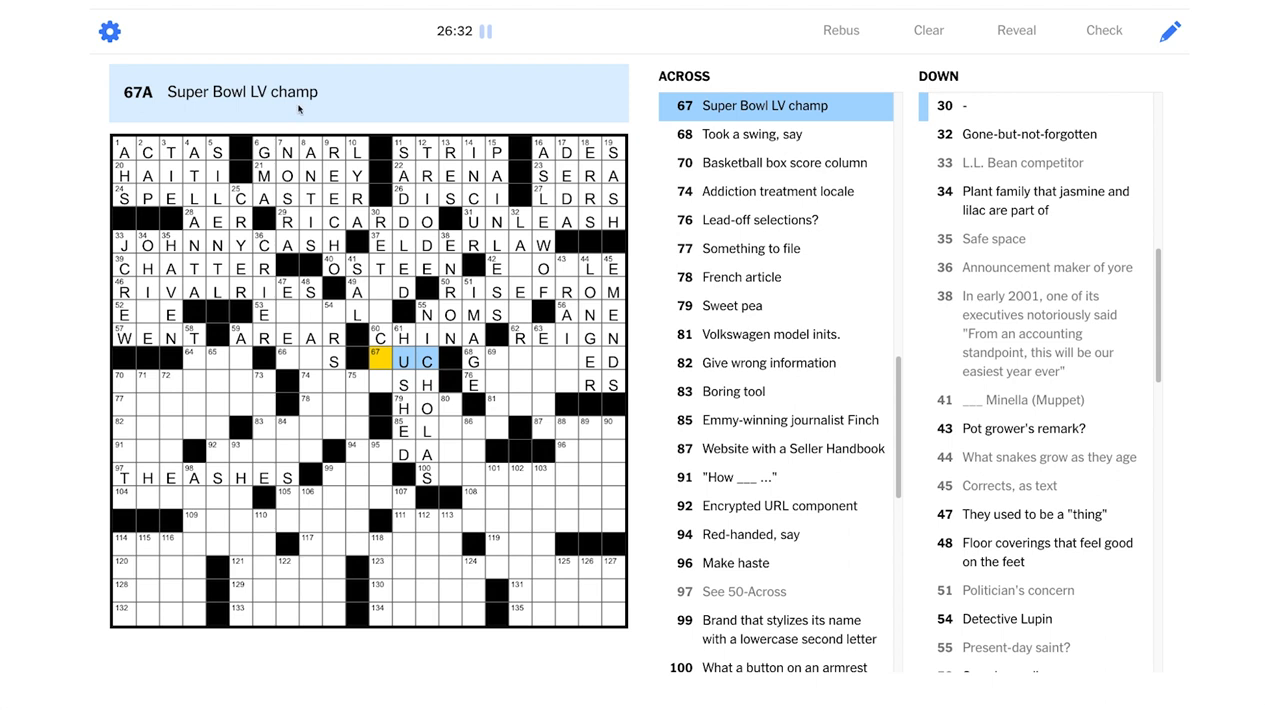
Start 67-Across with B, and enter REHASH at 74-Across and HON at 79-Across
text(B)
click(380, 303)
text(NE)
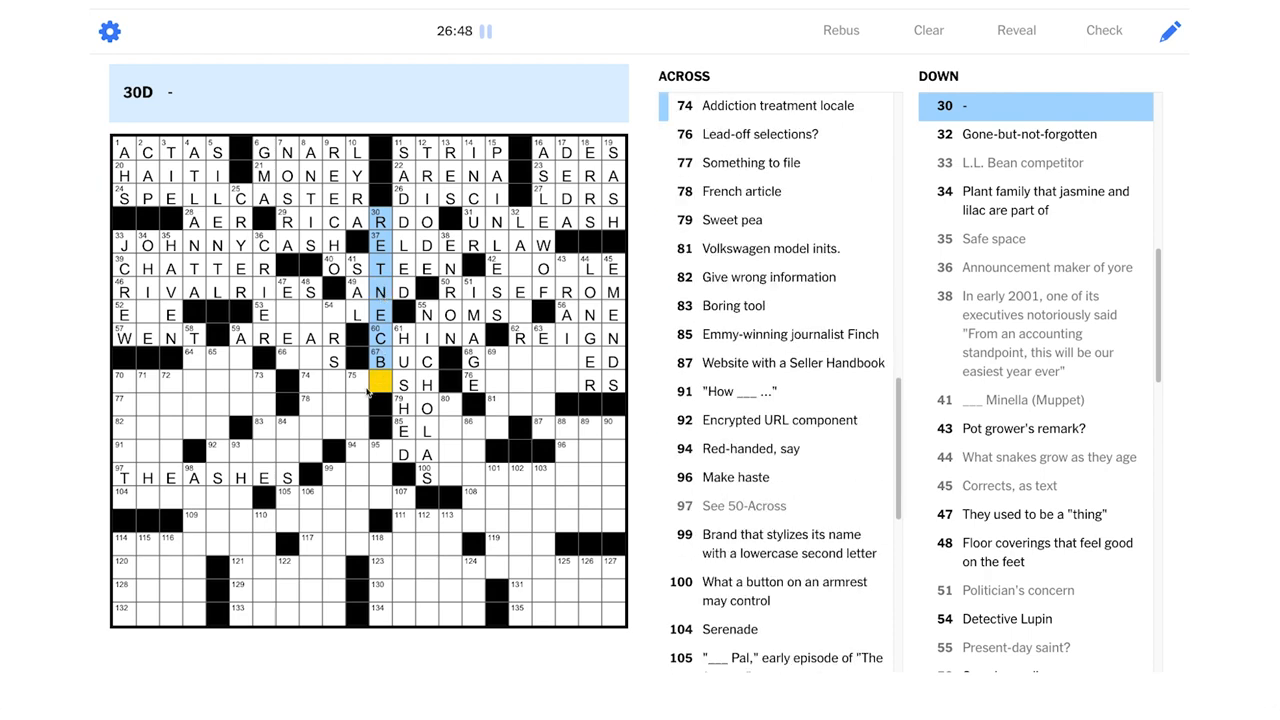
click(303, 384)
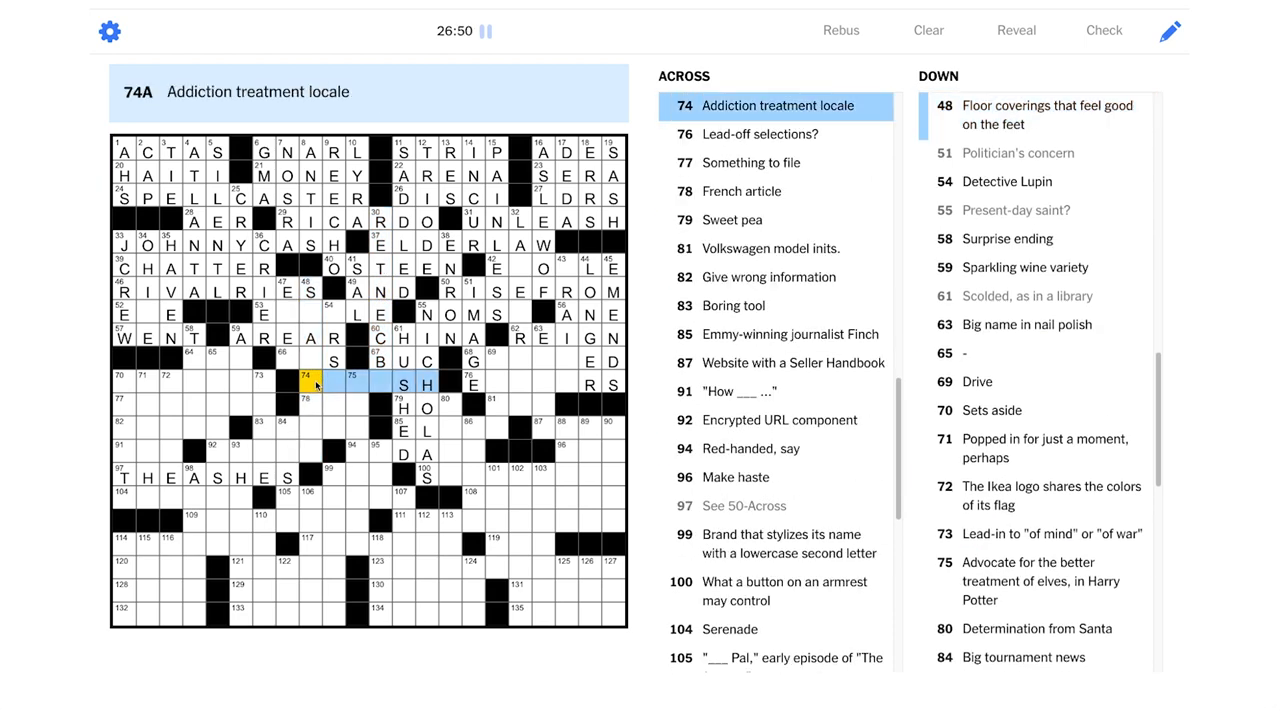
click(355, 384)
text(REHA)
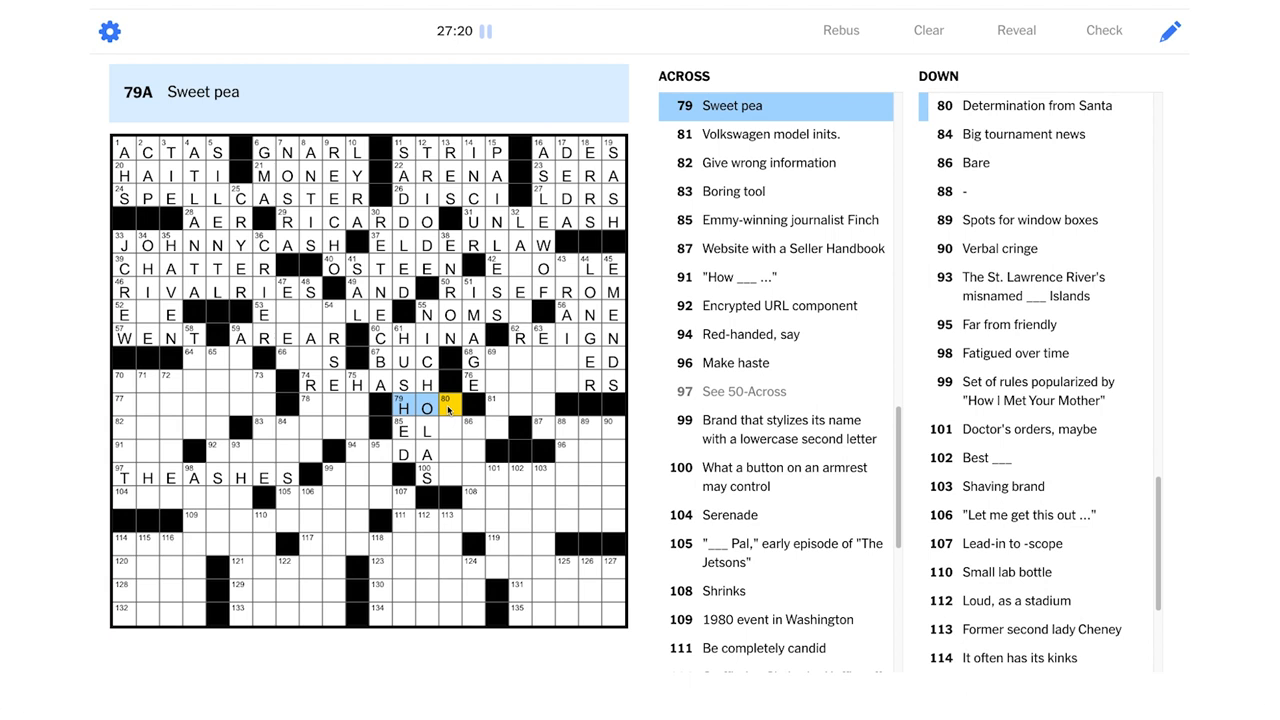
text(N)
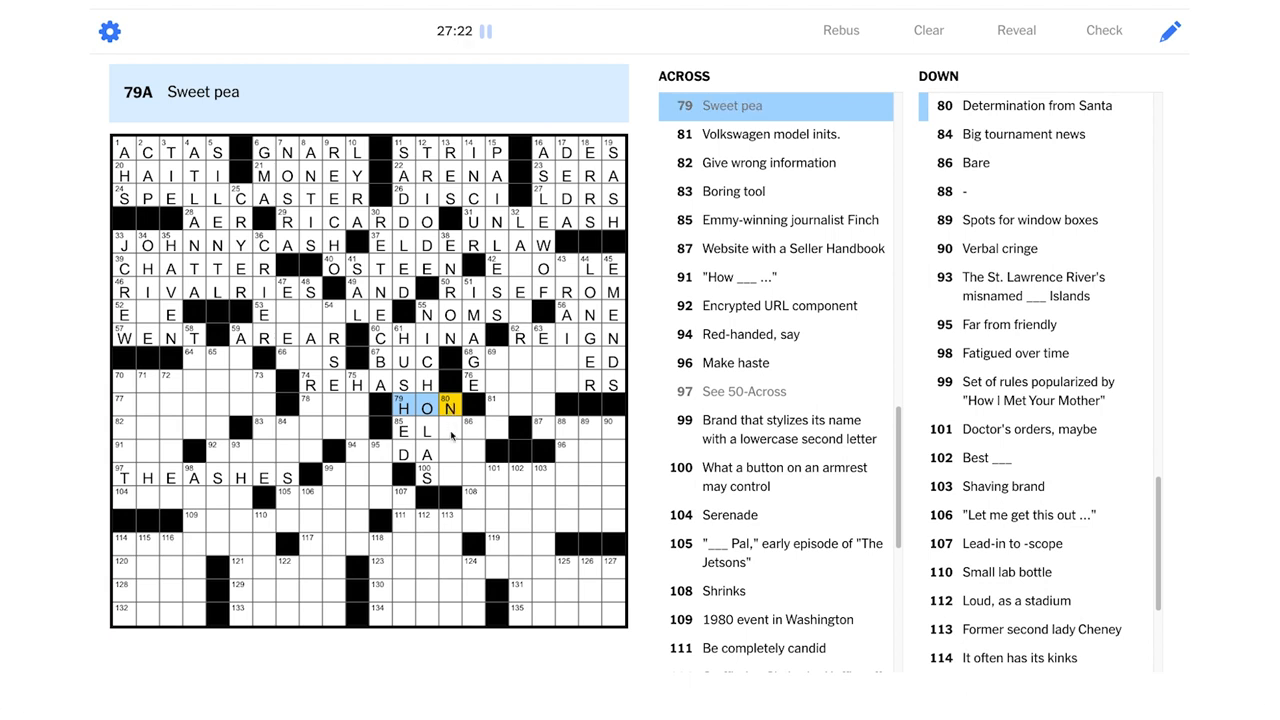
click(419, 430)
text(STAR)
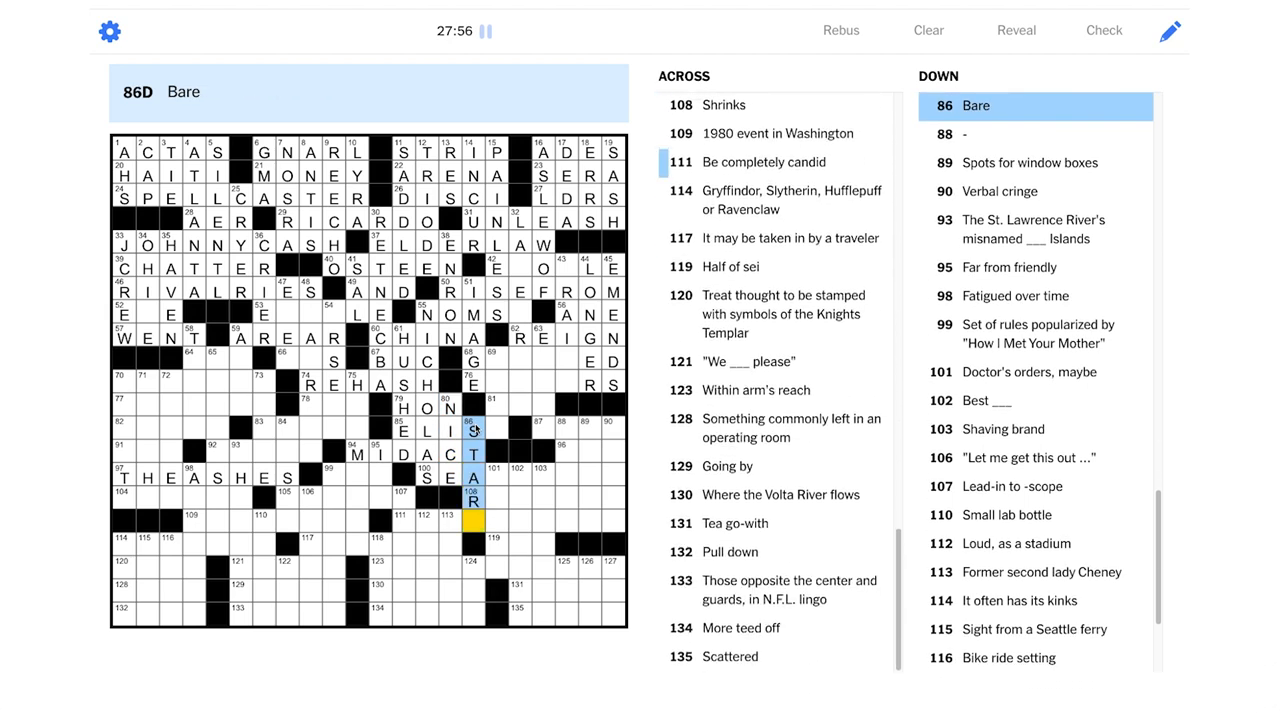
Finish STARK down 86-Down and complete MIDACT, SEA and ELIS across
text(K)
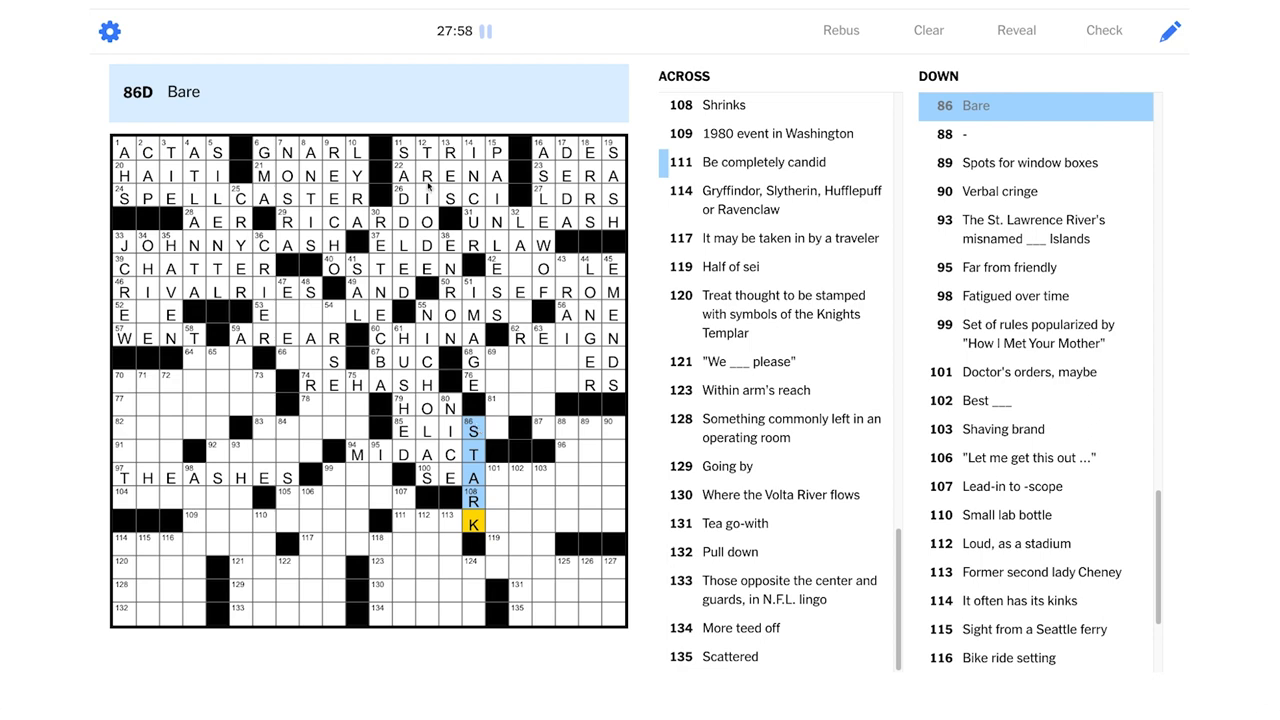
click(404, 151)
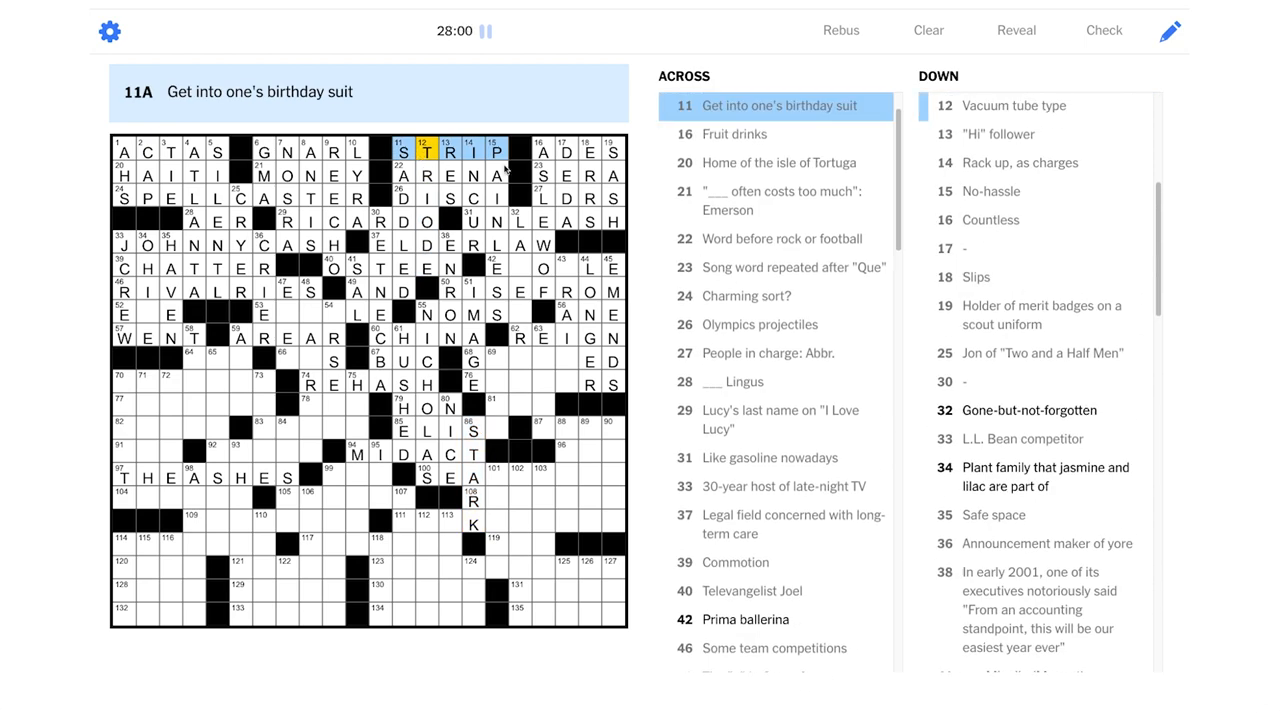
click(503, 429)
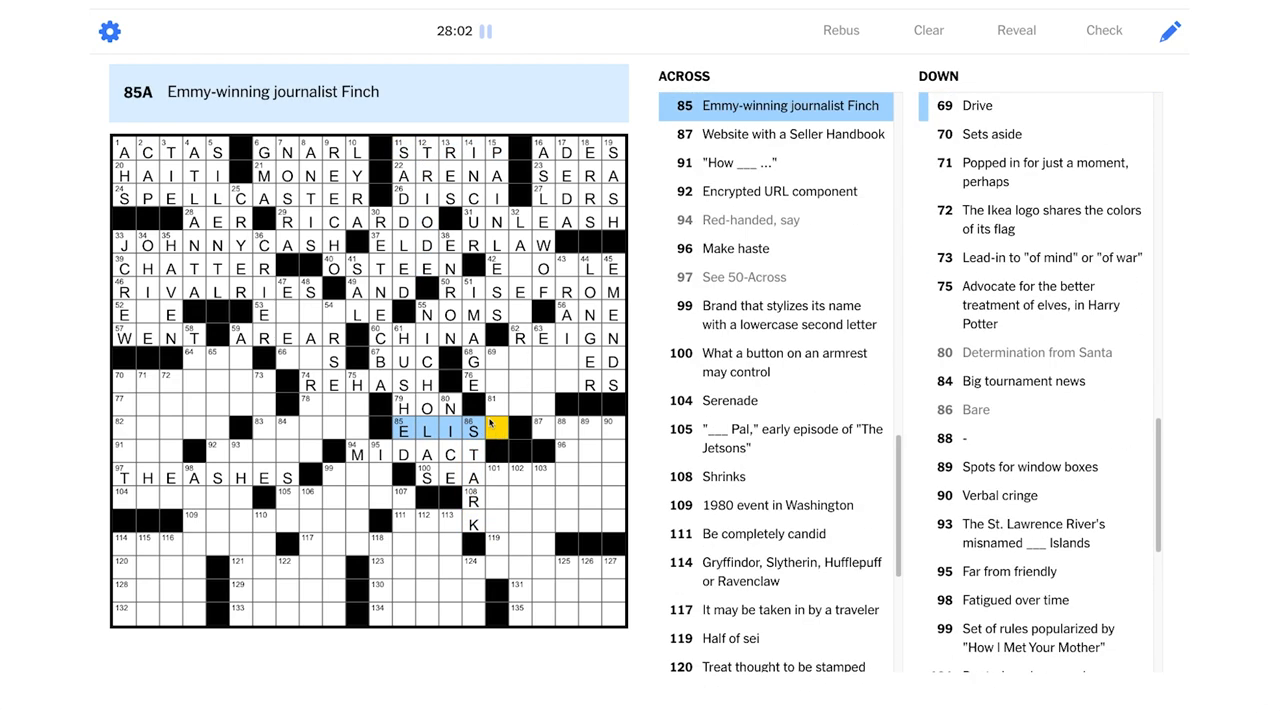
click(497, 429)
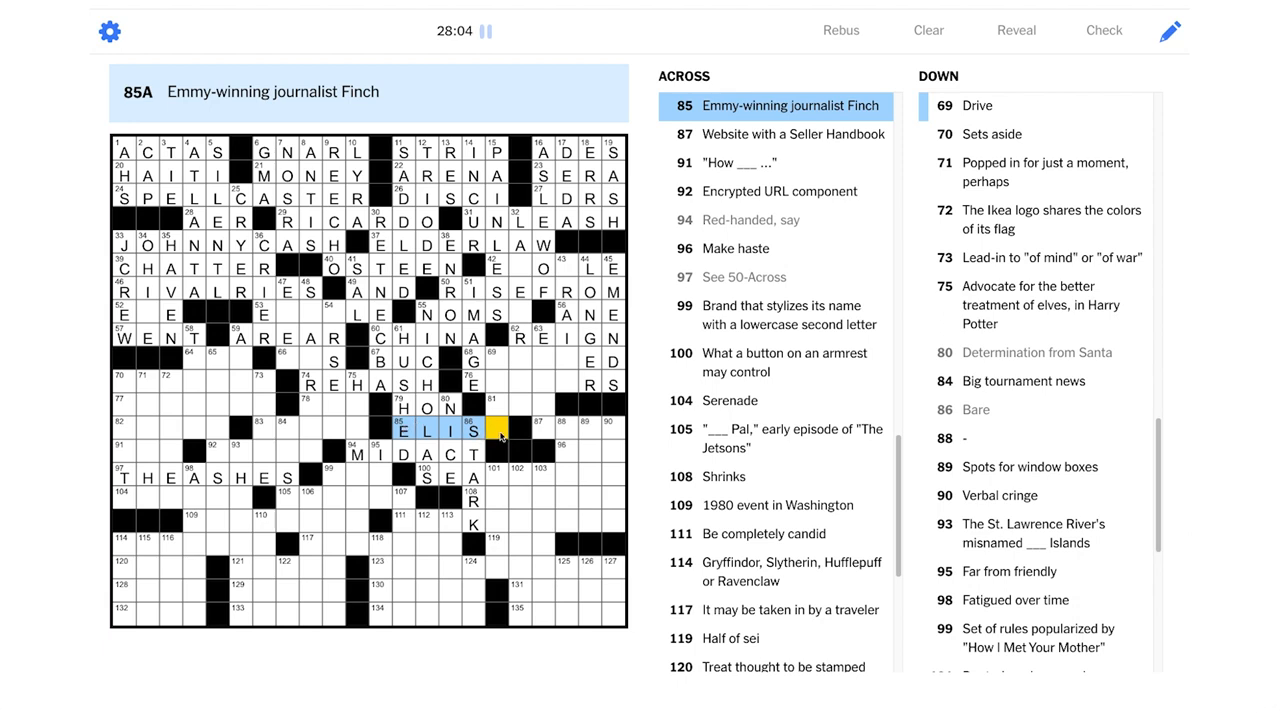
Complete ELISE, GTI and URGE, then finish GUESSED with ESS at 68-Across
click(493, 433)
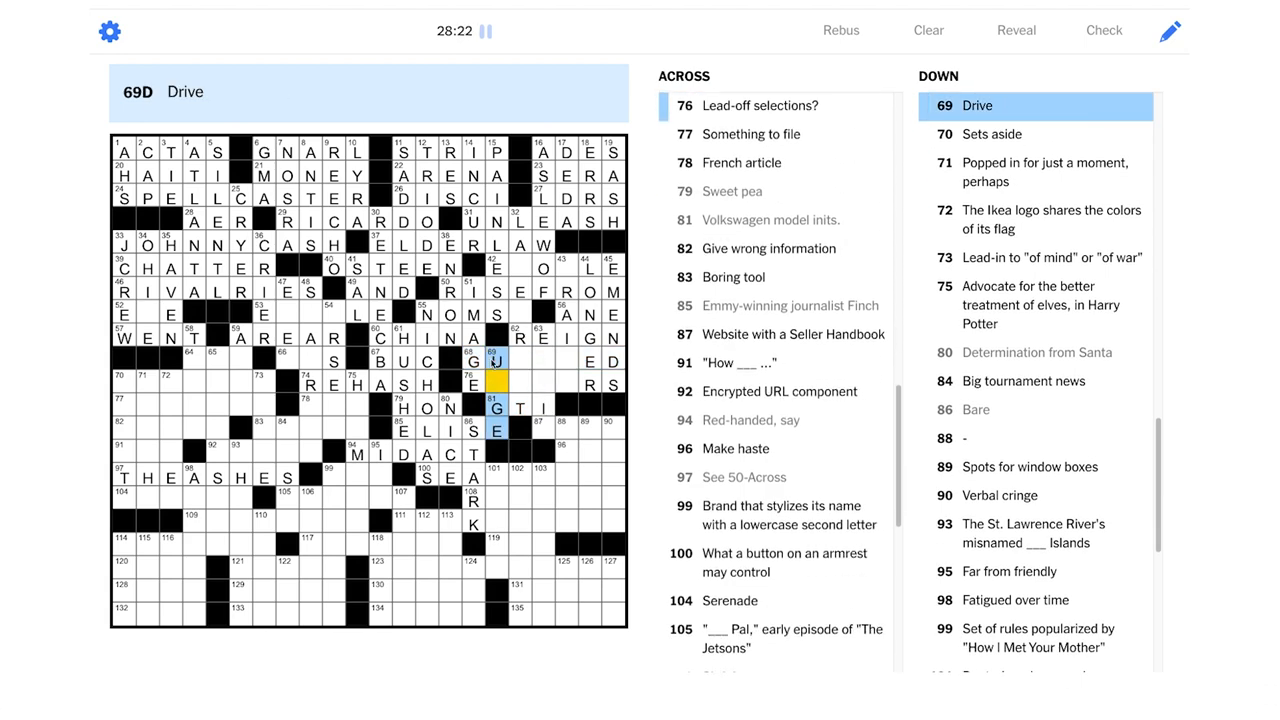
click(520, 385)
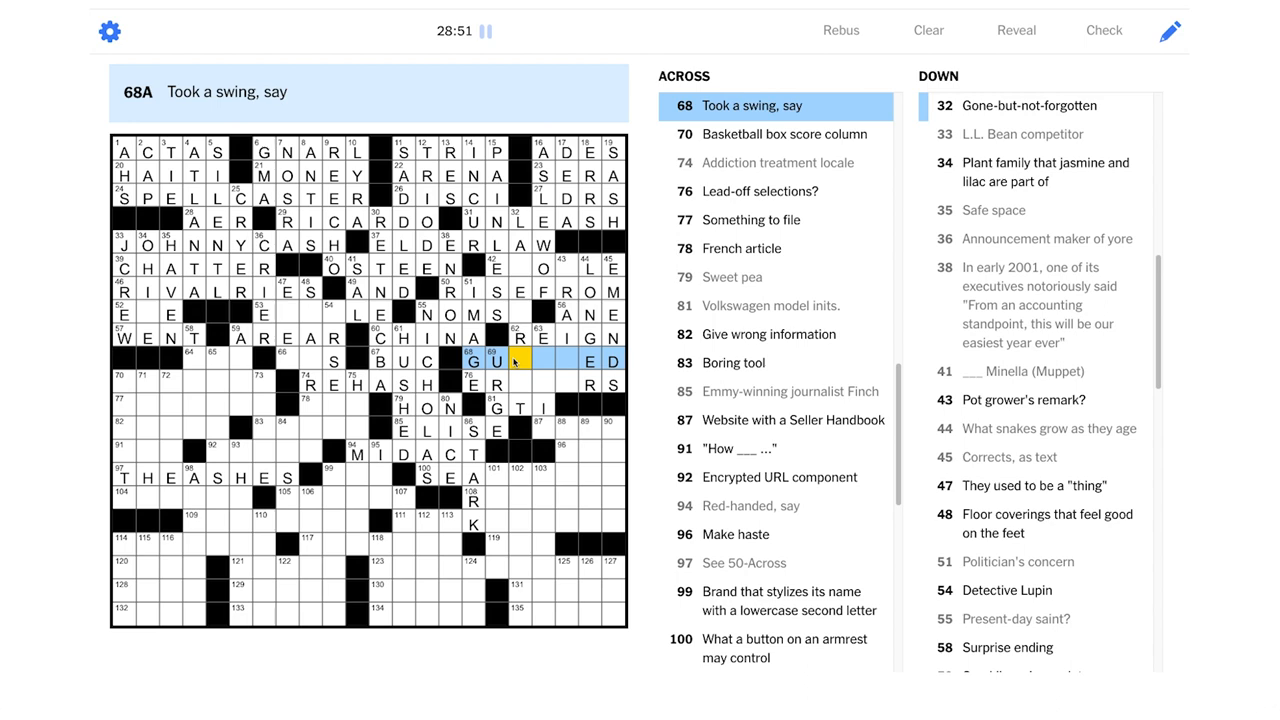
text(ESS)
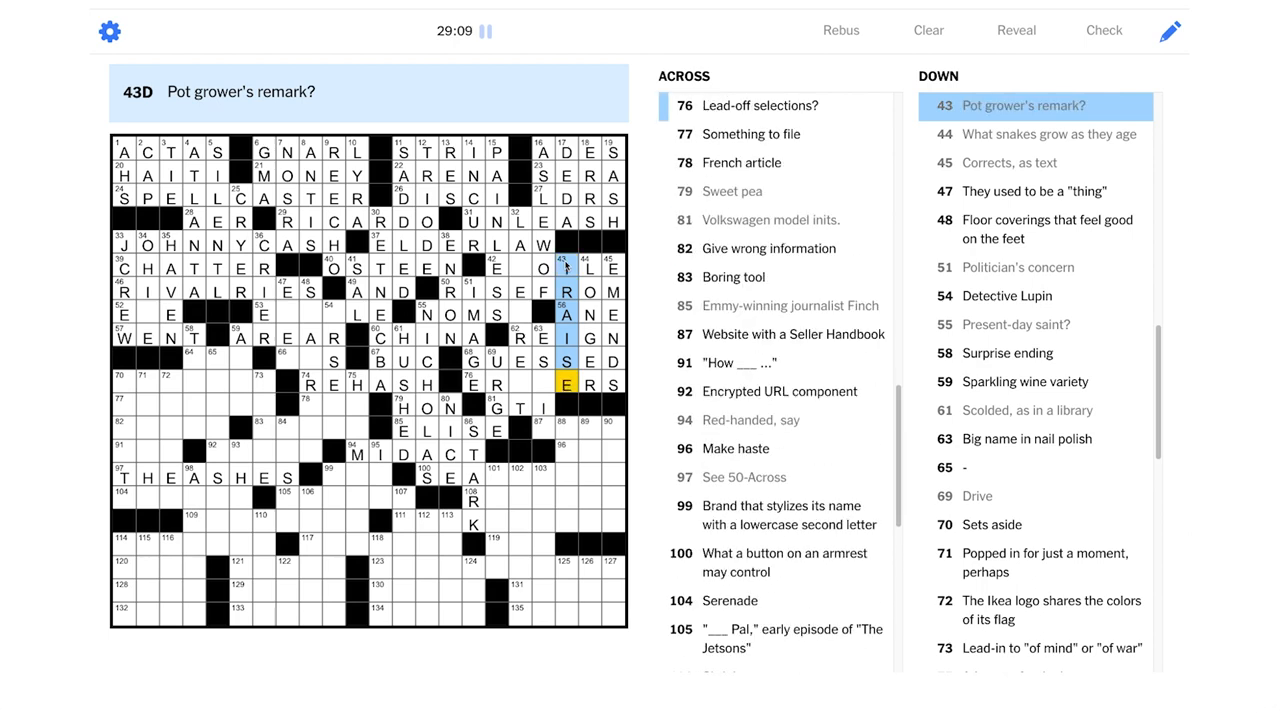
Complete ETOILE at 42-Across and NOMSG at 55-Across
click(519, 267)
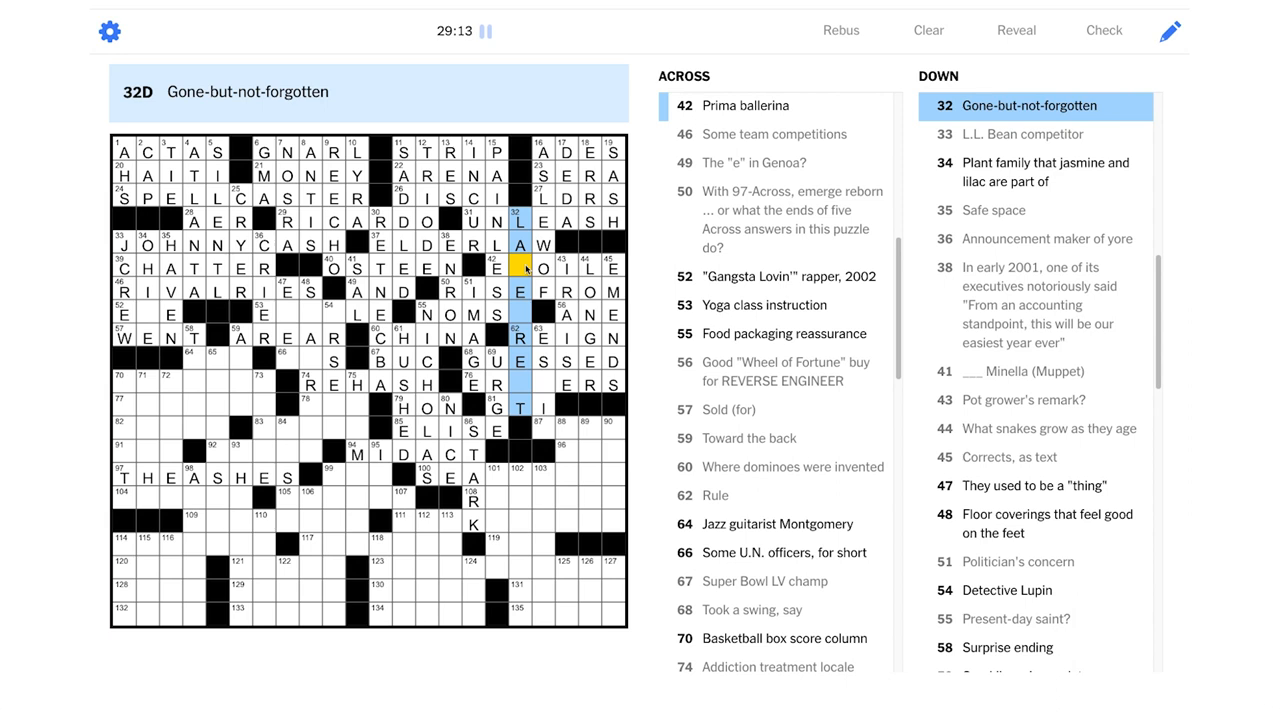
click(498, 267)
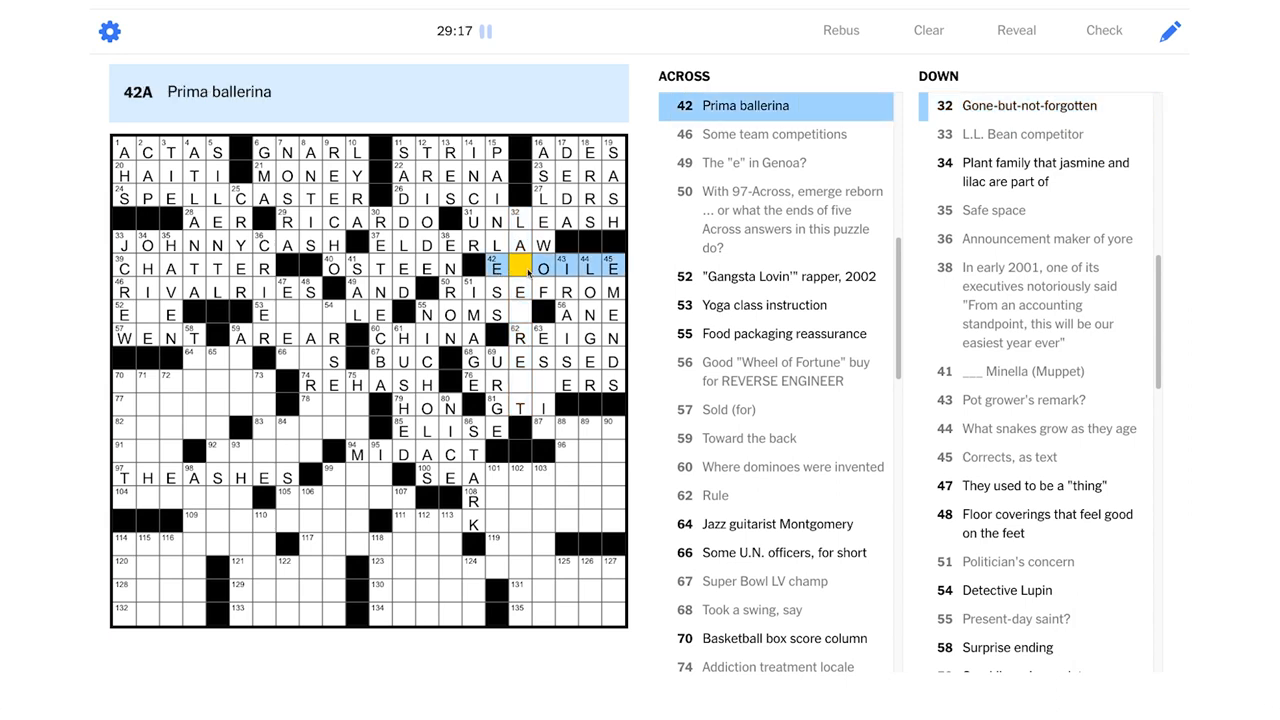
click(518, 267)
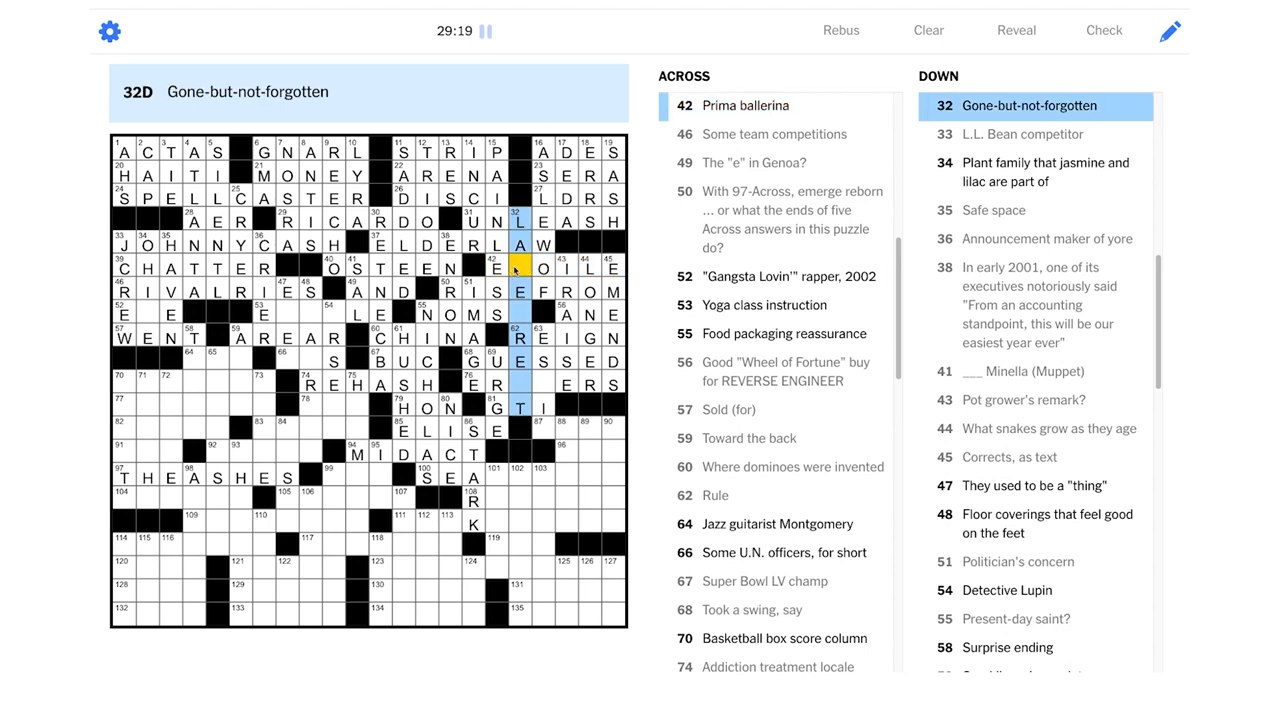
click(493, 267)
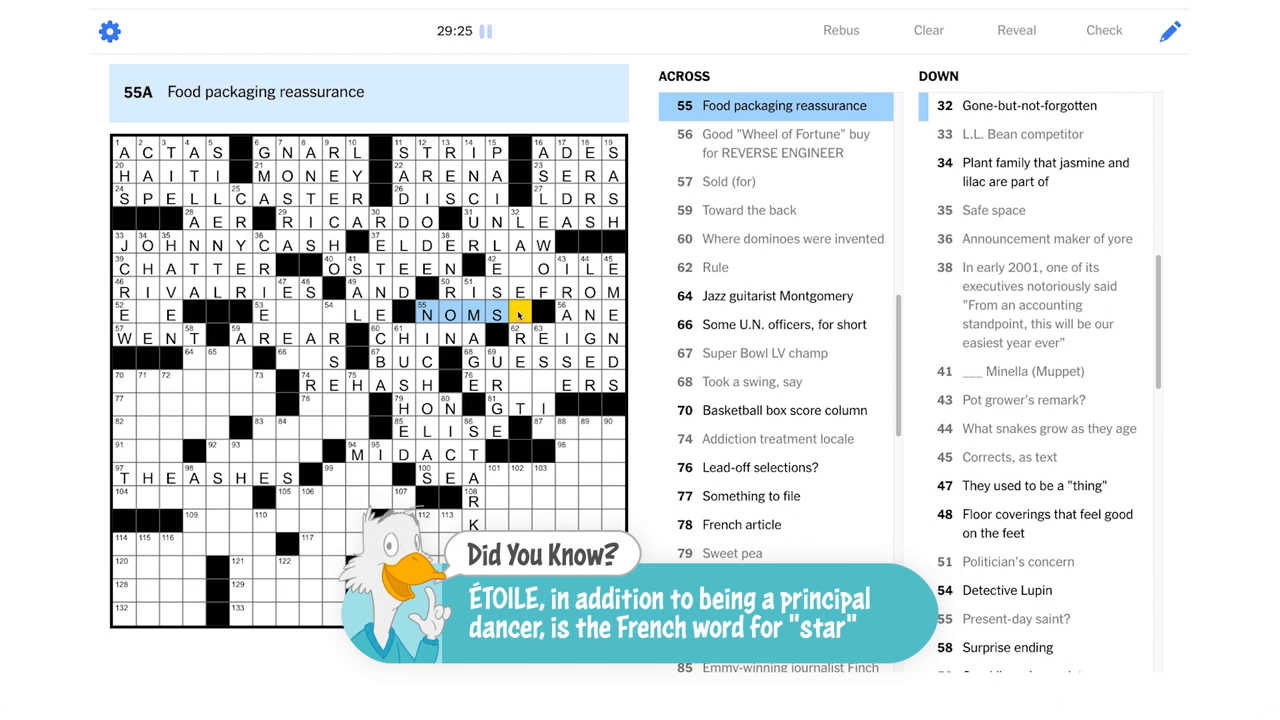
click(520, 314)
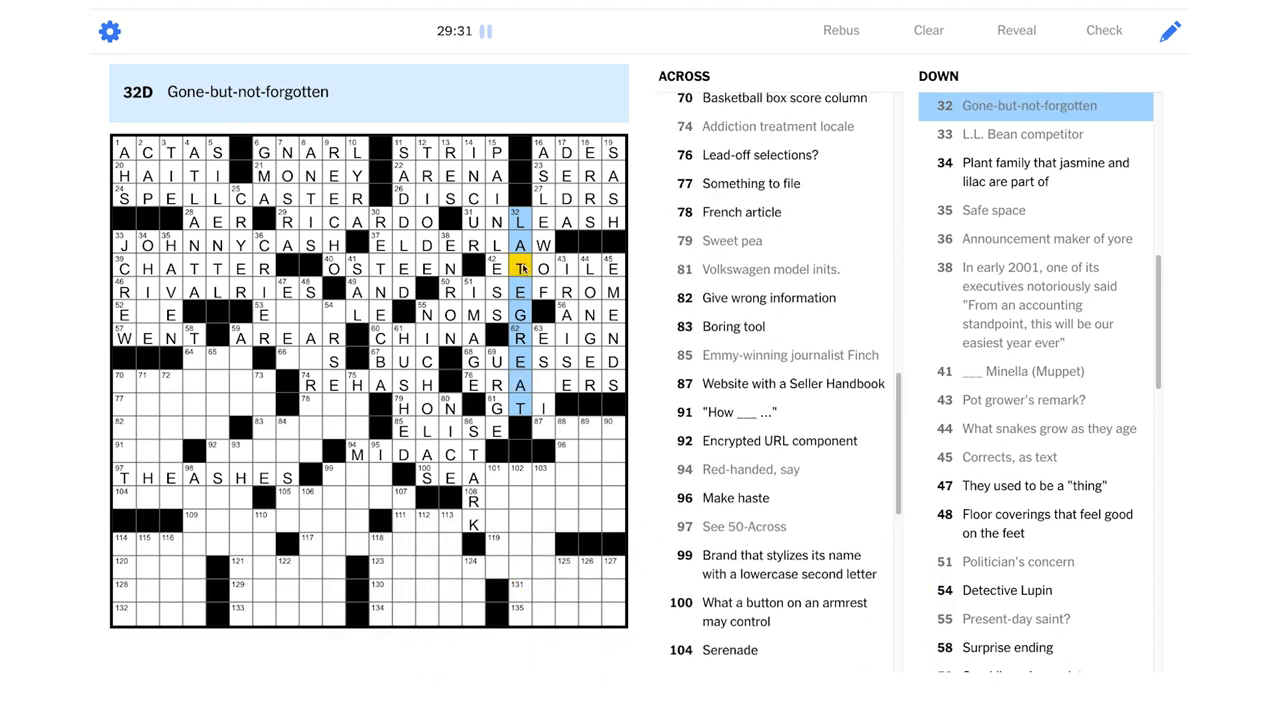
click(519, 268)
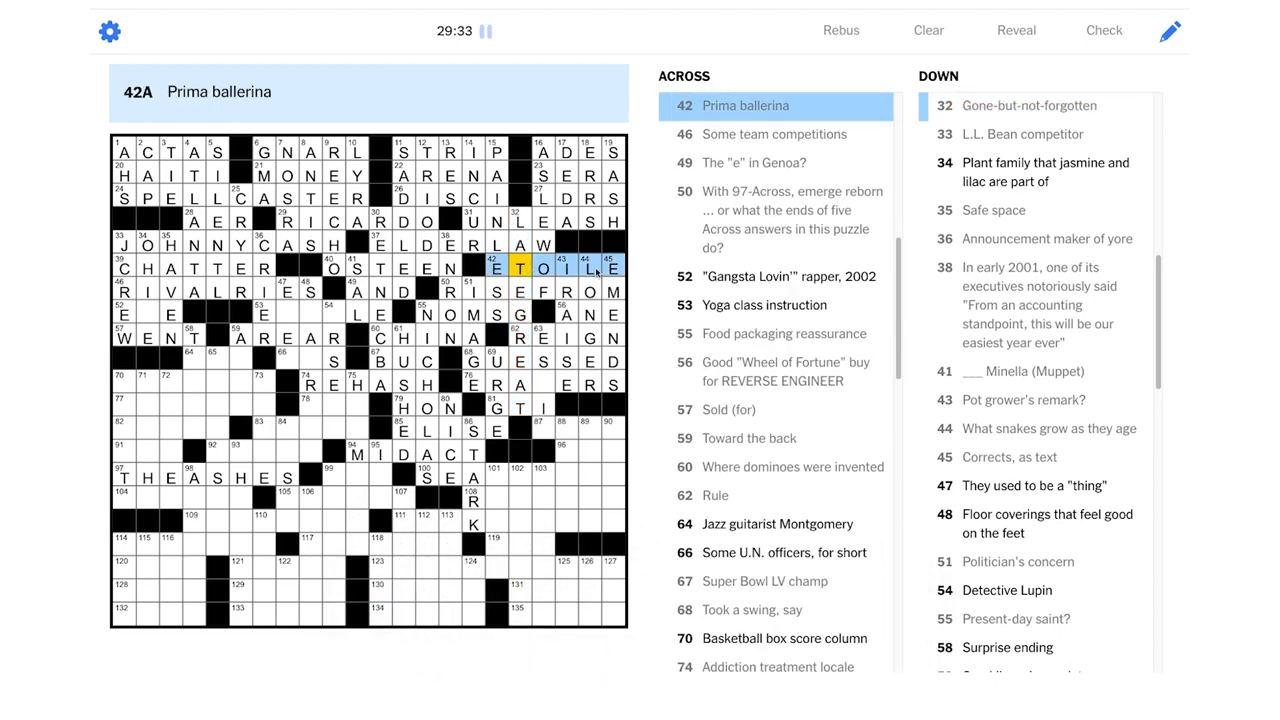
Finish ERASERS at 76-Across, then enter ESSIE at 63-Down and ETSY
click(544, 384)
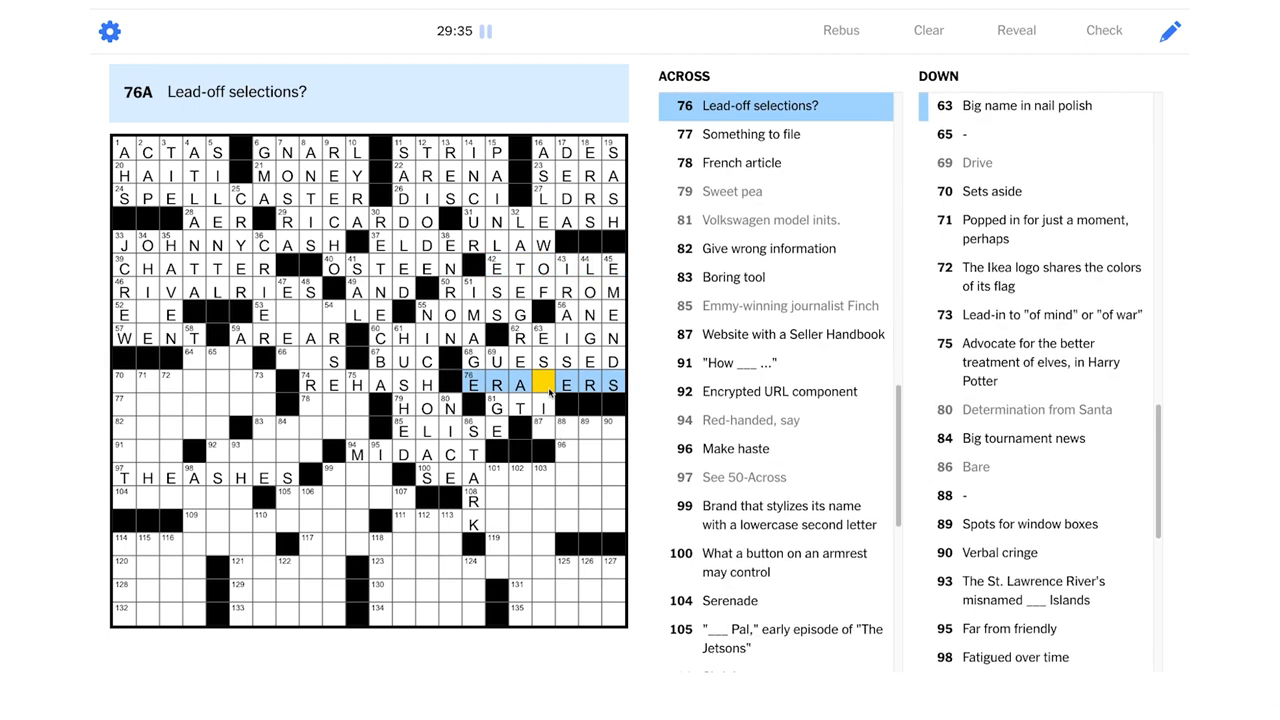
mouse_move(170, 90)
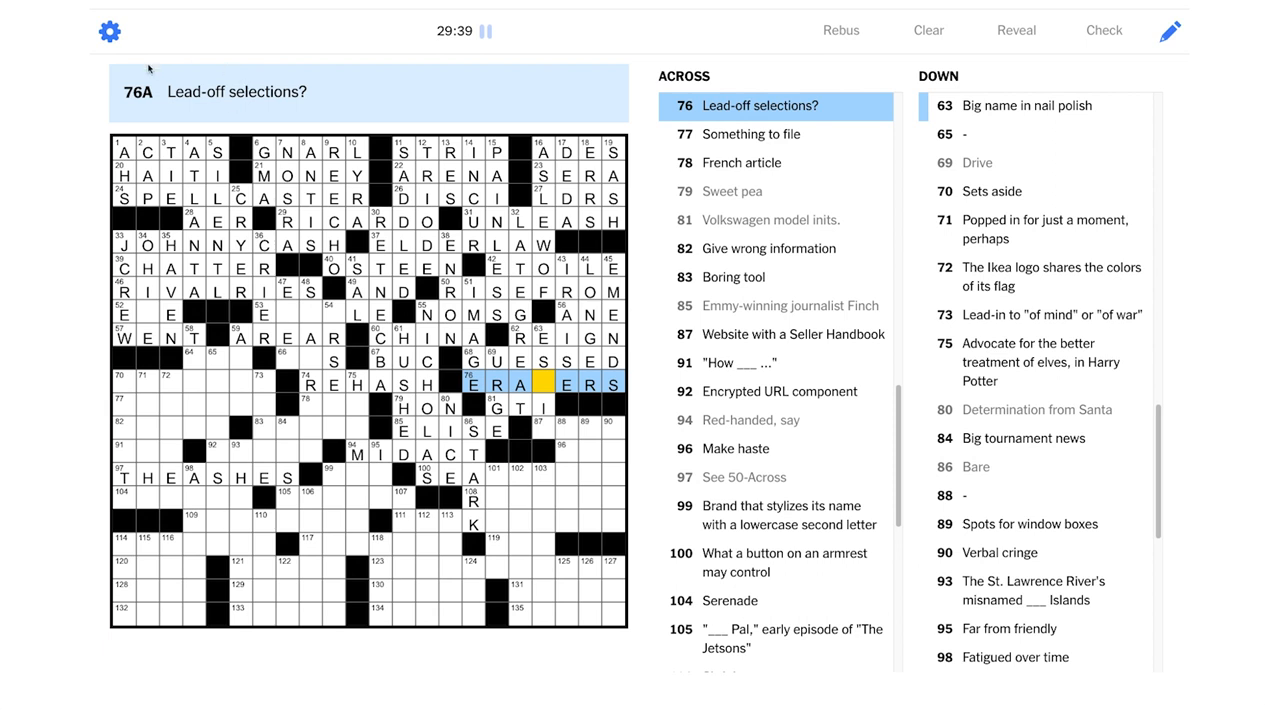
mouse_move(417, 428)
text(S)
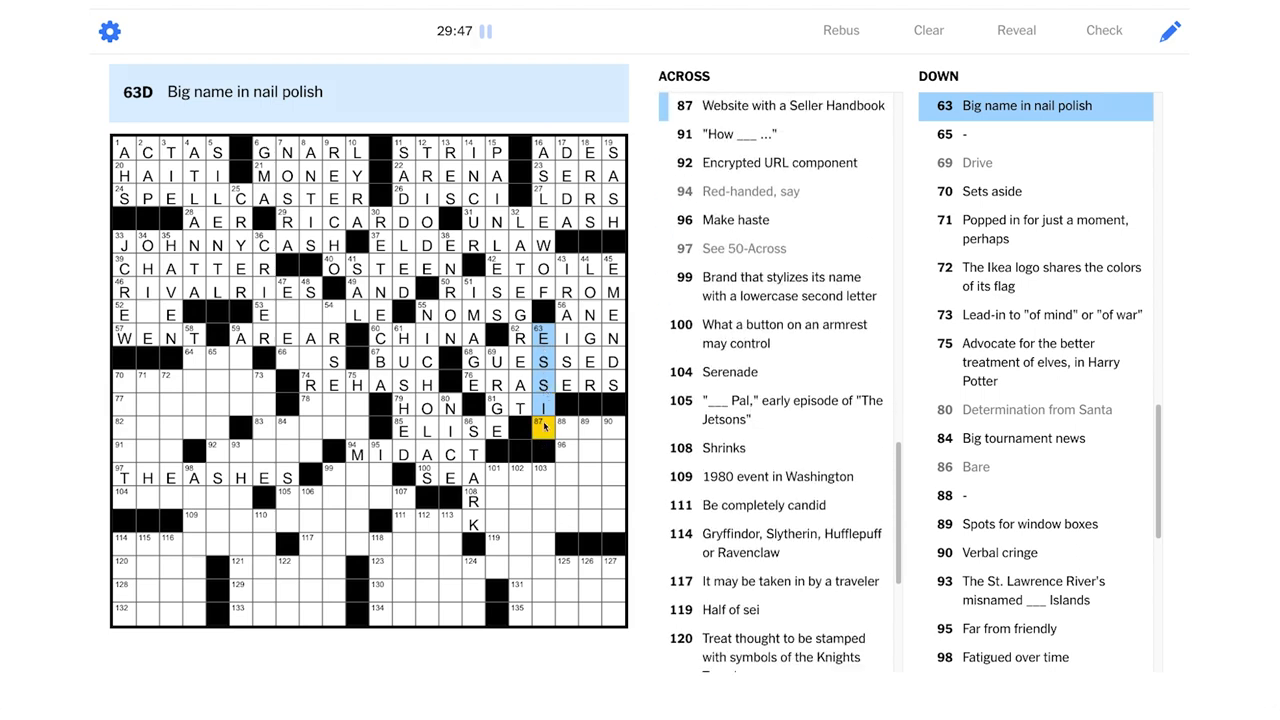
click(544, 428)
text(ETSY)
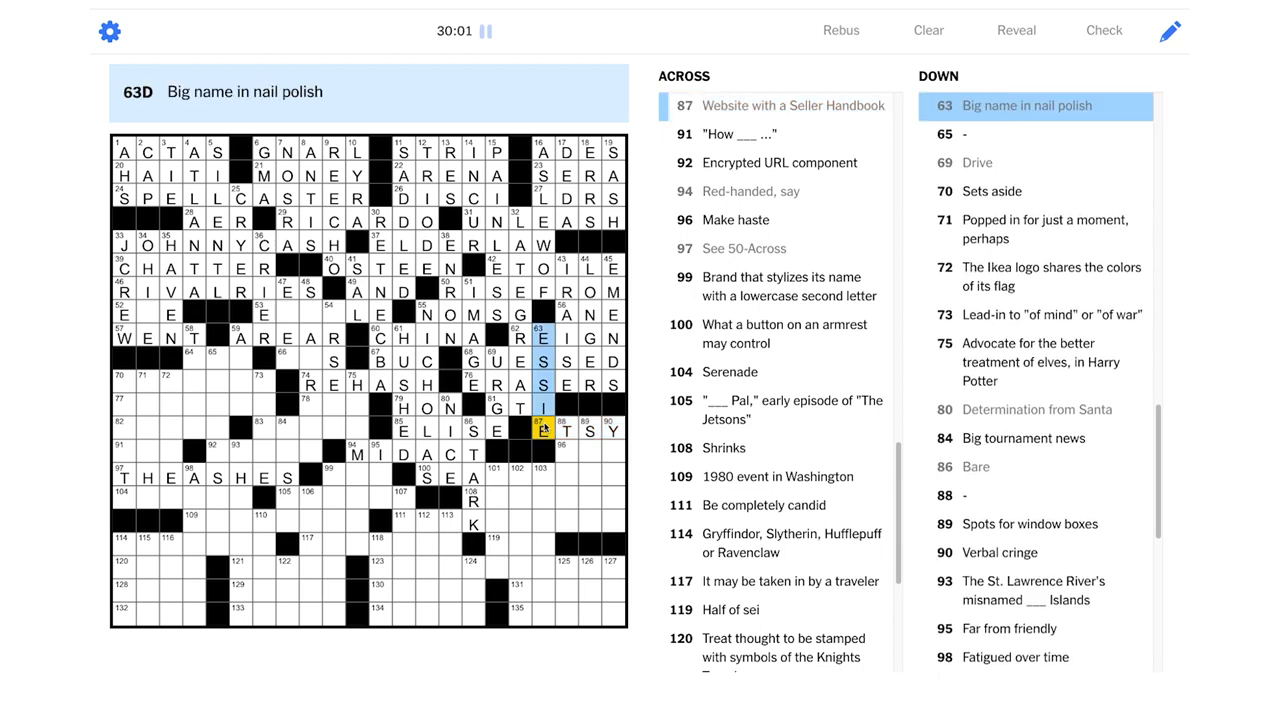
text(E)
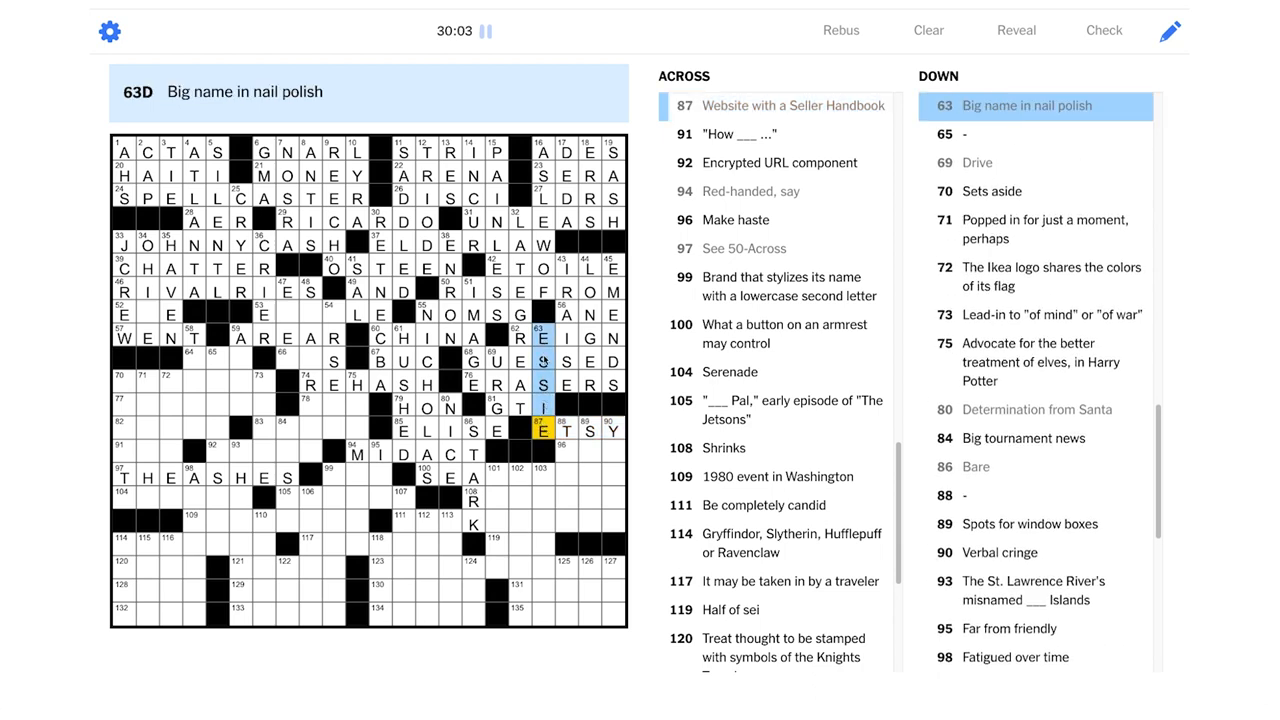
mouse_move(195, 403)
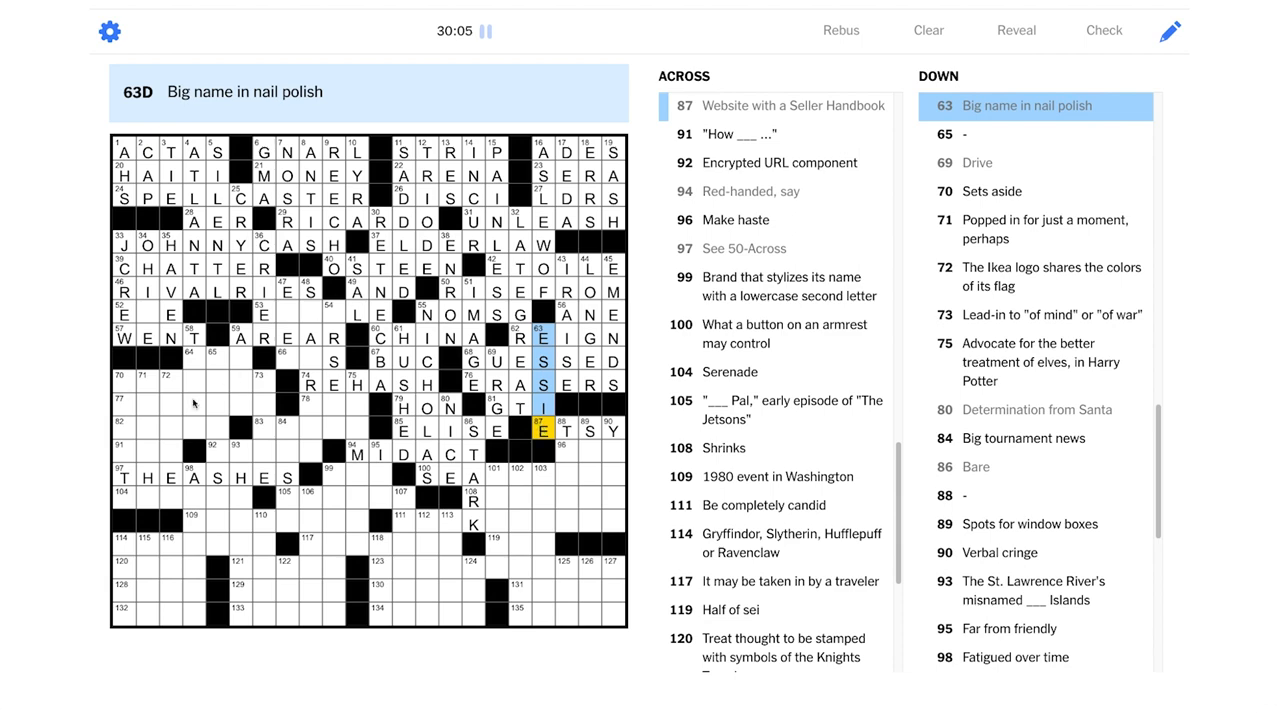
mouse_move(192, 405)
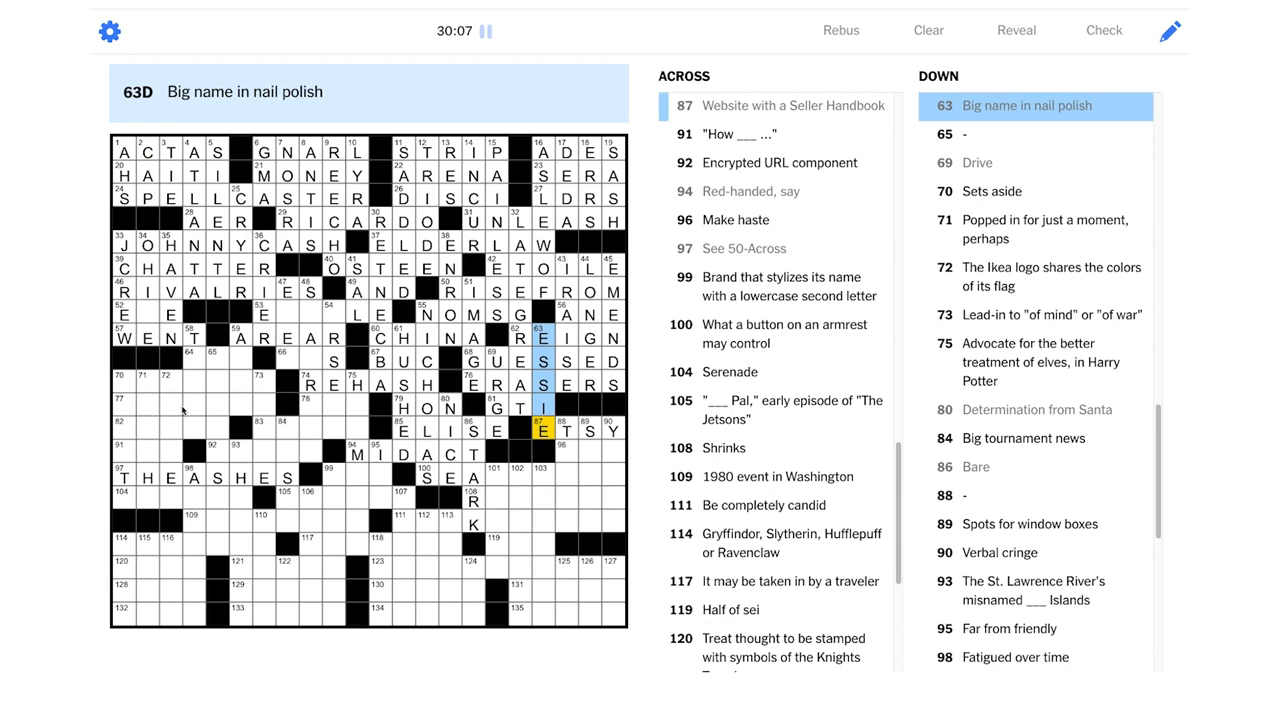
Check 48-Down and 54-Down, then enter HERMIONE at 75-Down and UNE at 78-Across
click(263, 313)
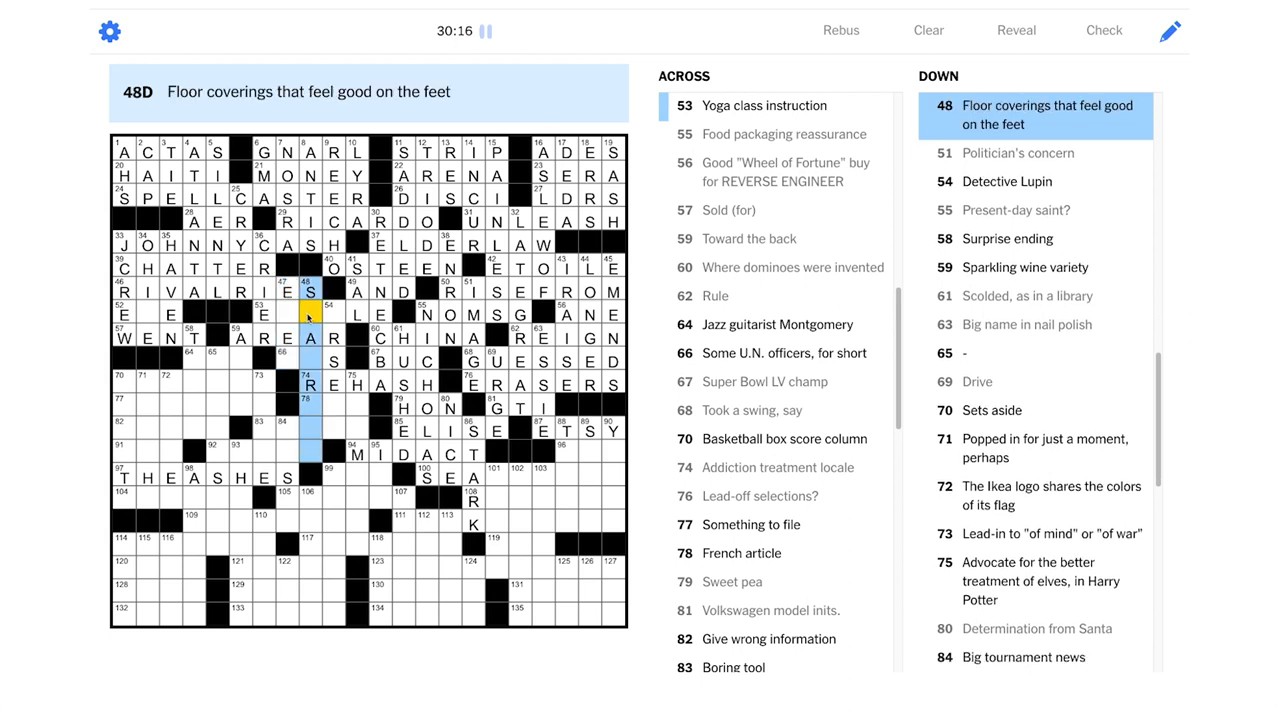
click(333, 315)
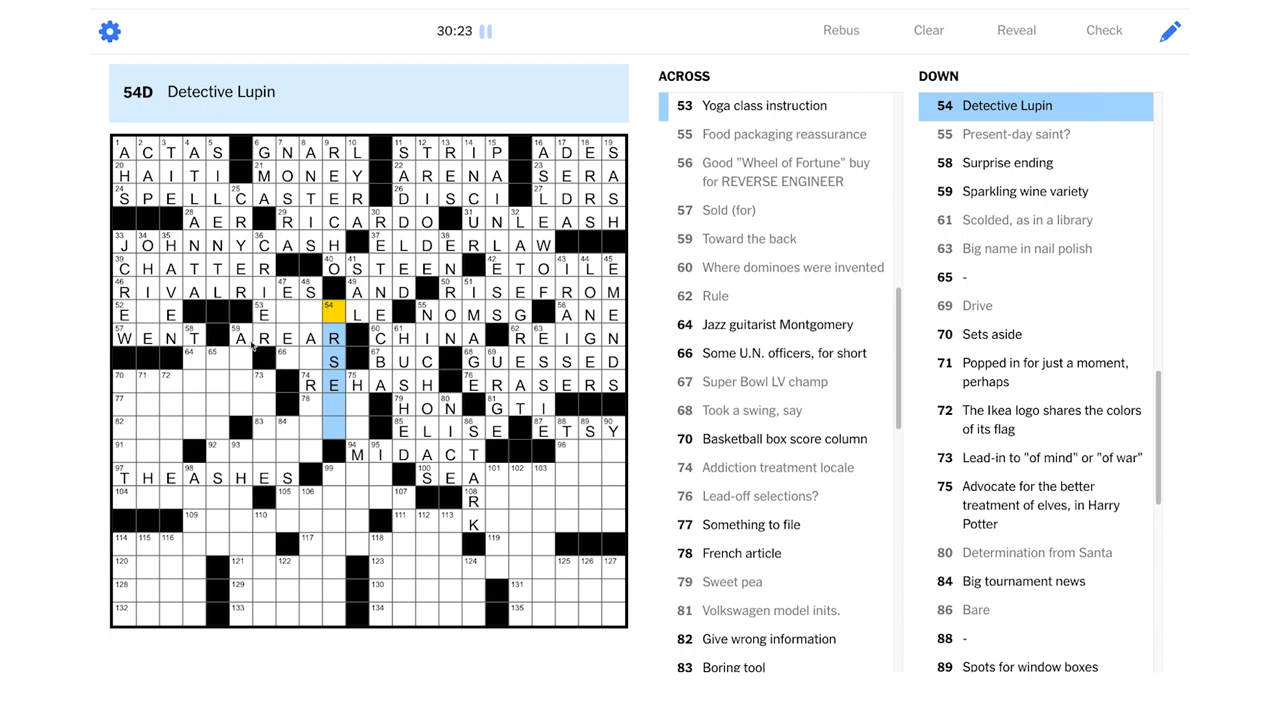
mouse_move(268, 466)
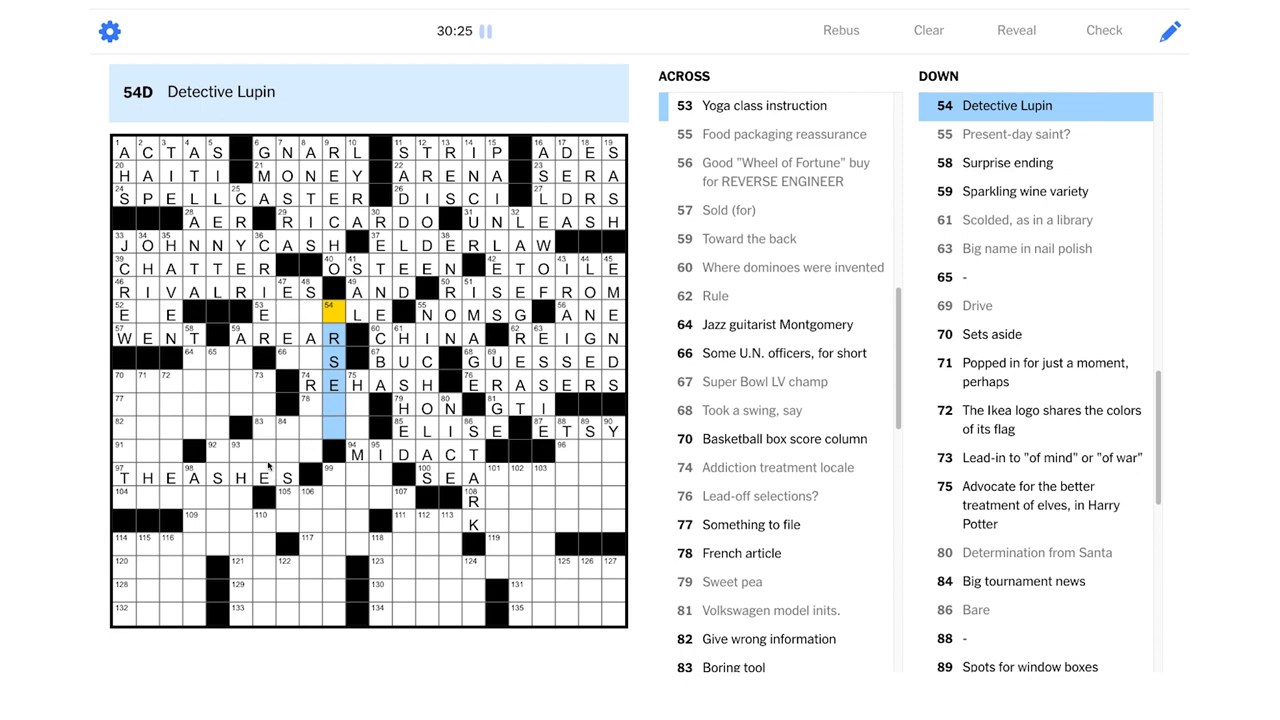
mouse_move(95, 396)
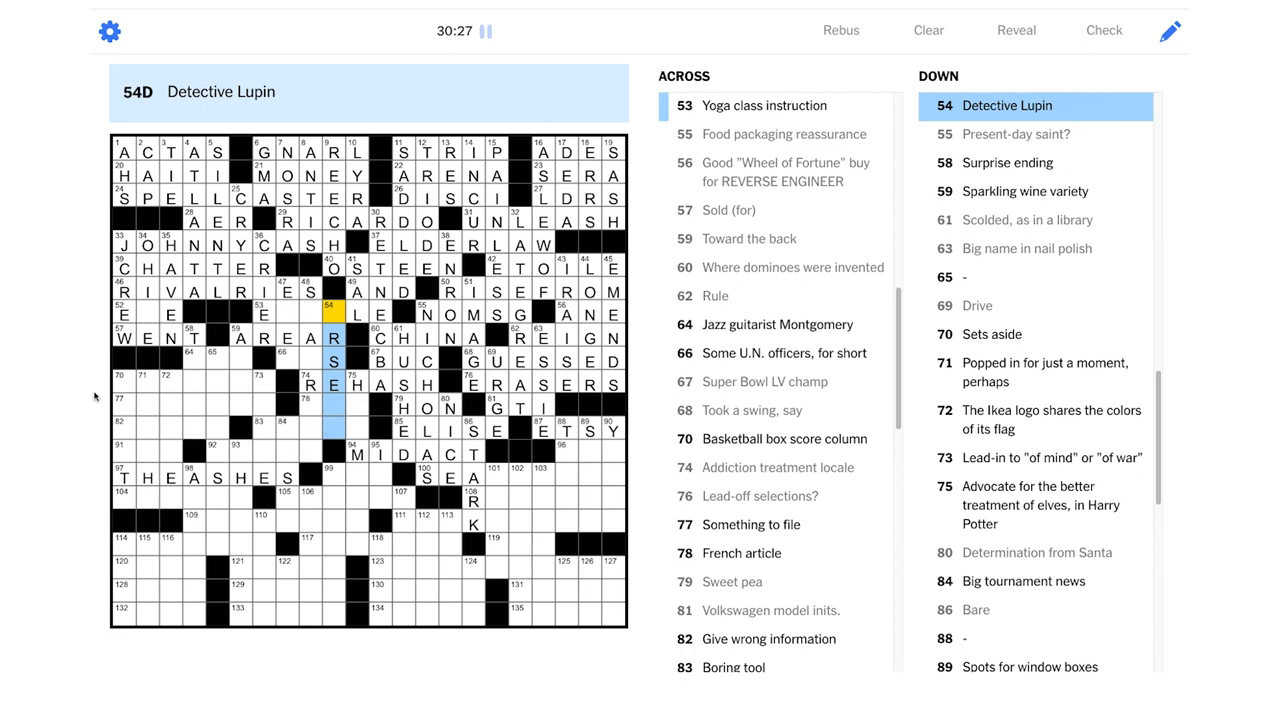
click(355, 403)
text(ERMIONE)
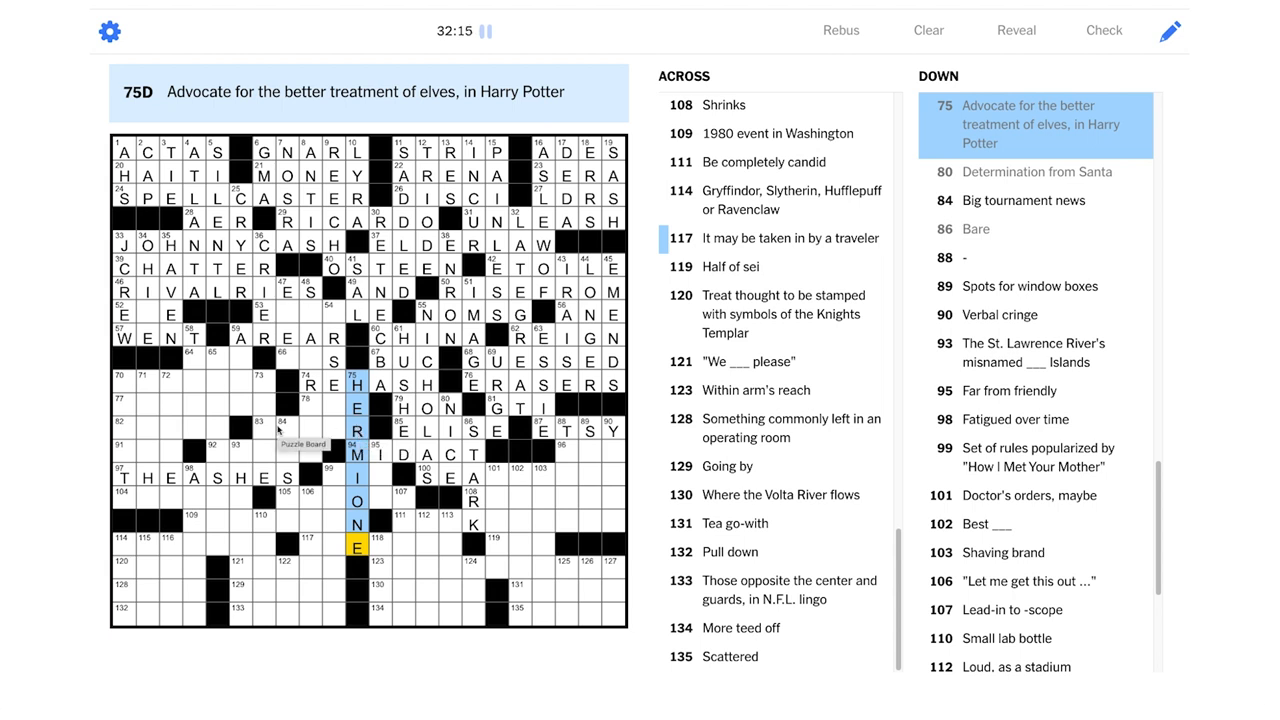
mouse_move(273, 428)
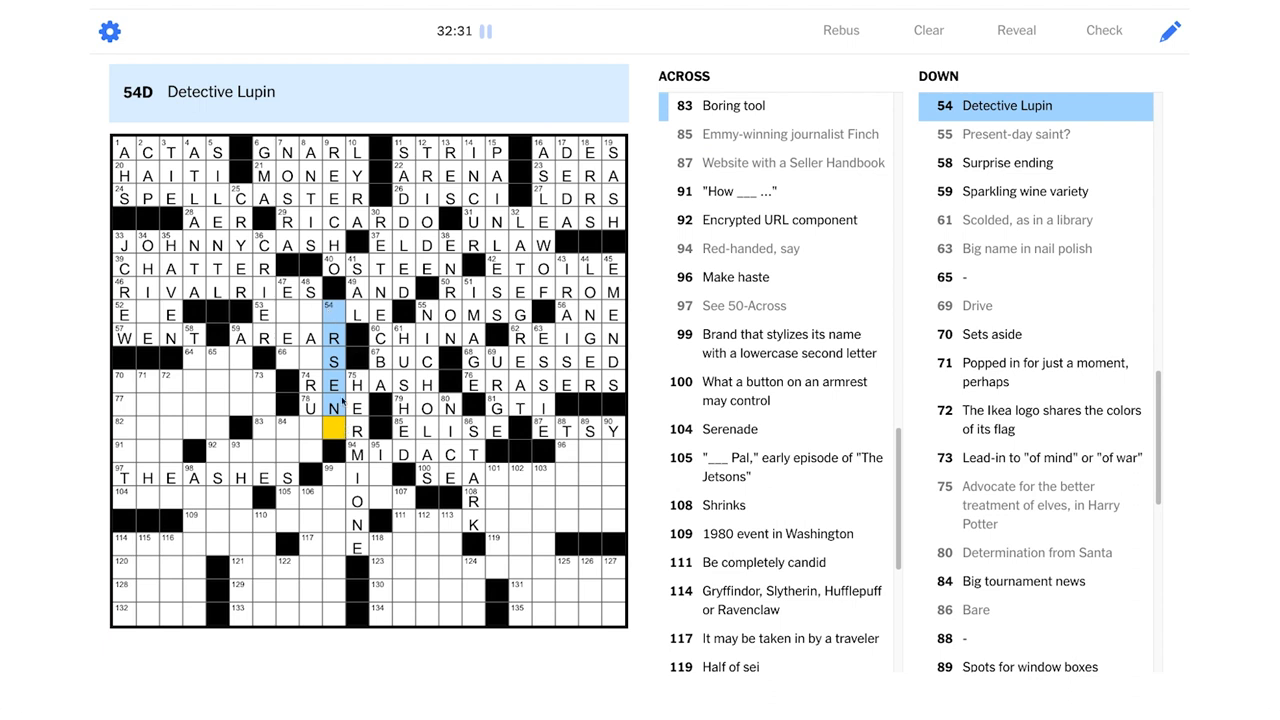
Select 83-Across and the yoga-instruction entry to enter AUGER and EXH_LE
click(261, 429)
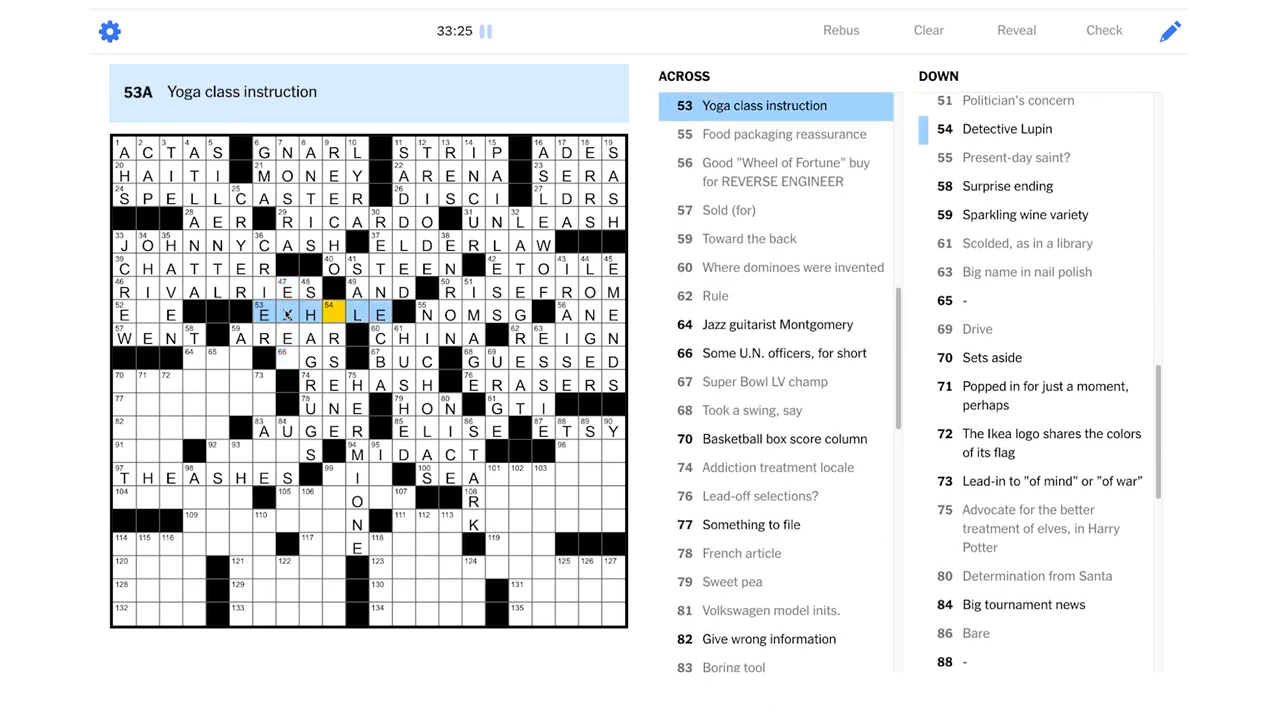
Complete EXHALE at 53-Across, then enter SGS at 66-Across and HTTPS at 92-Across
click(333, 314)
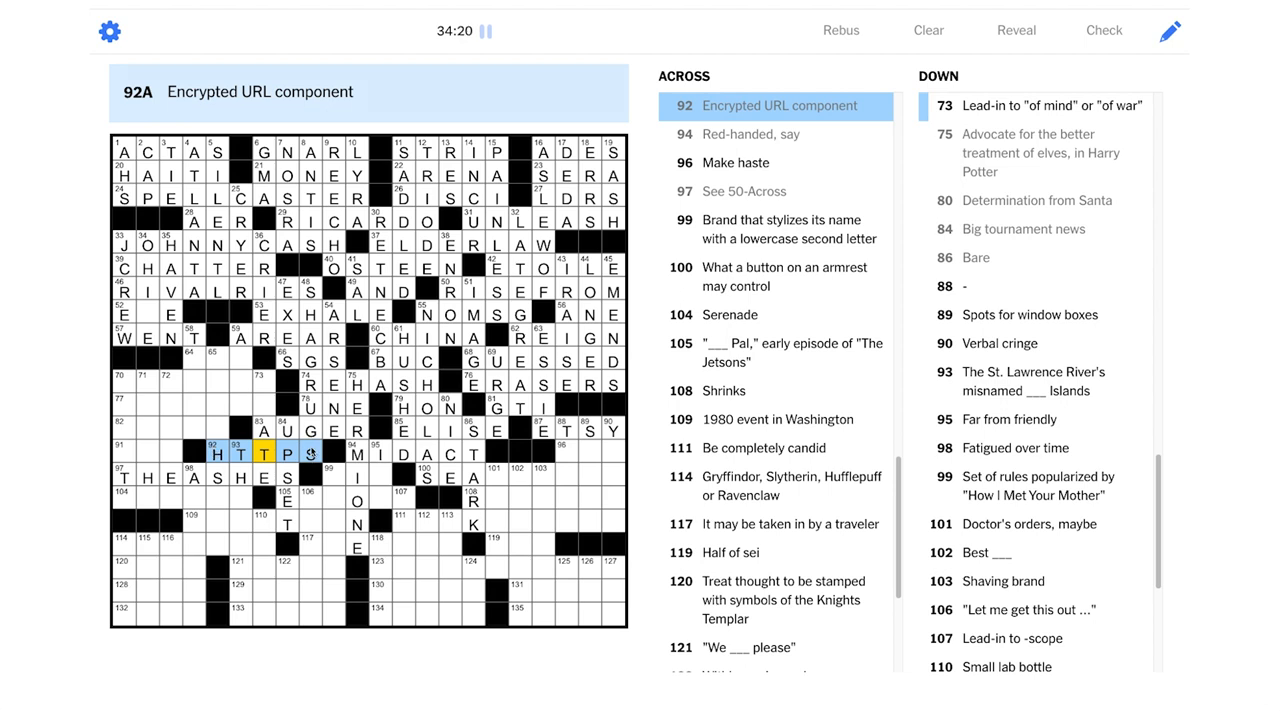
click(263, 385)
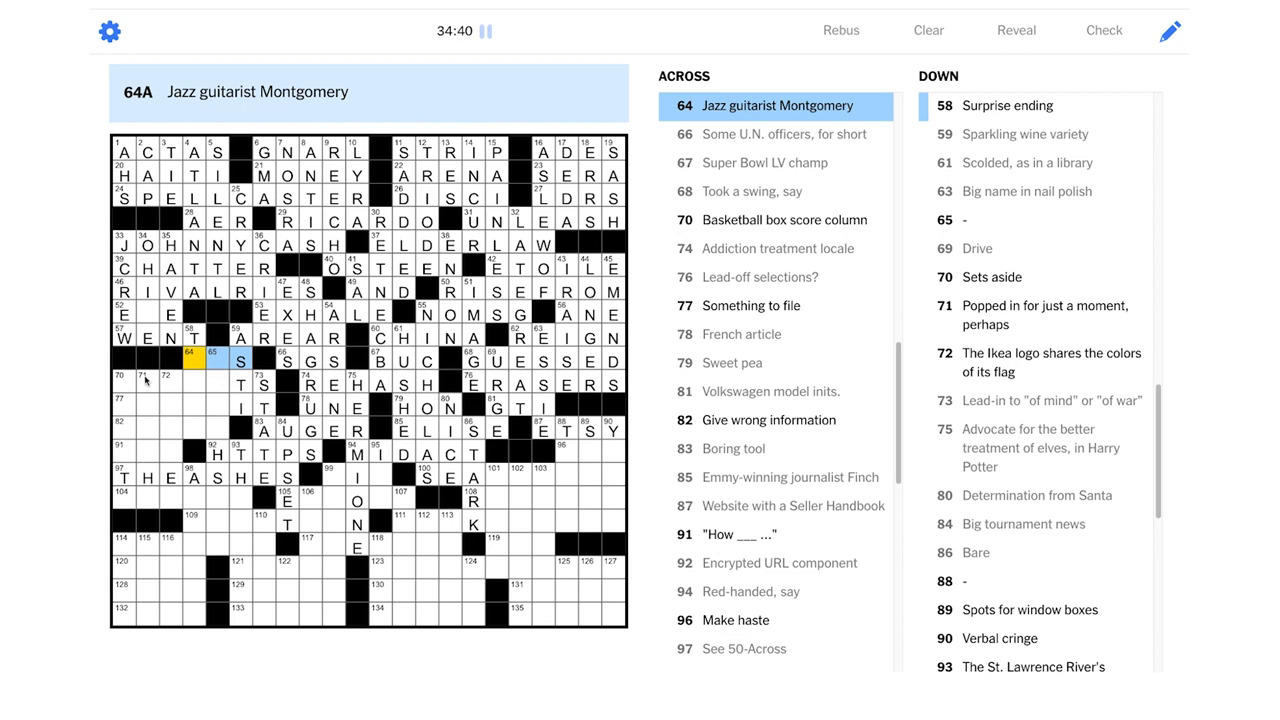
Enter ASSISTS at 70-Across and SAIDHI at 71-Down, moving to the 72-Down flag clue
click(122, 386)
text(ASSIS)
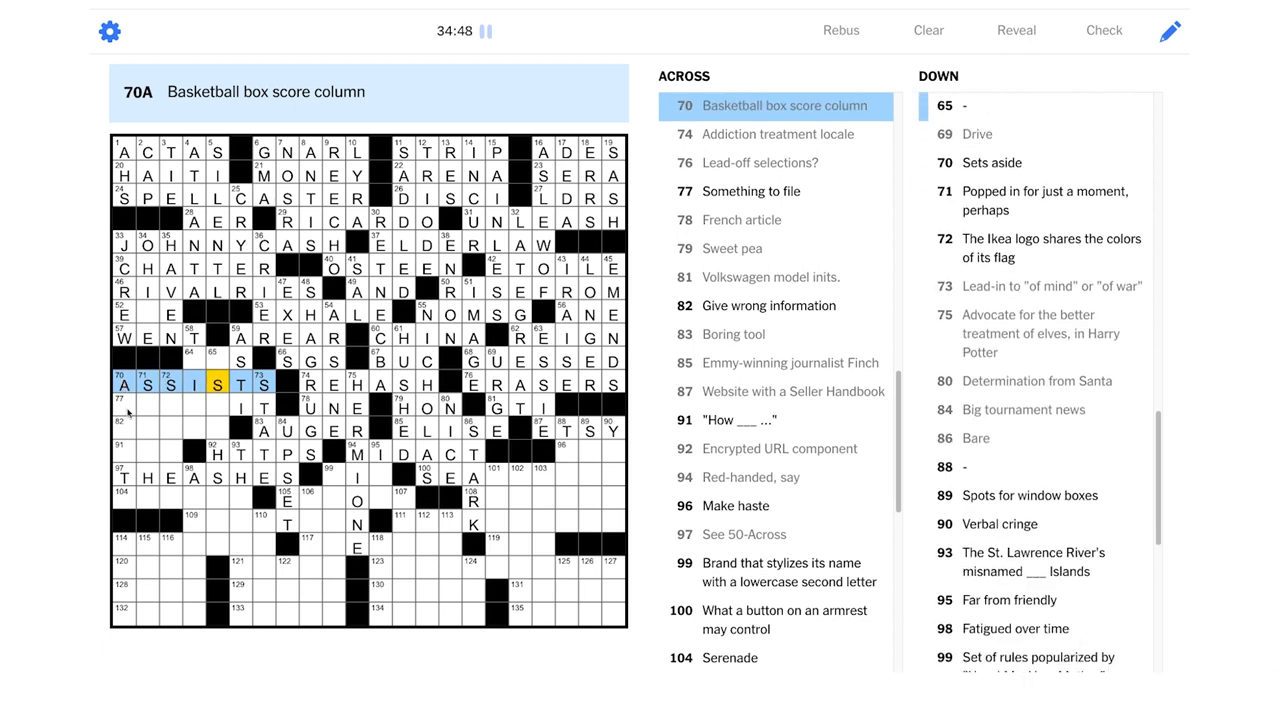
click(128, 407)
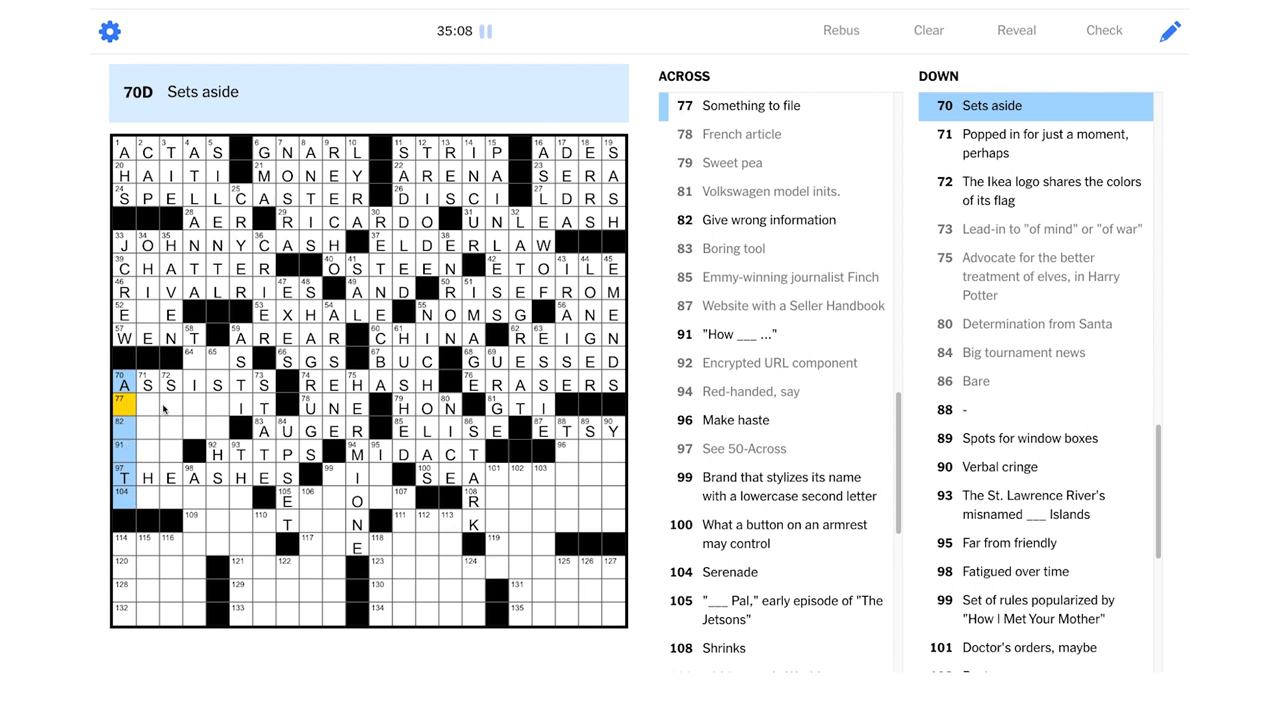
click(137, 405)
text(SAIDHI)
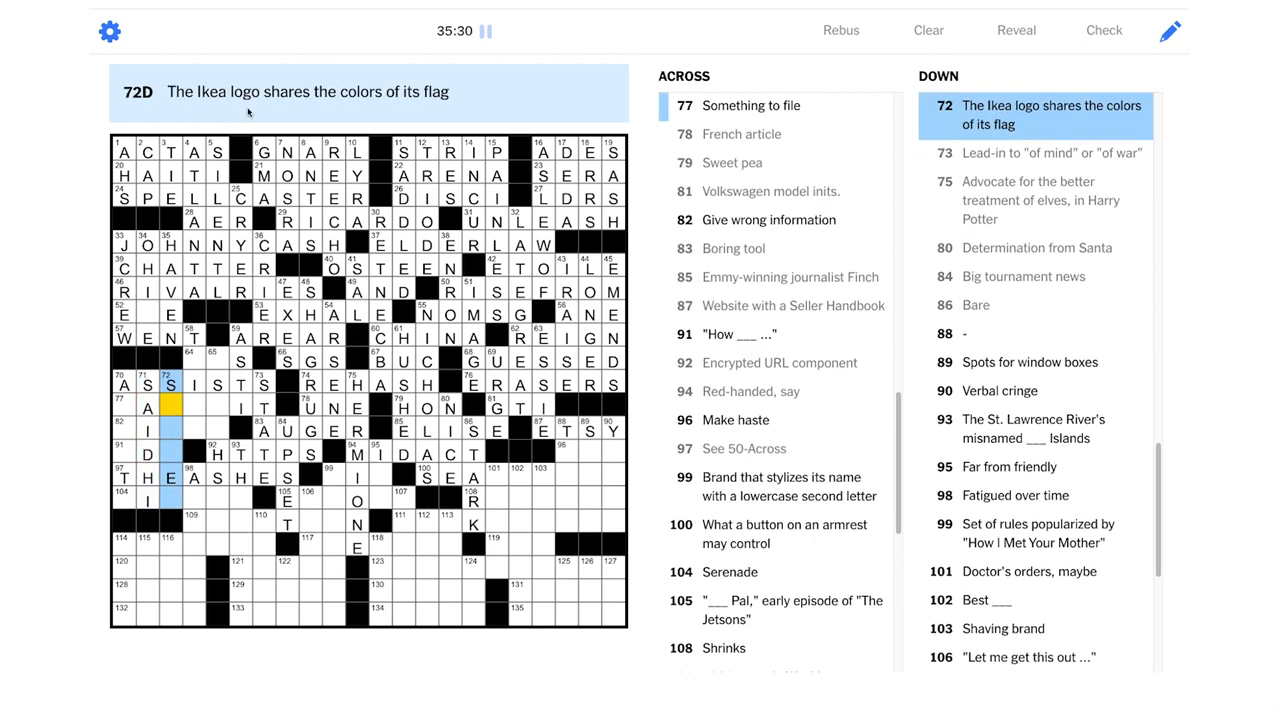
mouse_move(407, 108)
text(SWEDEN)
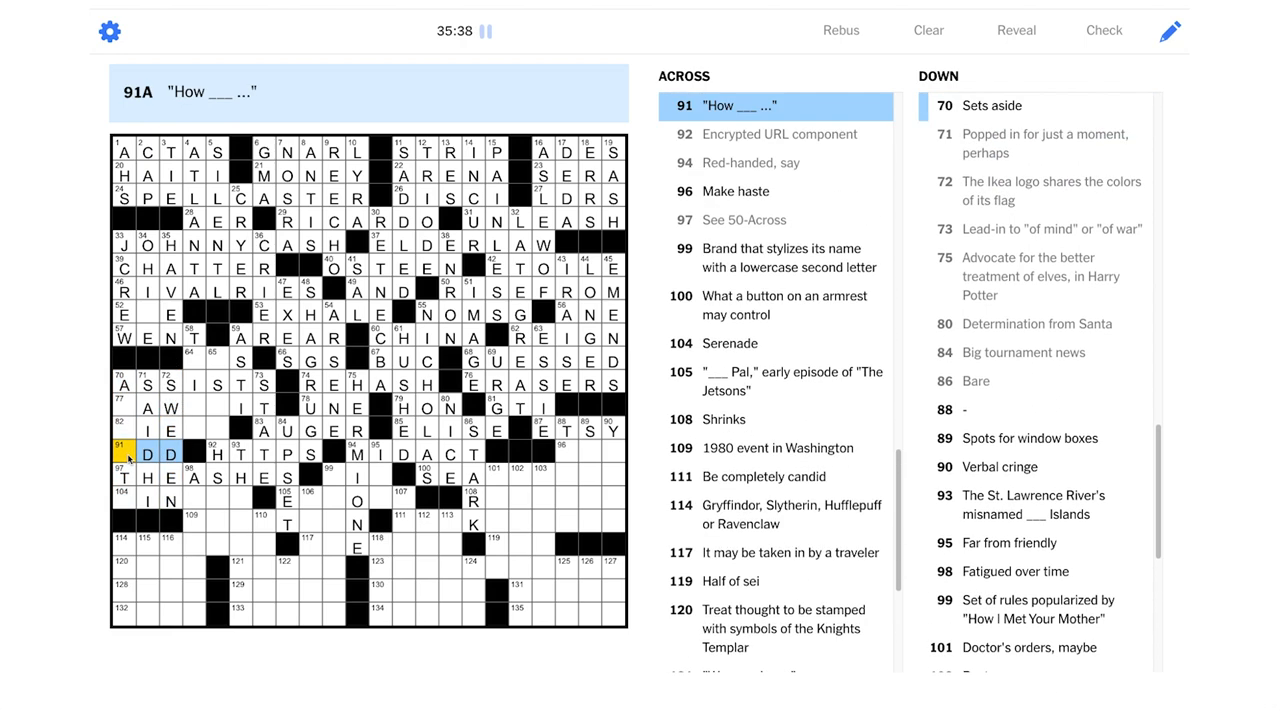
Enter SWEDEN, LAWSUIT, ALLOTS, LIETO, ODD and WES on the grid's left side
text(C)
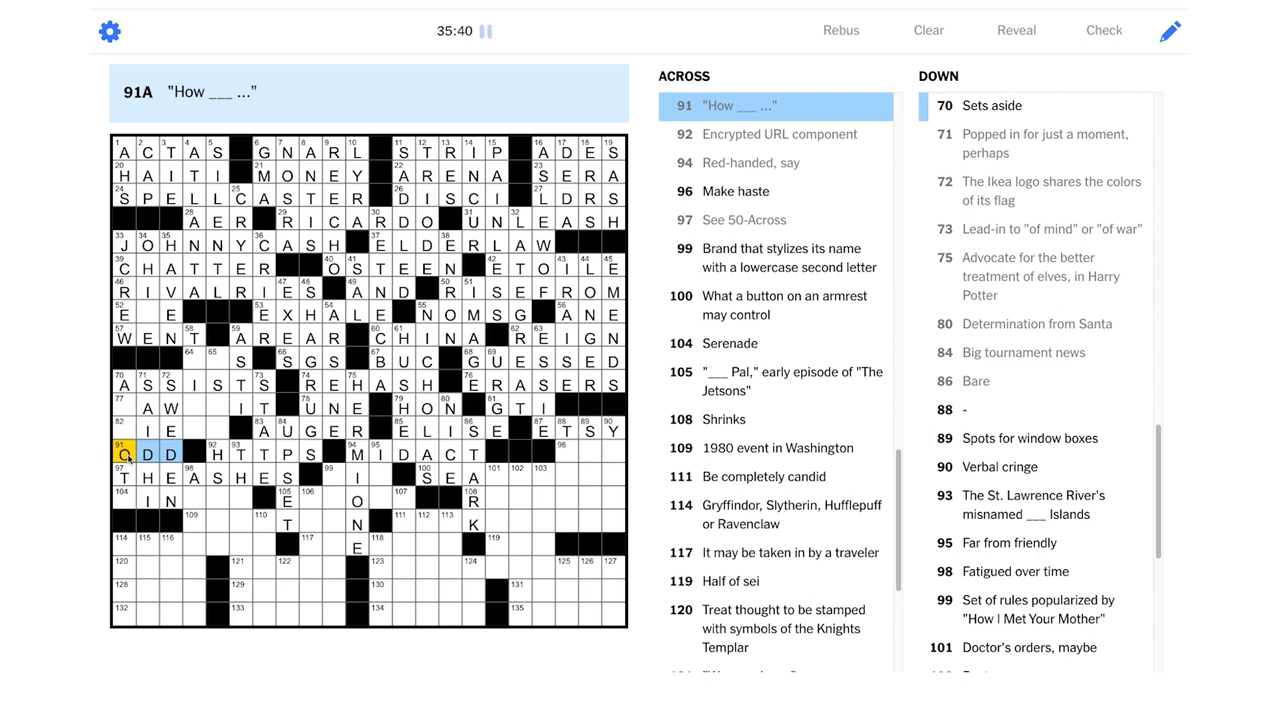
click(125, 430)
text(LIETO)
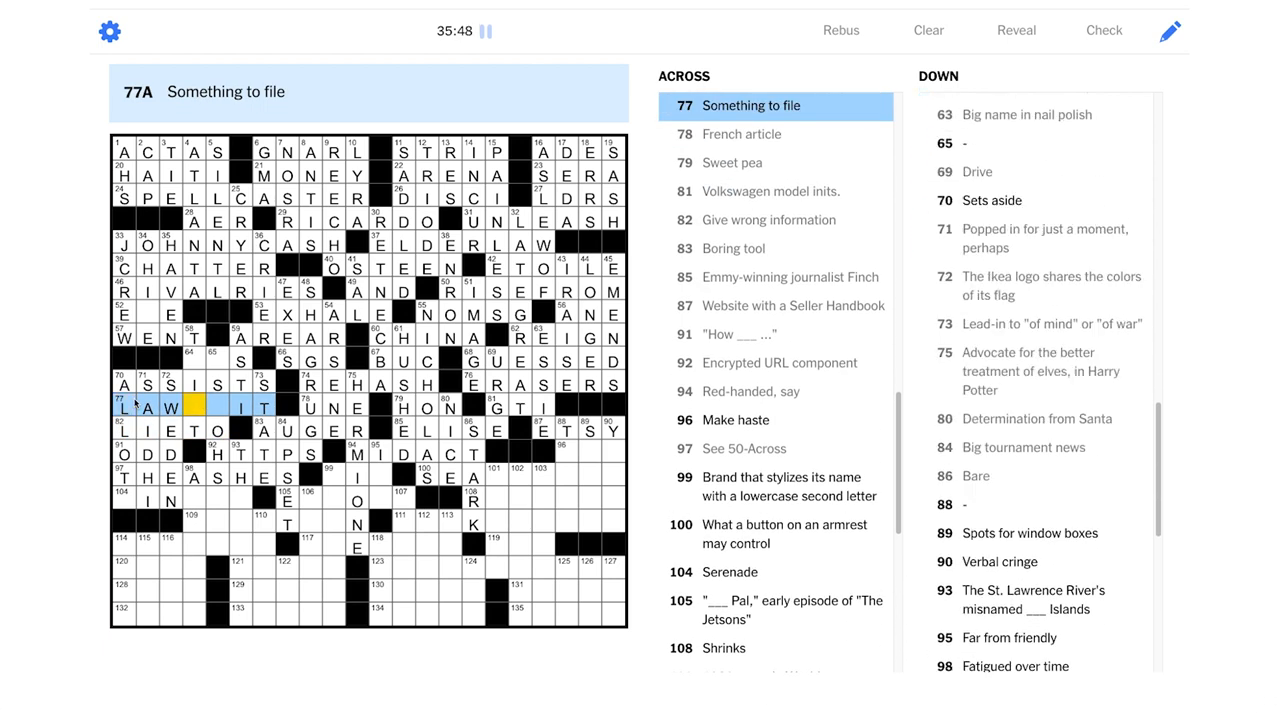
text(SU)
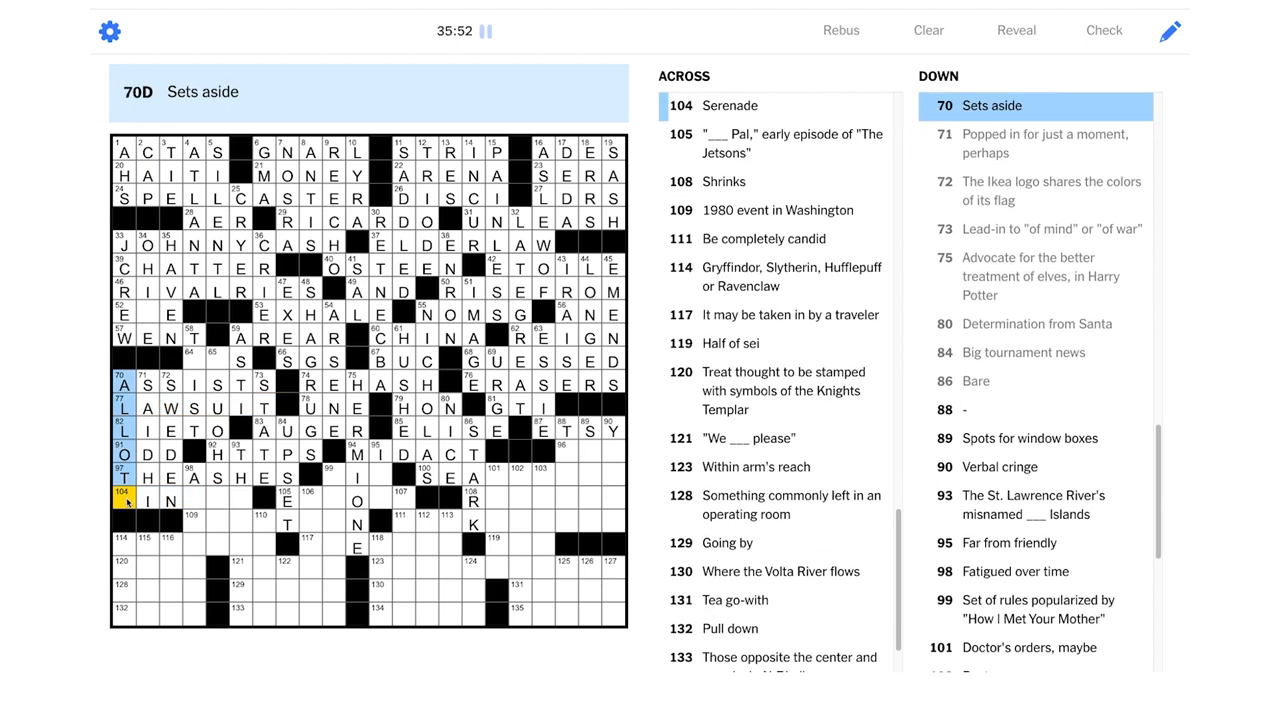
text(S)
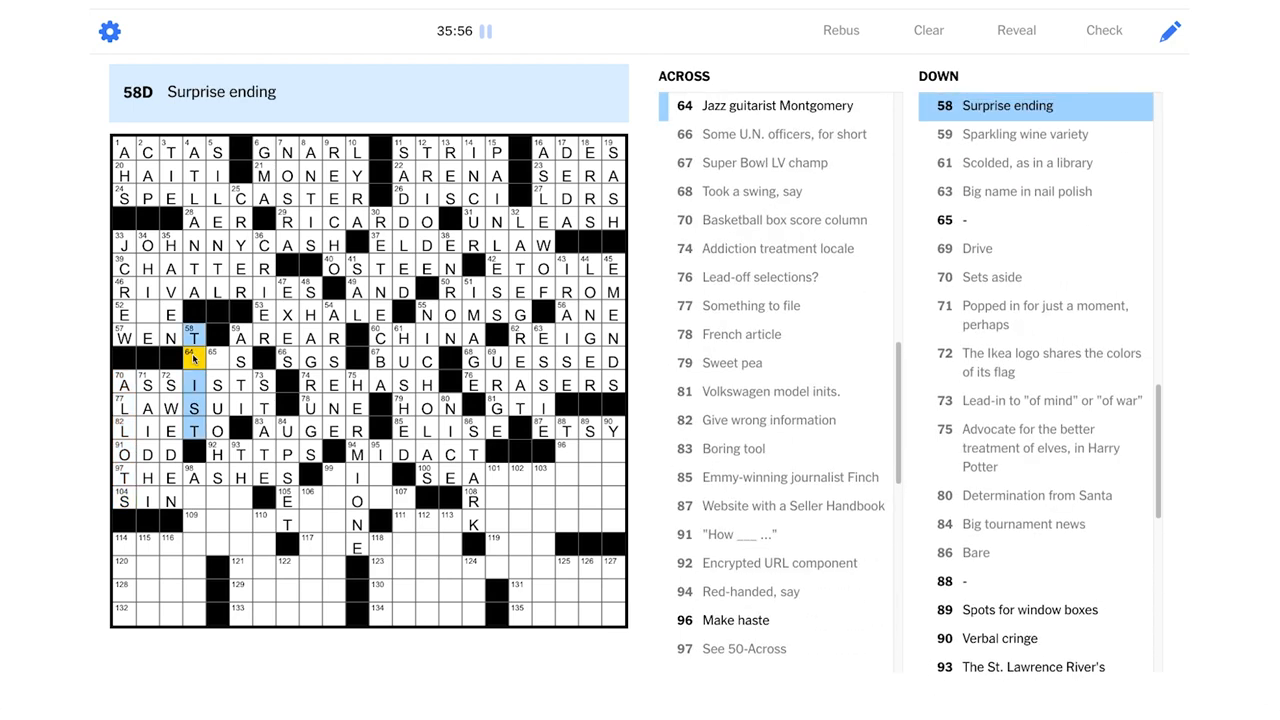
text(W)
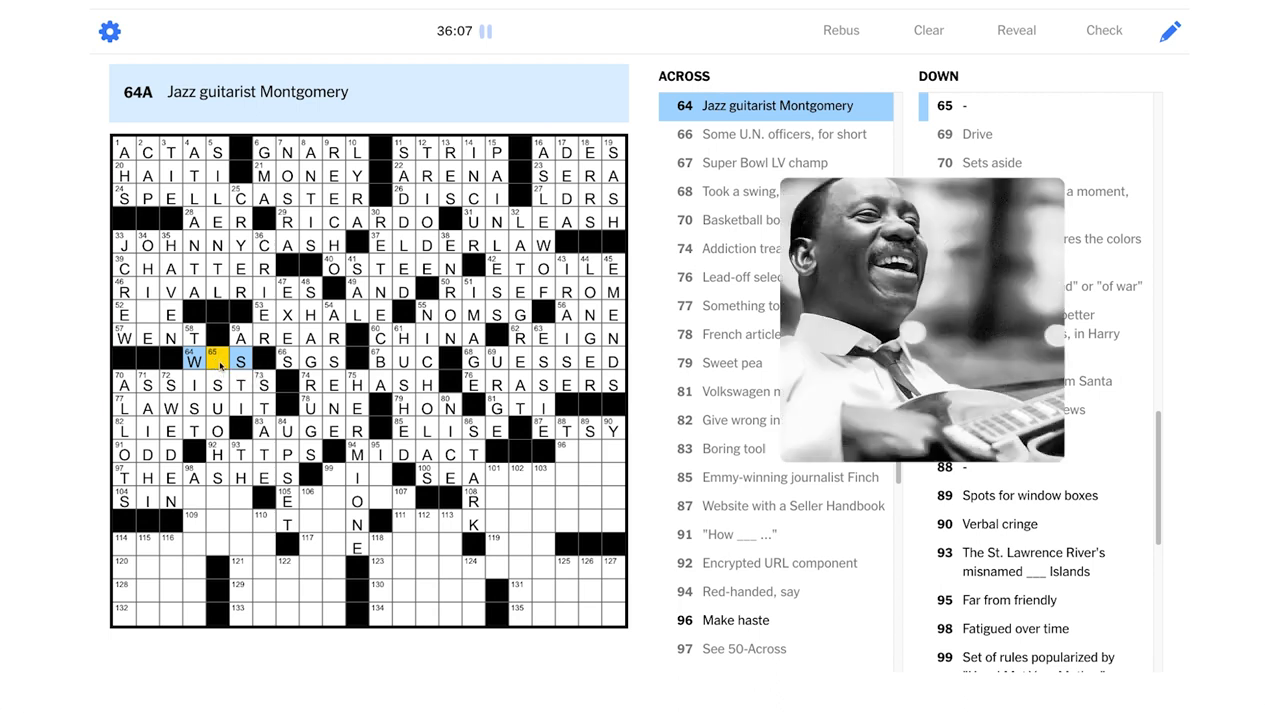
click(216, 361)
text(E)
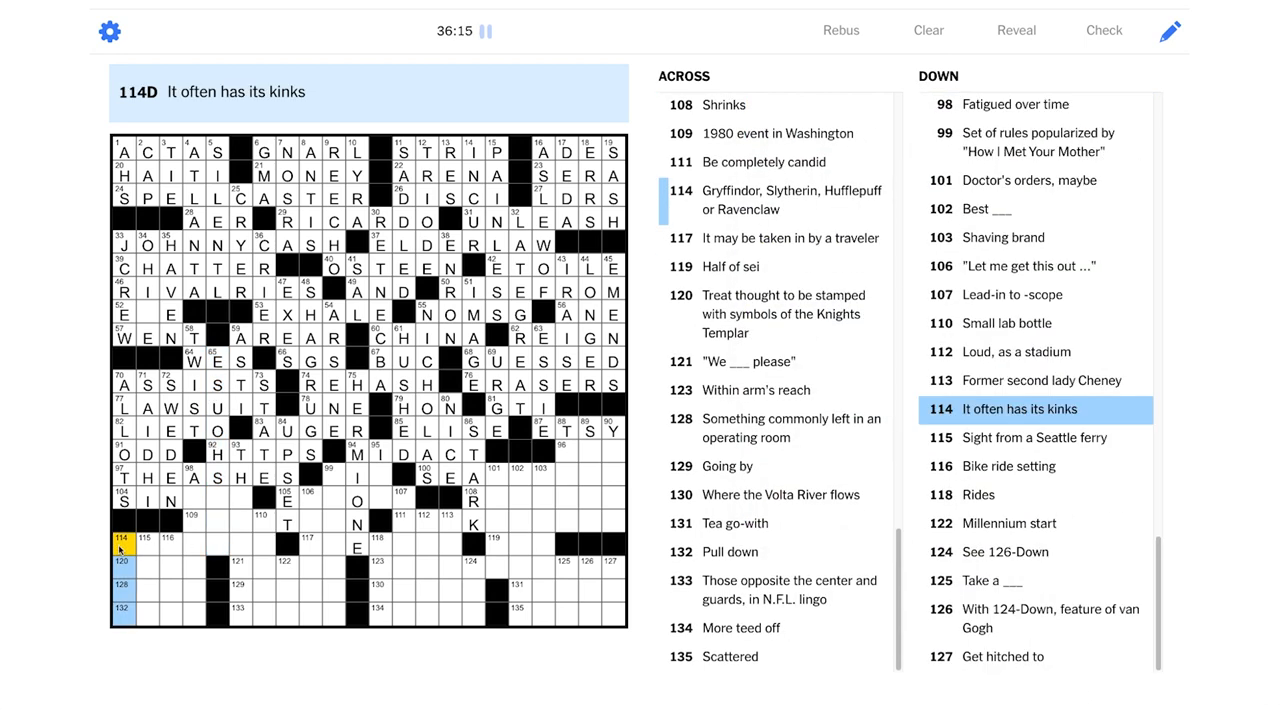
Enter HOGWASH at 114-Across and HOSE down the first column, then start 116-Down
click(120, 538)
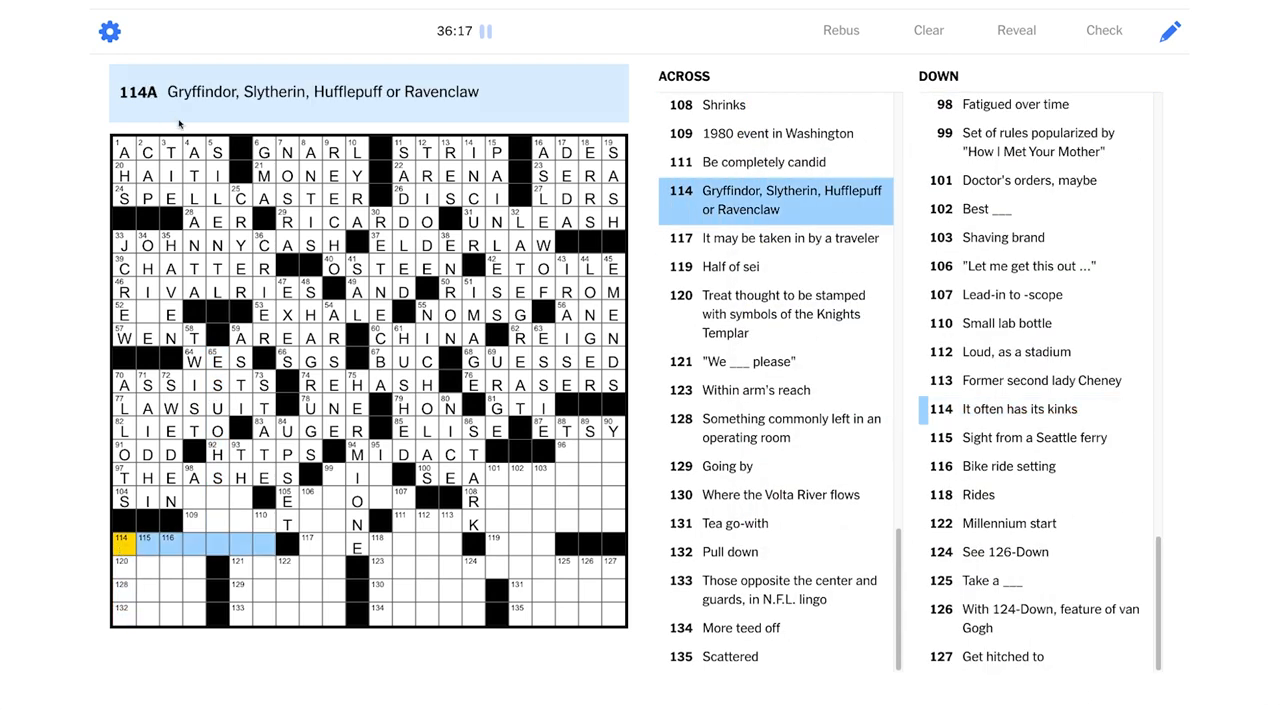
mouse_move(415, 108)
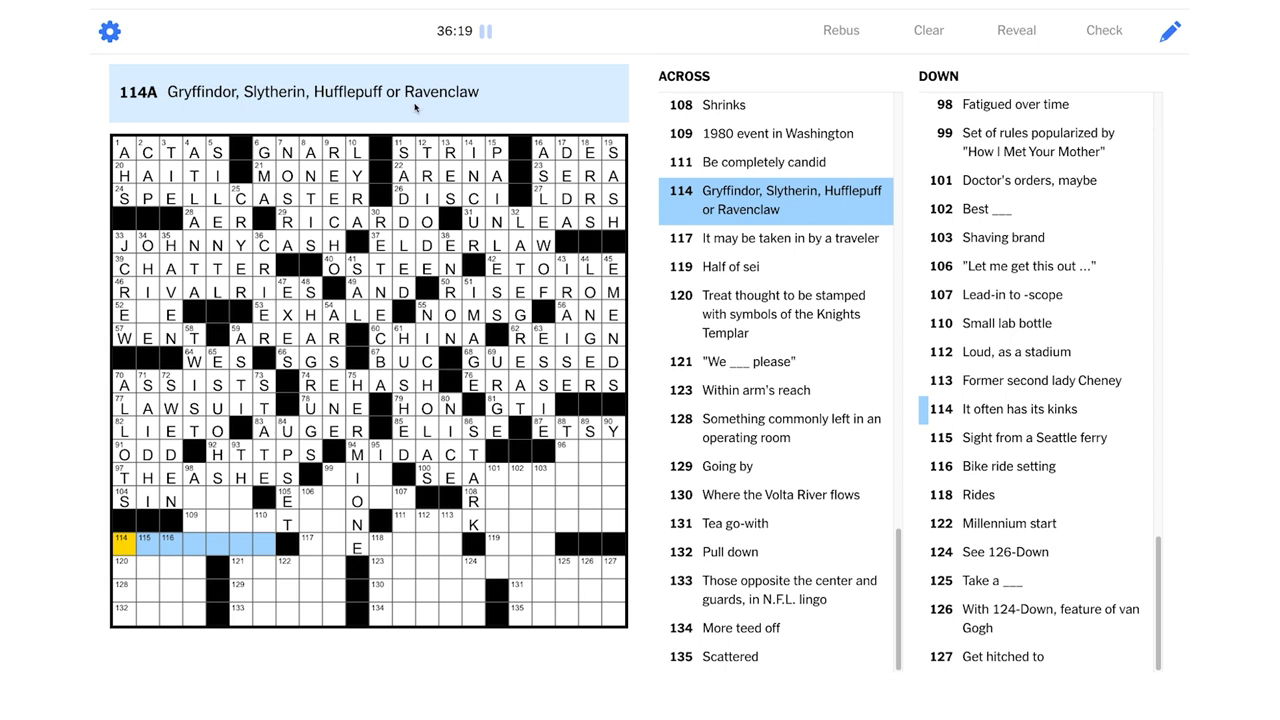
mouse_move(218, 603)
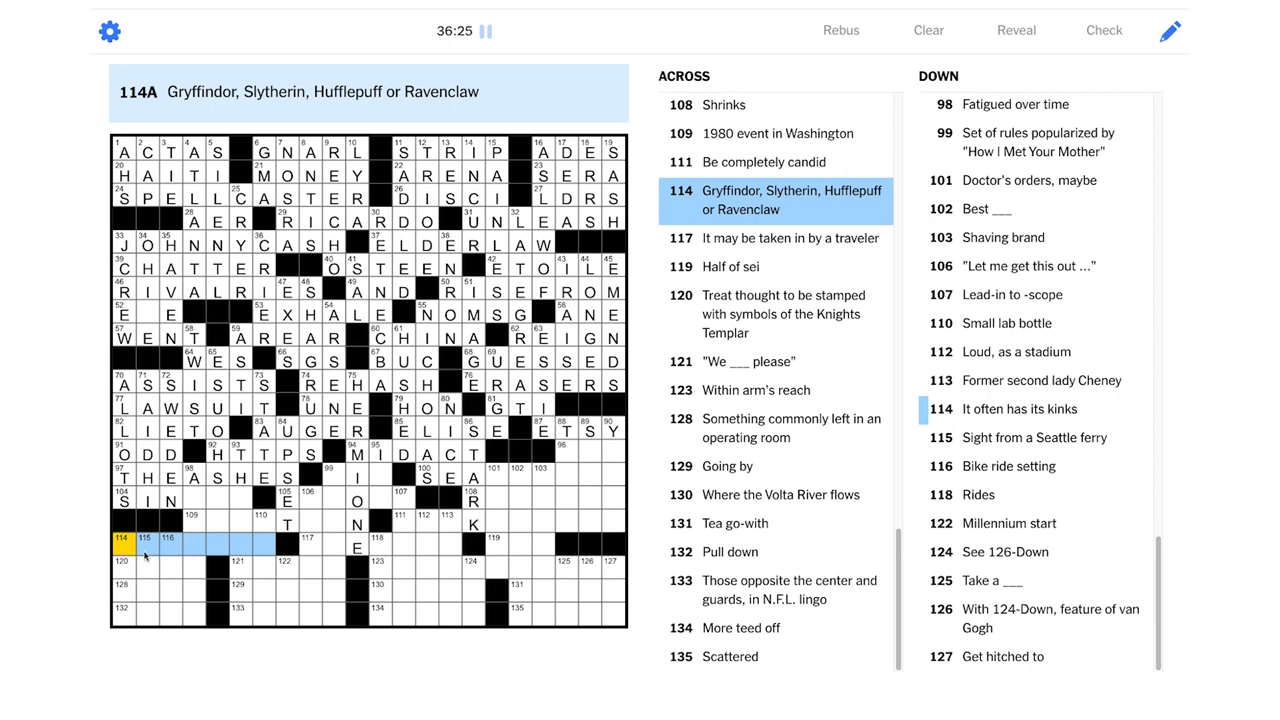
mouse_move(208, 543)
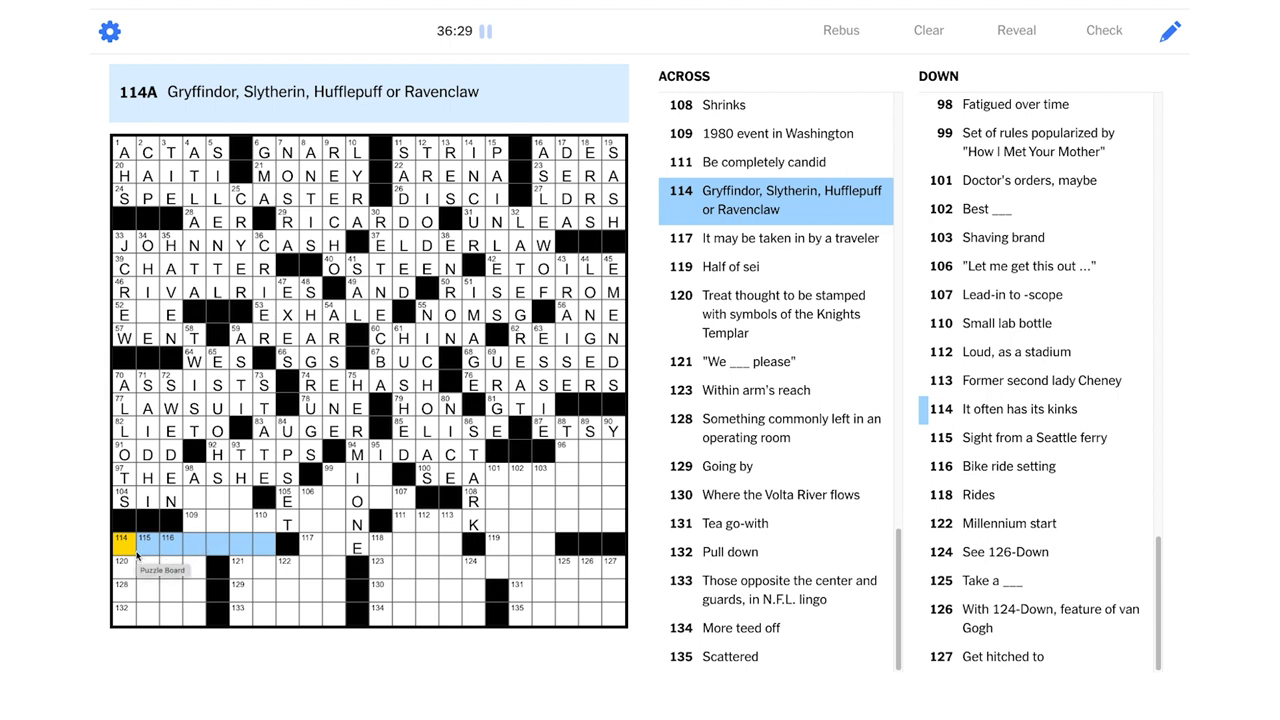
text(HO)
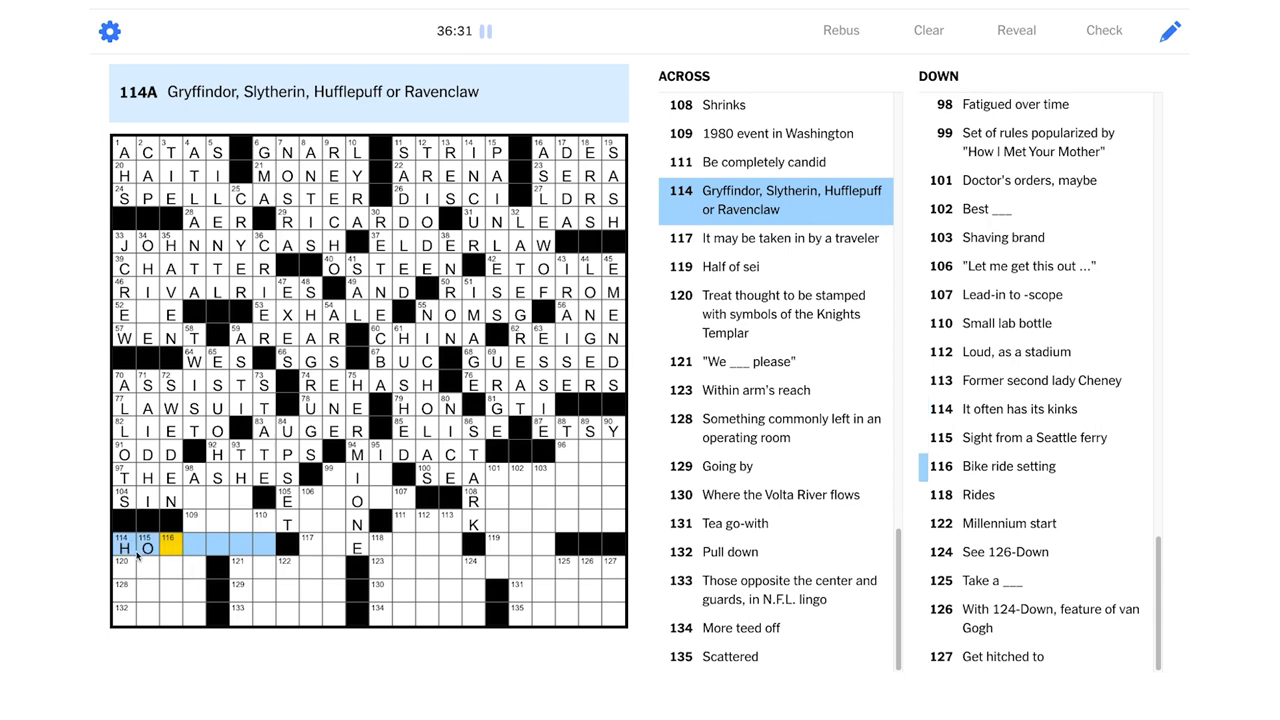
text(GWAS)
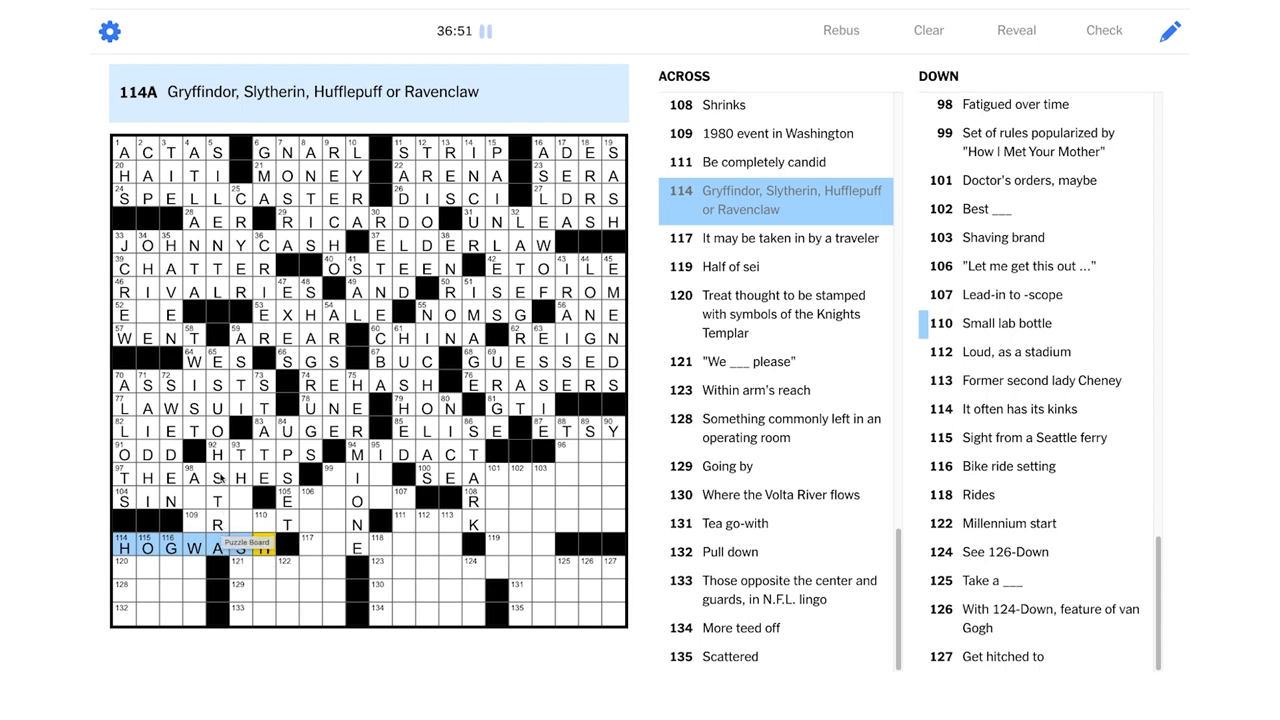
text(H)
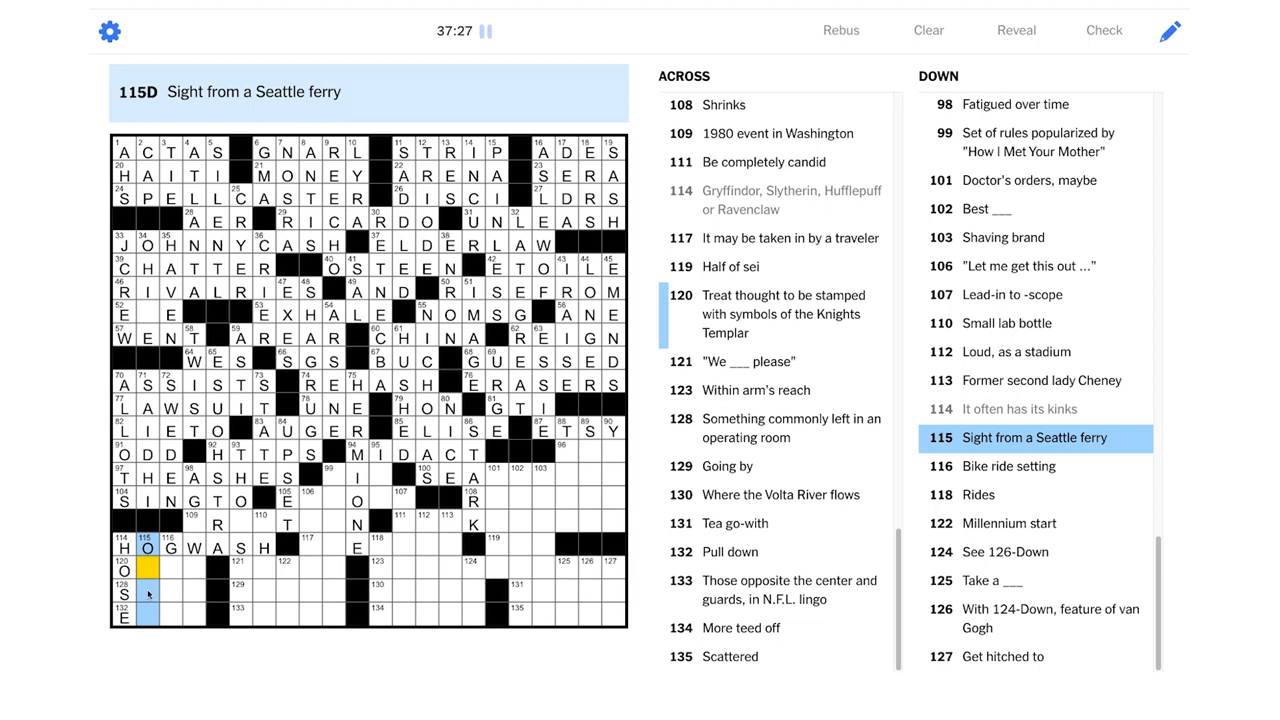
click(167, 570)
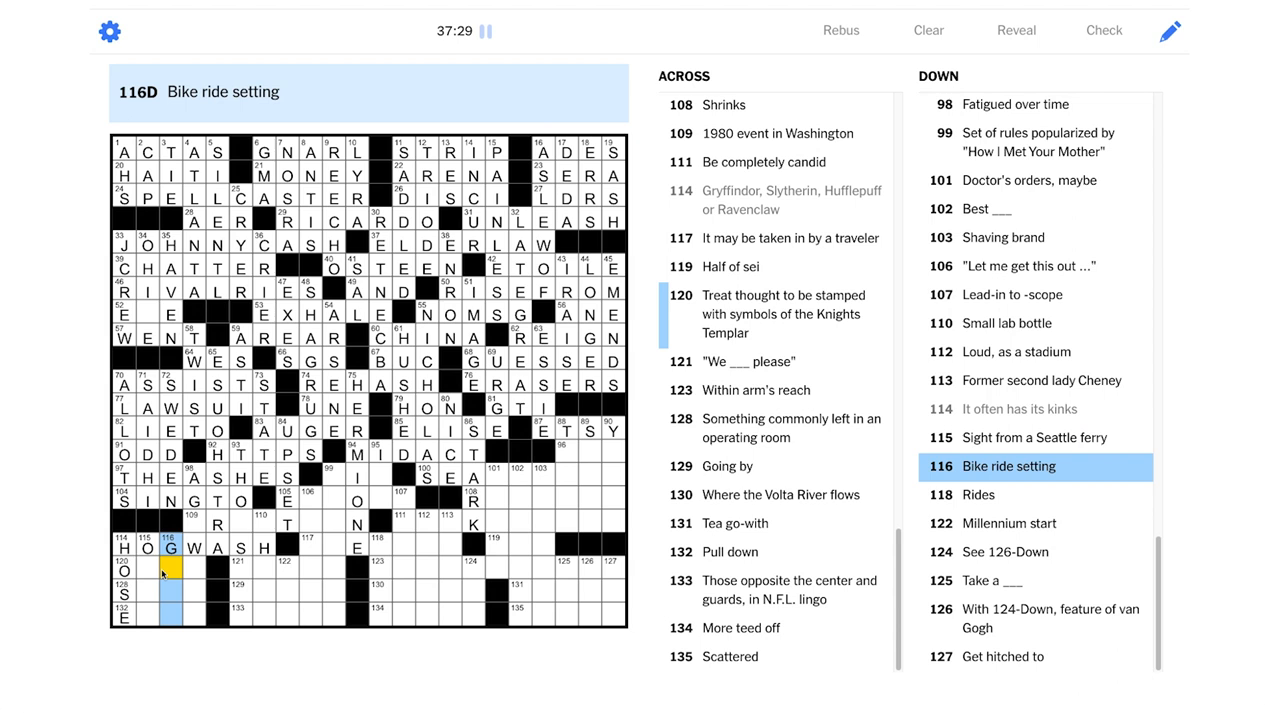
text(EAR)
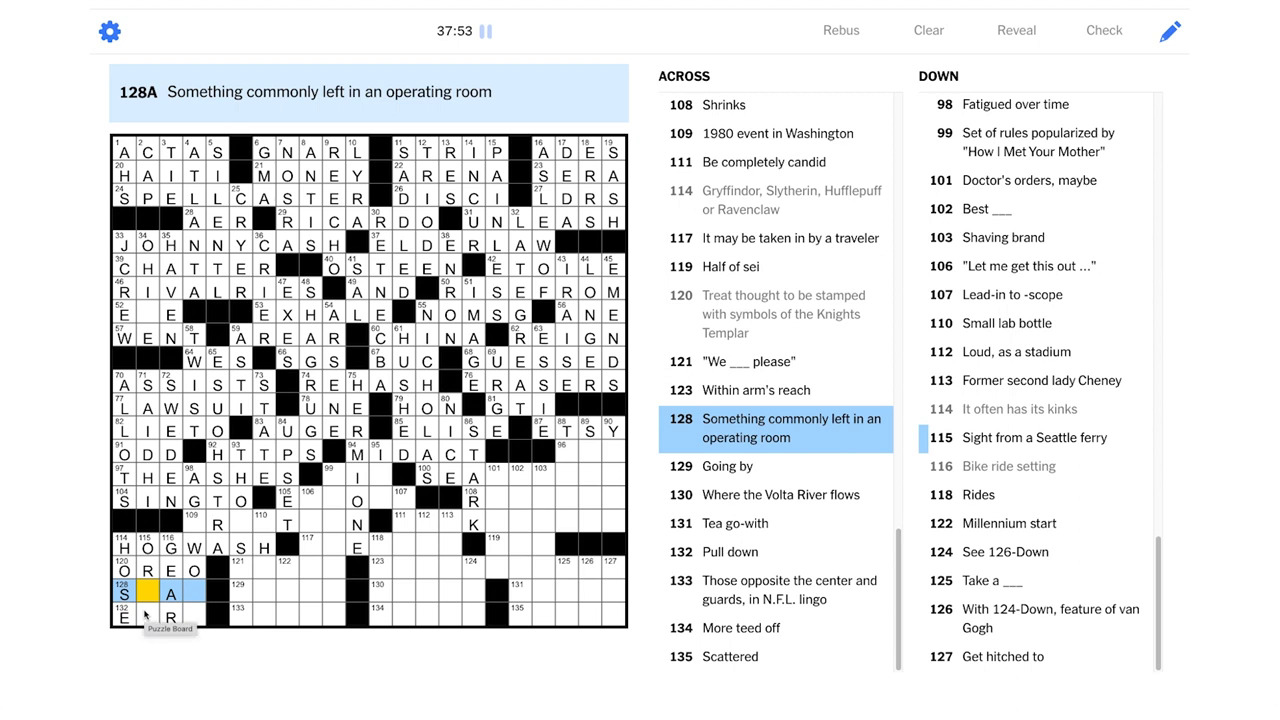
Enter OREO at 120-Across and EARN at 132-Across, completing GEAR at 116-Down
click(123, 616)
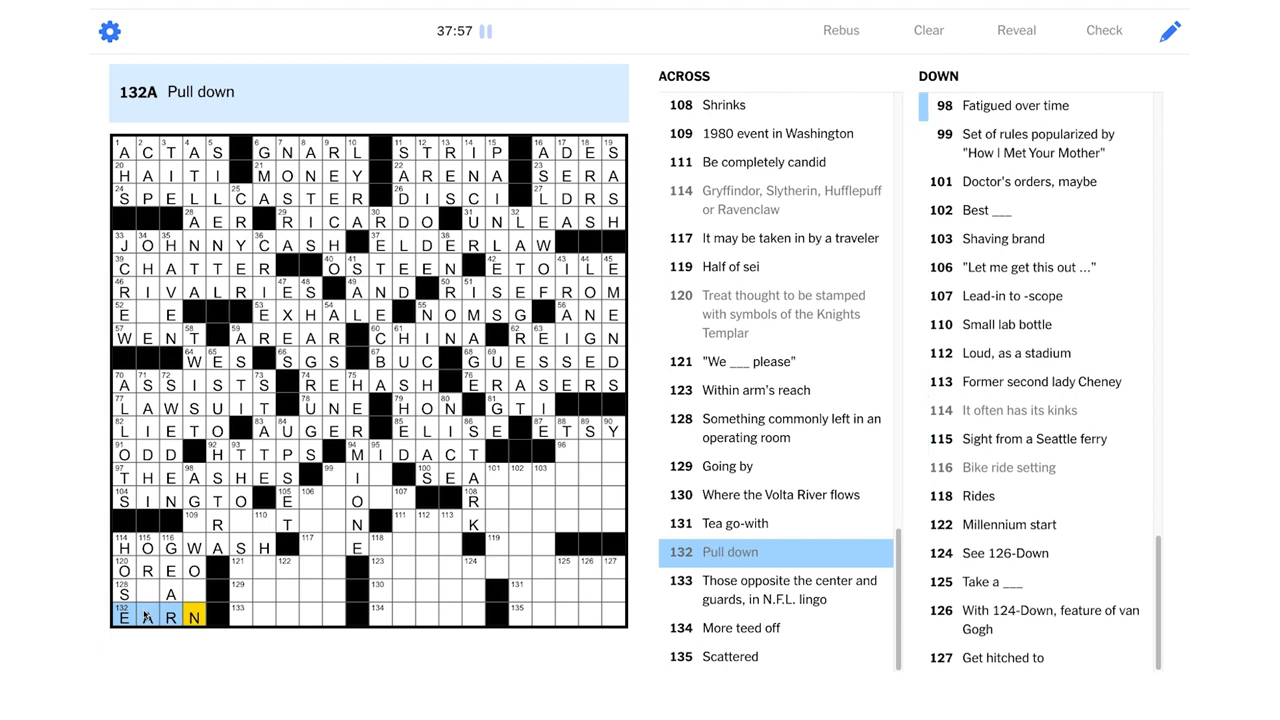
mouse_move(150, 591)
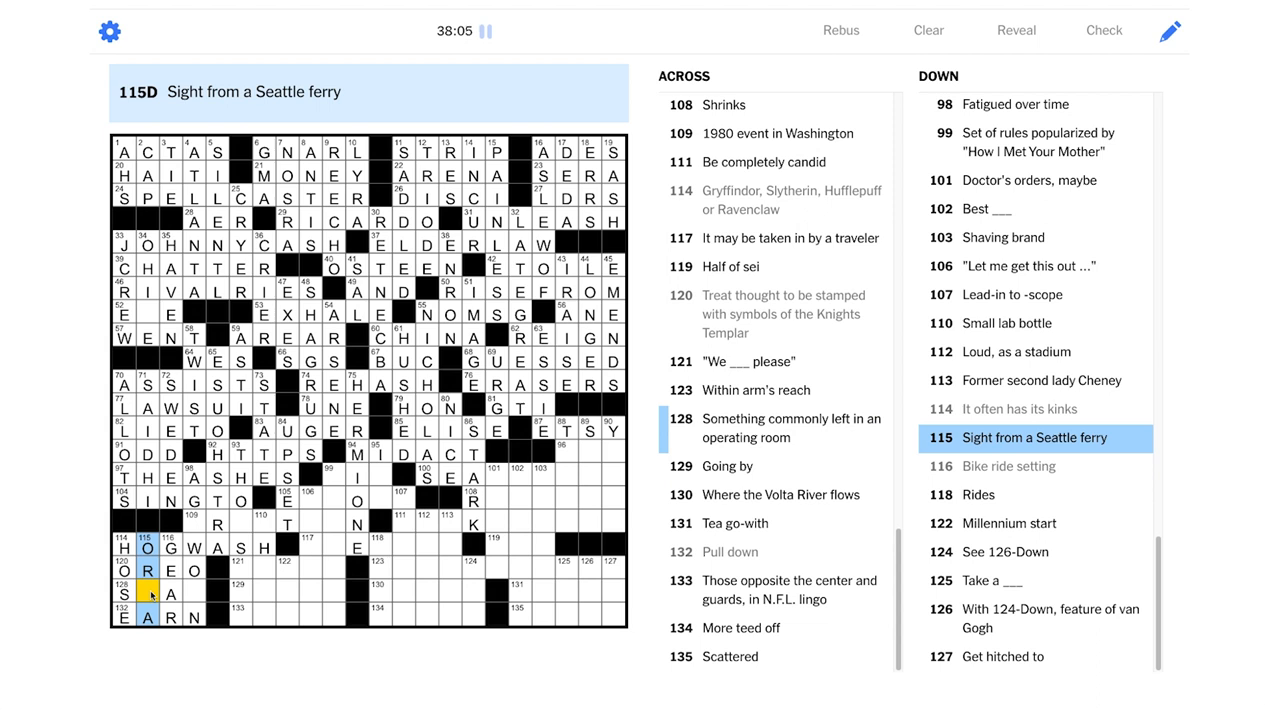
Type the C and R of SCAR at 128-Across, completing AGEWORN at 98-Down
text(C)
click(193, 520)
text(E)
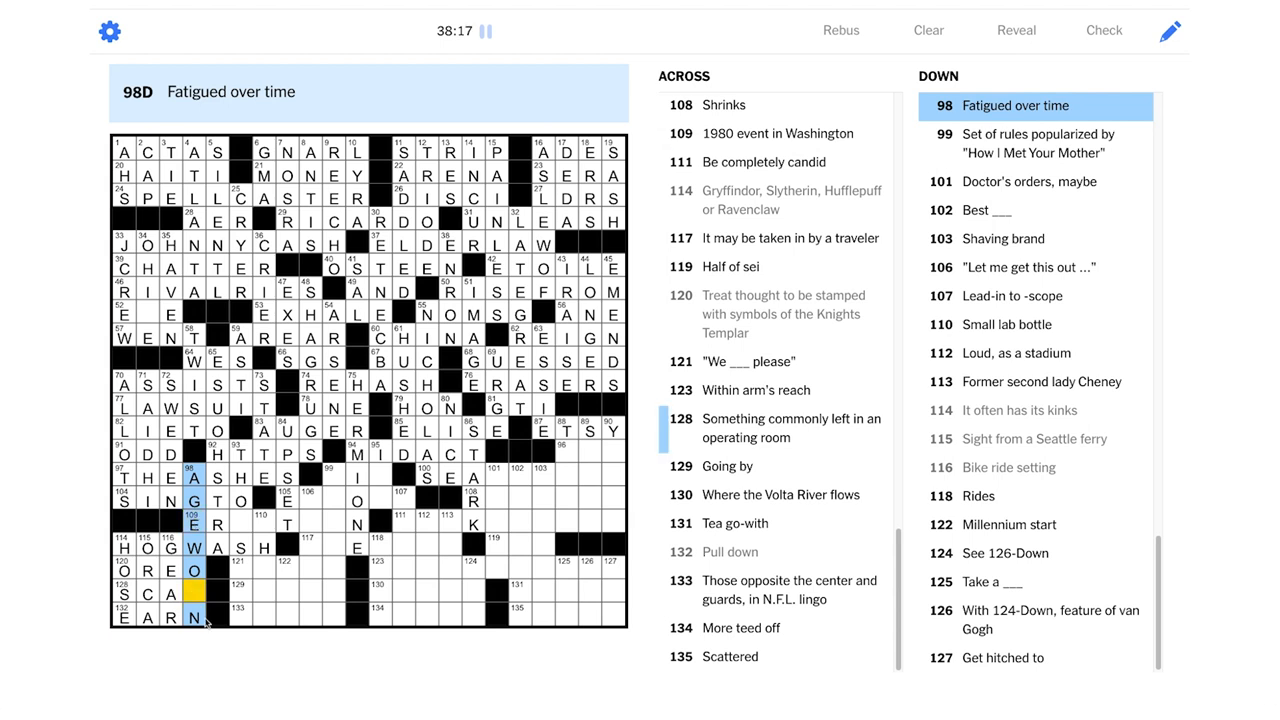
click(195, 593)
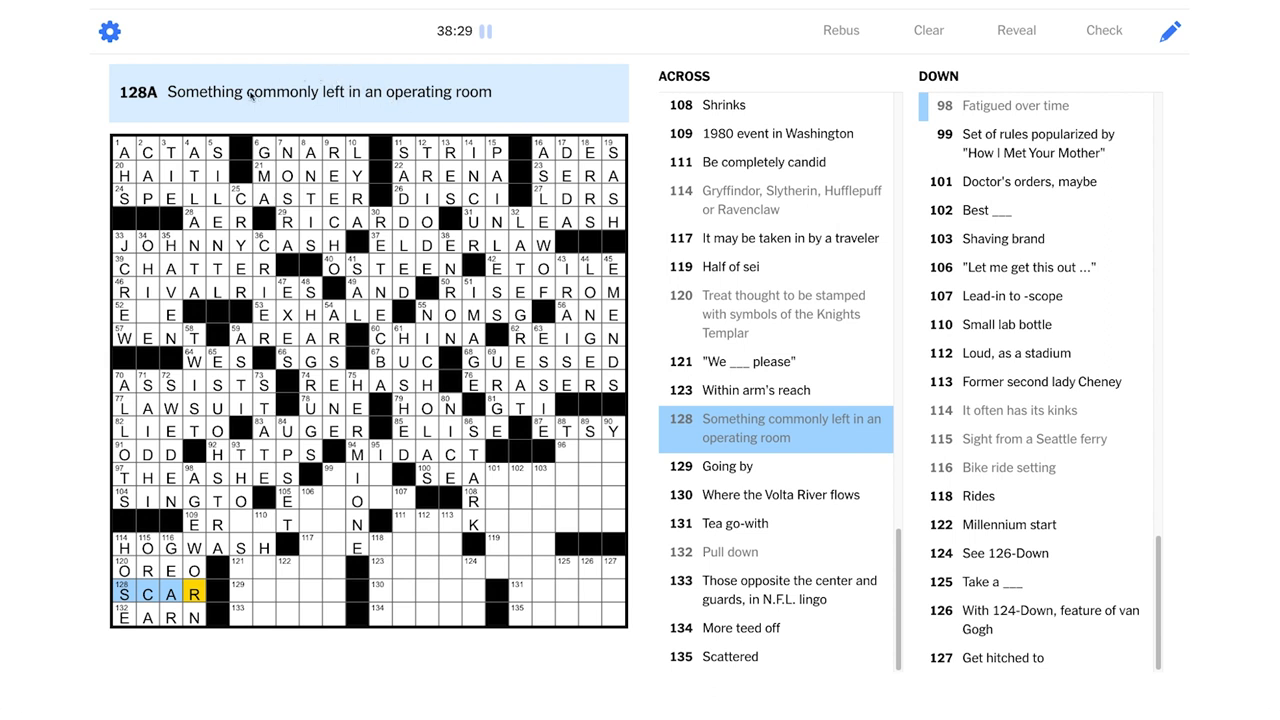
mouse_move(155, 593)
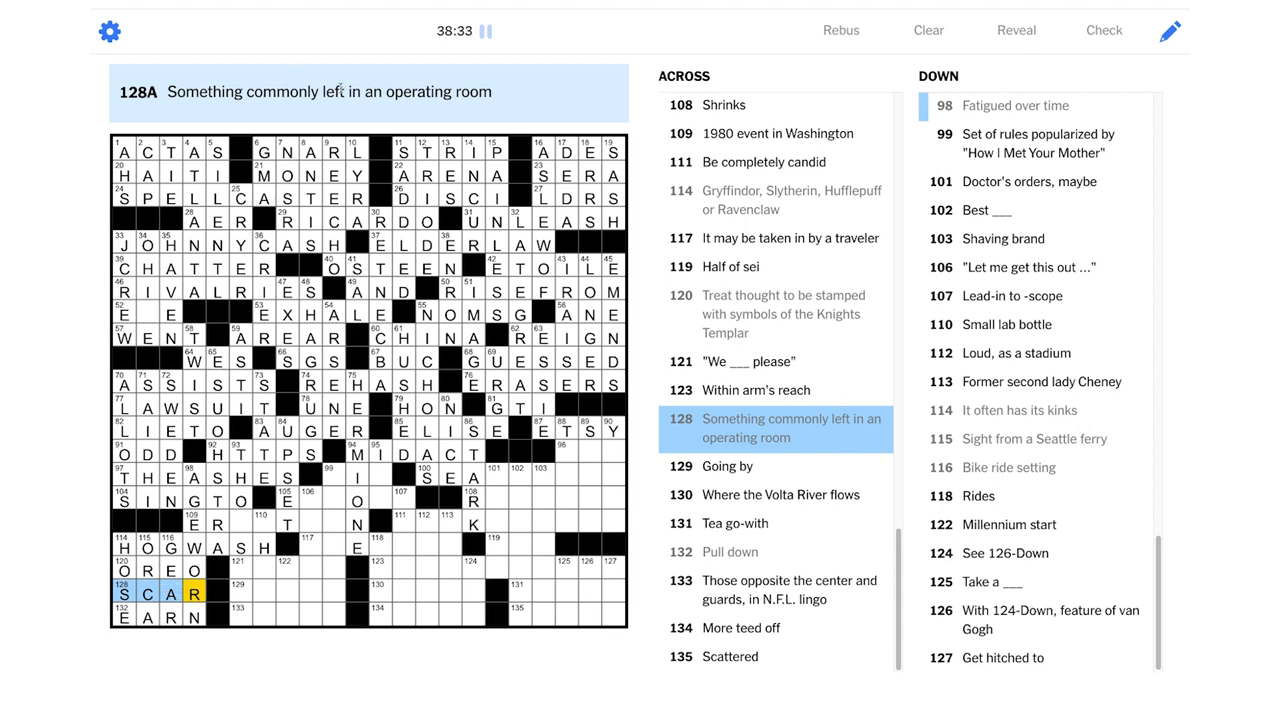
mouse_move(244, 535)
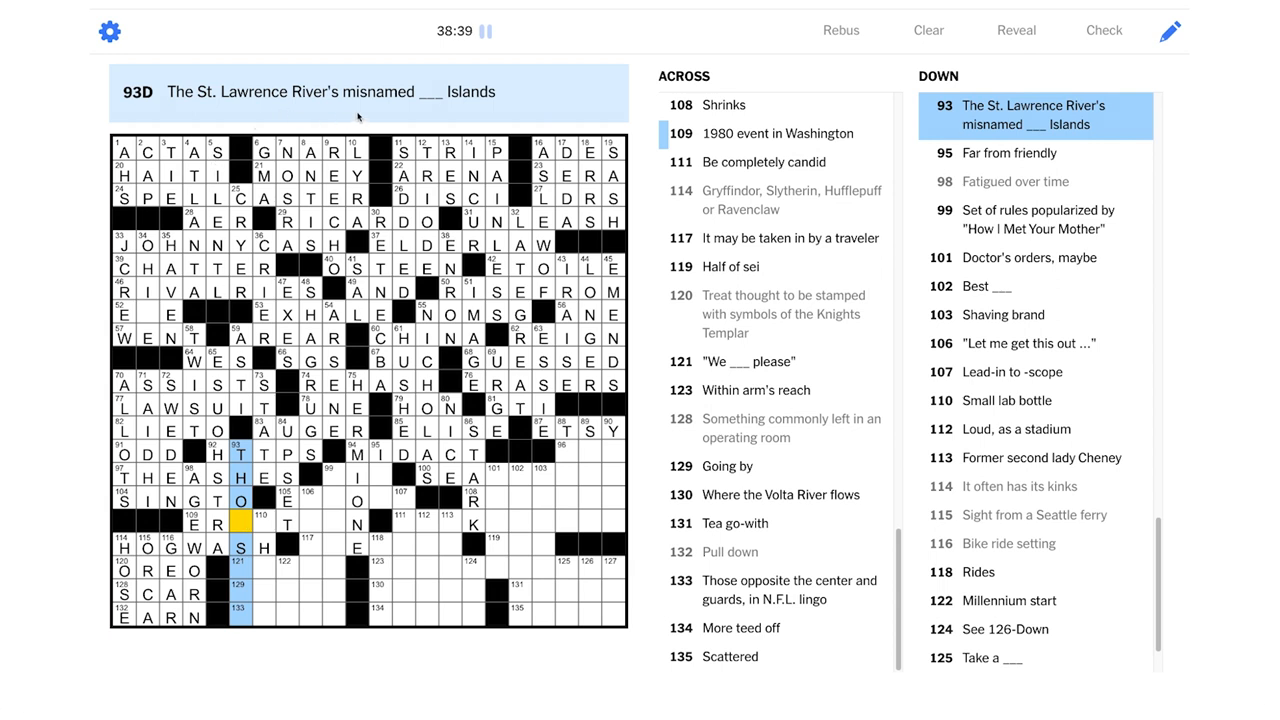
mouse_move(414, 514)
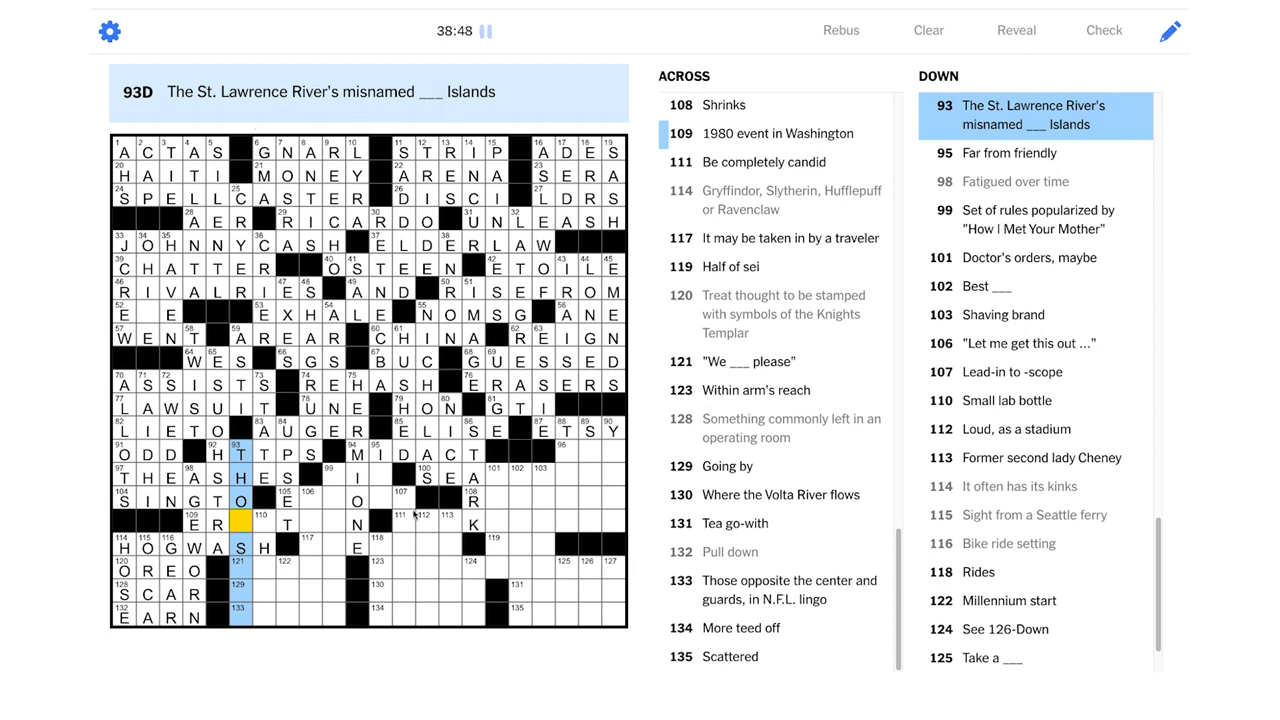
mouse_move(382, 517)
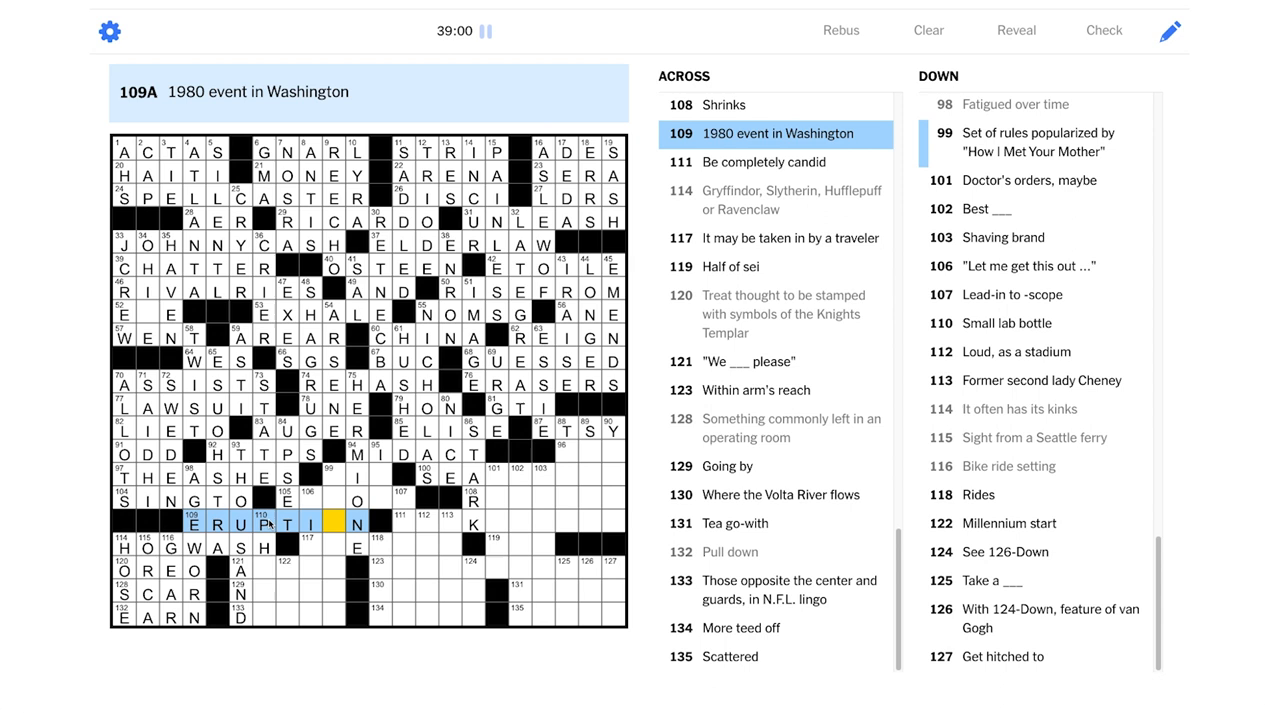
Enter ERUPTION at 109-Across and PHIAL at 110-Down, checking the SPELLCASTER clue
text(O)
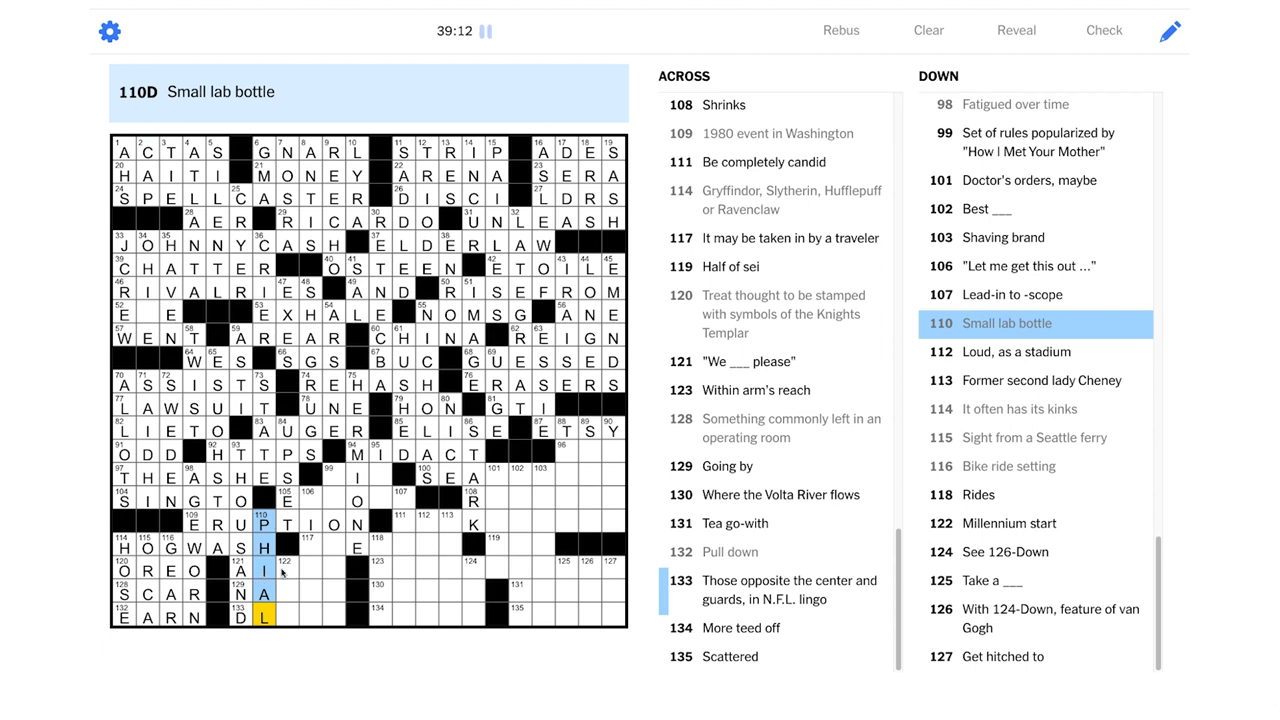
click(287, 195)
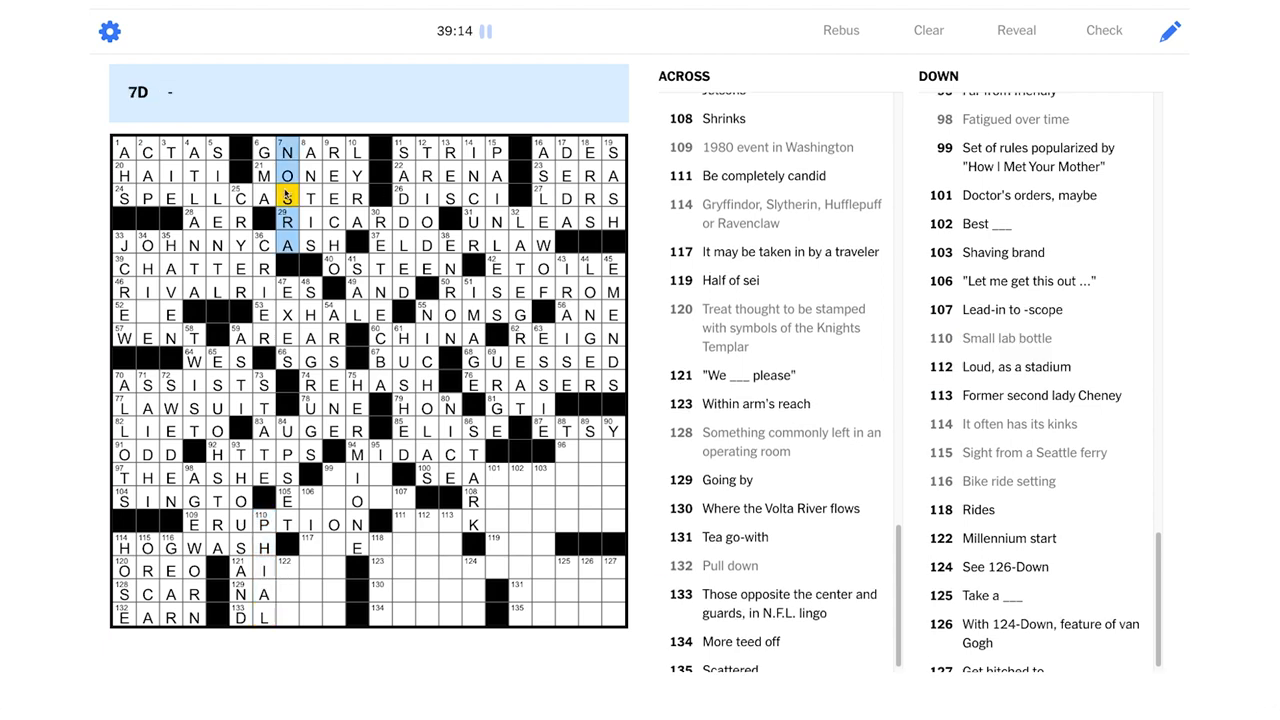
click(283, 197)
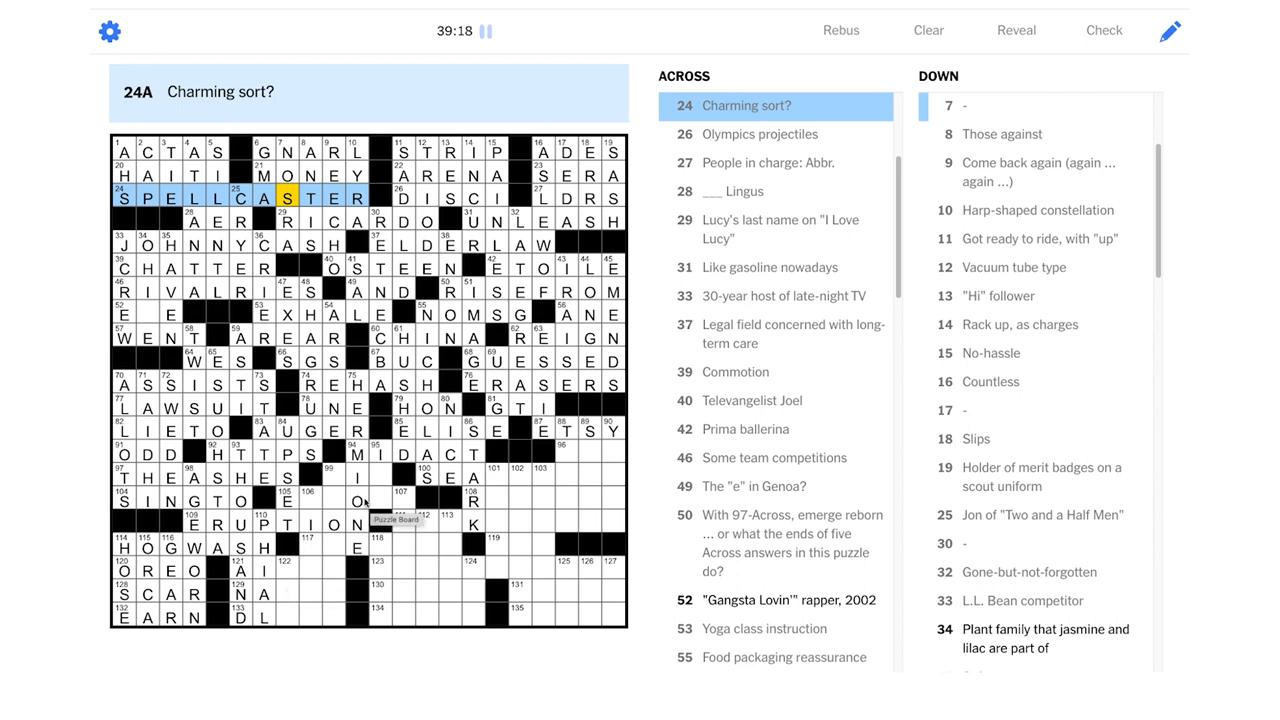
click(308, 568)
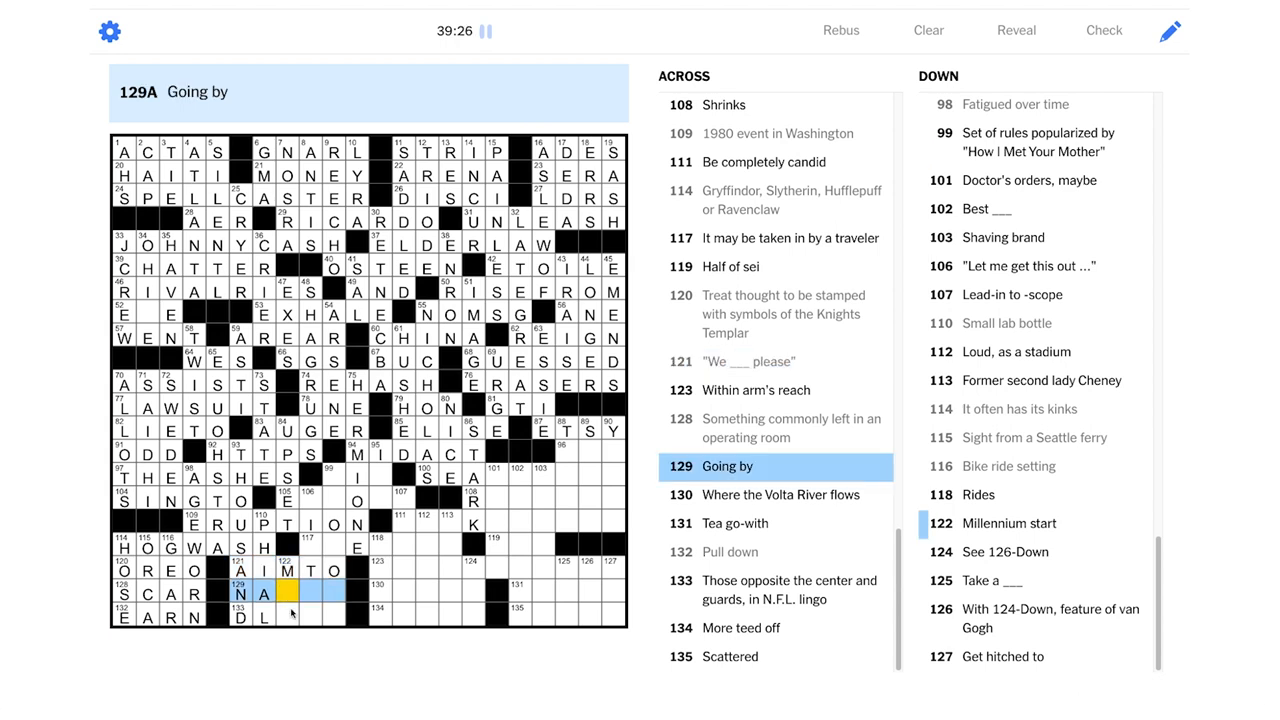
mouse_move(290, 615)
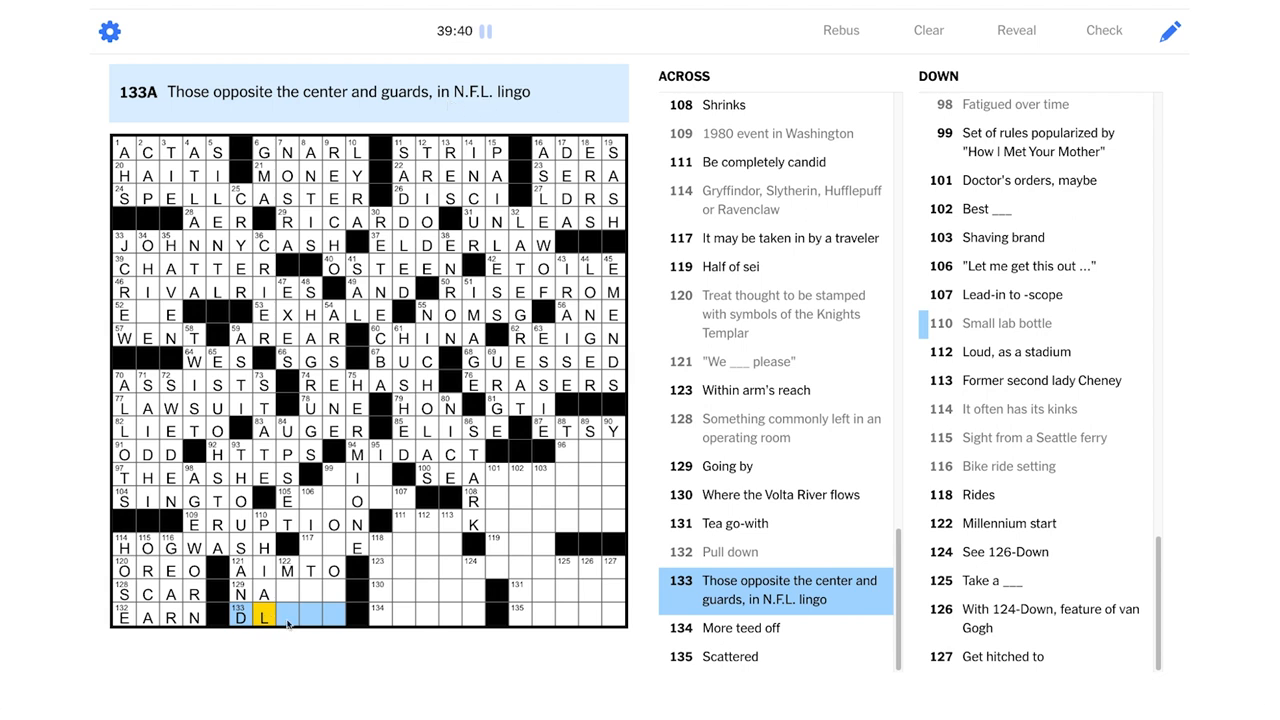
Enter AIMTO at 121-Across, DLINE at 133-Across and NAMED at 129-Across
text(INE)
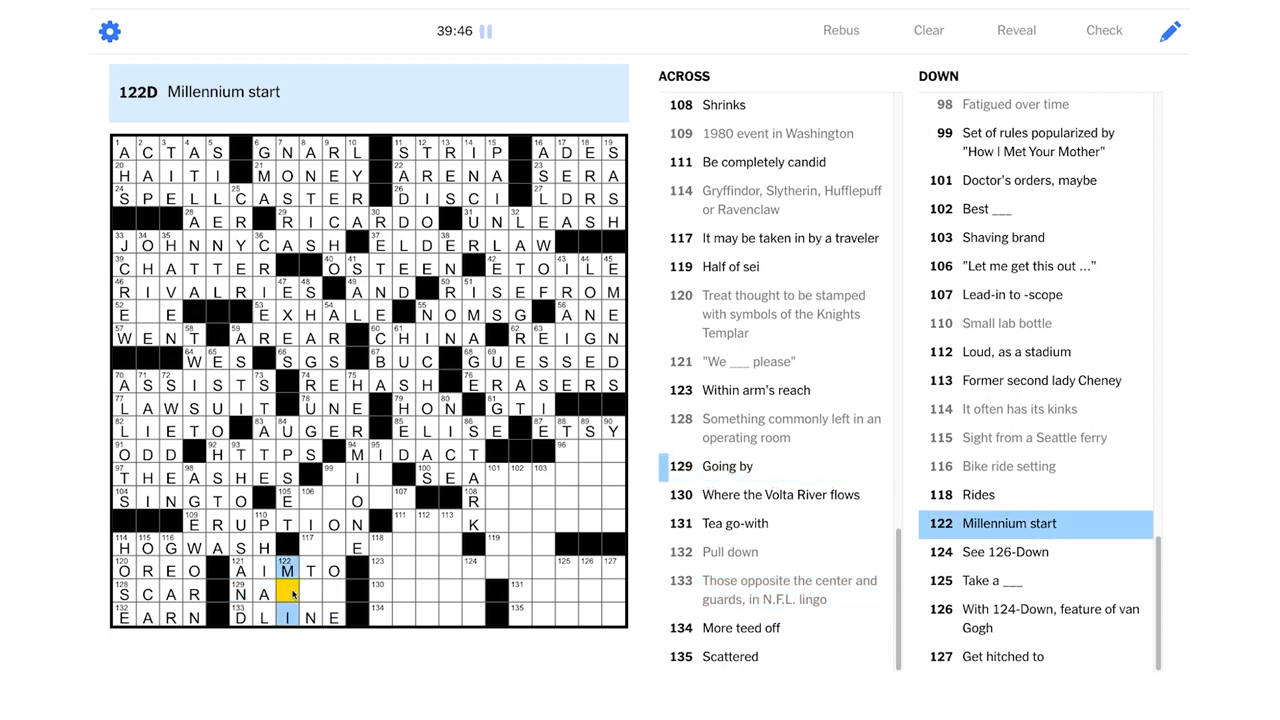
text(M)
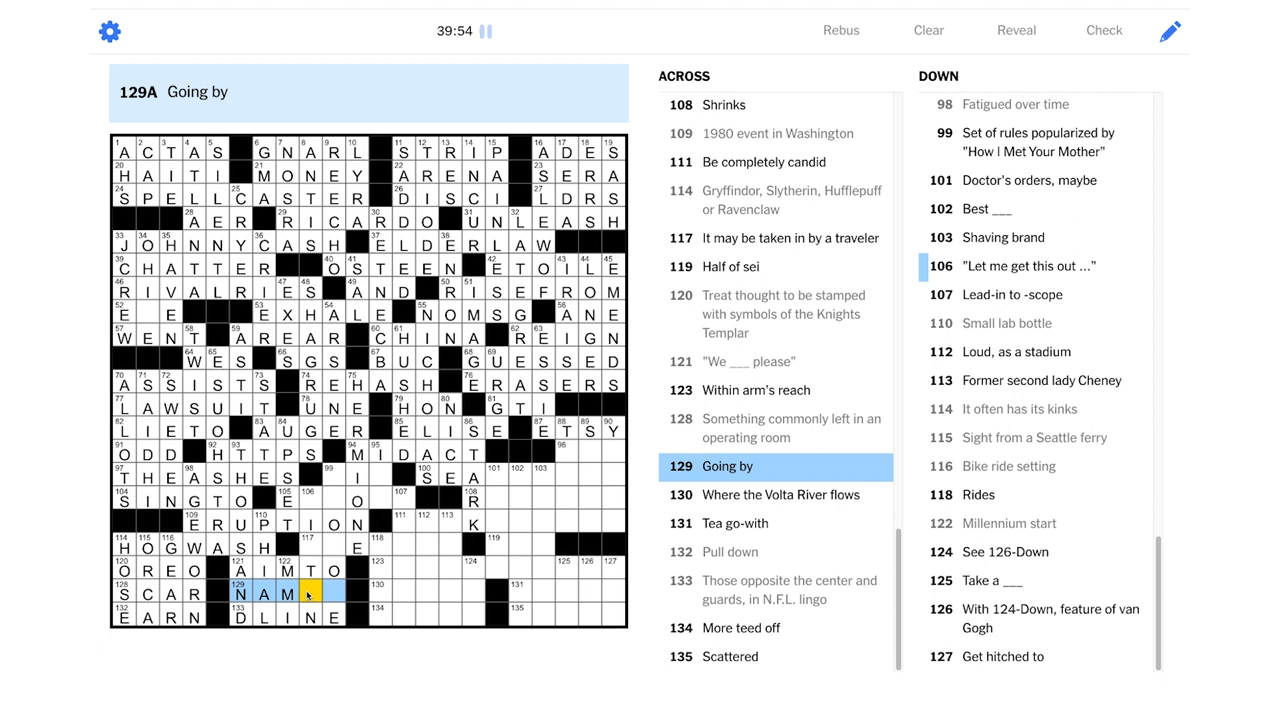
text(D)
click(343, 500)
text(L)
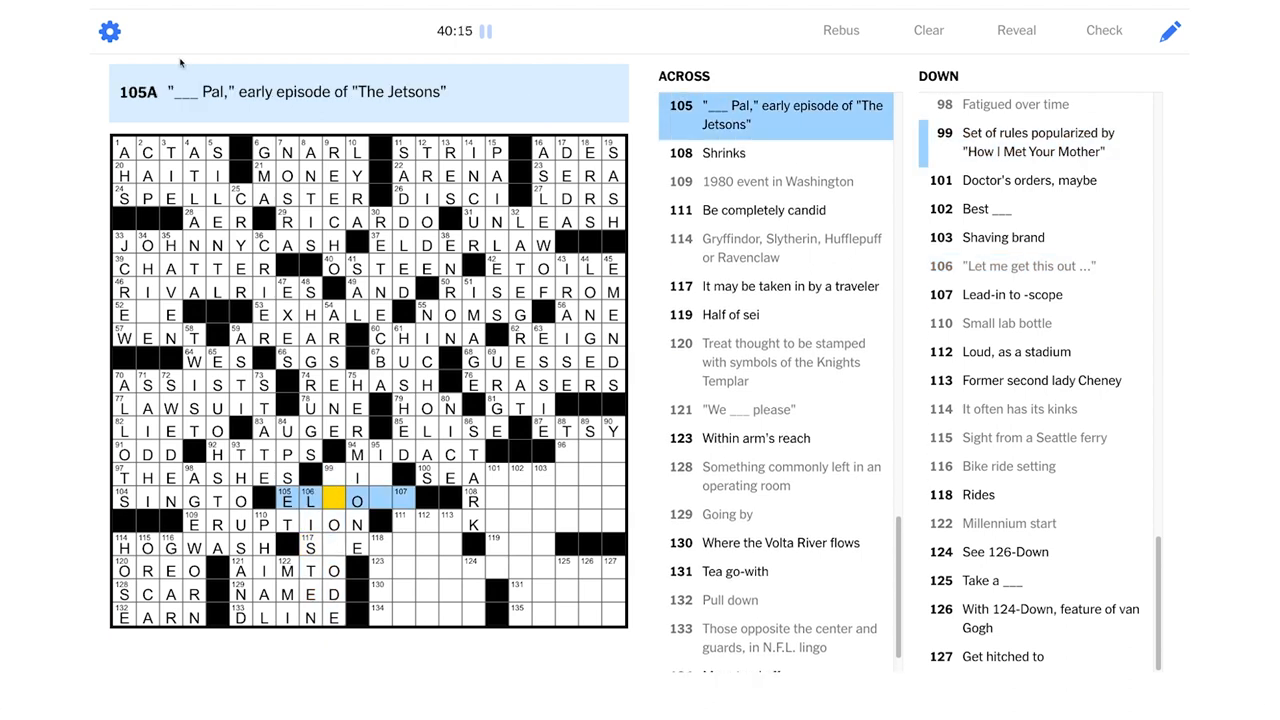
mouse_move(372, 126)
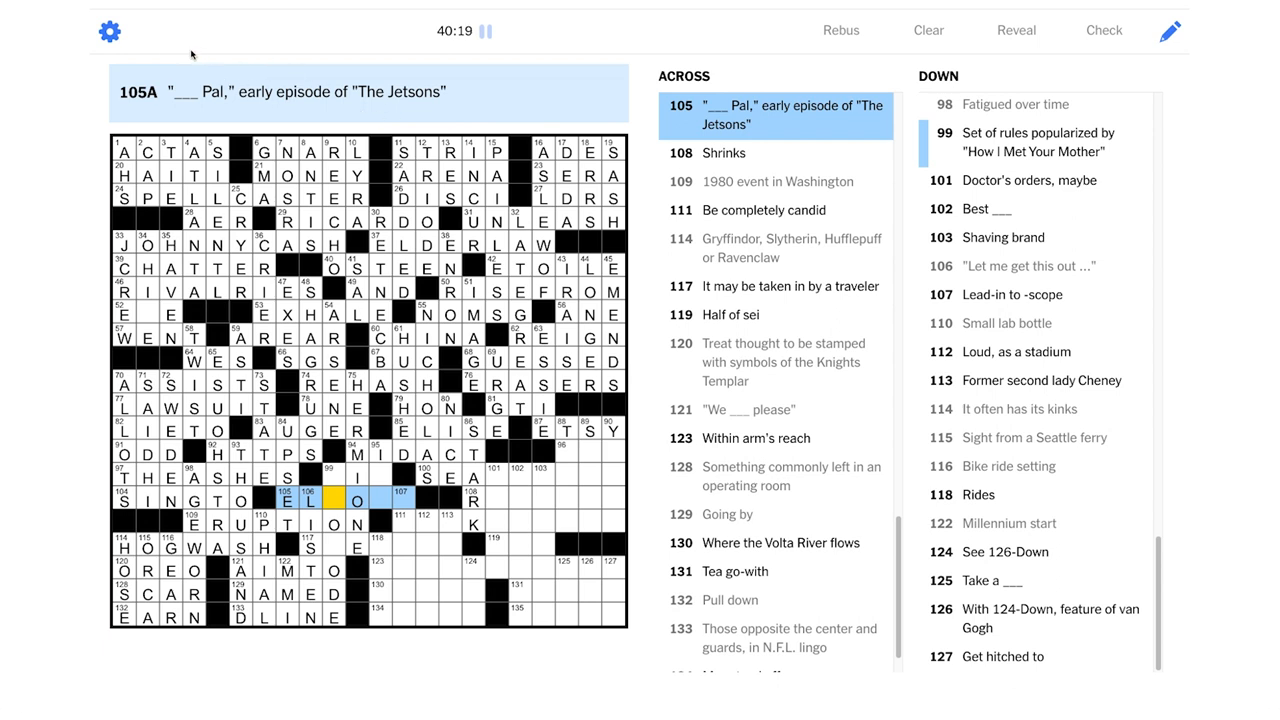
mouse_move(435, 163)
text(ROYS)
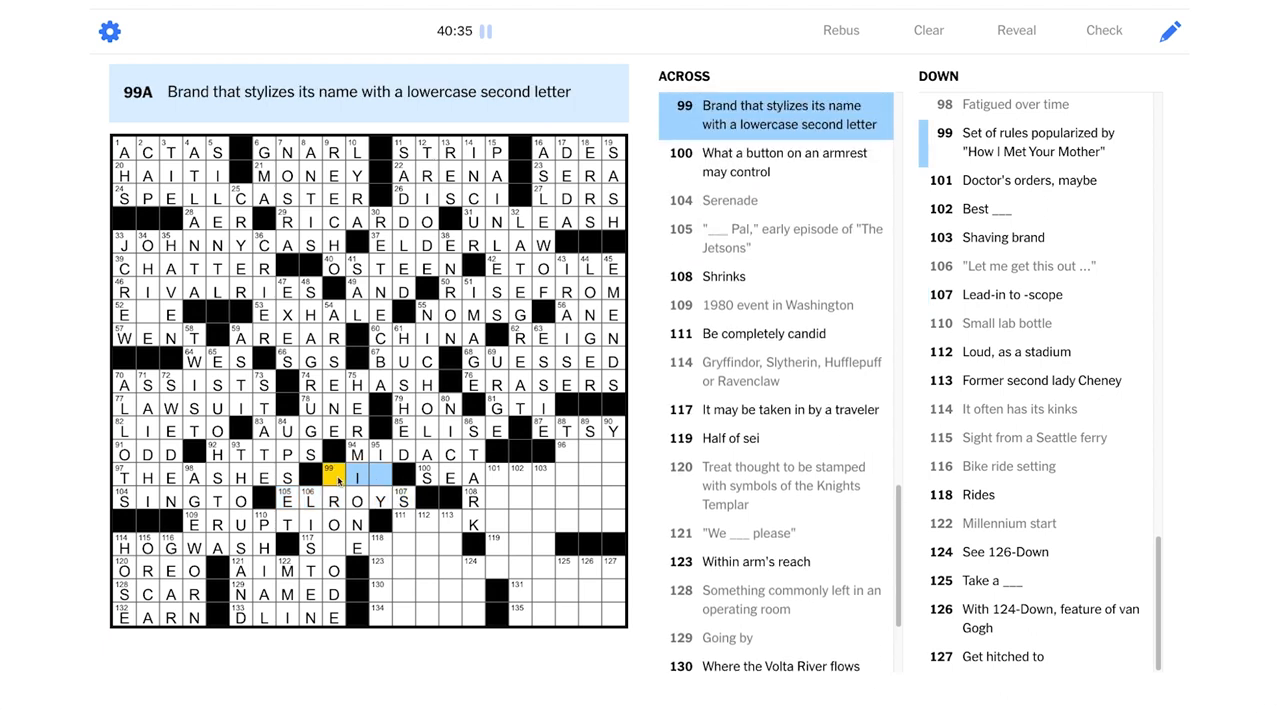
Enter ELROYS at 105-Across and BIC at 99-Across after checking 99-Down
click(353, 477)
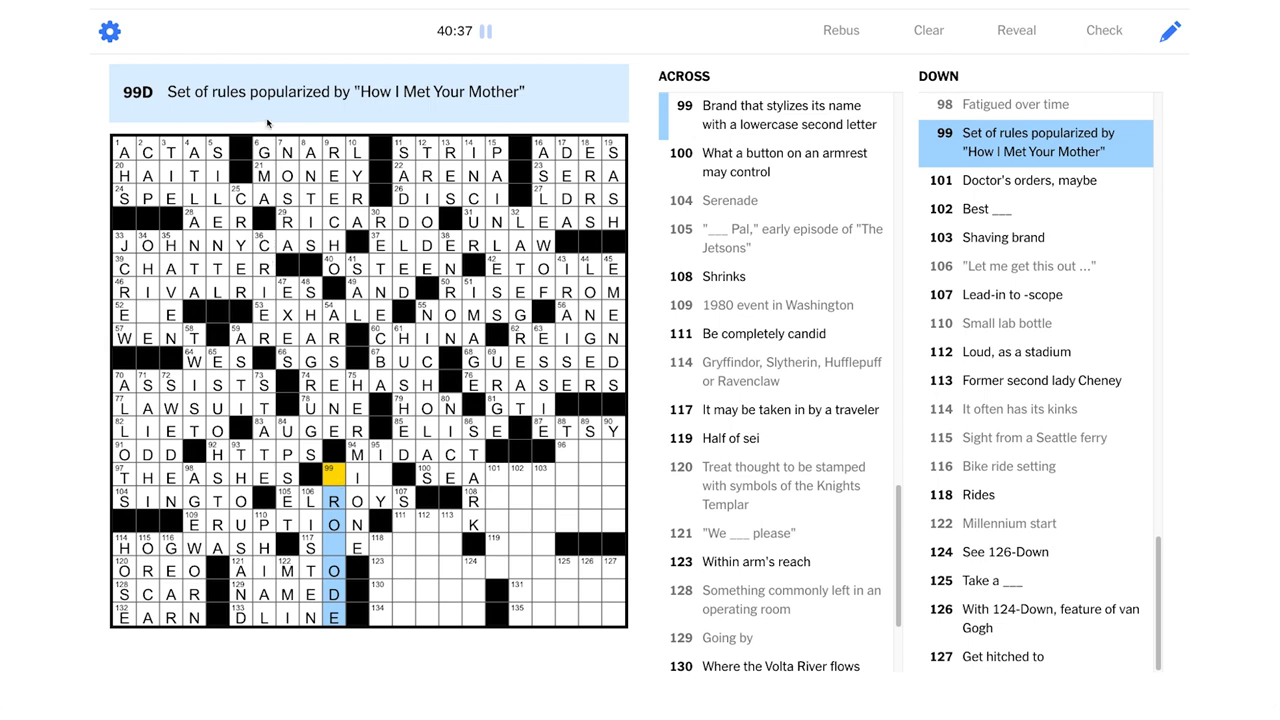
mouse_move(469, 119)
text(B)
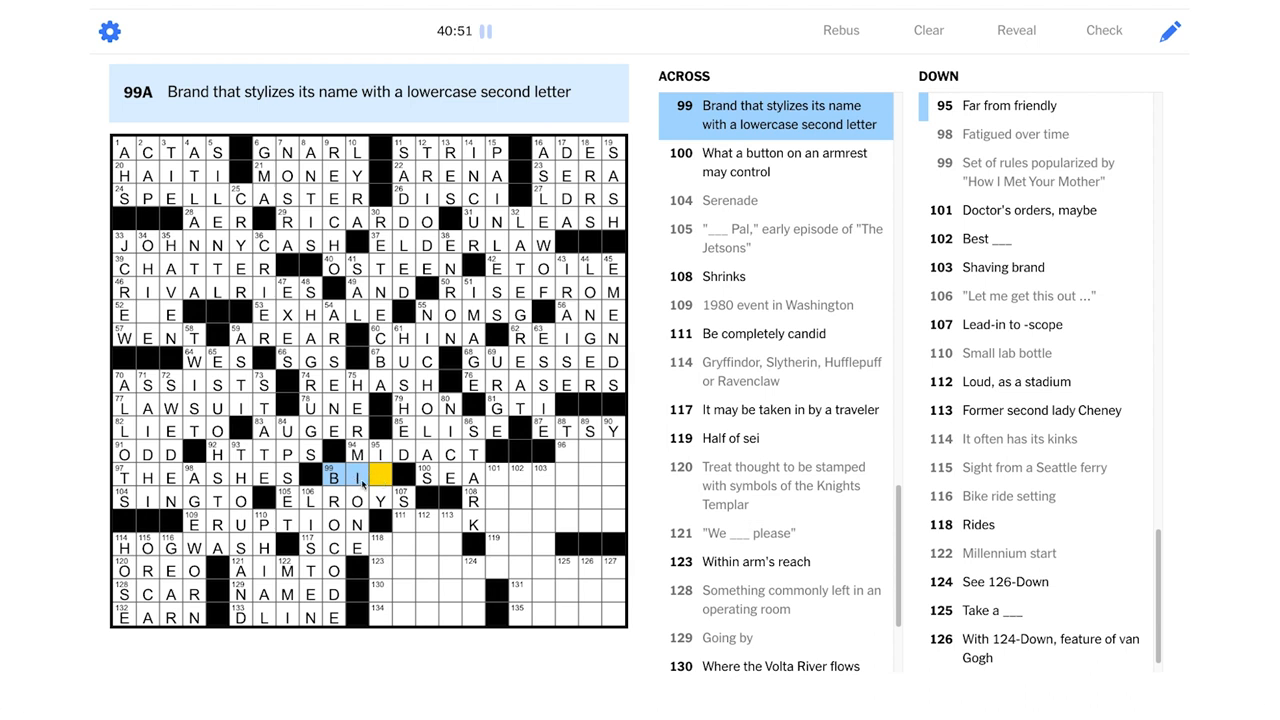
mouse_move(357, 485)
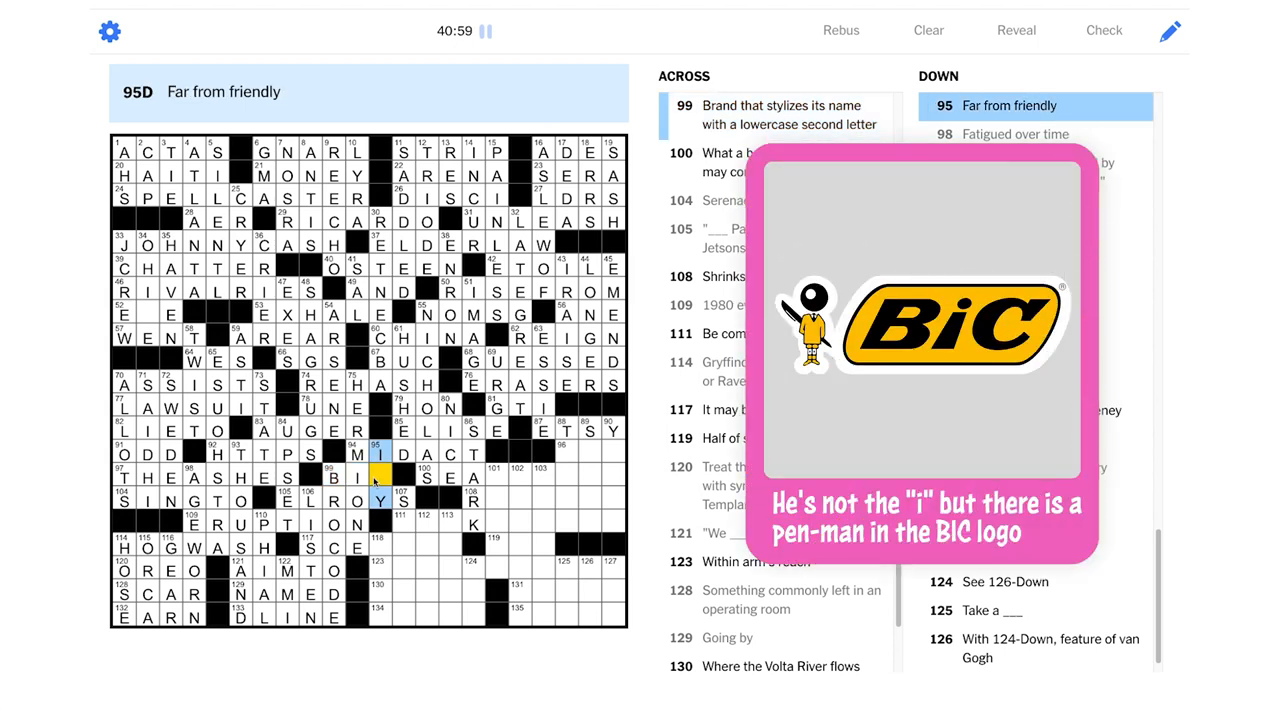
text(C)
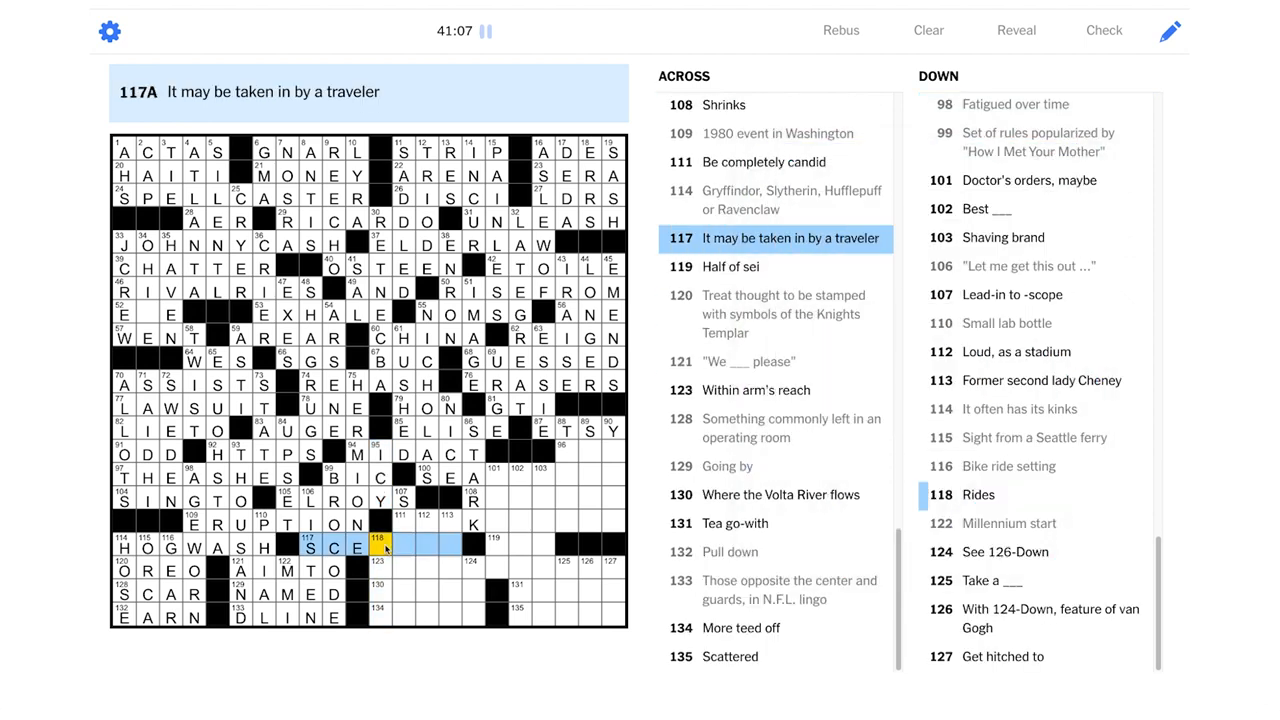
Complete SCENERY at 117-Across and NAGS at 118-Down, then move to 134-Across for SORER
text(N)
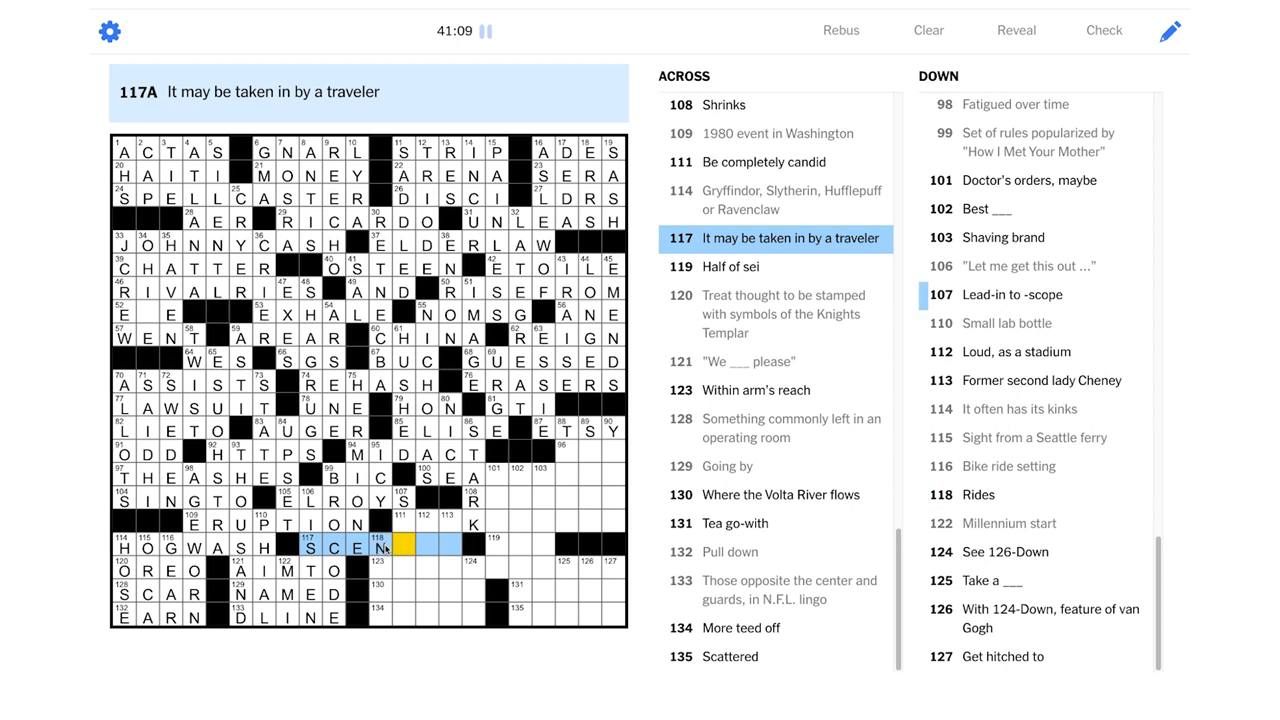
text(ERY)
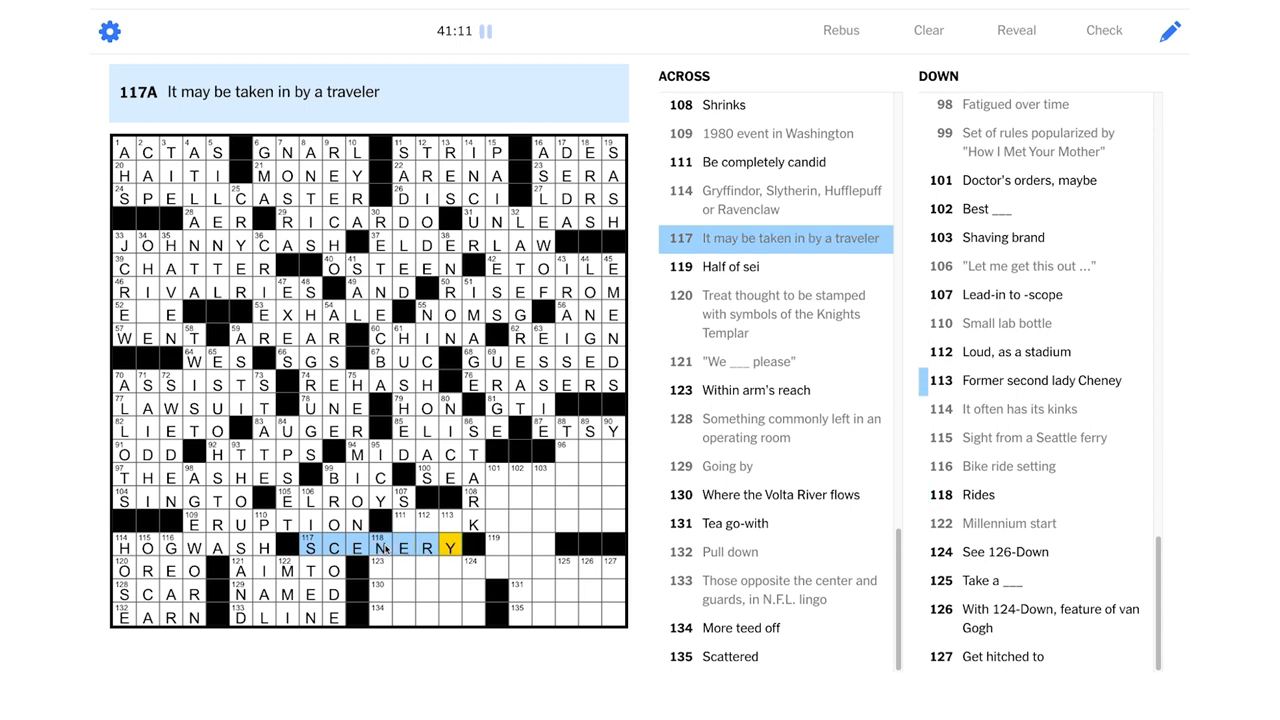
click(378, 571)
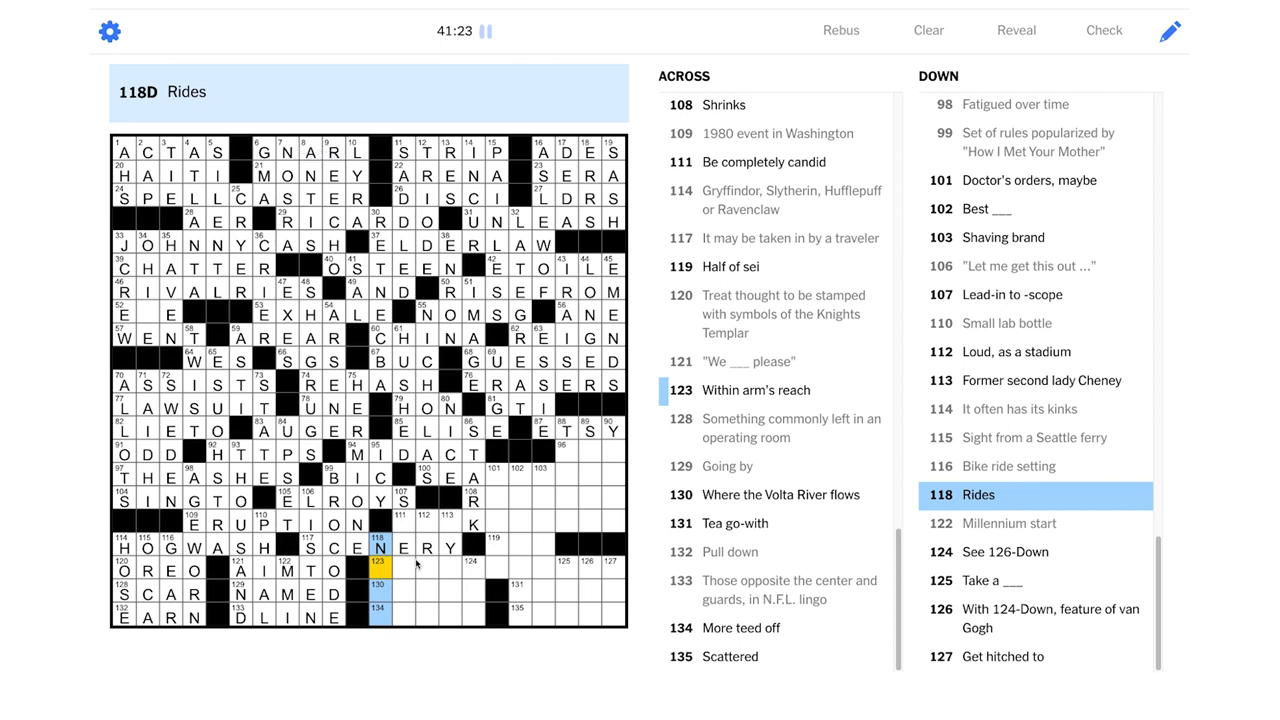
text(AGS)
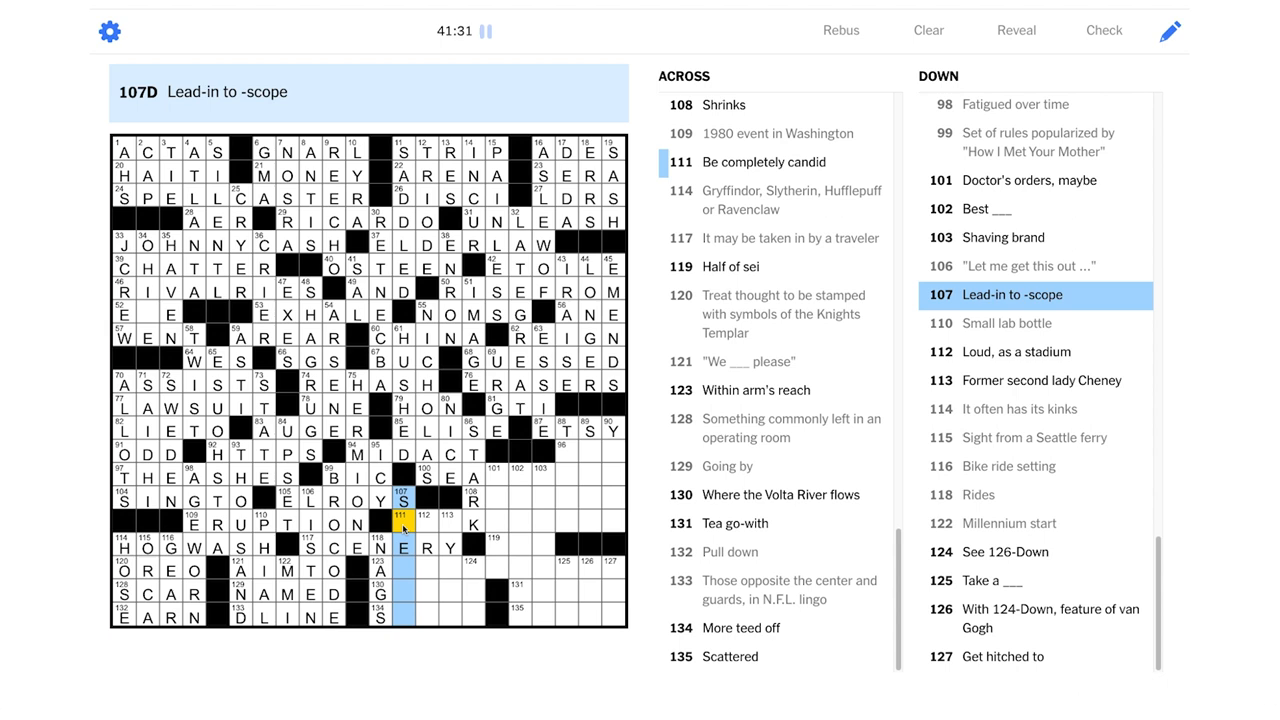
text(THO)
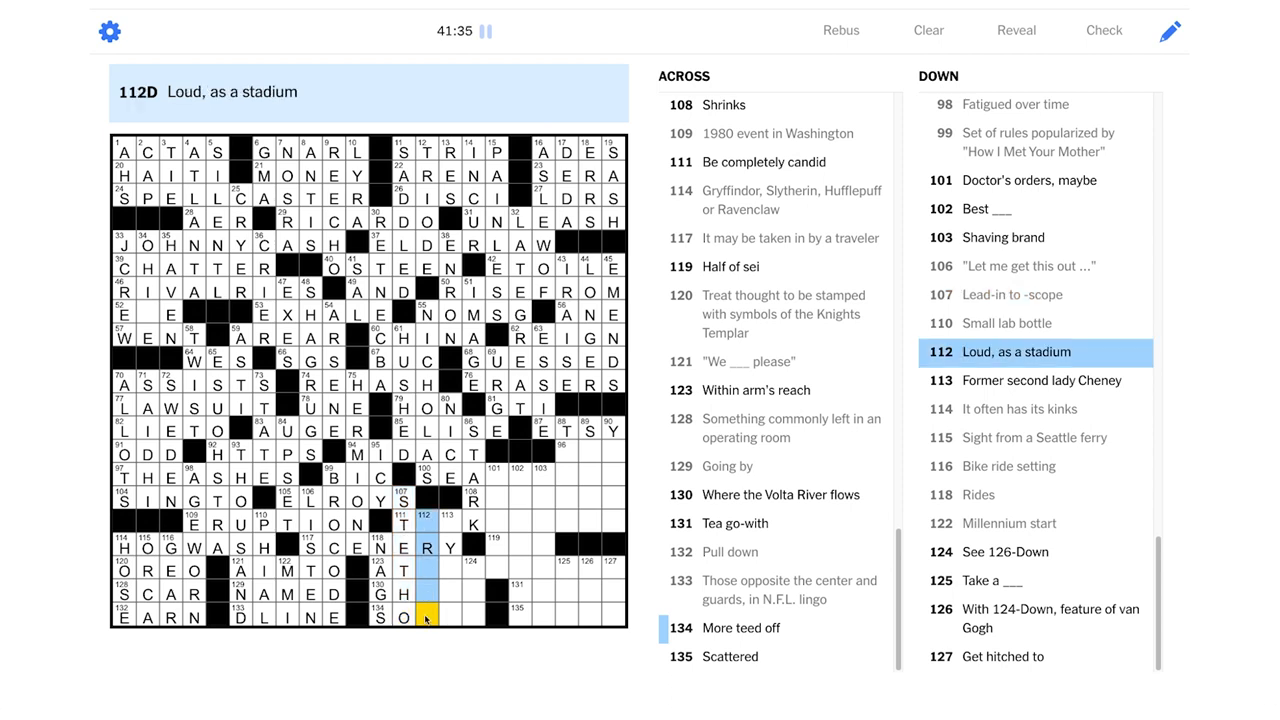
click(428, 615)
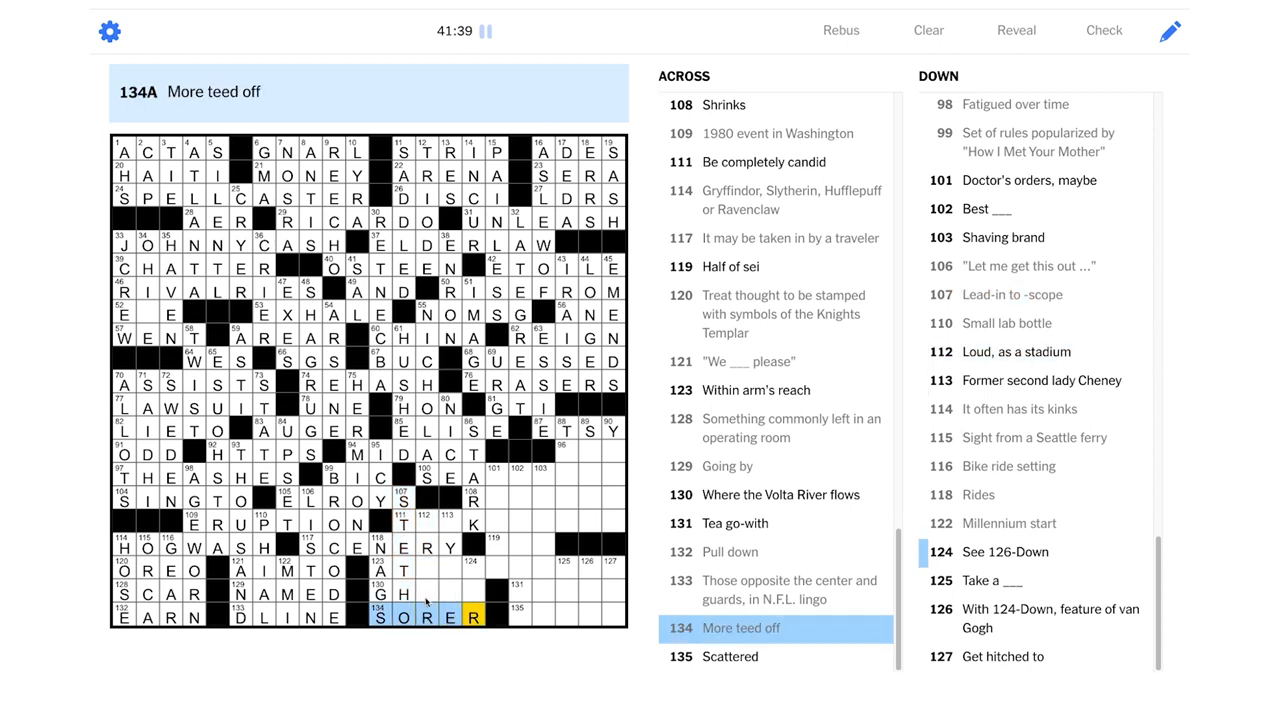
mouse_move(430, 592)
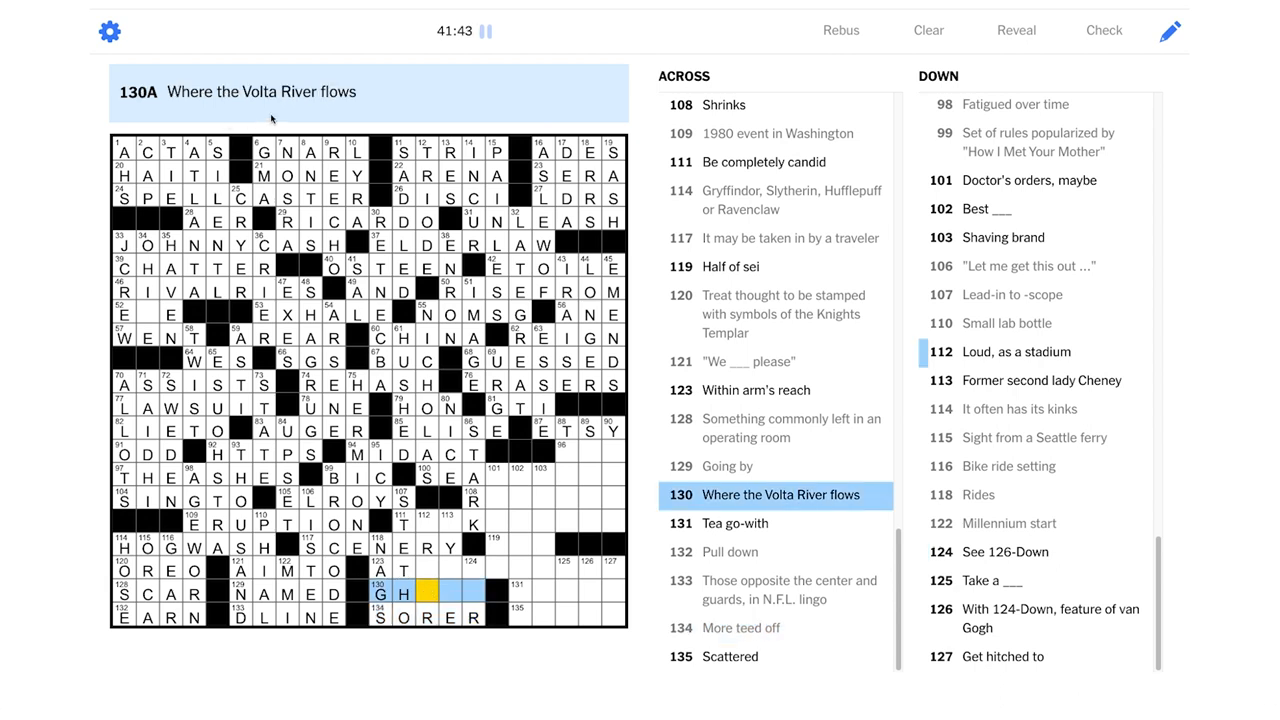
mouse_move(445, 614)
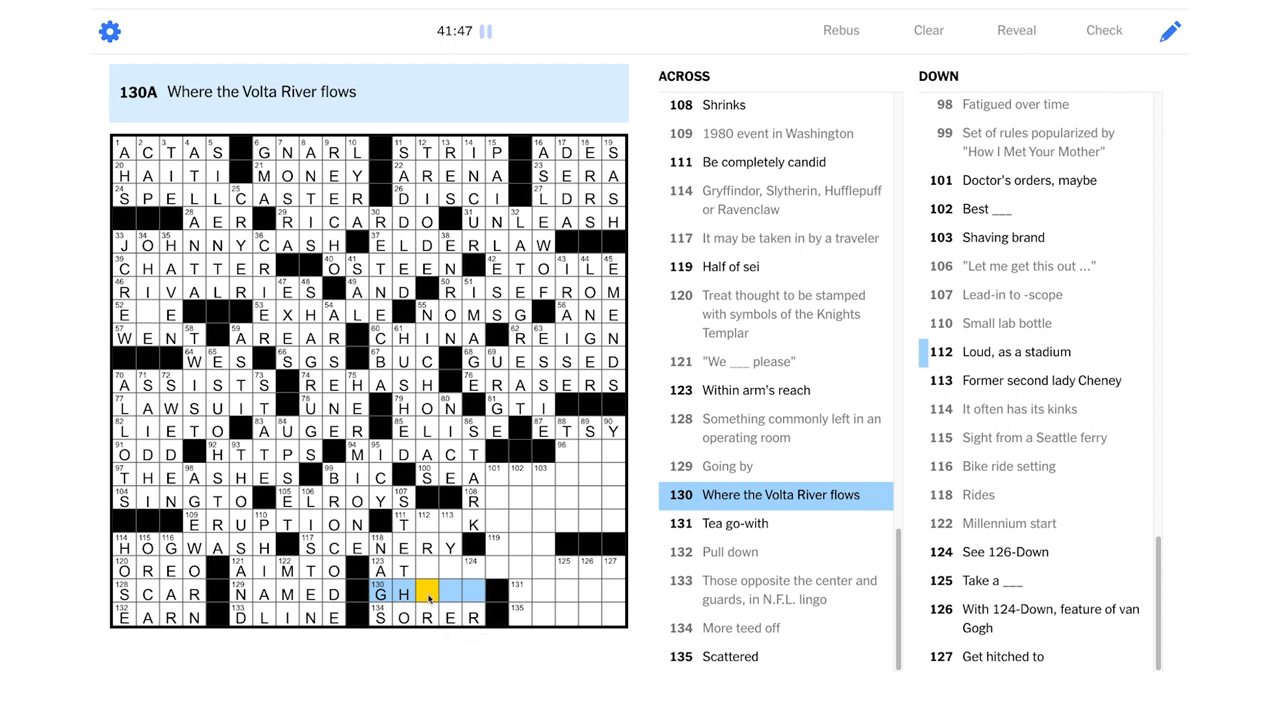
mouse_move(427, 590)
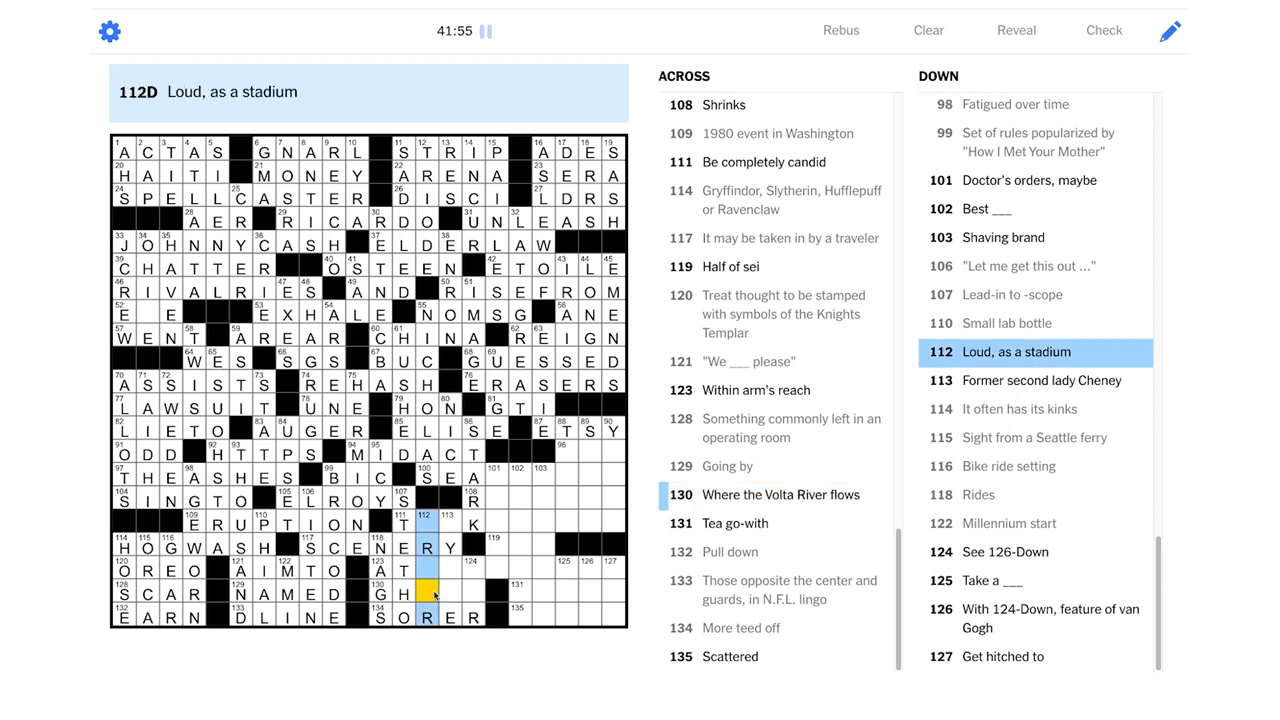
Add A to finish GHANA at 130-Across, then select 124-Down and 123-Across
click(424, 516)
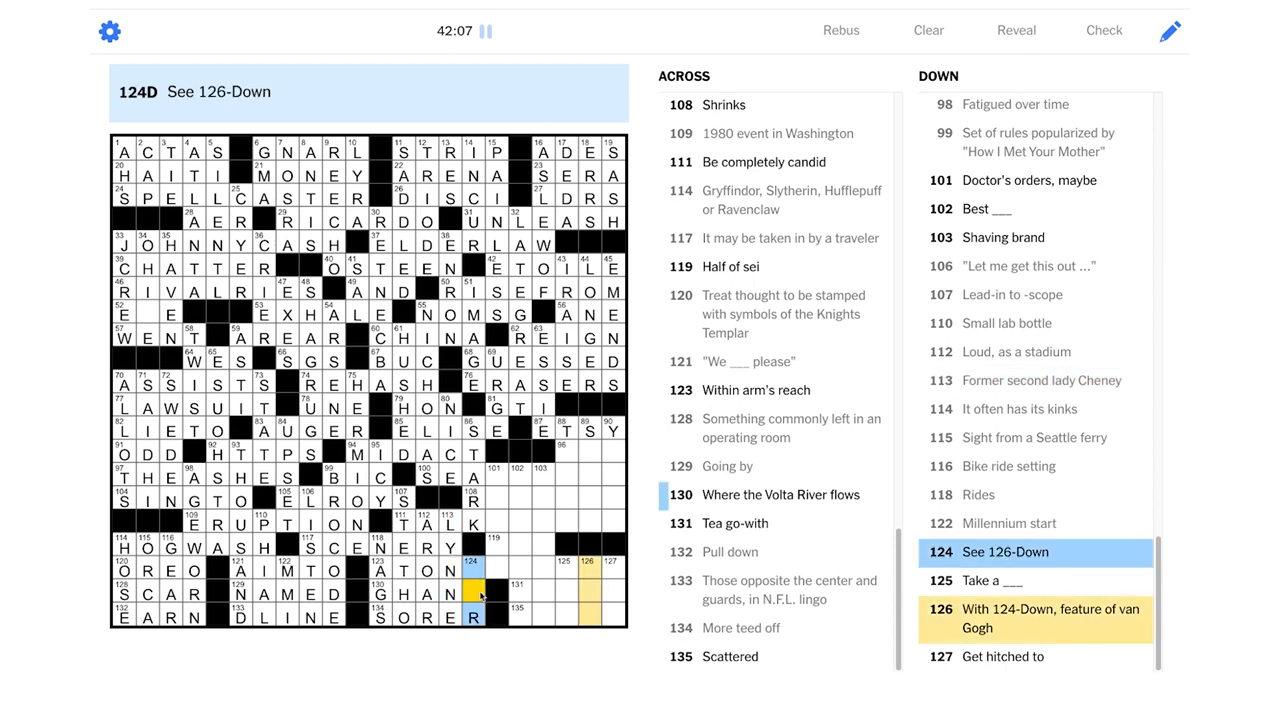
text(A)
click(590, 592)
text(ONE)
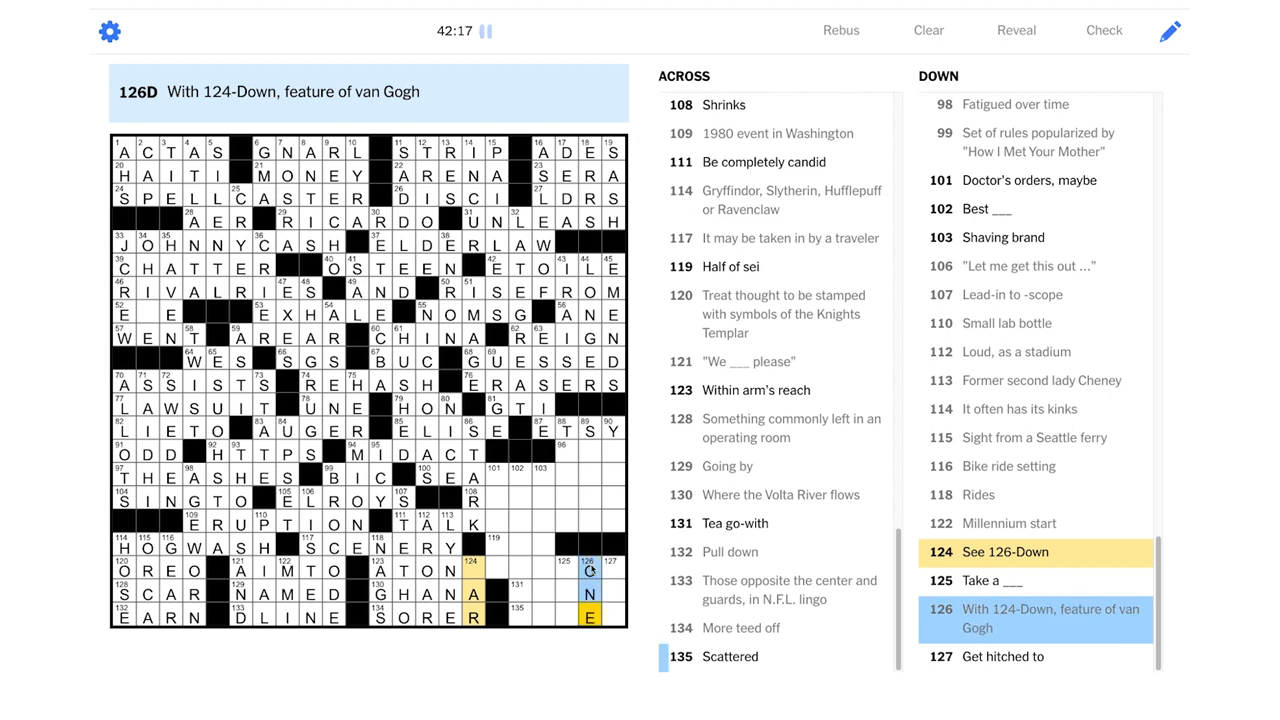
click(473, 571)
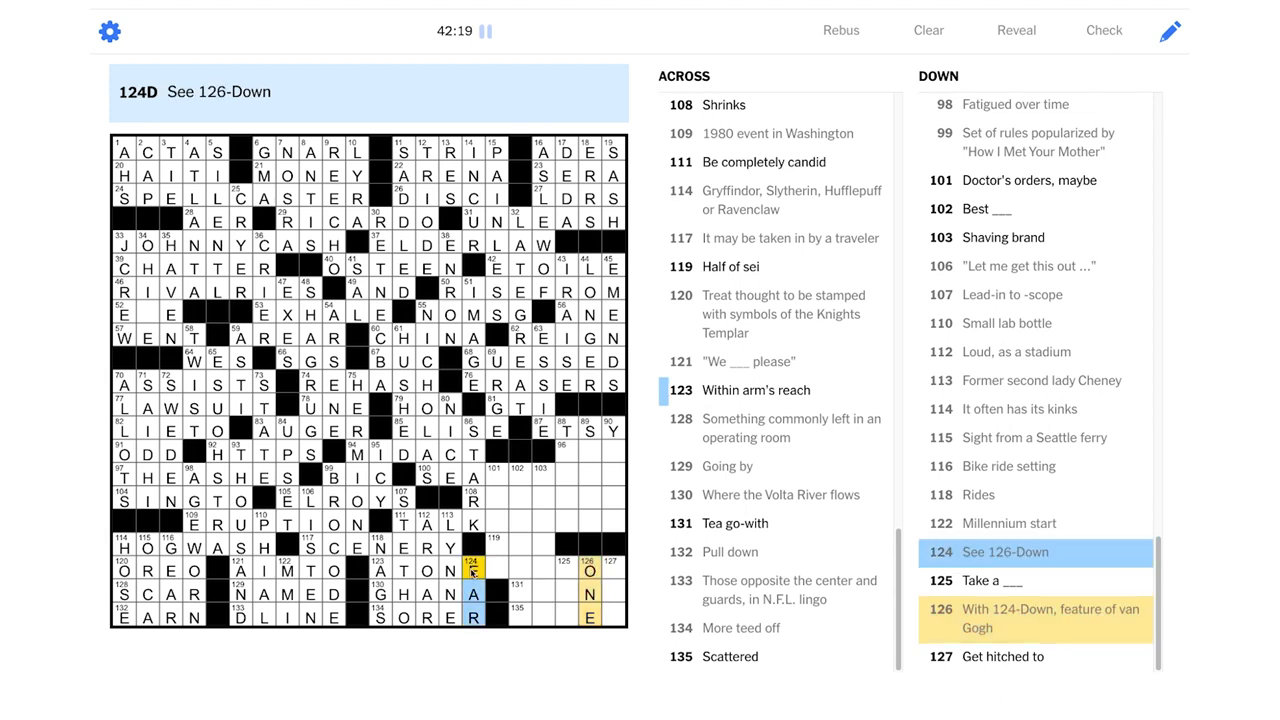
click(490, 570)
text(ES)
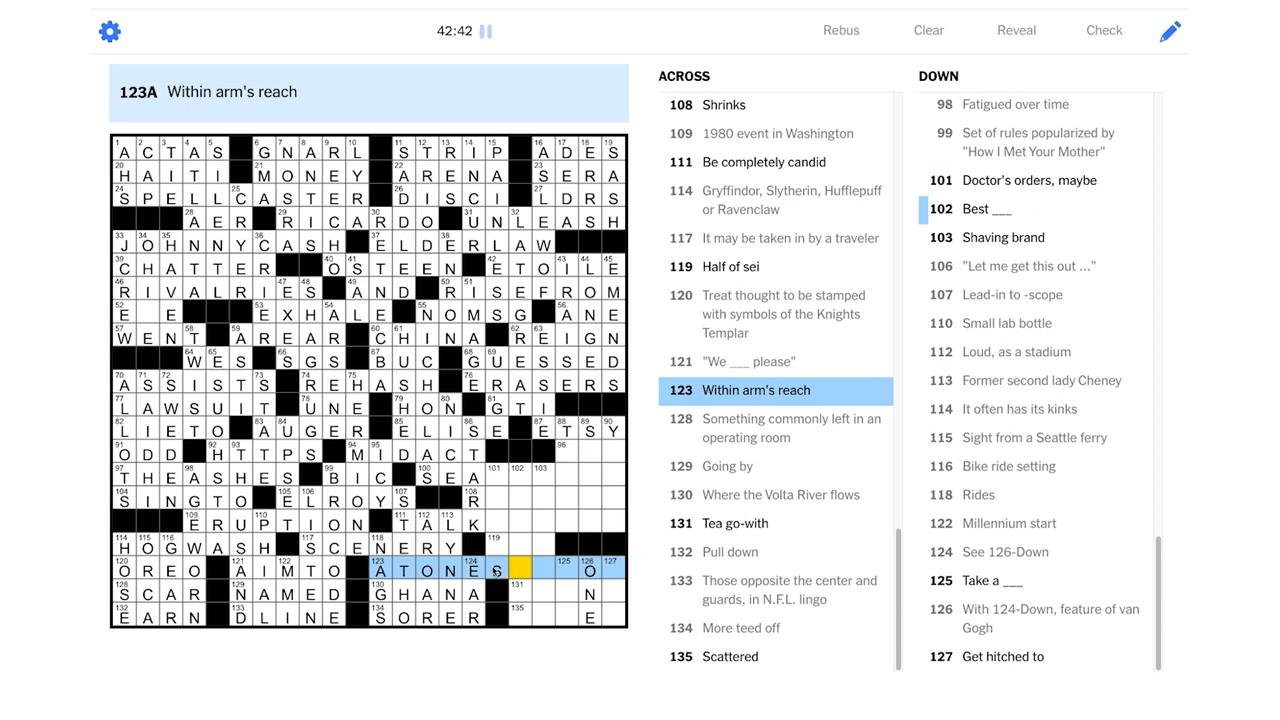
mouse_move(612, 572)
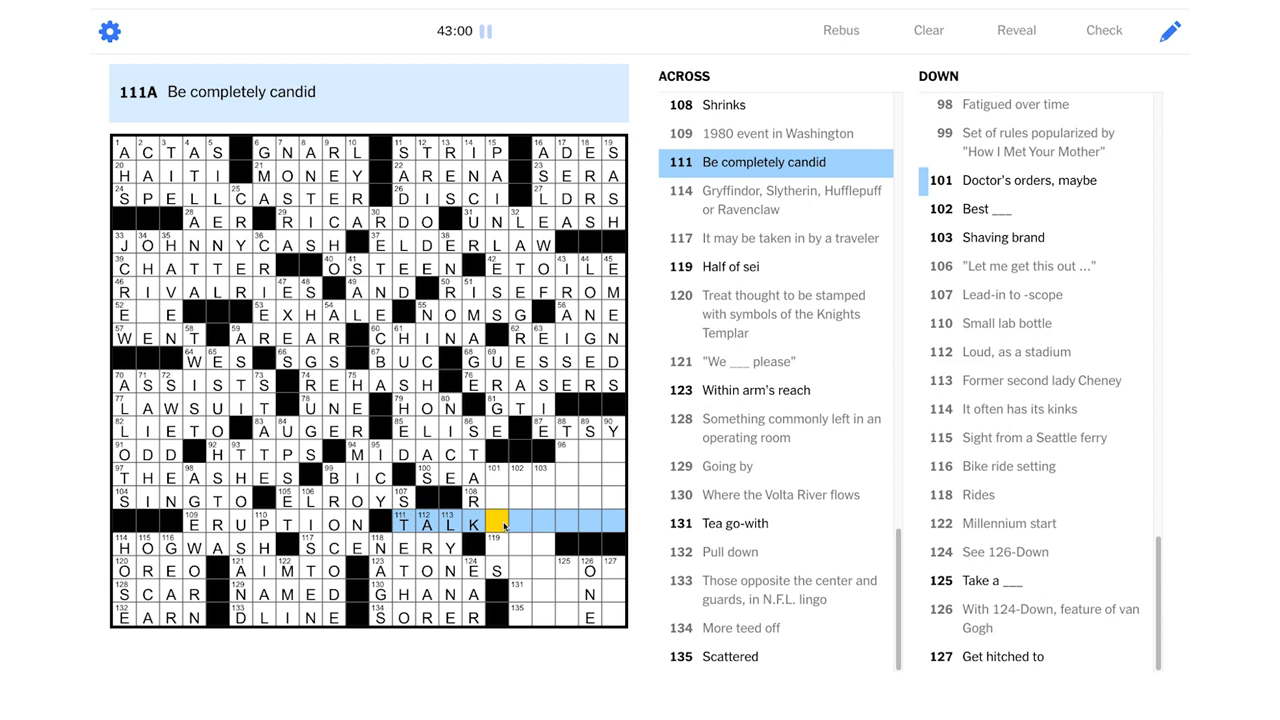
Try FRANK at 111-Across, then move to 100-Across and 96-Across, Make haste
text(FRANK)
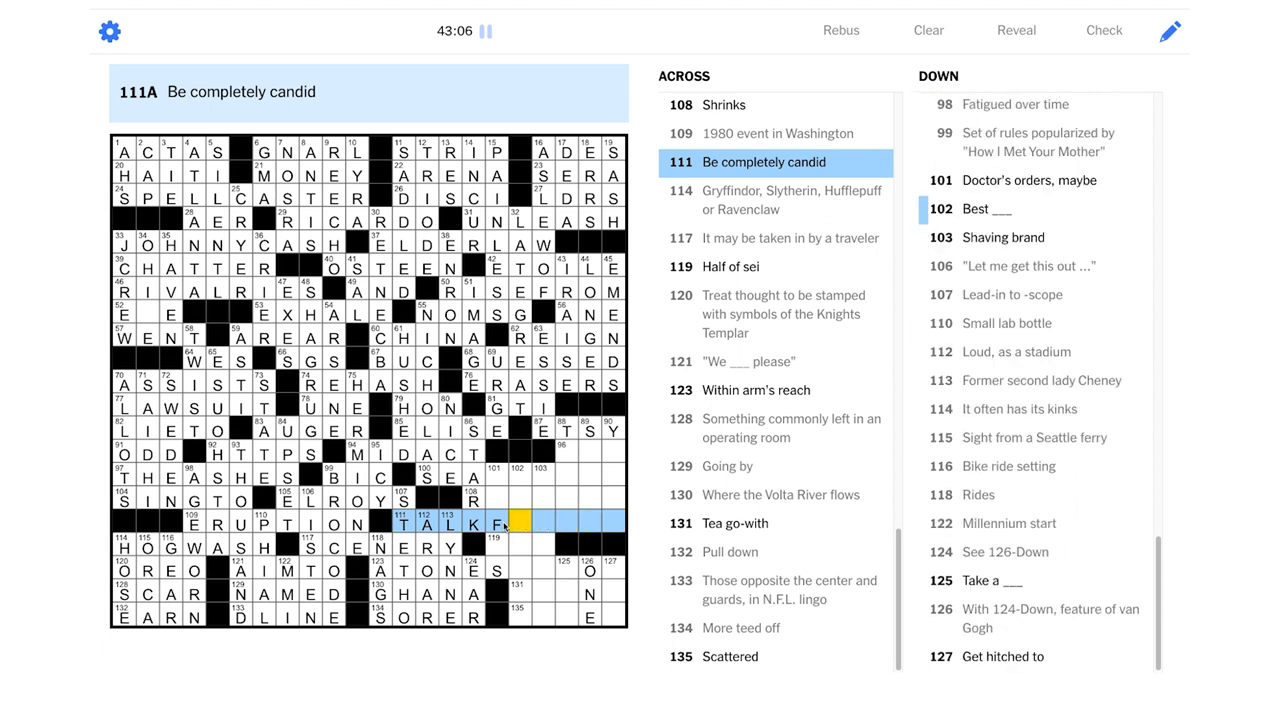
click(475, 501)
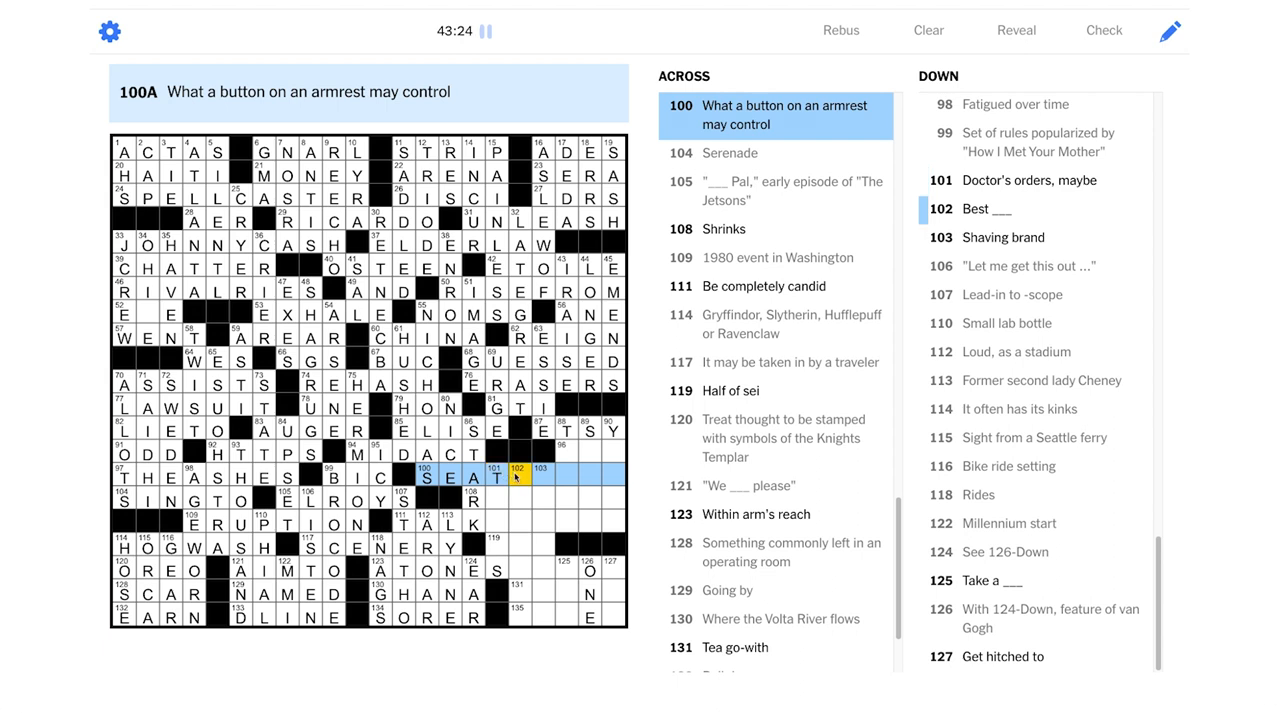
click(538, 477)
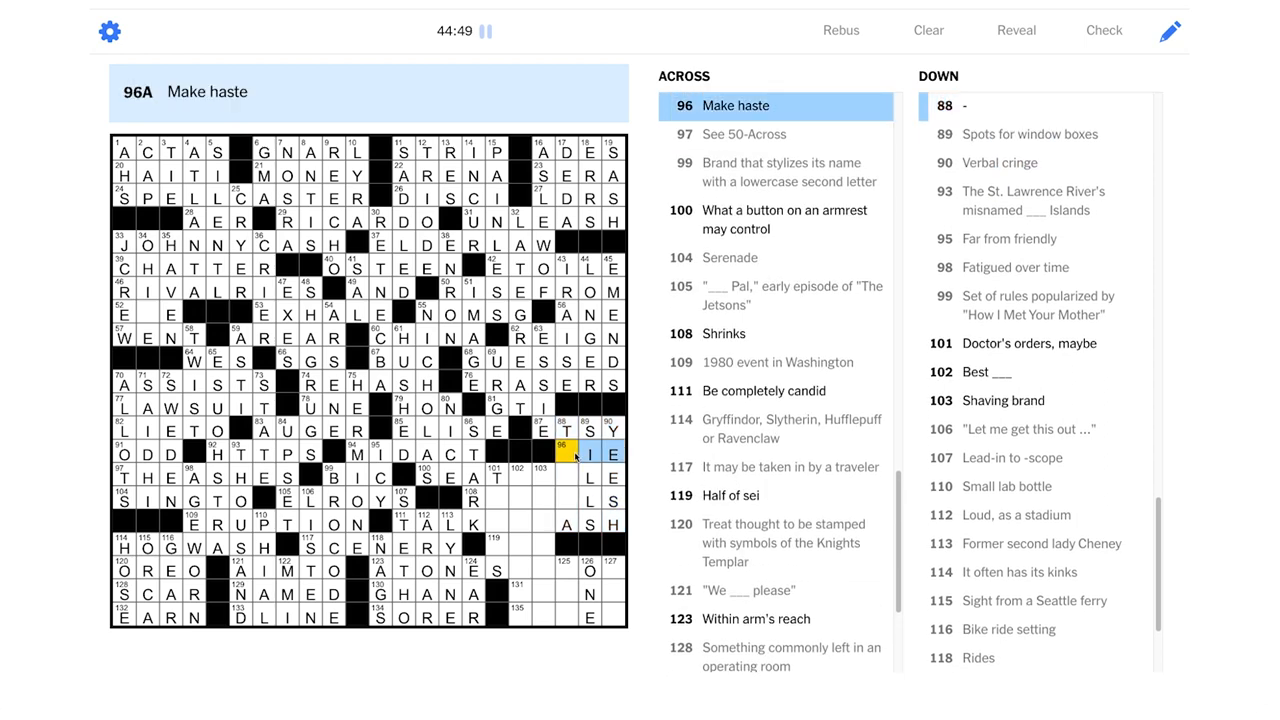
Enter H, S, G and AN to complete HIE, RECOILS, TALKSTRASH and SEATANGLE
text(H)
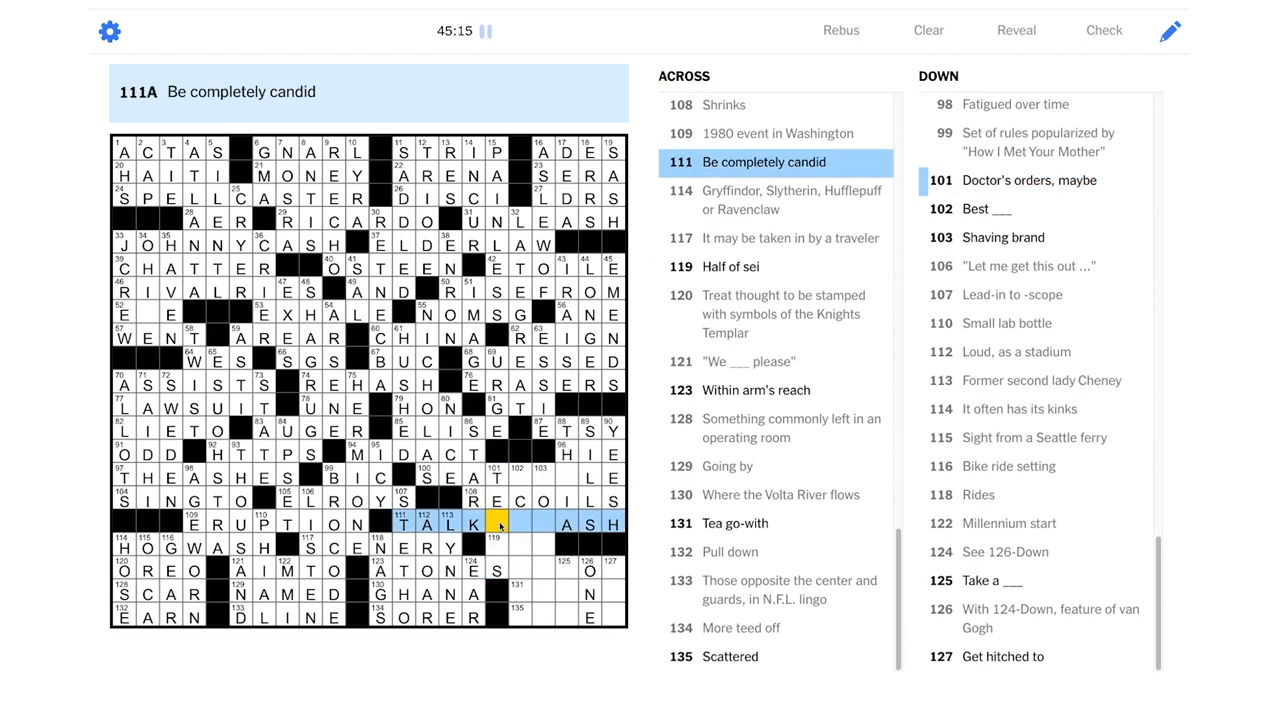
text(STR)
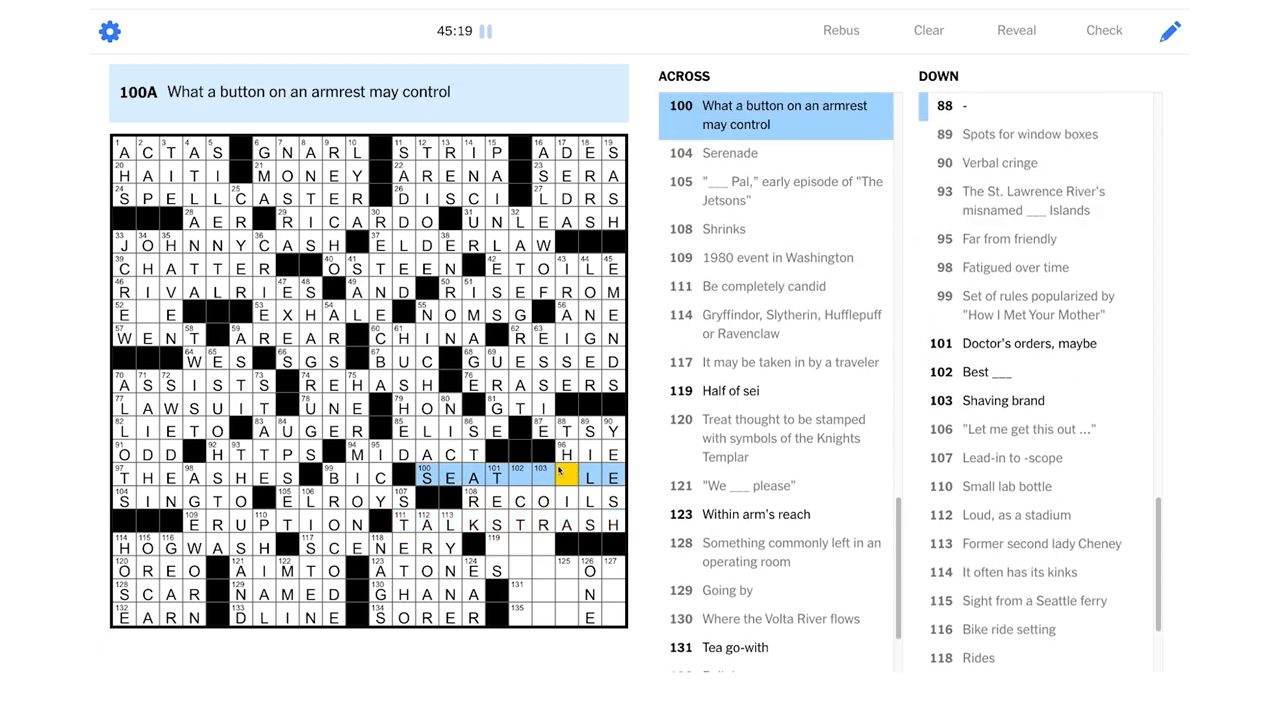
text(G)
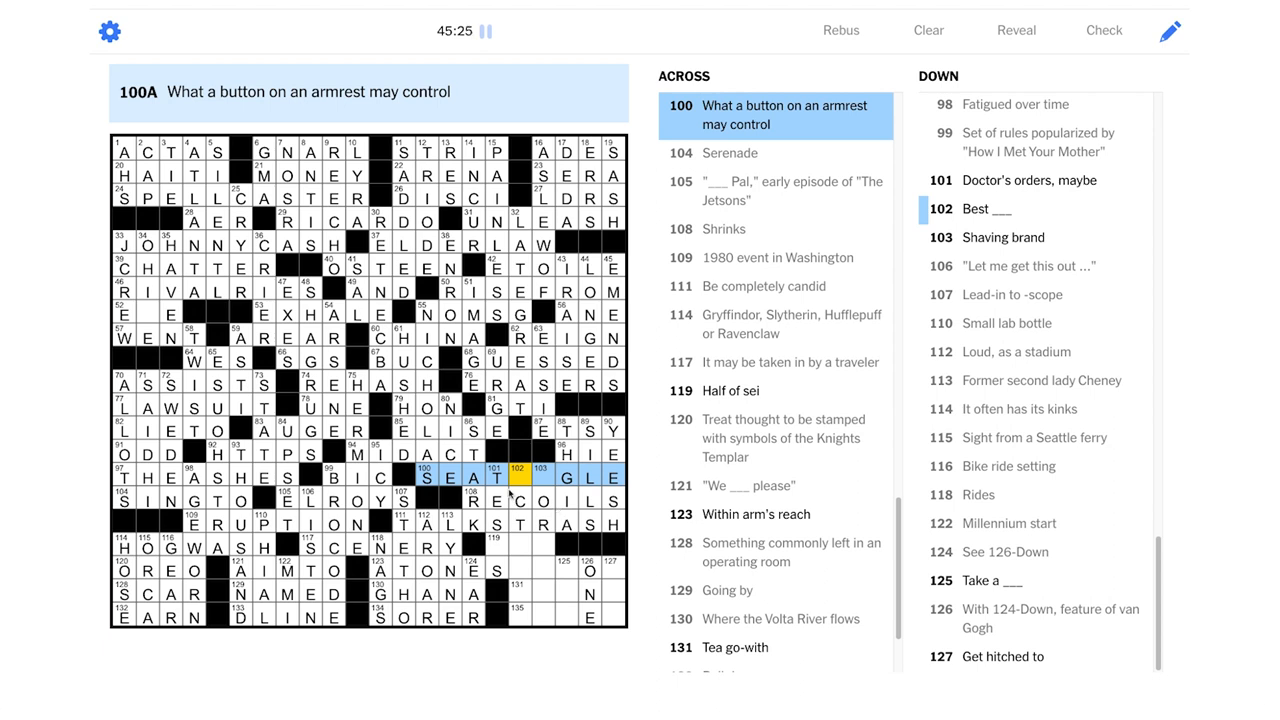
text(AN)
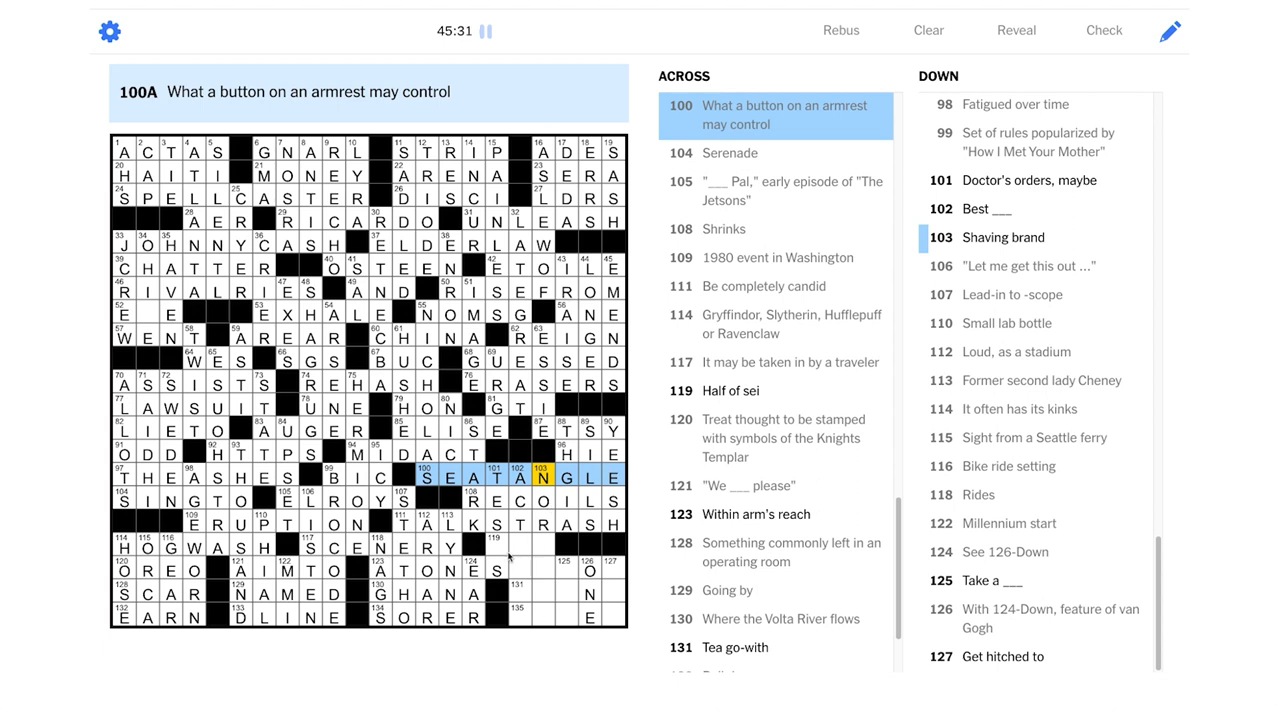
click(497, 547)
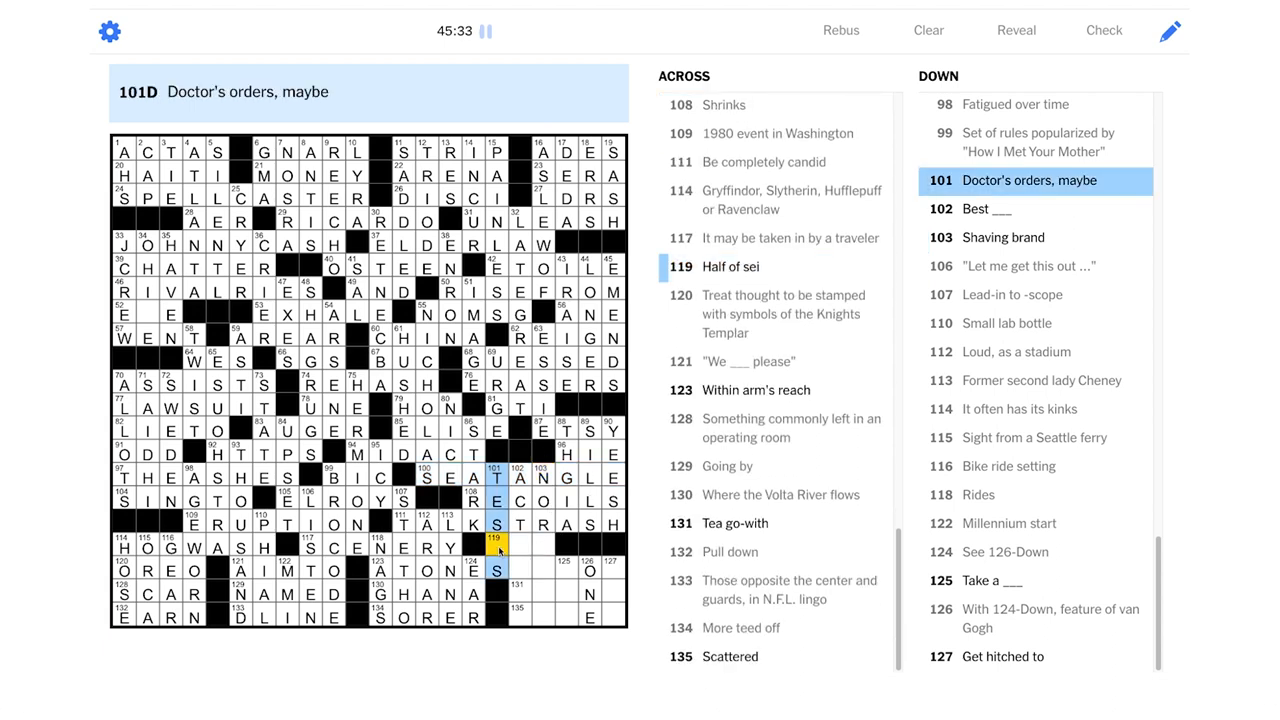
Type B and W in 123-Across's blank squares to complete ATONESELBOW
click(519, 546)
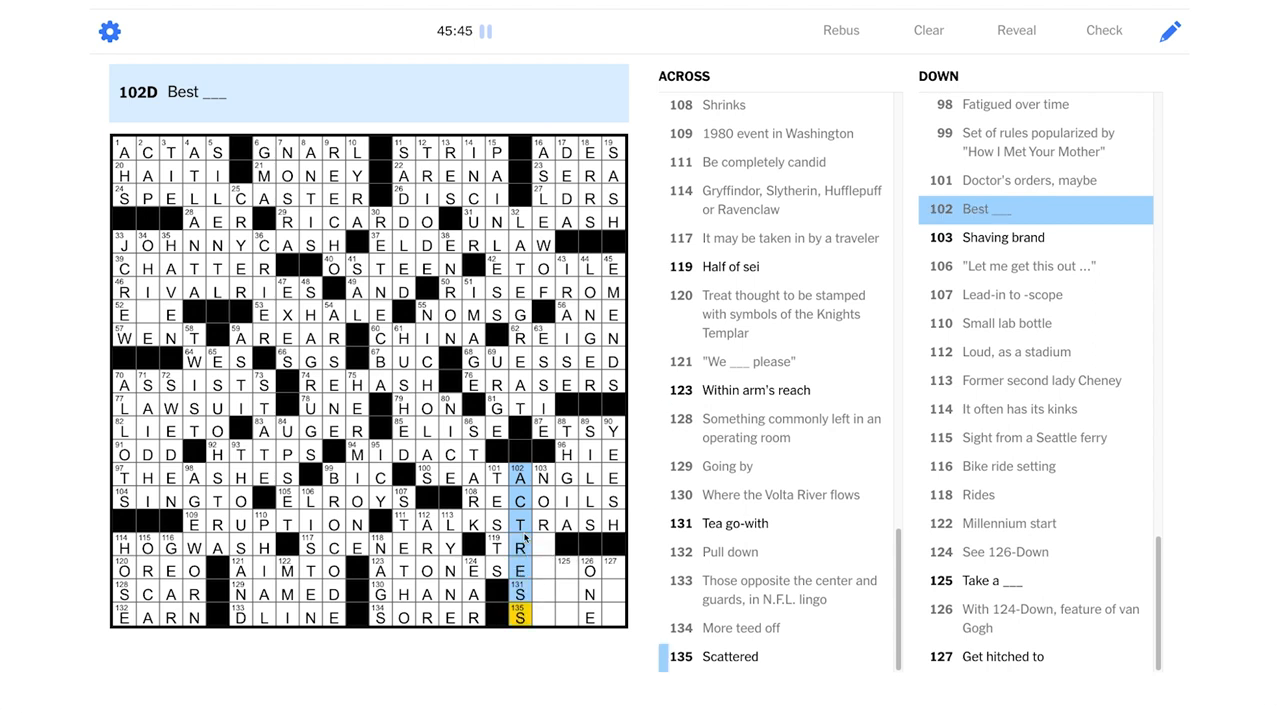
click(545, 547)
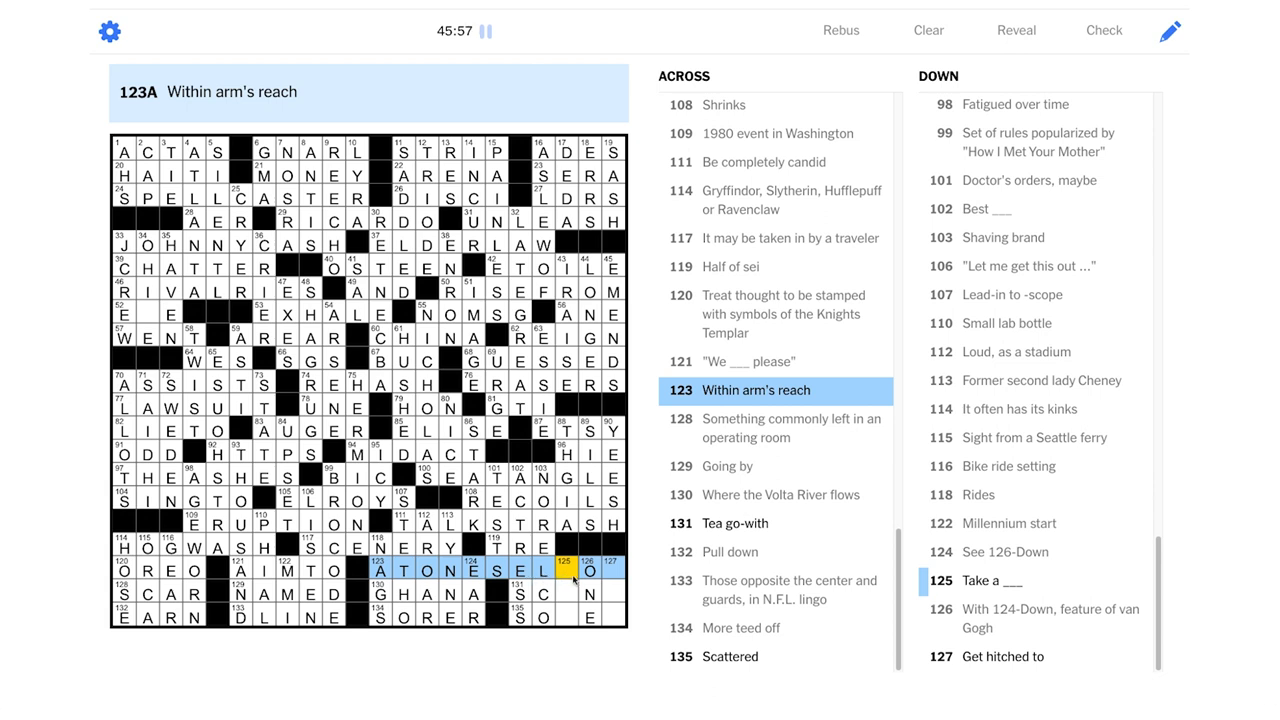
text(B)
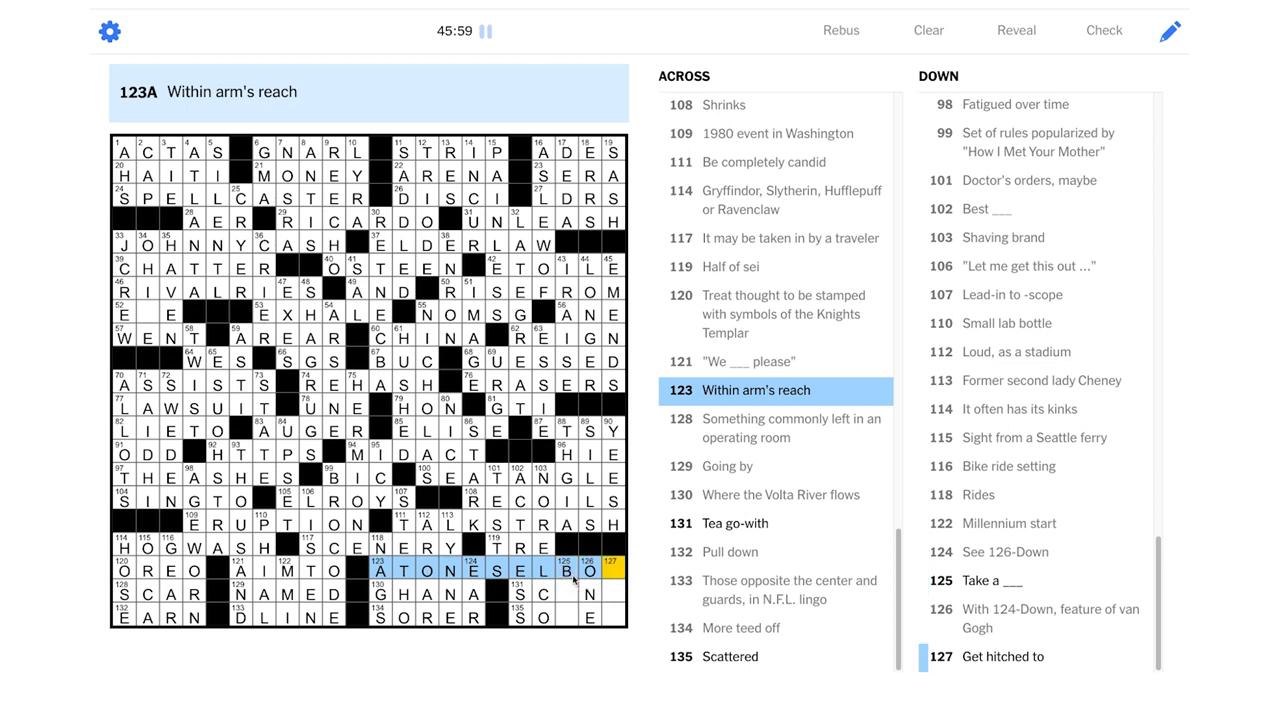
text(W)
click(615, 617)
text(D)
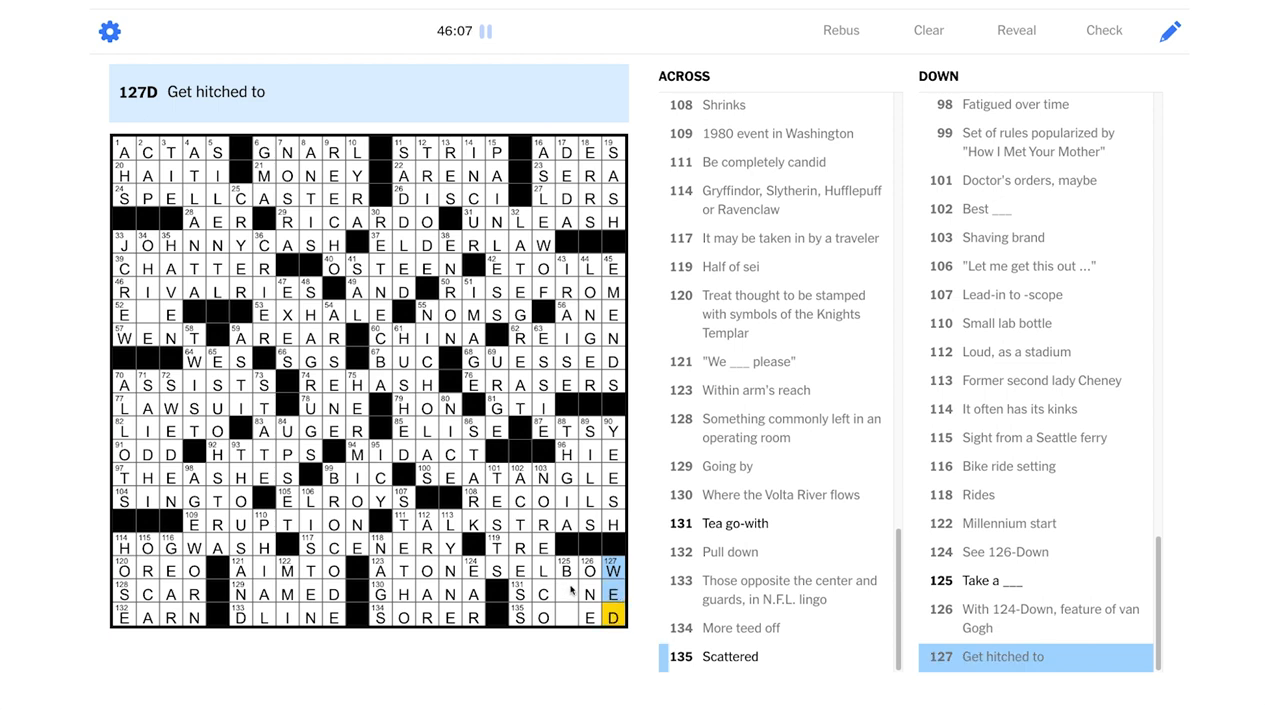
Fill the last blanks for SCONE at 131-Across and SOWED at 135-Across
click(543, 593)
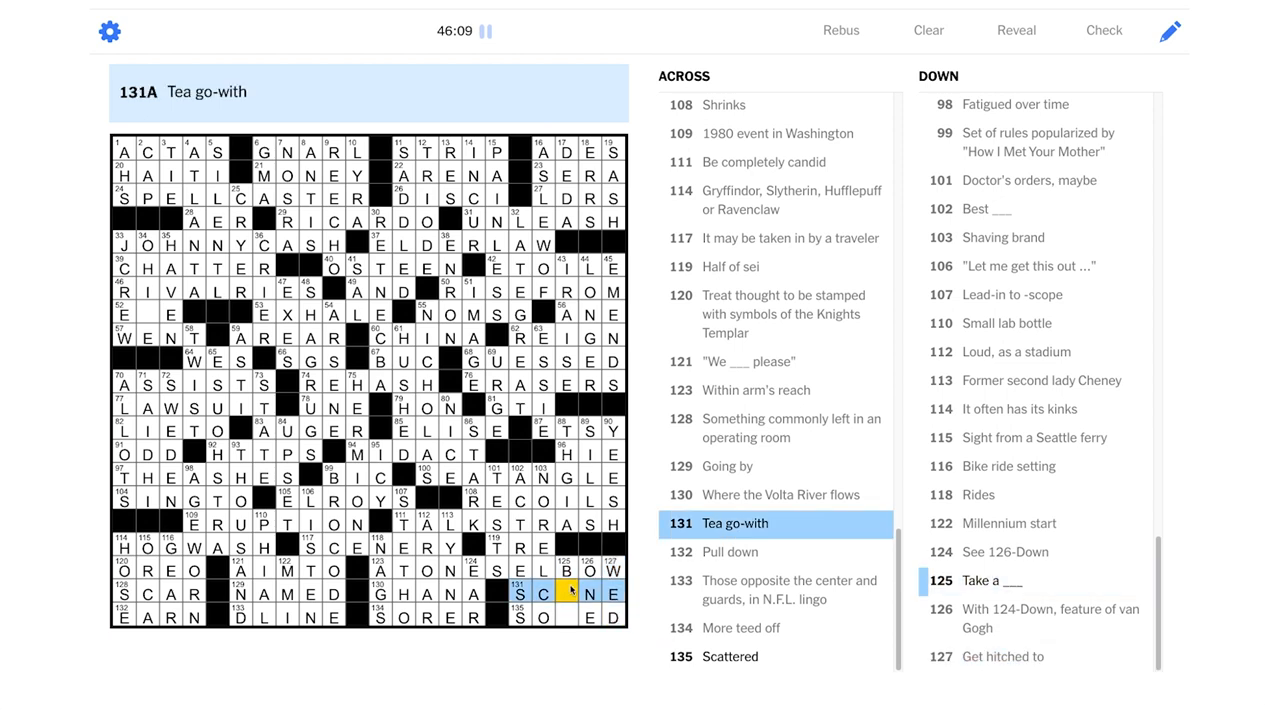
click(564, 617)
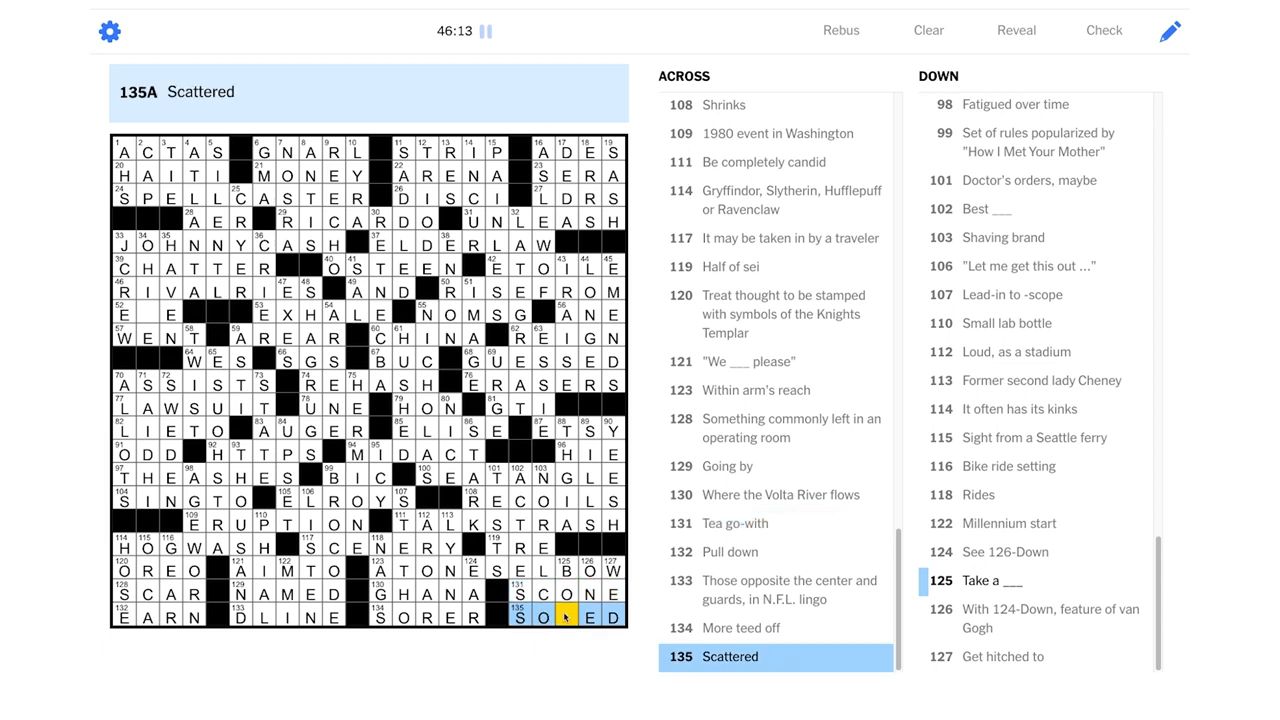
click(565, 617)
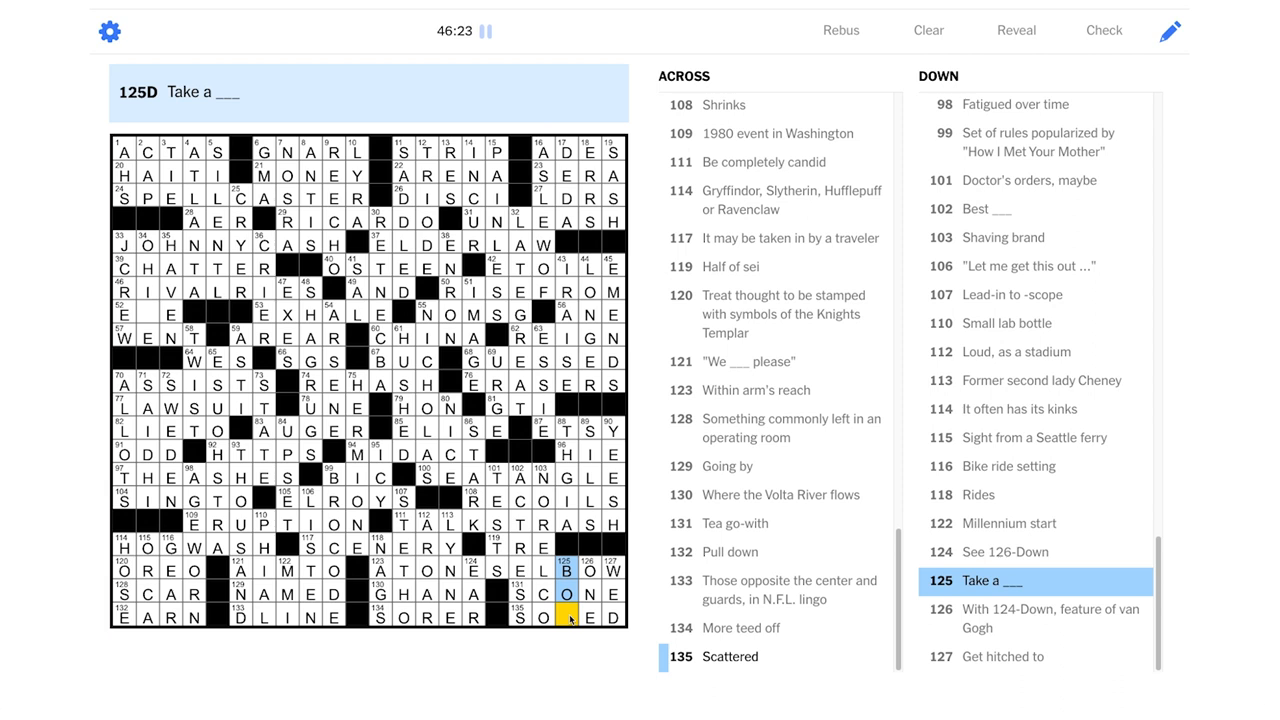
text(W)
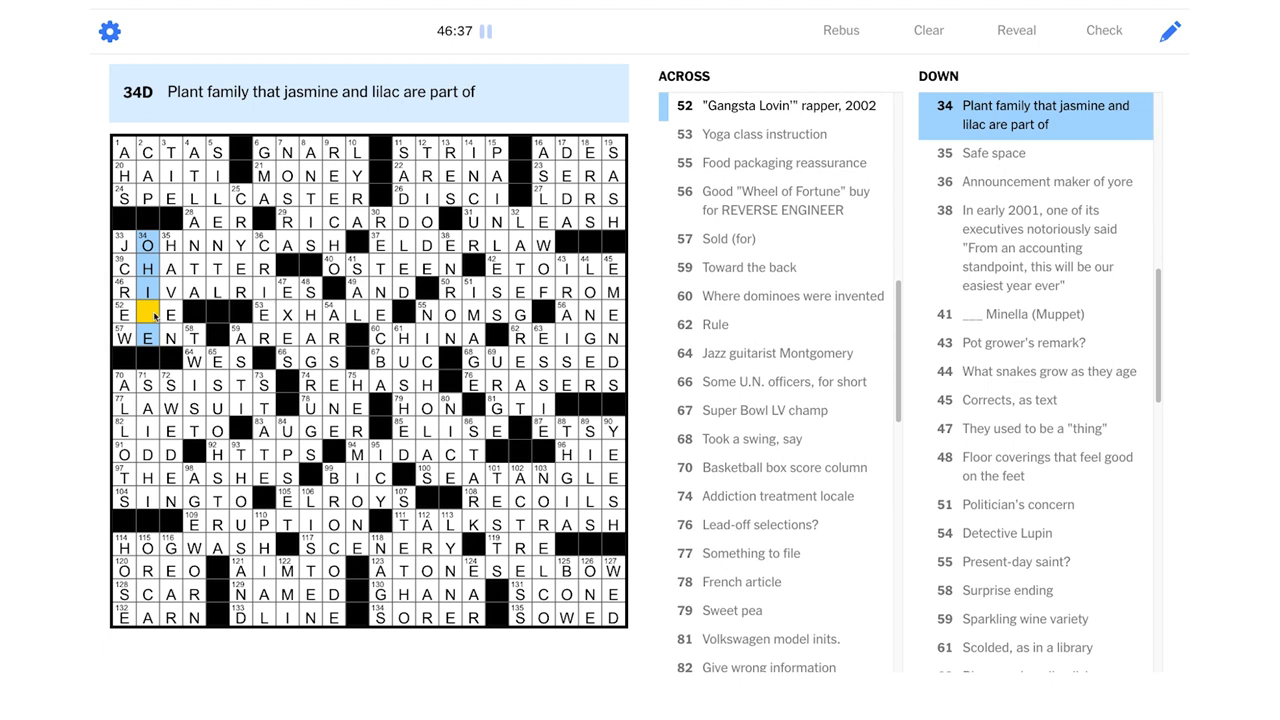
click(1104, 30)
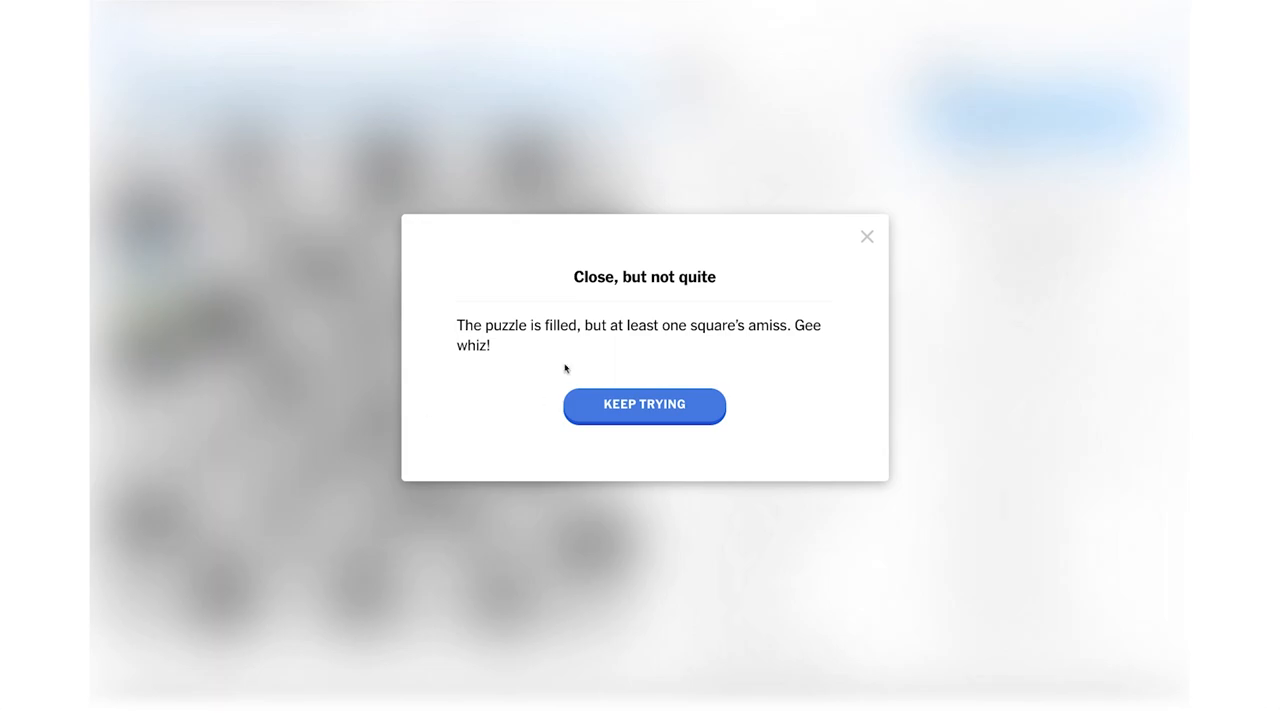
Dismiss the 'Close, but not quite' notice with KEEP TRYING
click(644, 406)
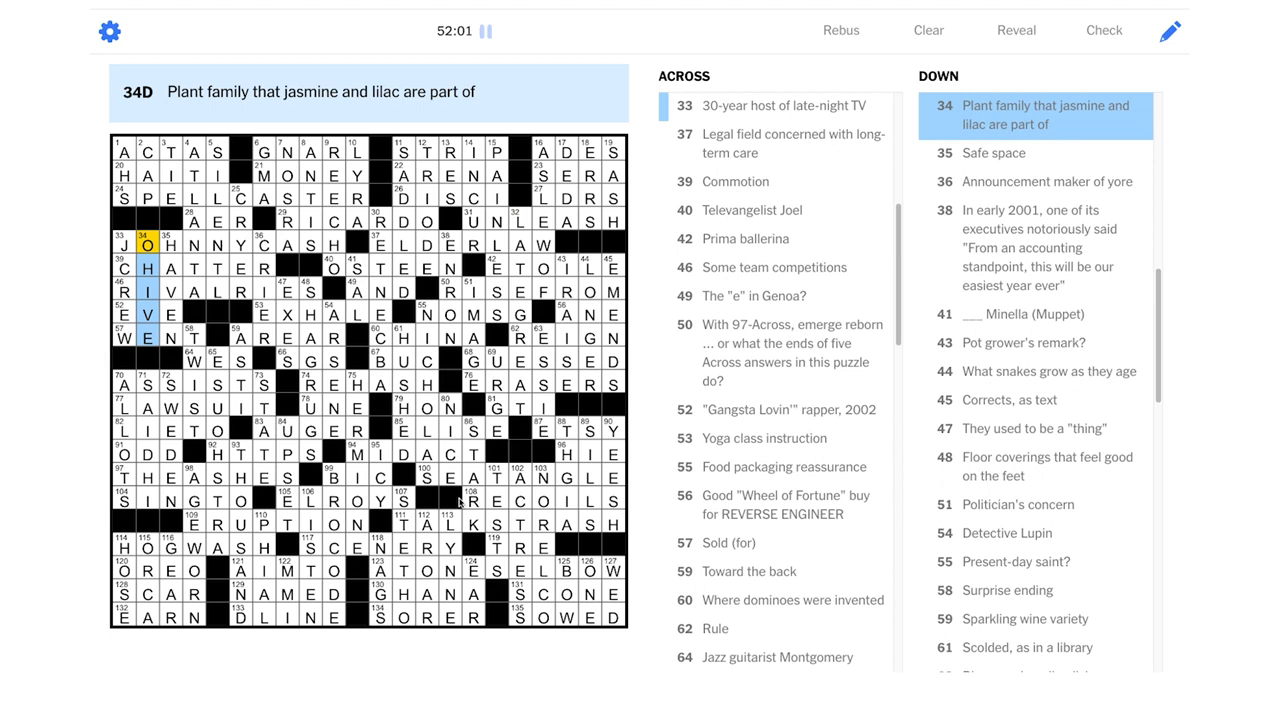
mouse_move(266, 539)
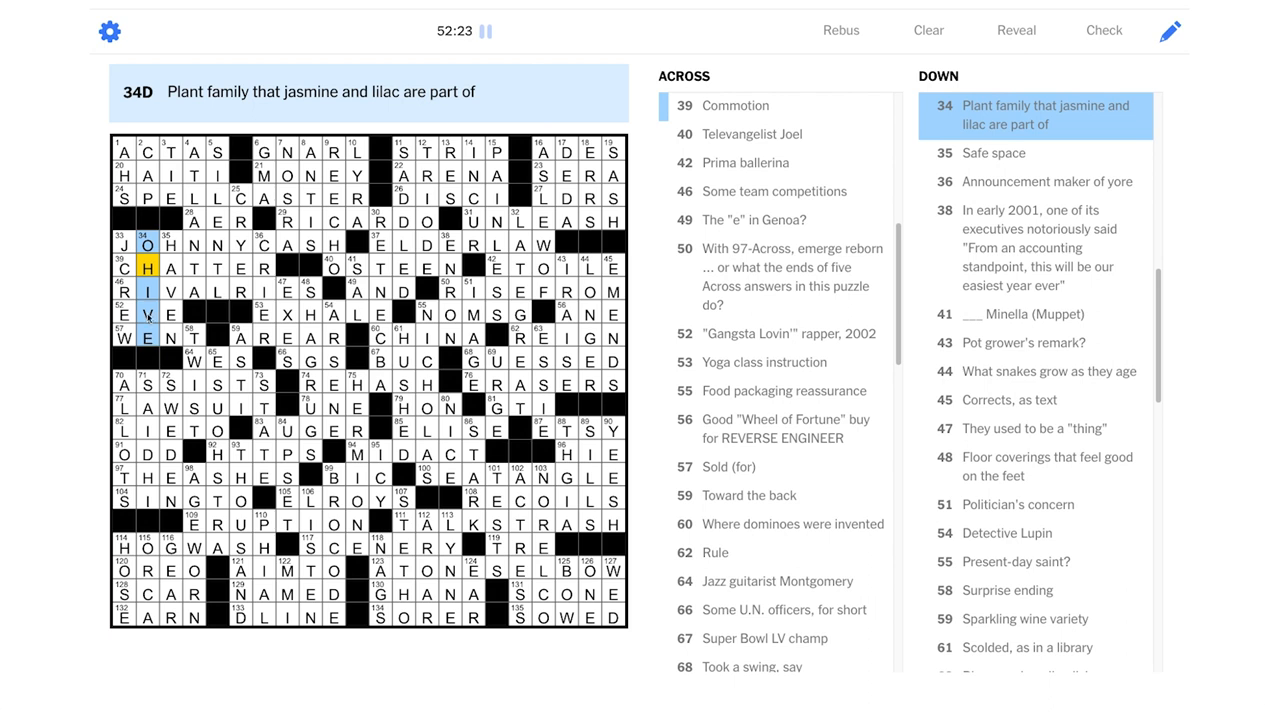
mouse_move(150, 330)
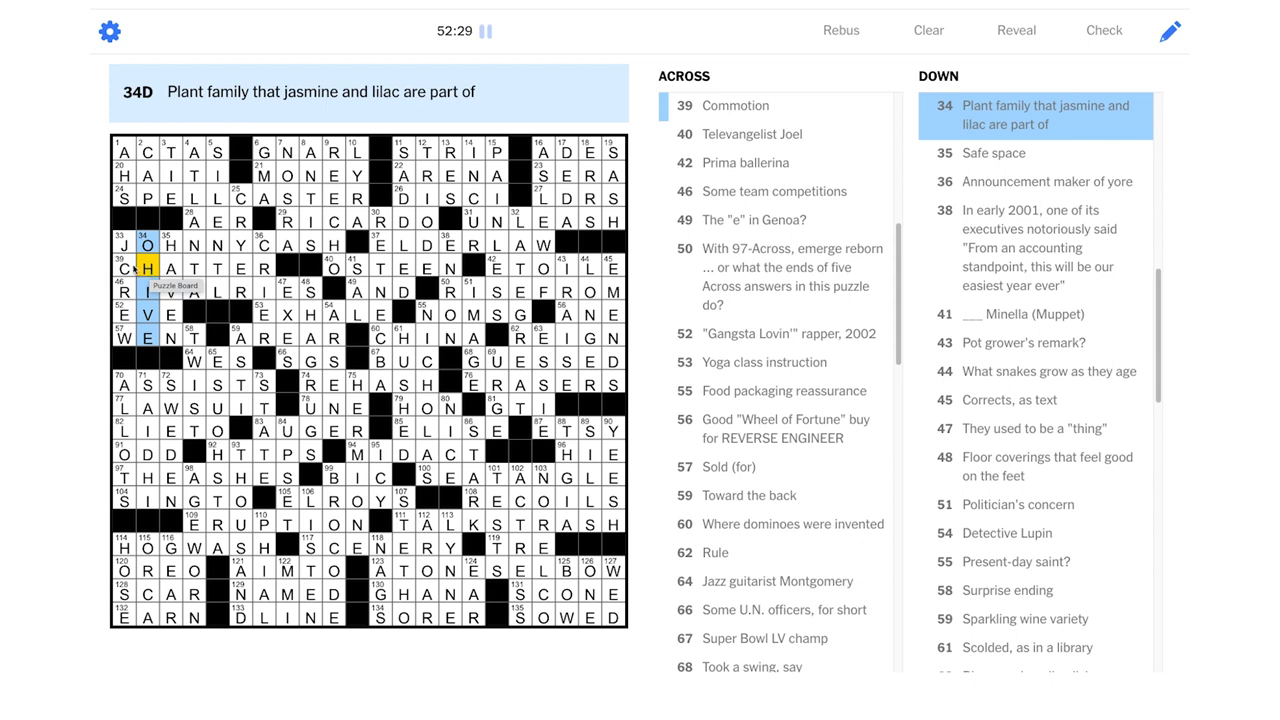
Change CHATTER to CLATTER at 39-Across, making OLIVE at 34-Down, and close the congratulations
click(130, 268)
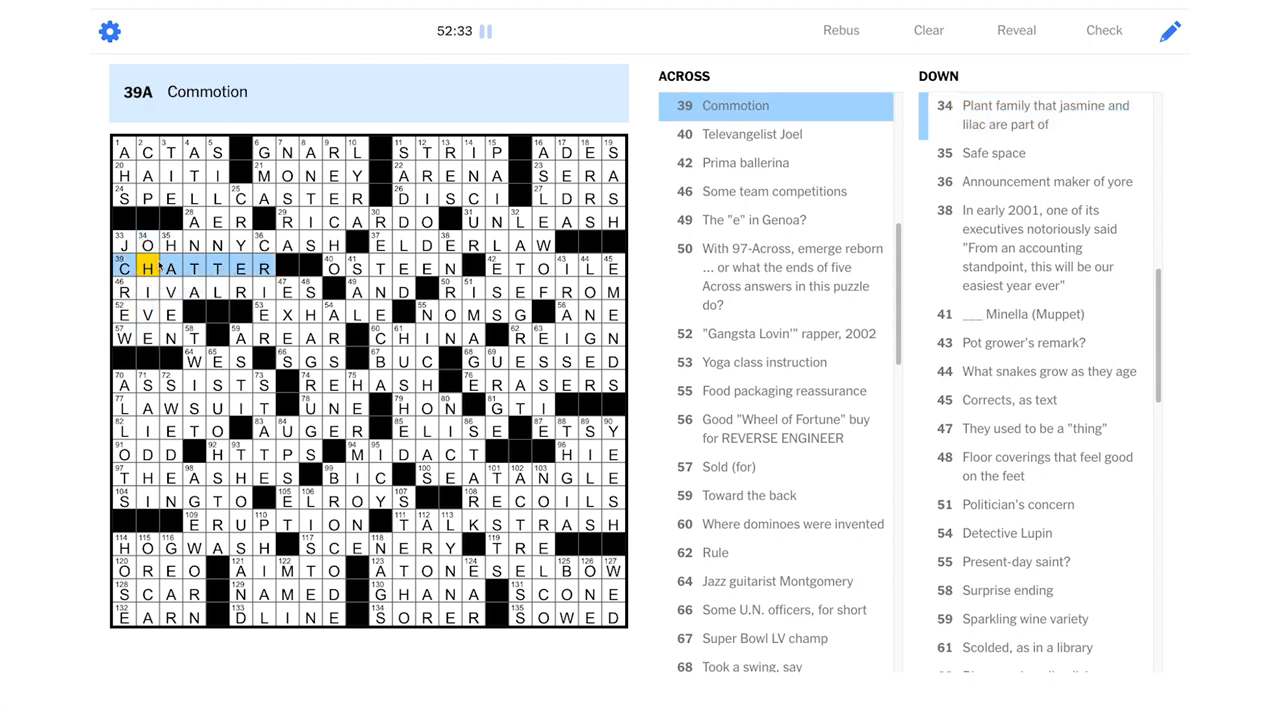
mouse_move(155, 270)
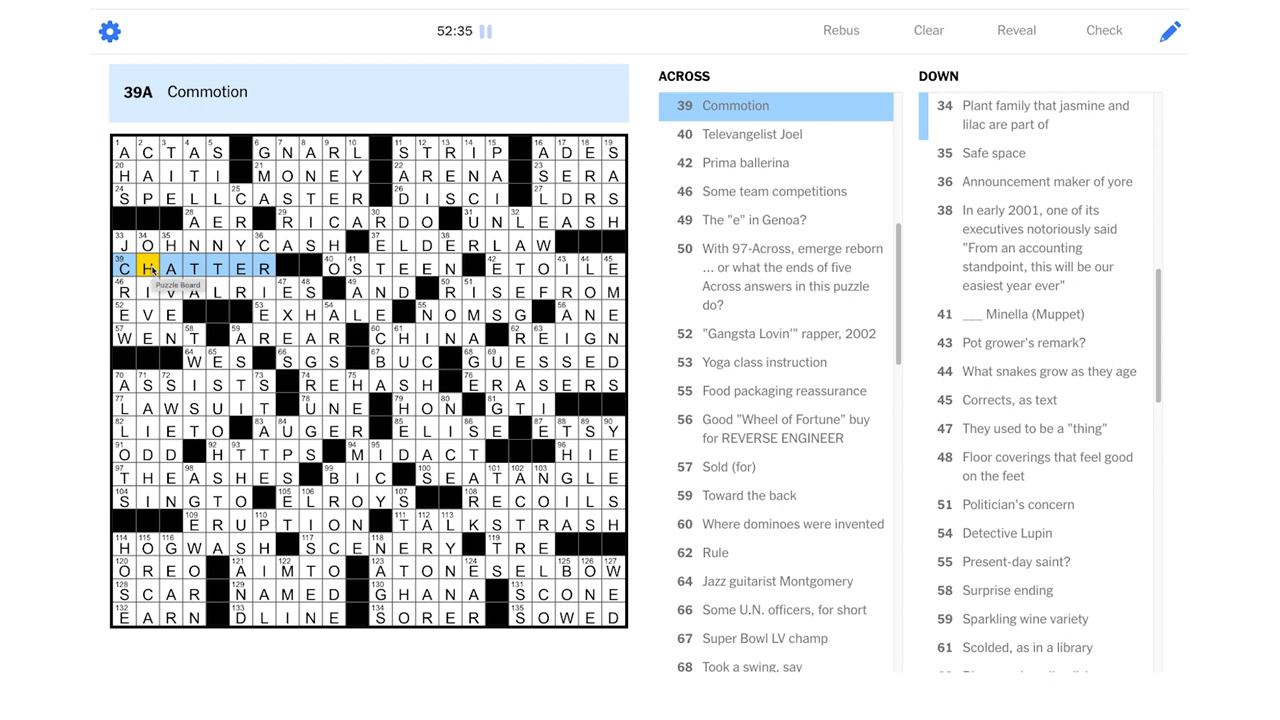
click(148, 267)
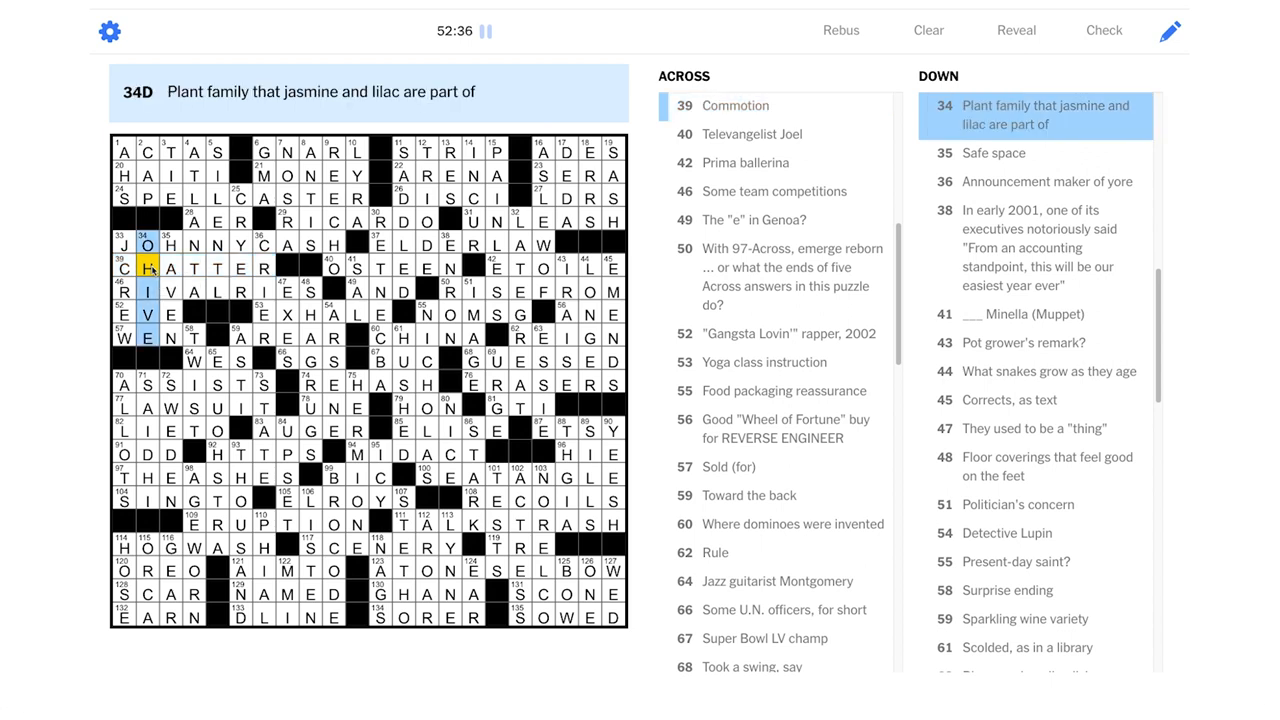
click(145, 290)
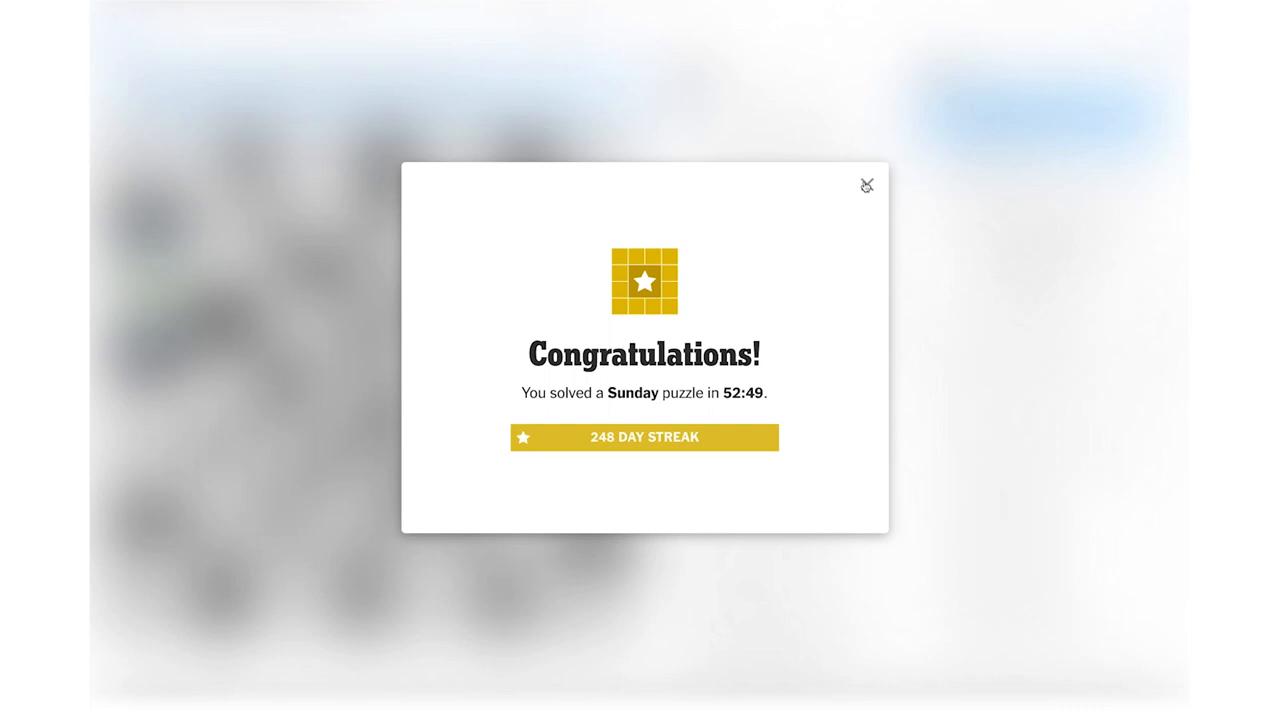
mouse_move(855, 230)
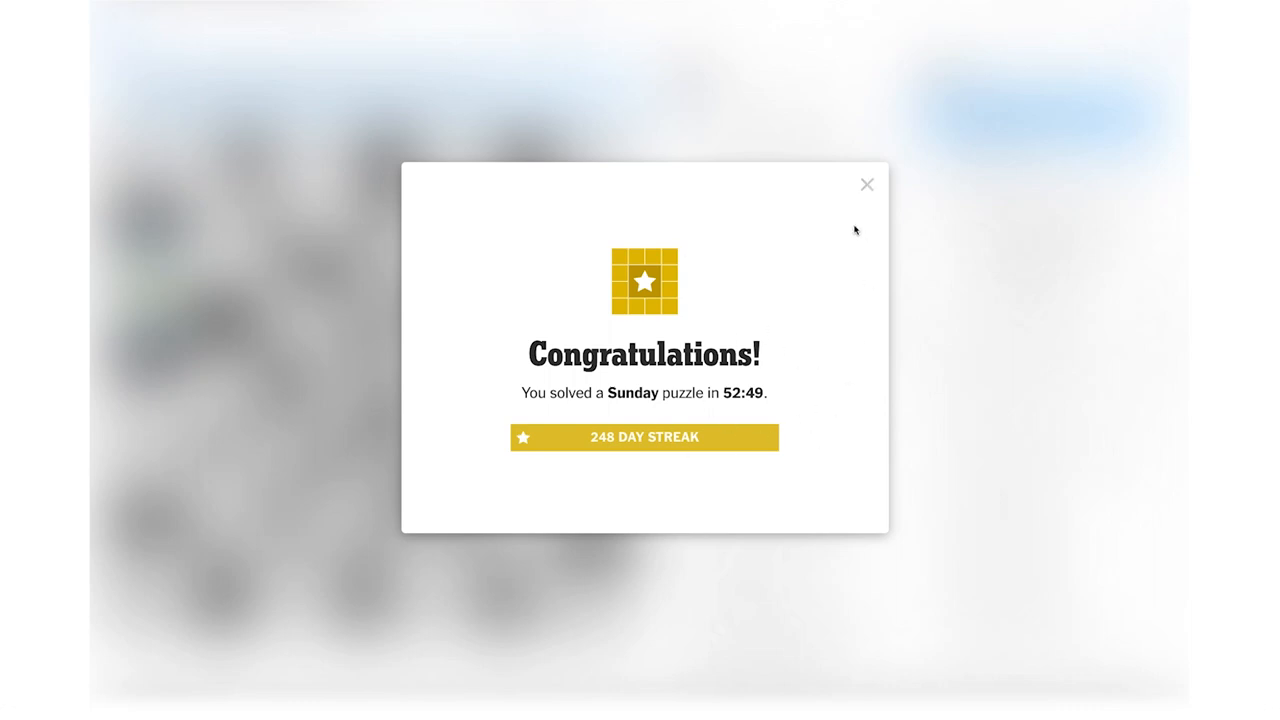
click(866, 184)
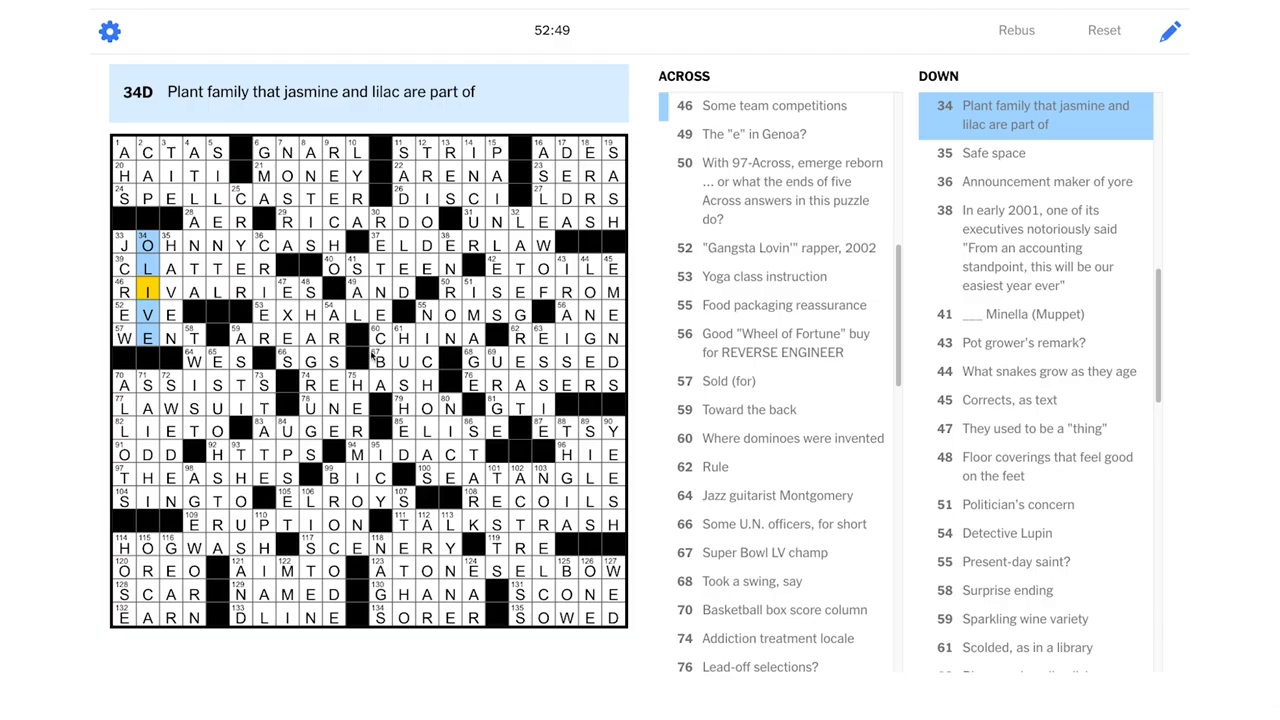
click(390, 615)
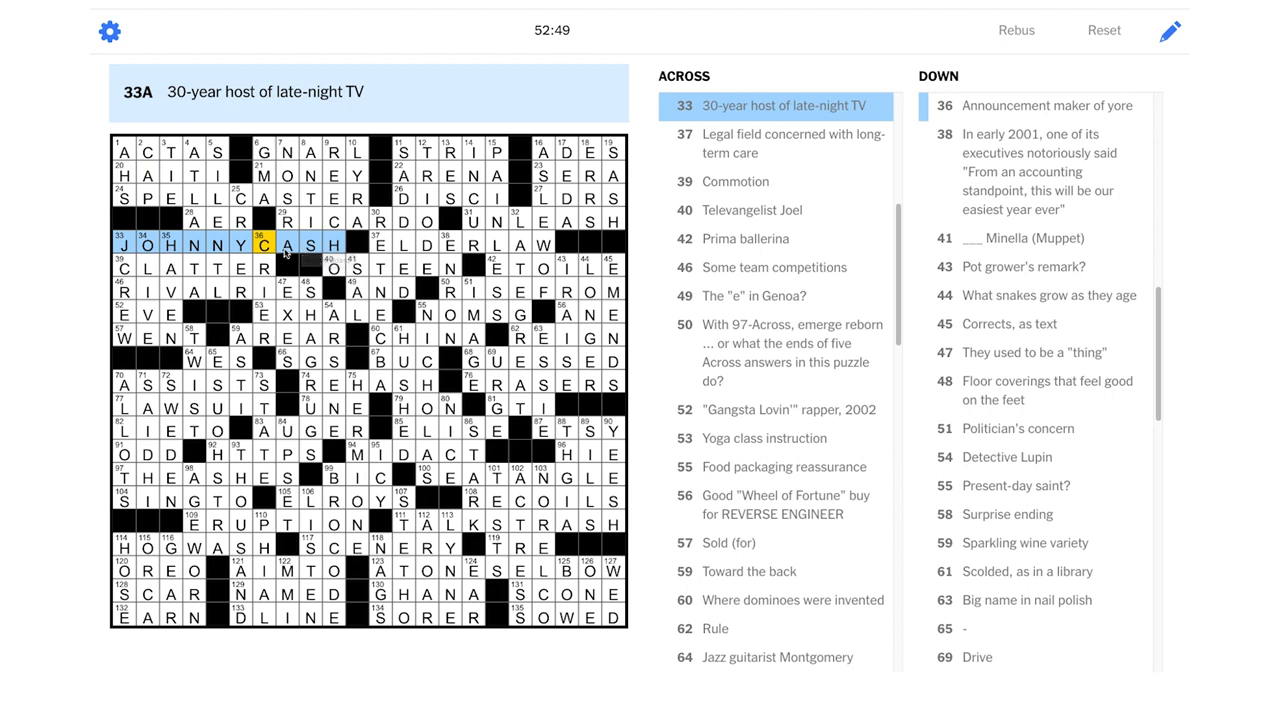
mouse_move(305, 262)
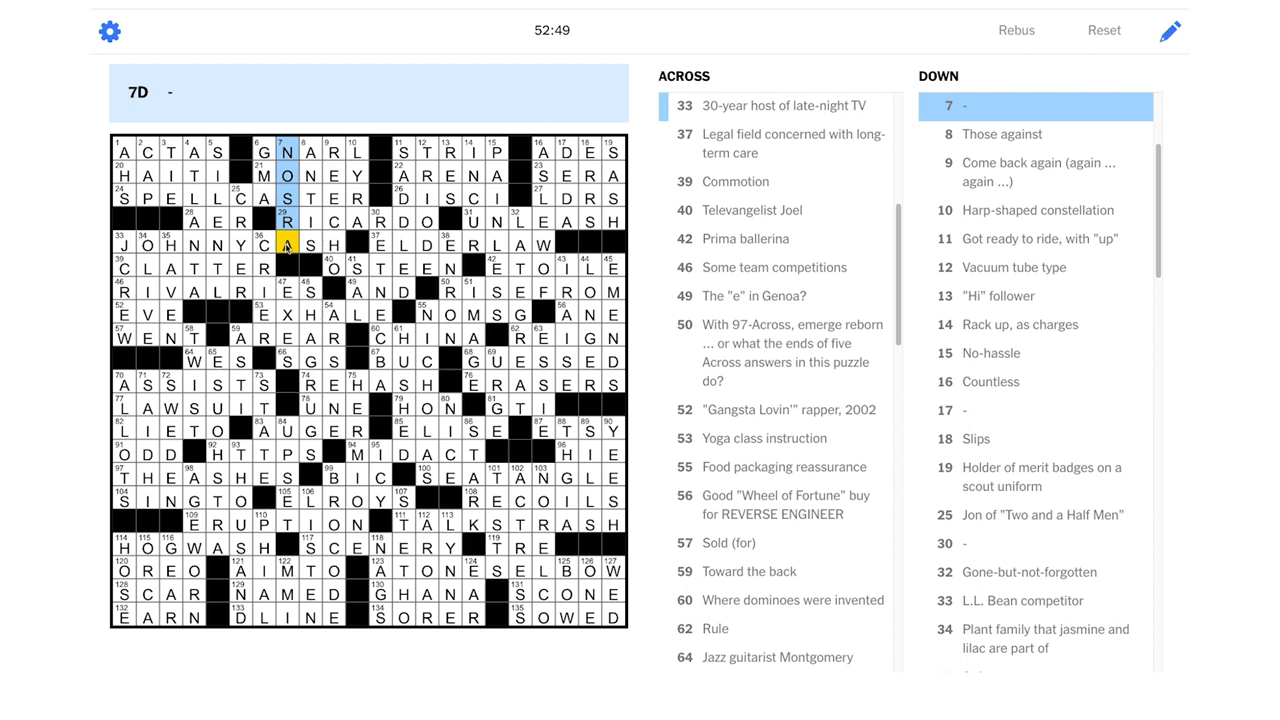
mouse_move(289, 249)
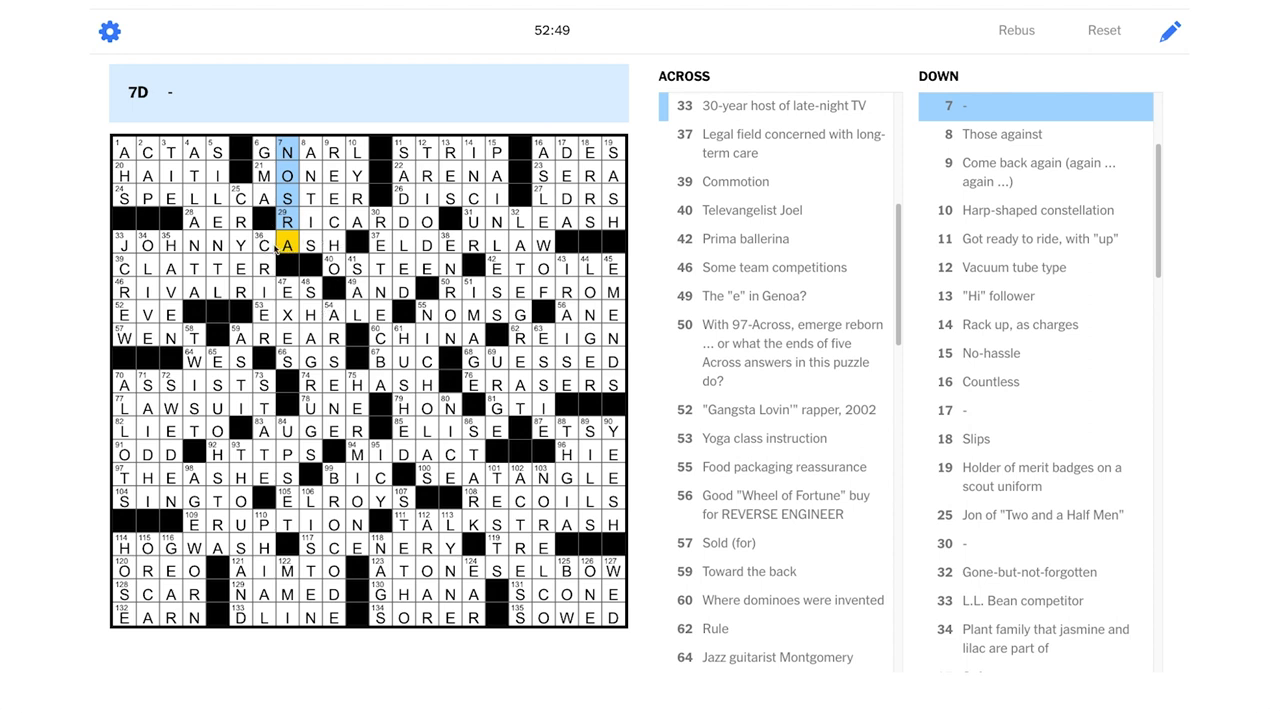
mouse_move(280, 280)
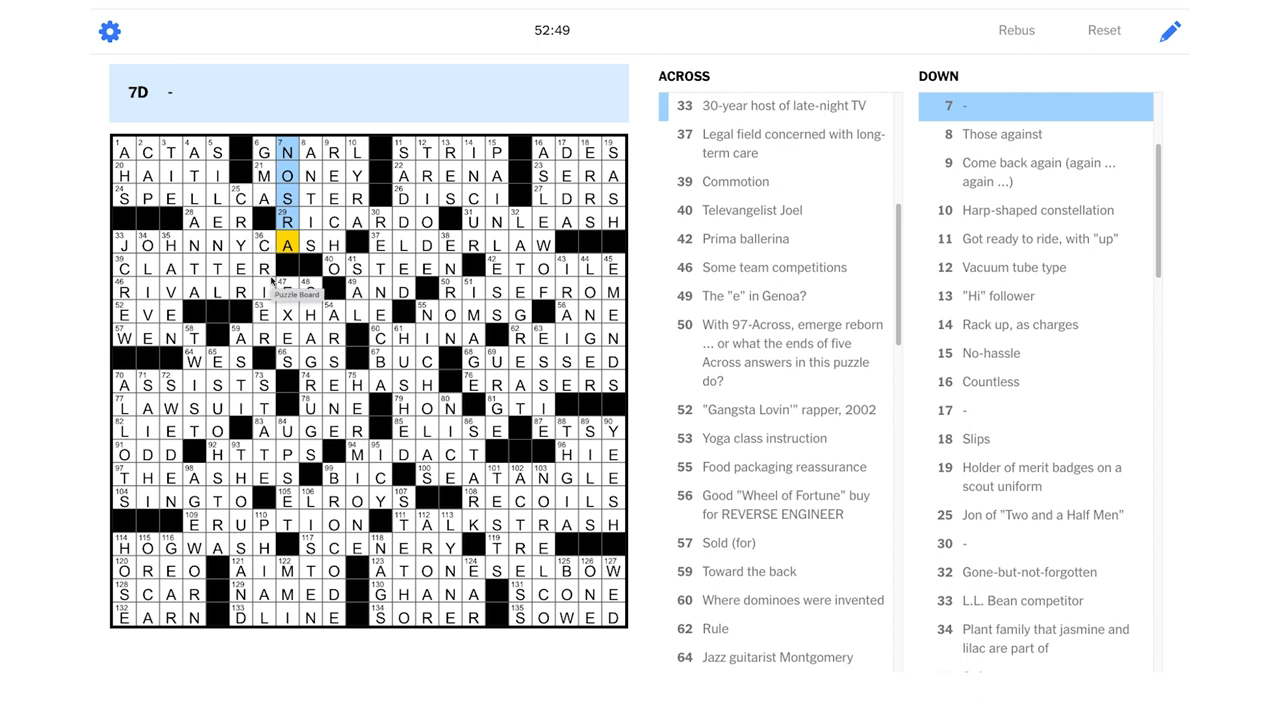
mouse_move(230, 245)
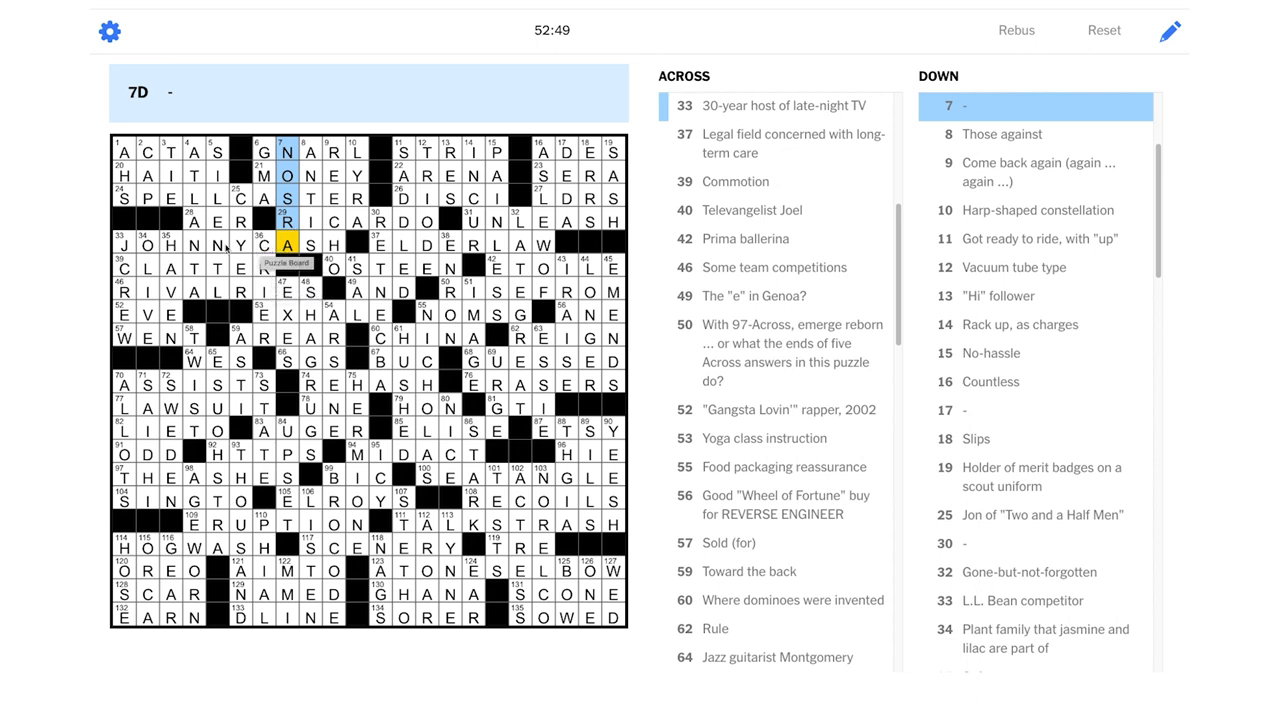
mouse_move(330, 217)
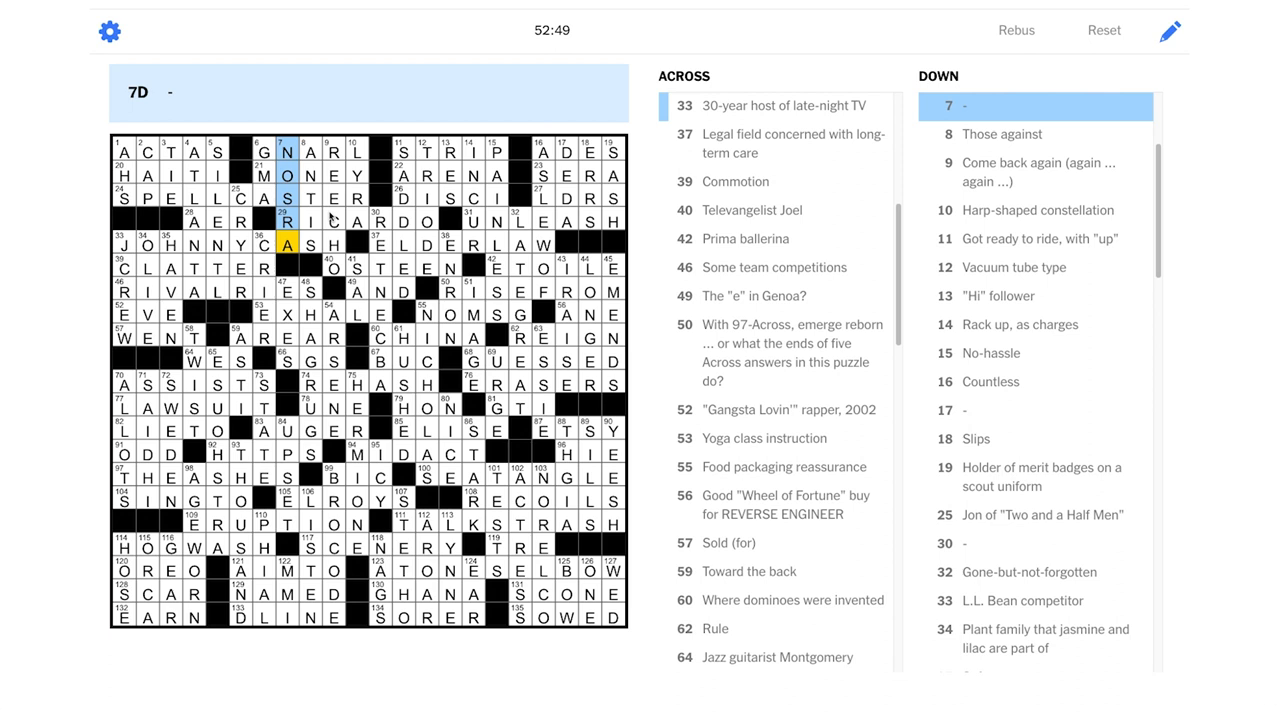
mouse_move(316, 261)
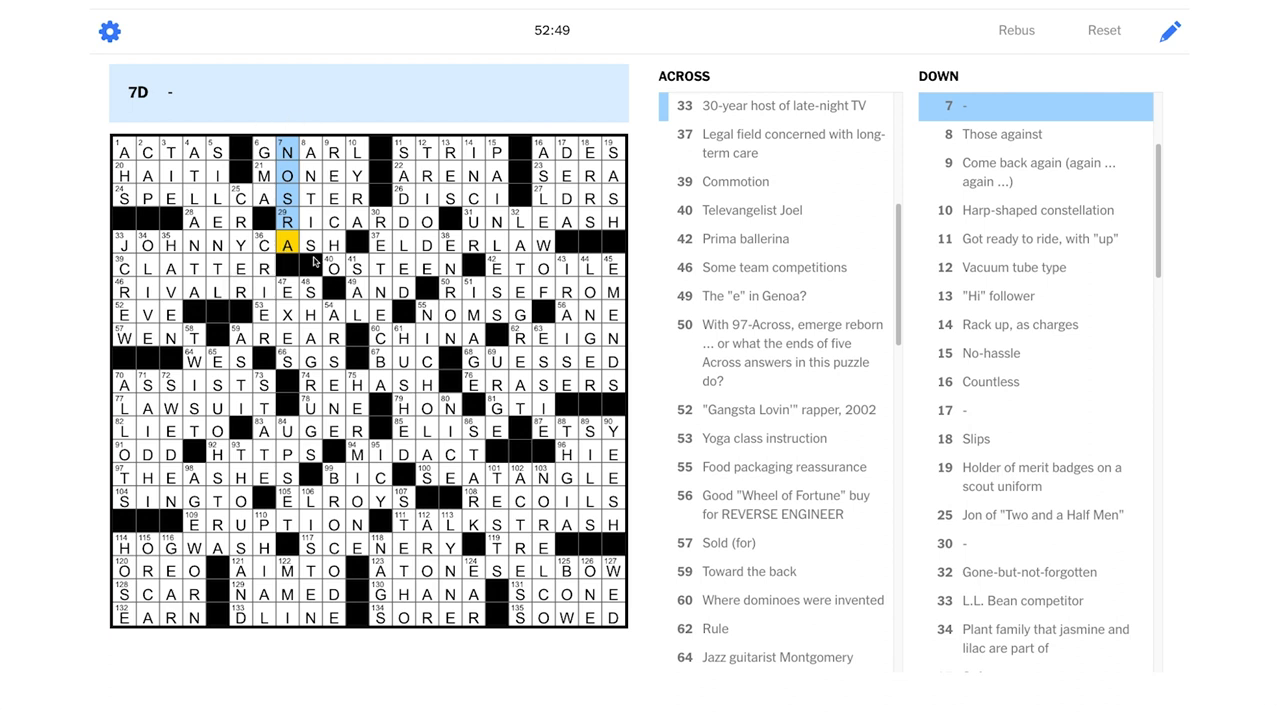
mouse_move(545, 267)
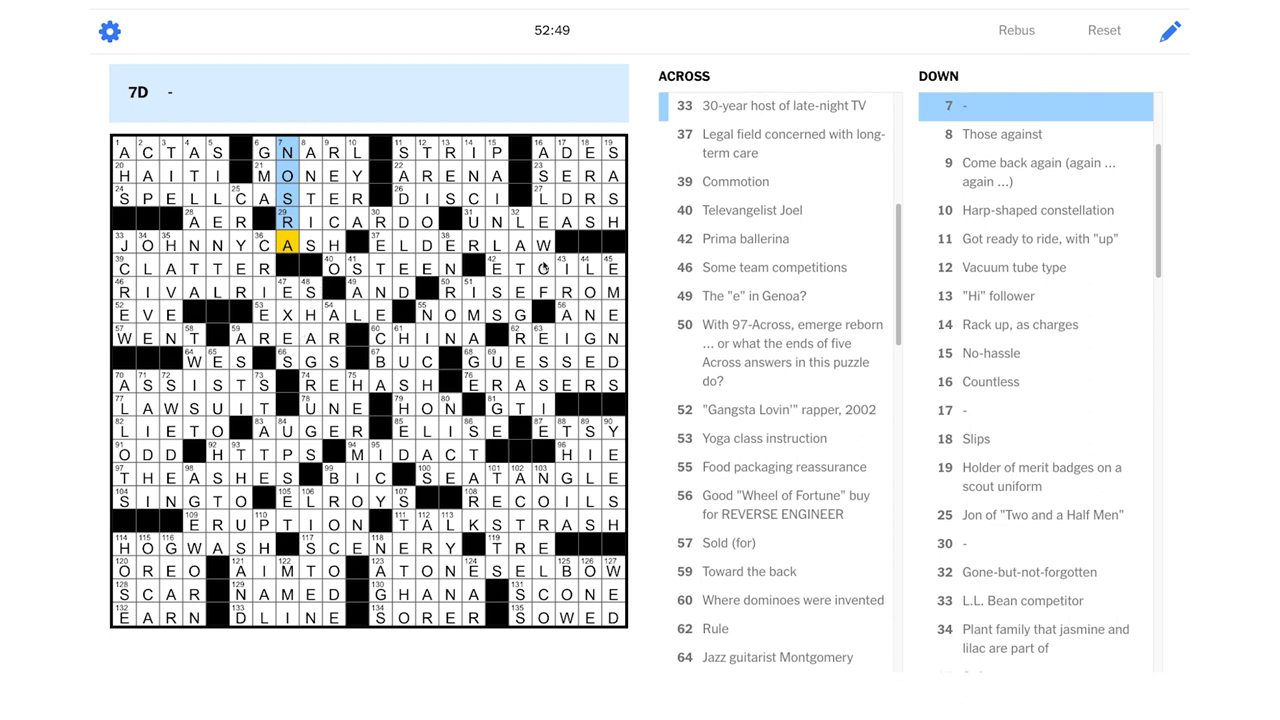
mouse_move(540, 260)
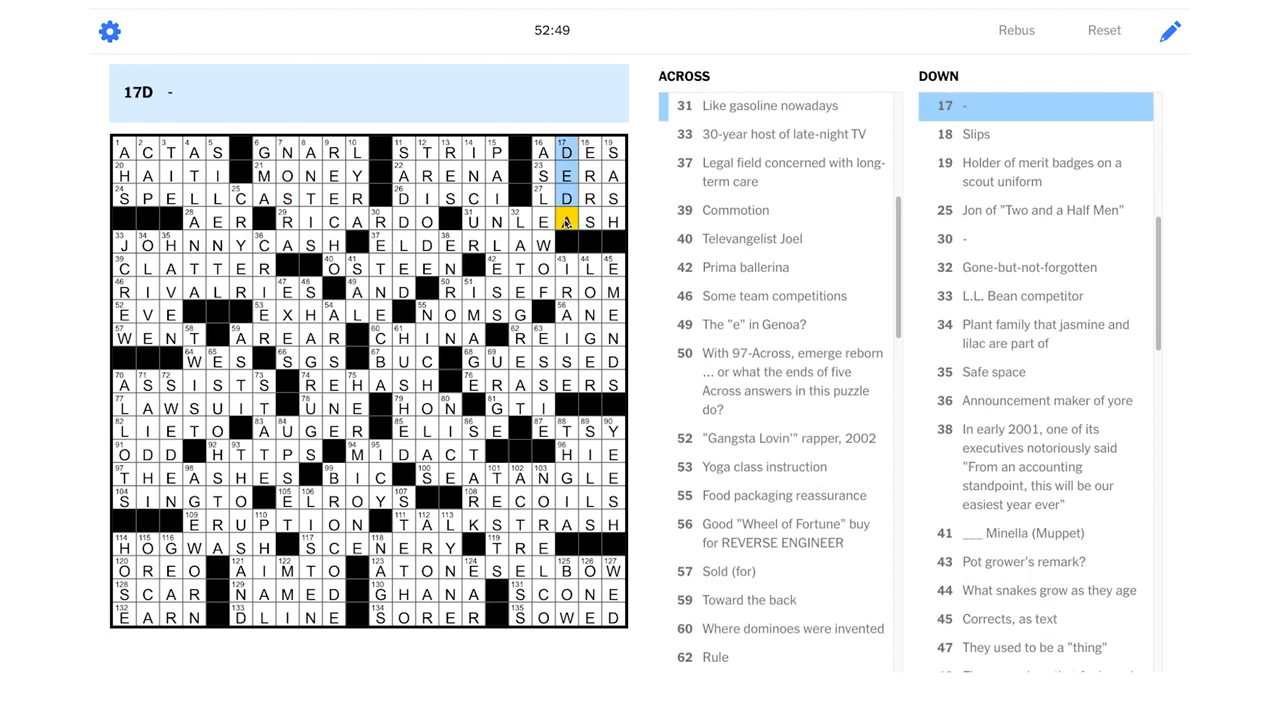
click(562, 221)
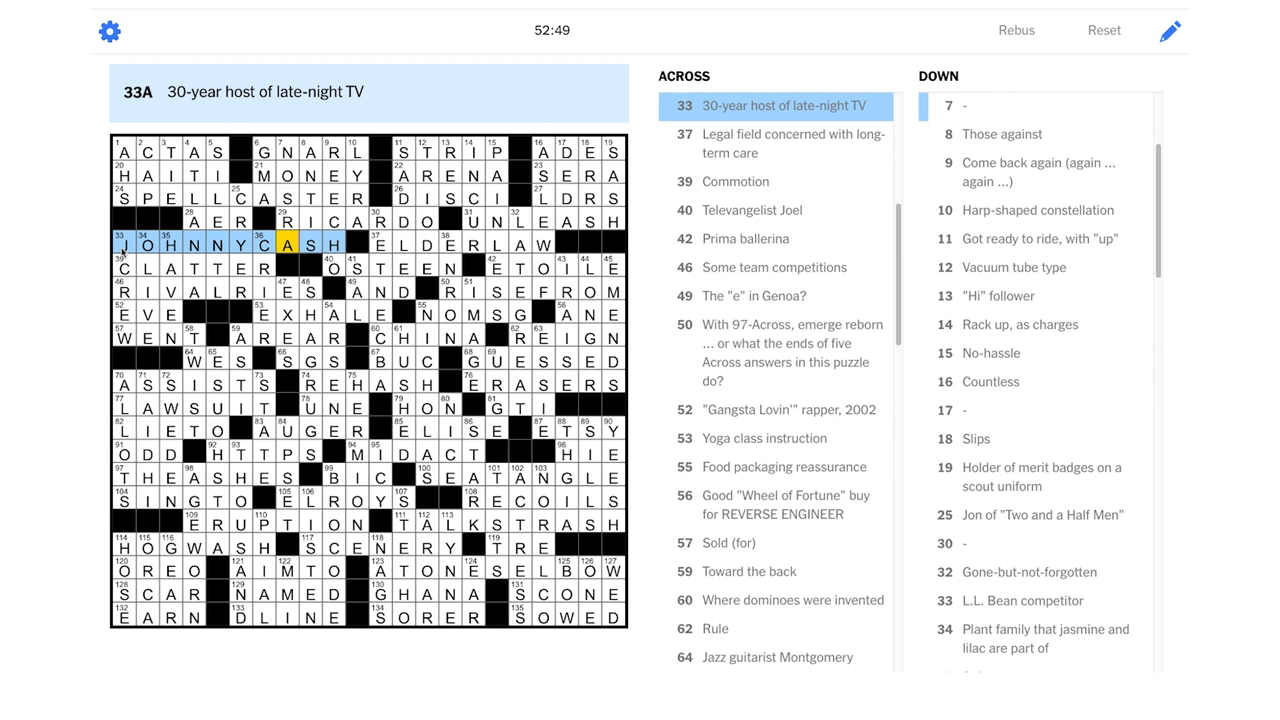
mouse_move(172, 250)
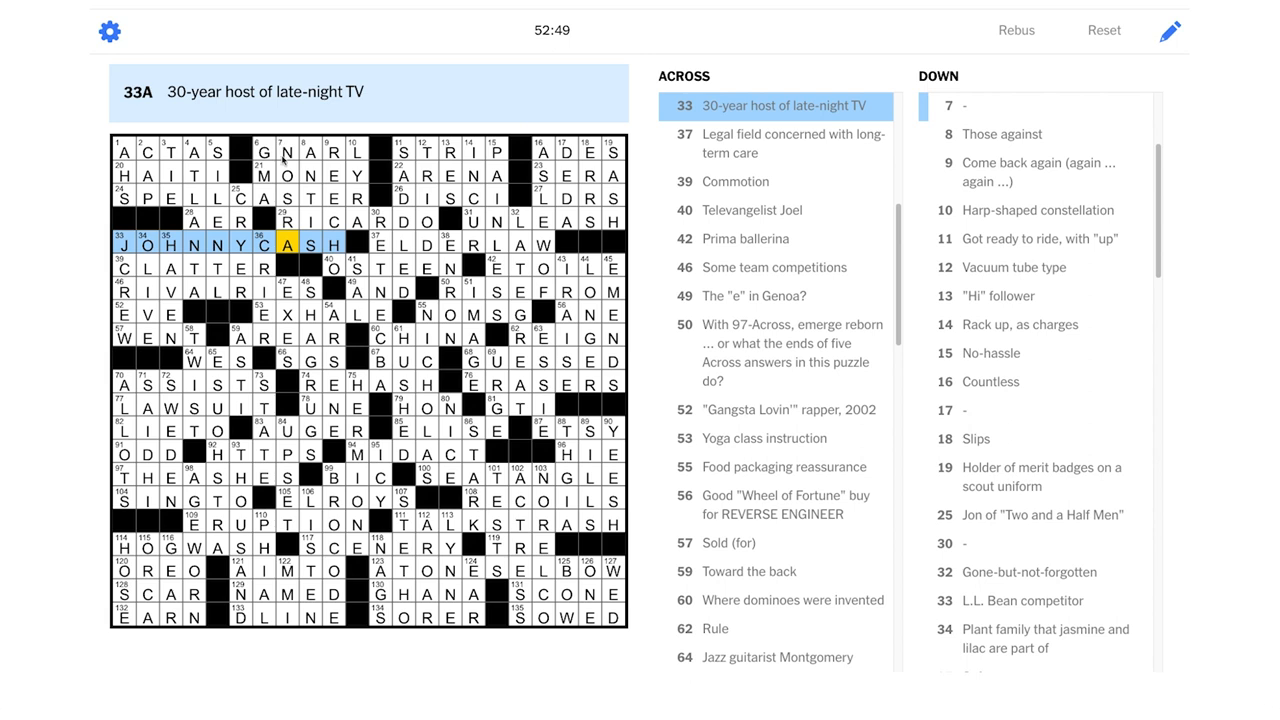
click(477, 221)
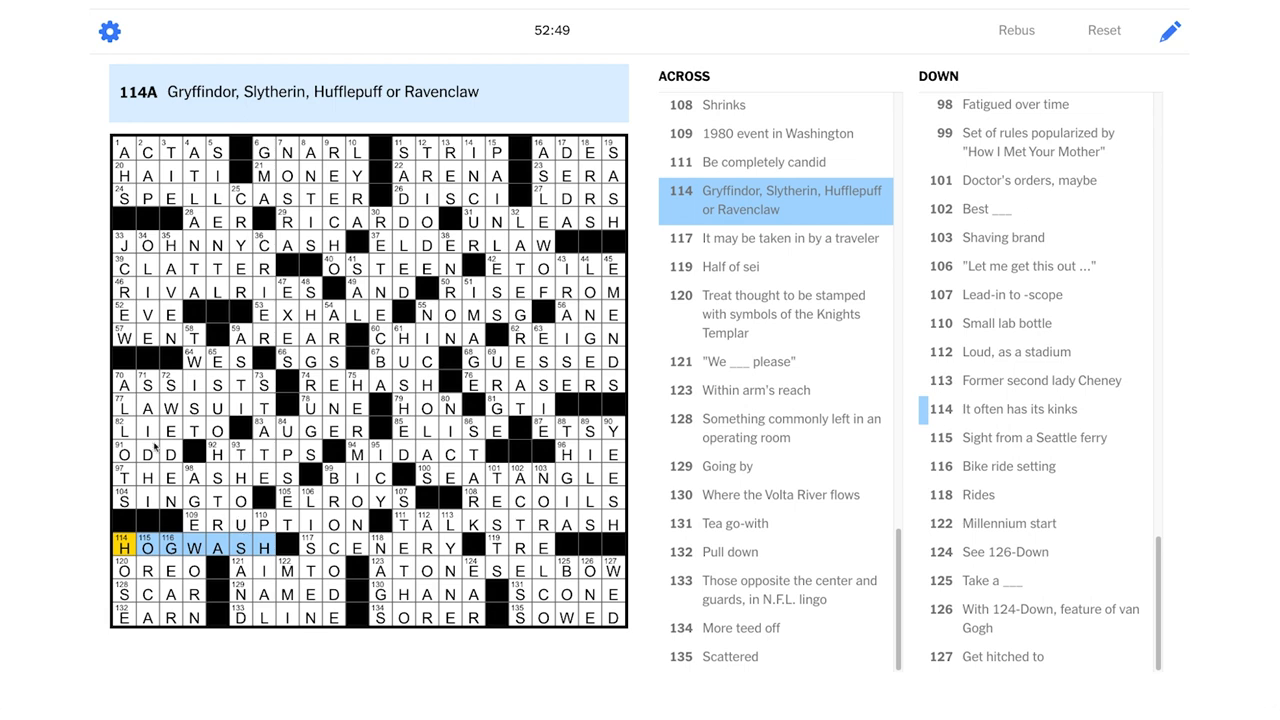
mouse_move(178, 565)
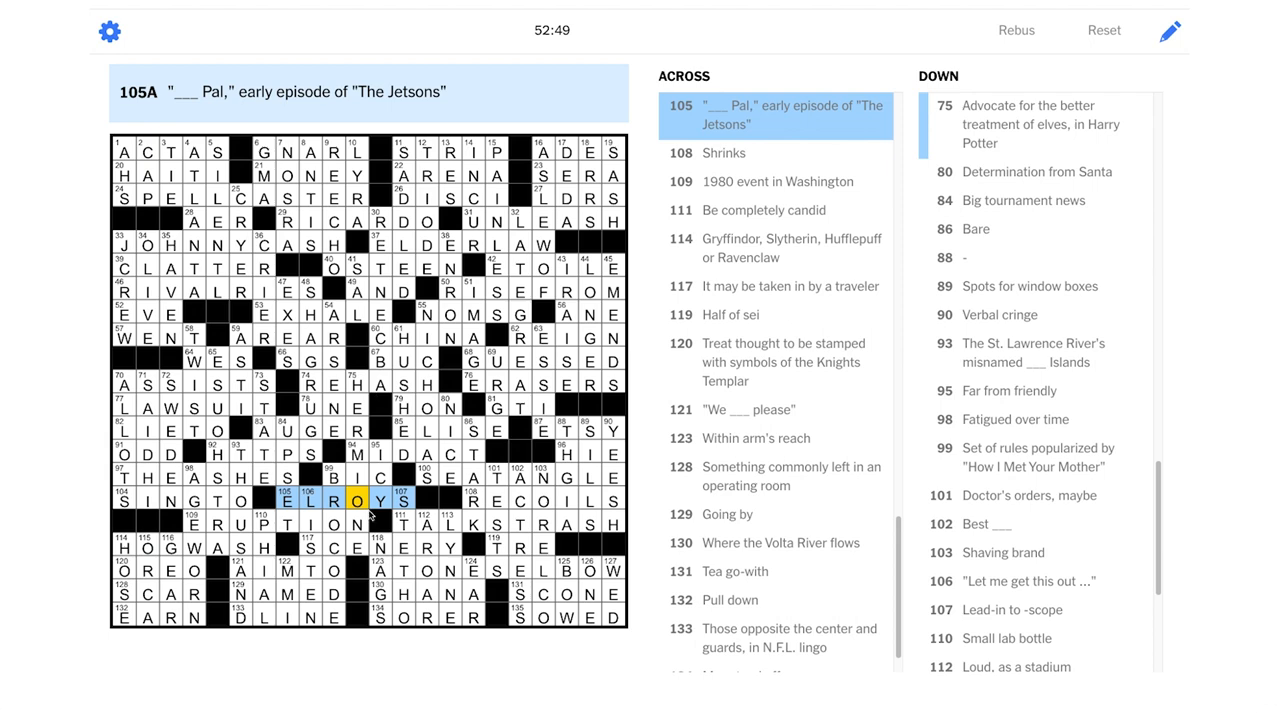
click(357, 499)
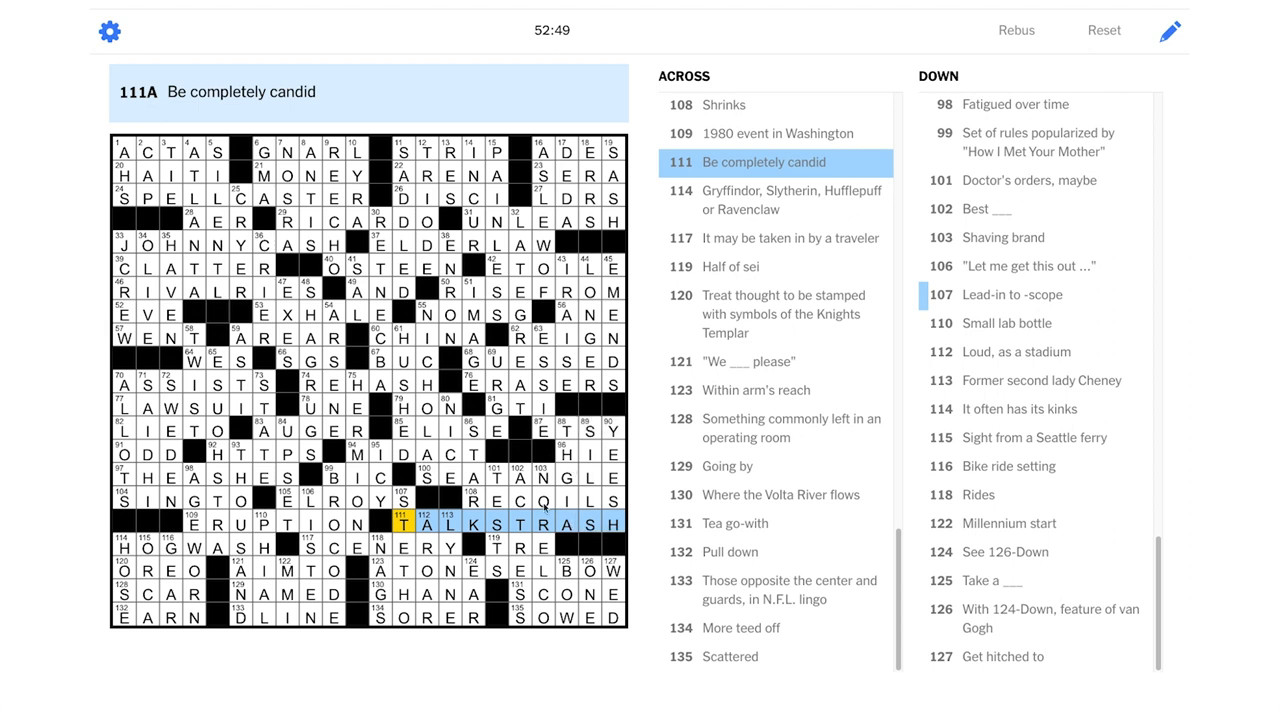
mouse_move(565, 495)
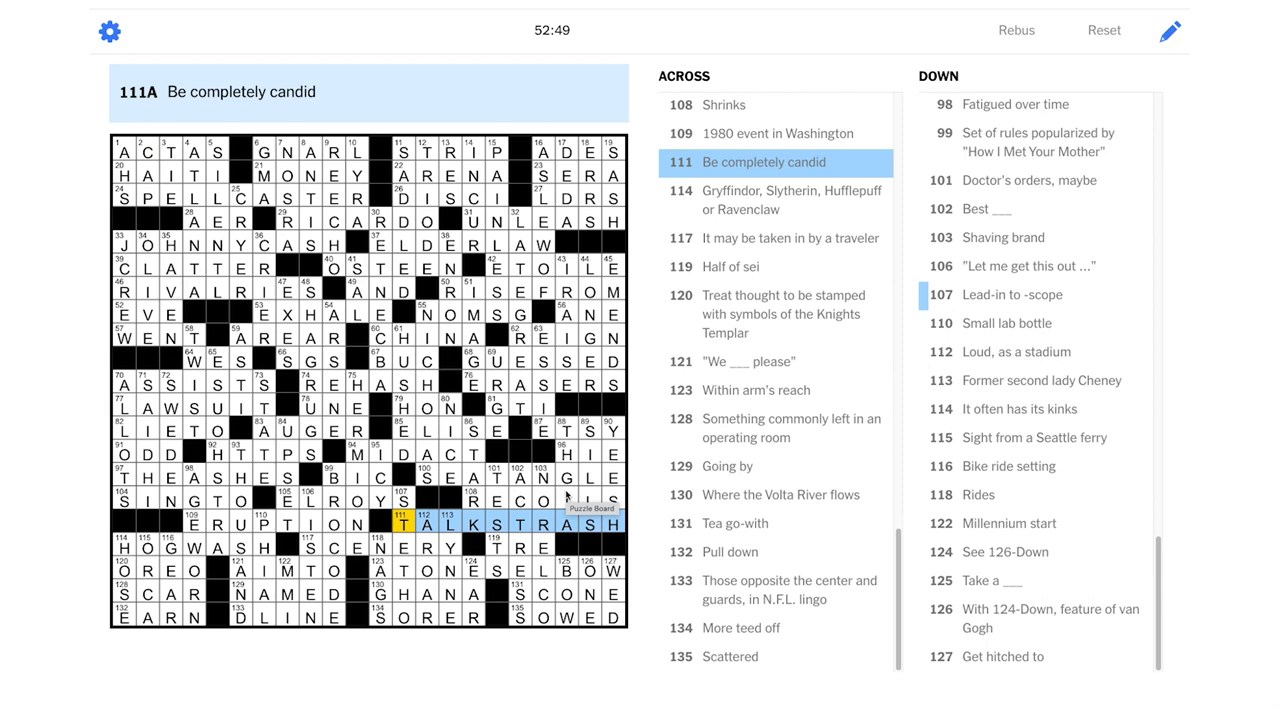
mouse_move(212, 190)
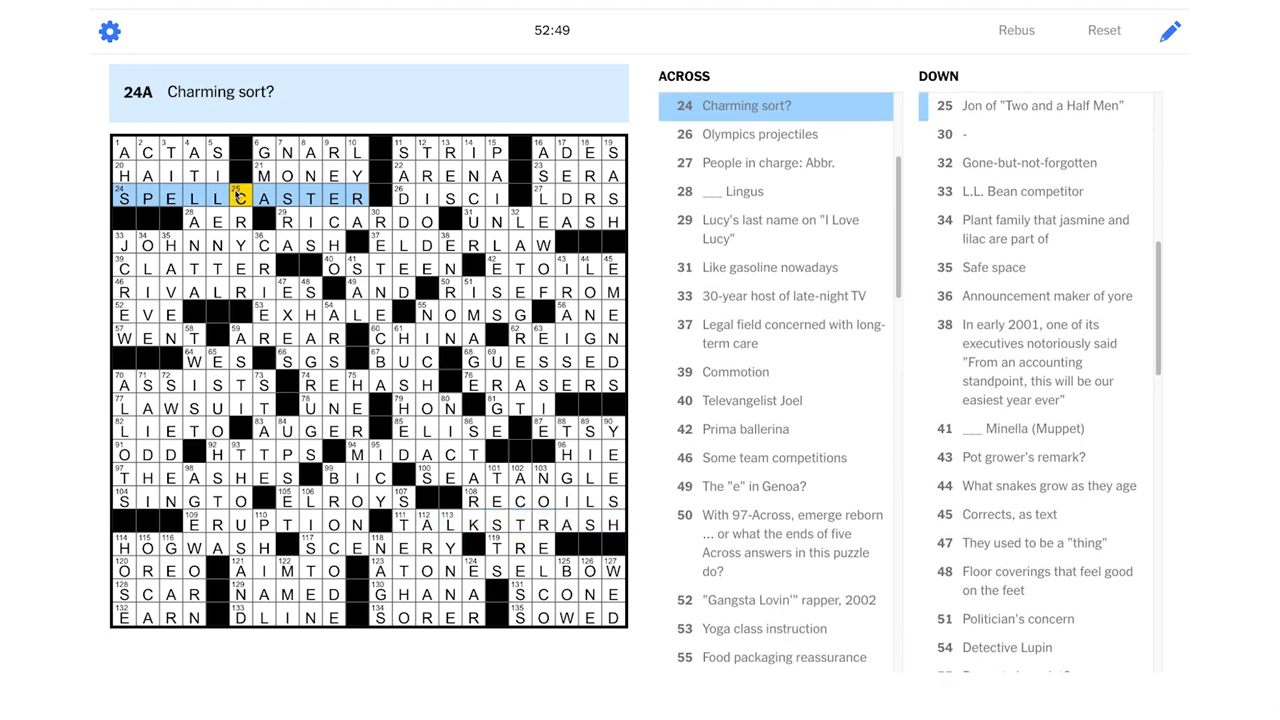
mouse_move(228, 198)
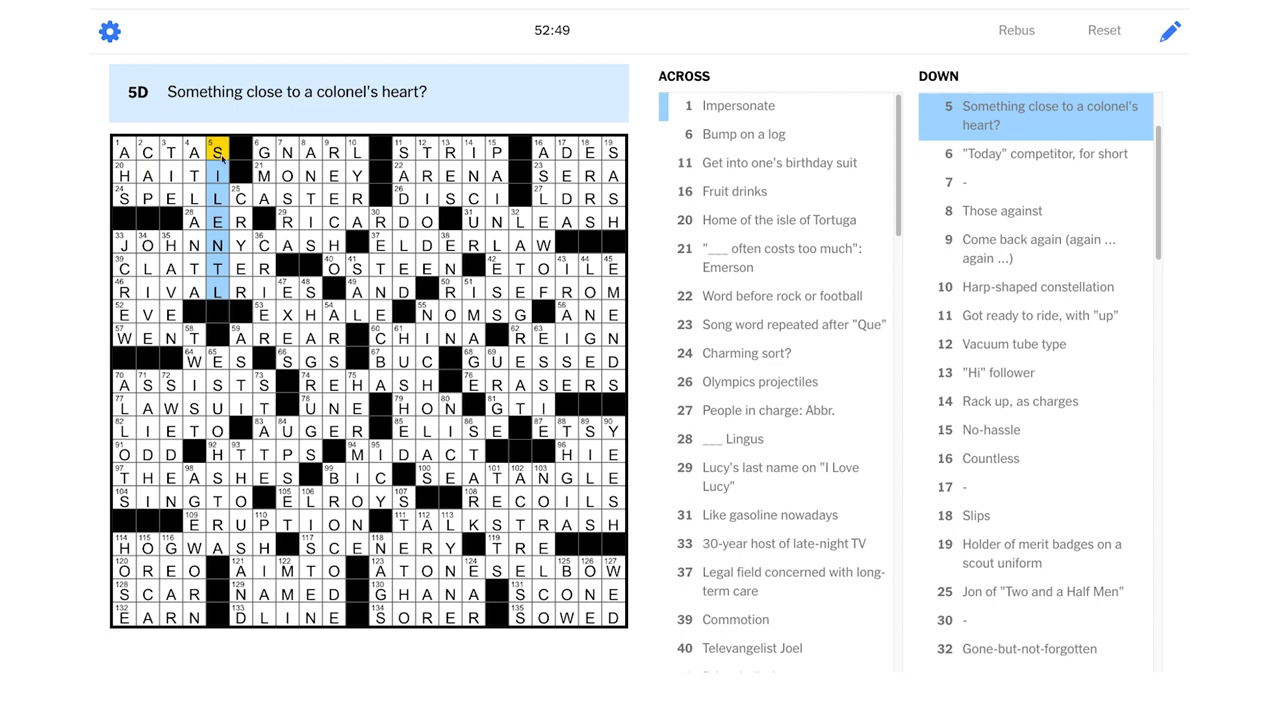
mouse_move(229, 307)
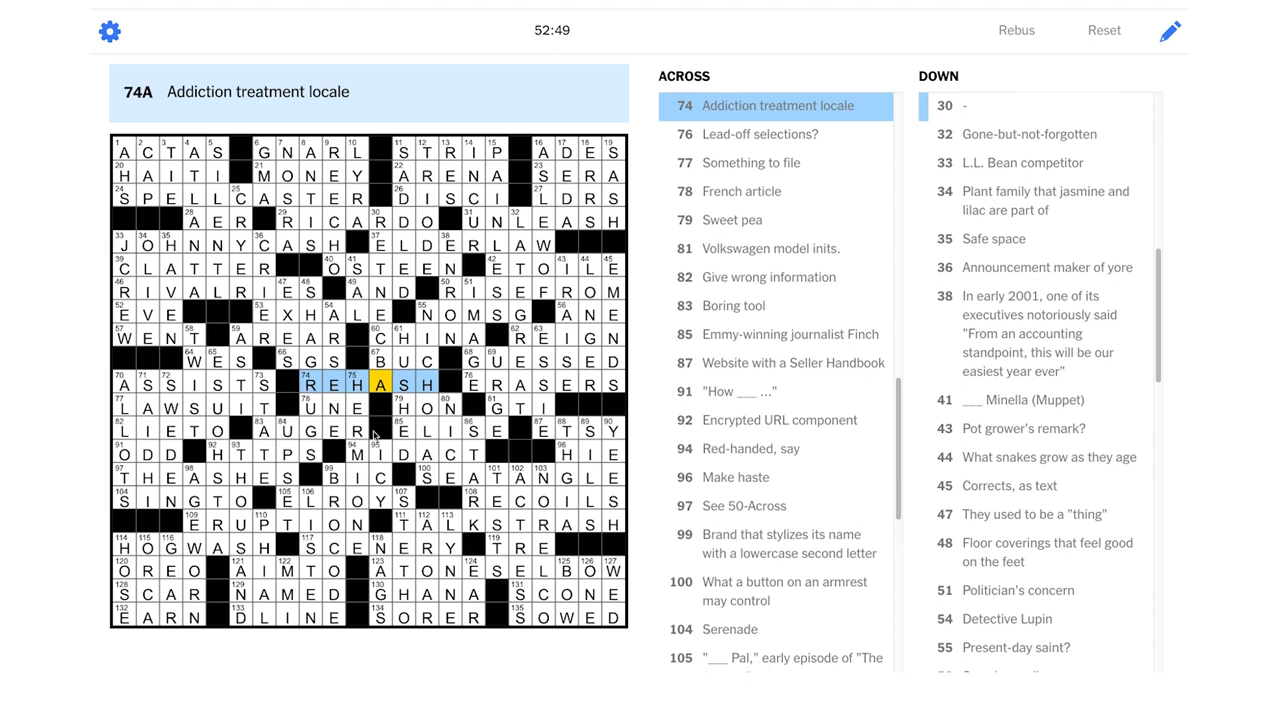
mouse_move(378, 430)
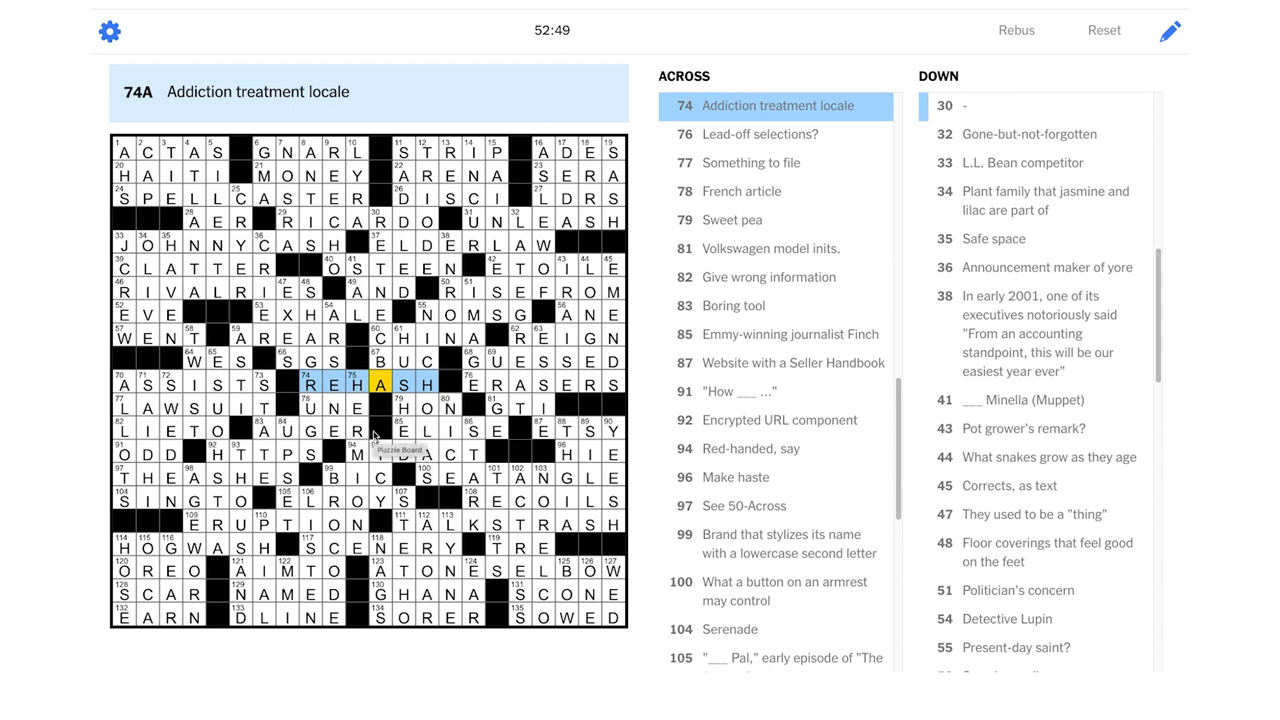